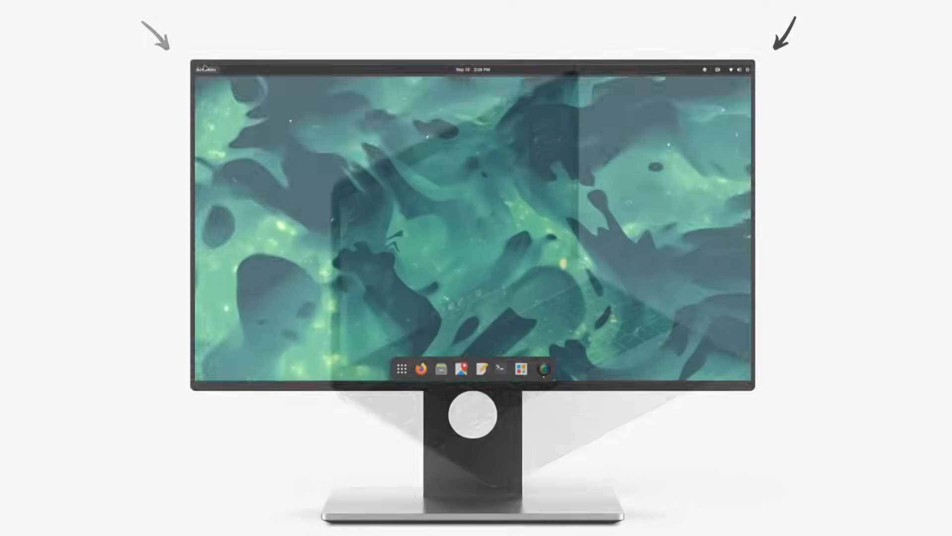
Step: Browse the application grid and the Accessories folder, then return to the desktop
left_click(742, 67)
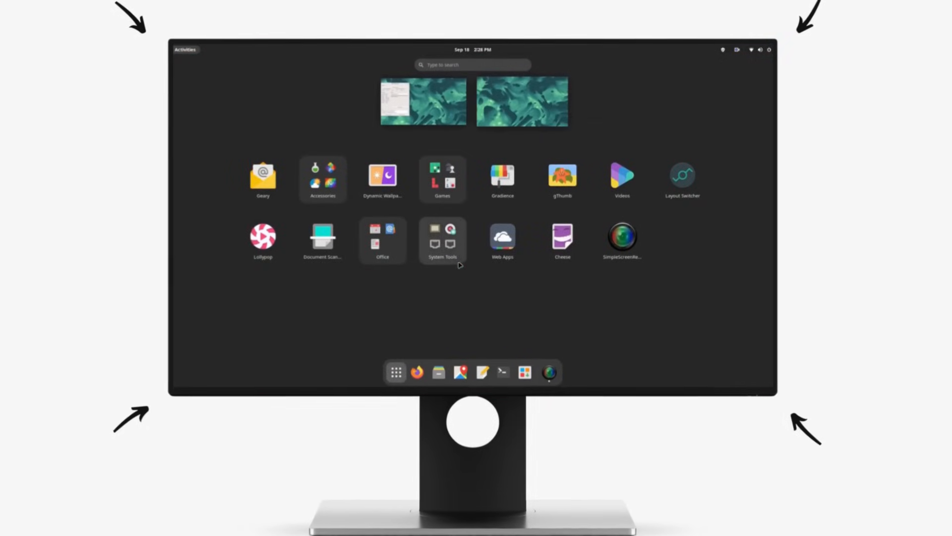
left_click(442, 179)
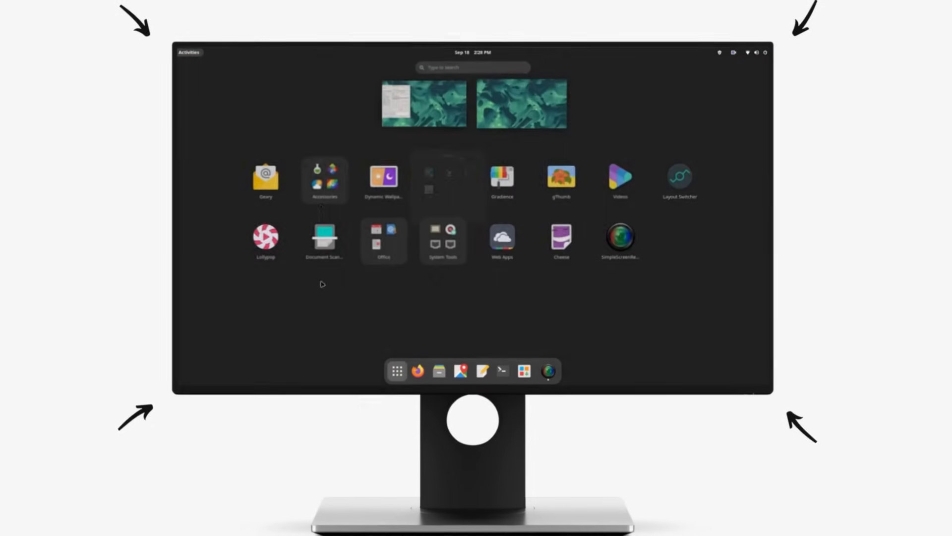
left_click(324, 180)
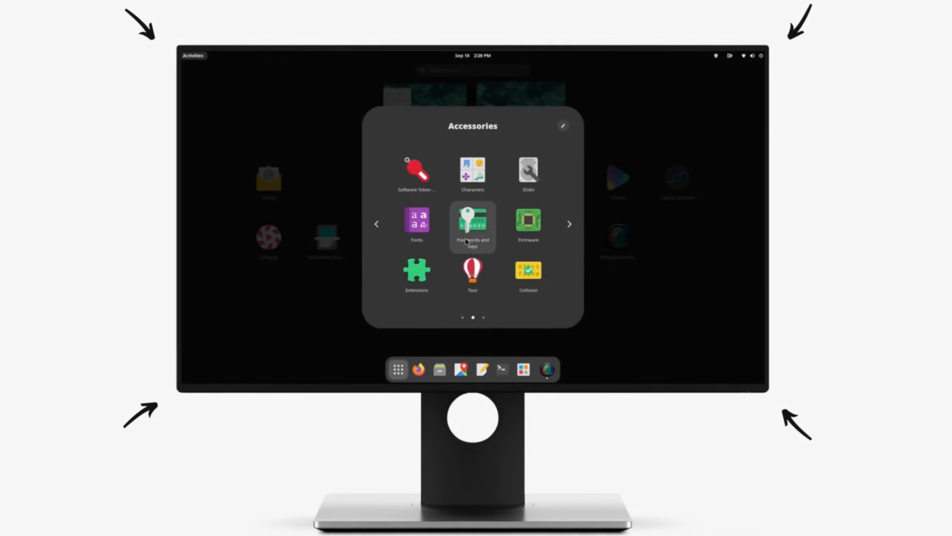
left_click(570, 224)
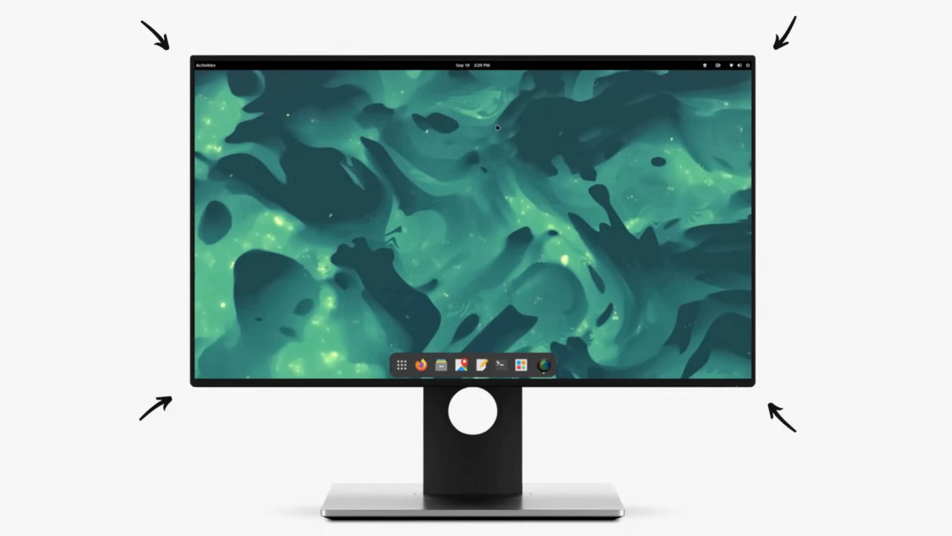
Step: Launch Files, toggle Dark Style on and off from Quick Settings, then close the Home folder window
left_click(440, 365)
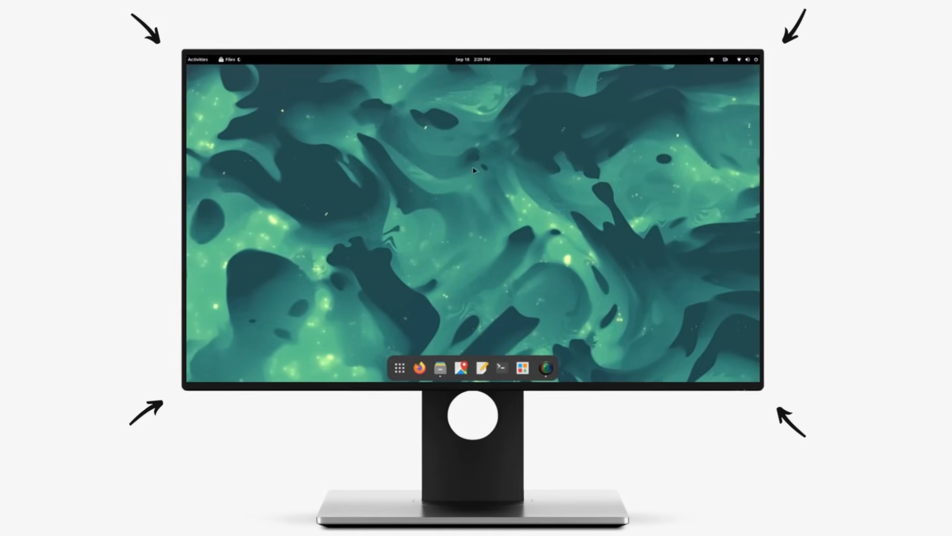
left_click(437, 369)
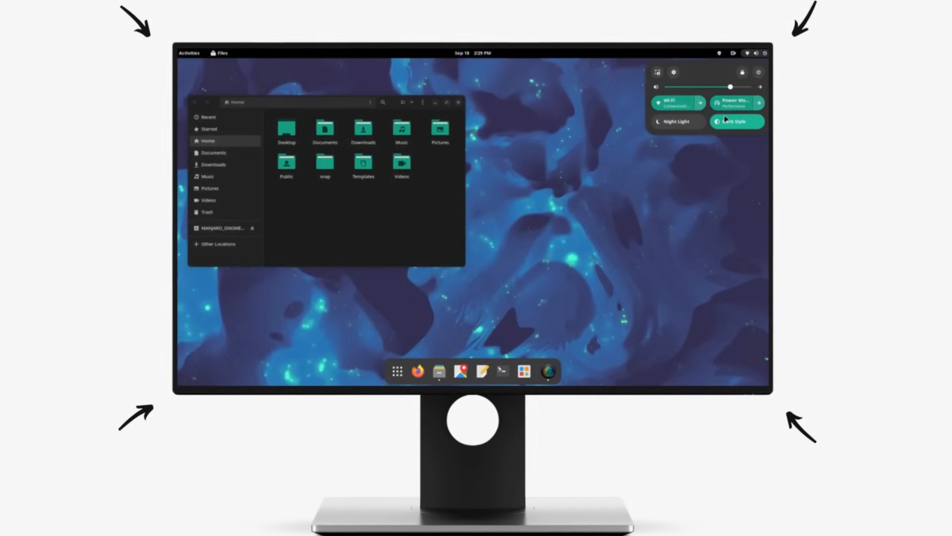
left_click(736, 121)
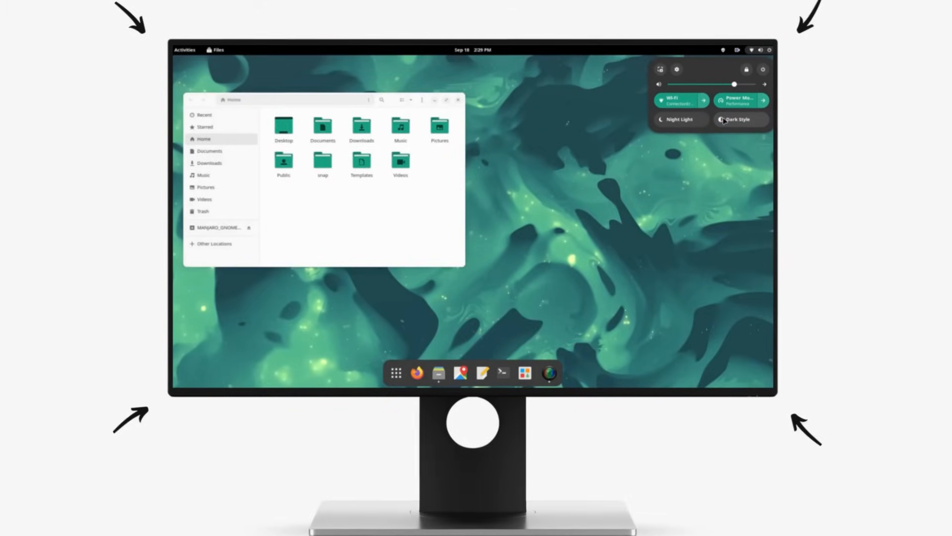
left_click(739, 119)
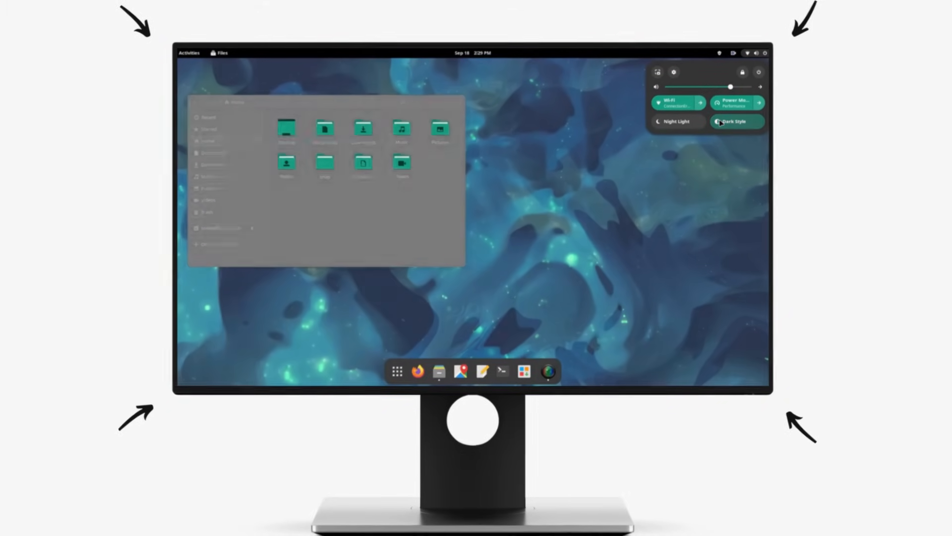
left_click(737, 121)
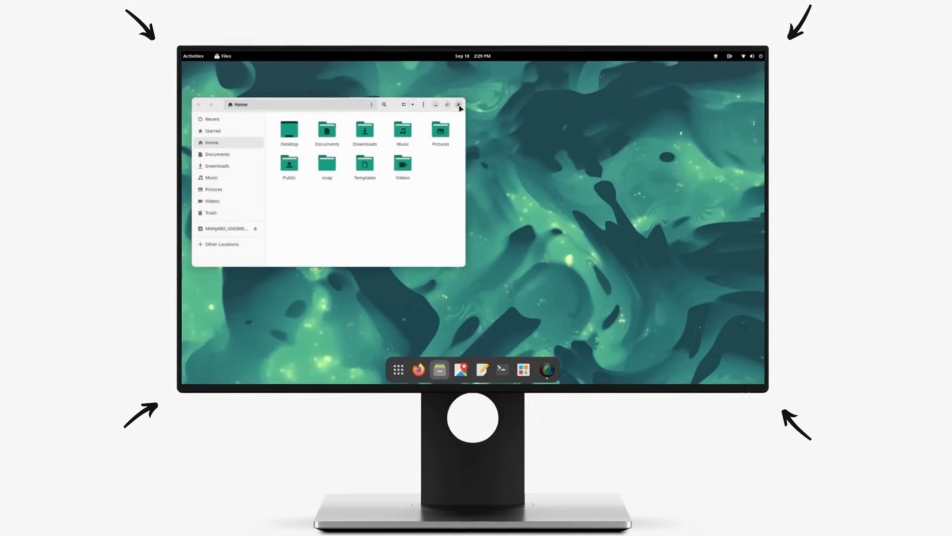
left_click(457, 105)
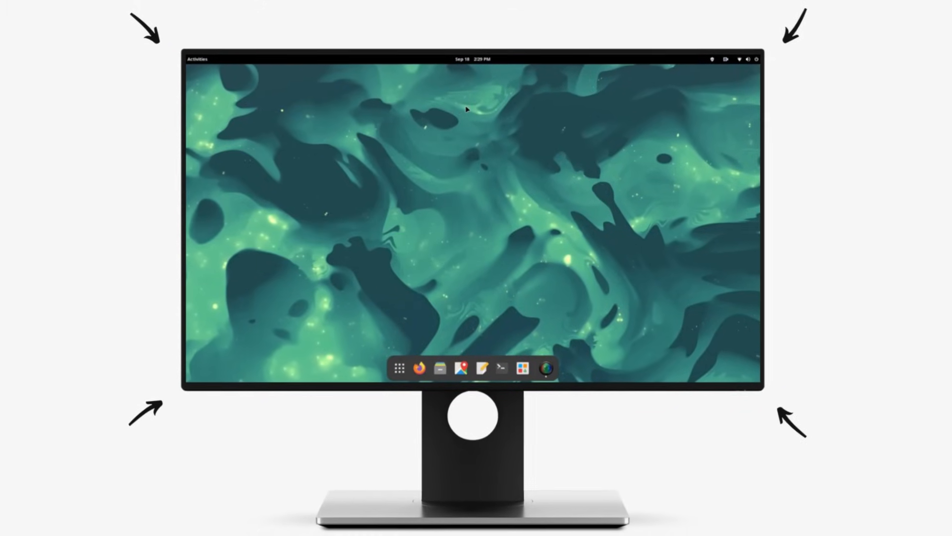
Step: Start the Screenshot tool from Quick Settings with a rectangular area marked
left_click(744, 59)
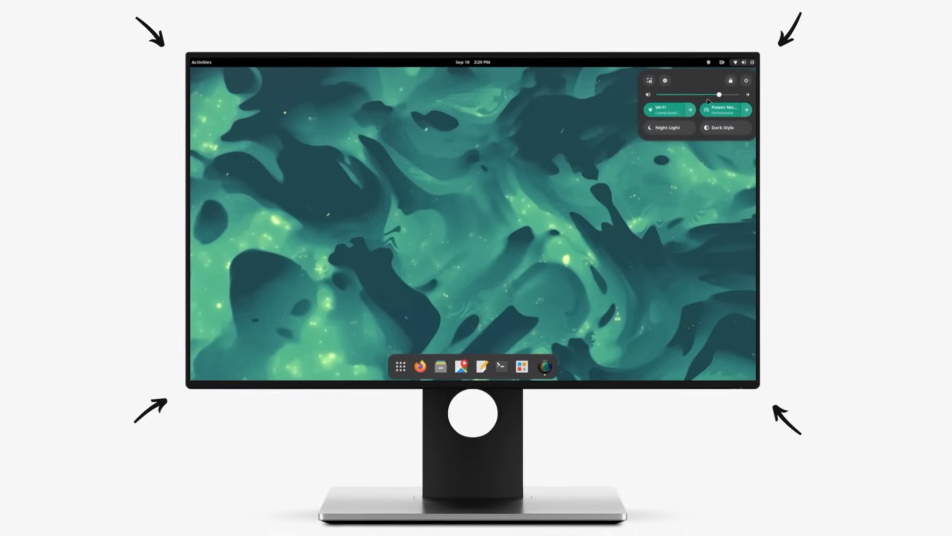
left_click(663, 109)
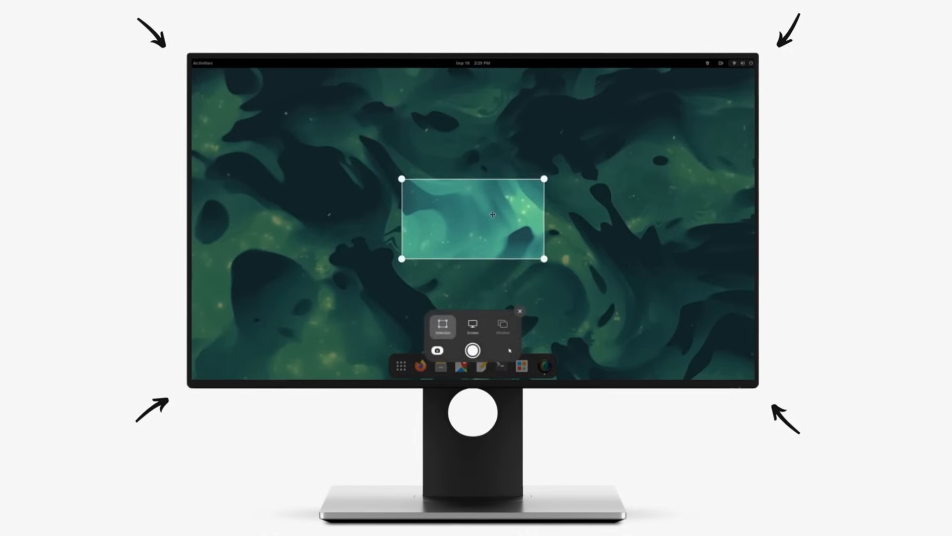
left_click_drag(472, 218, 360, 134)
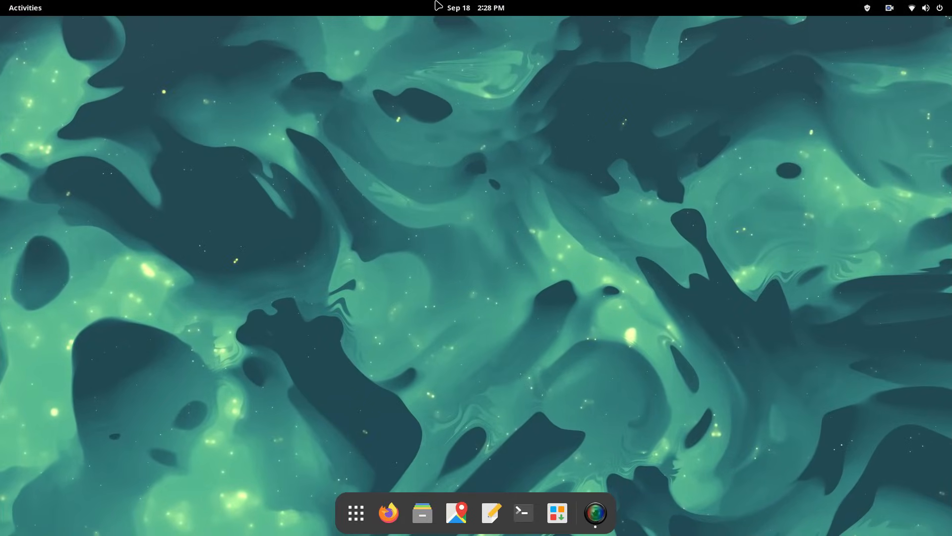
left_click(925, 8)
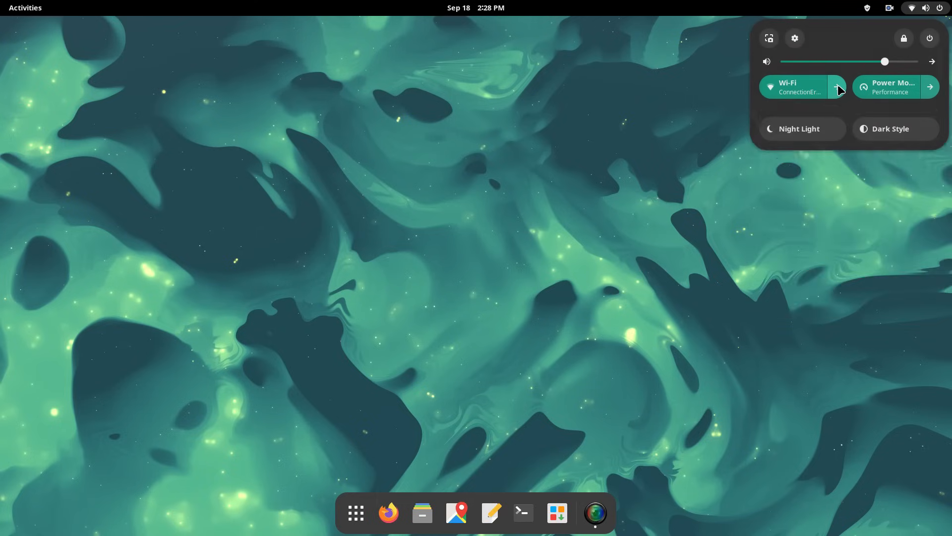
left_click(355, 513)
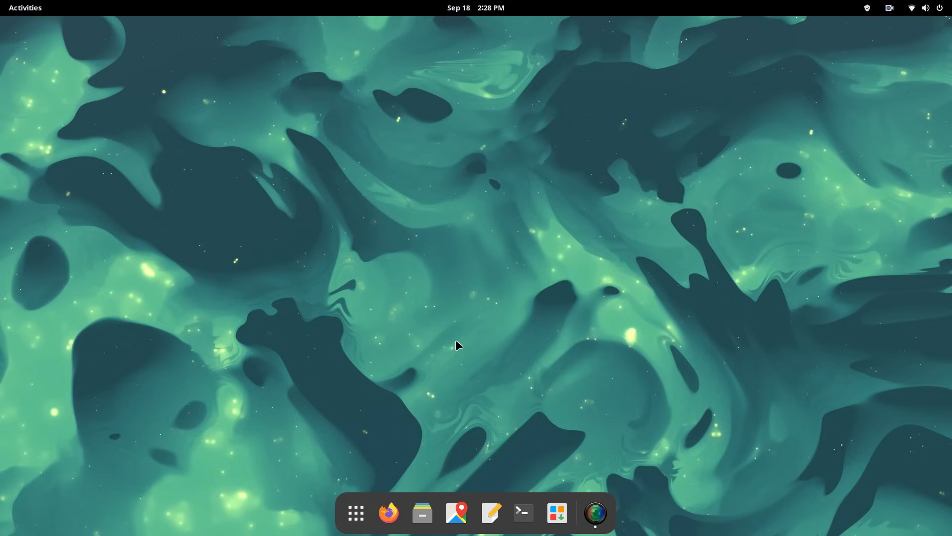
left_click(355, 512)
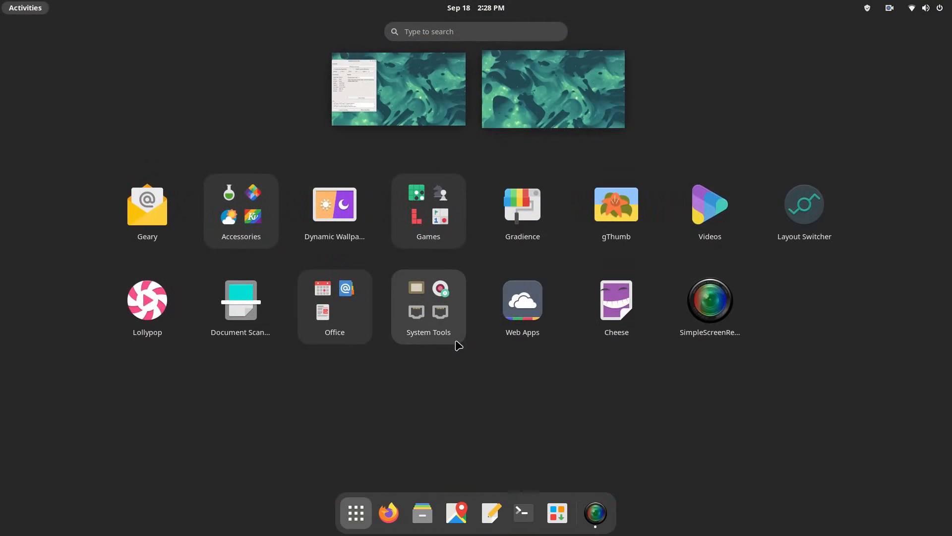
left_click(429, 211)
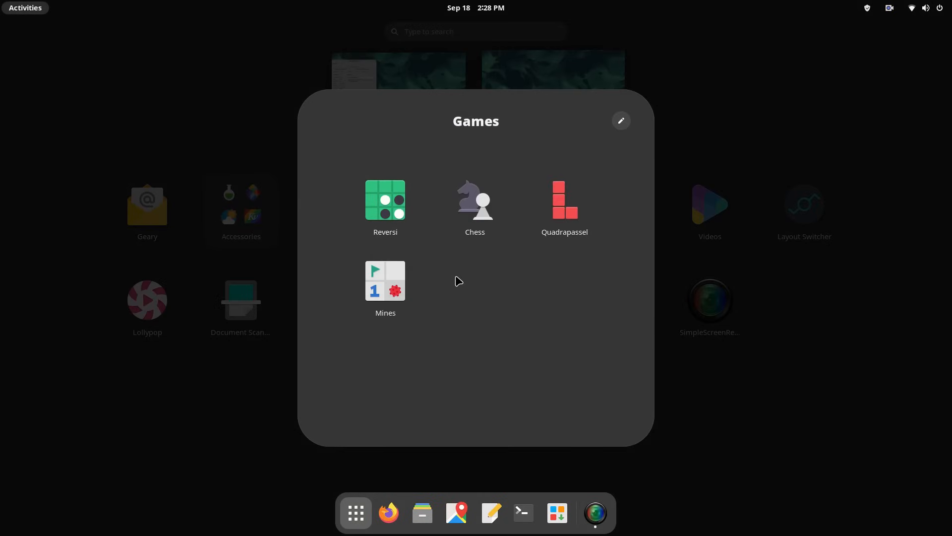
left_click(241, 204)
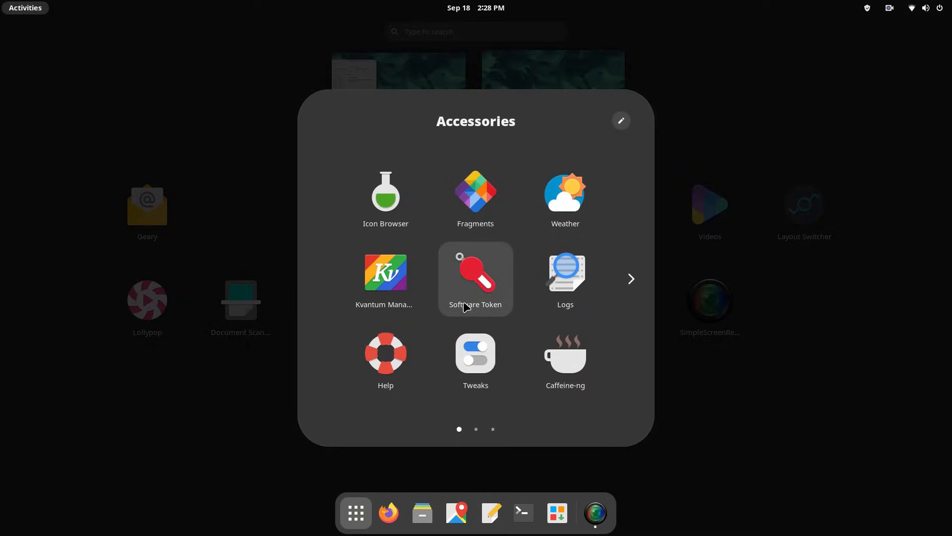
left_click(631, 278)
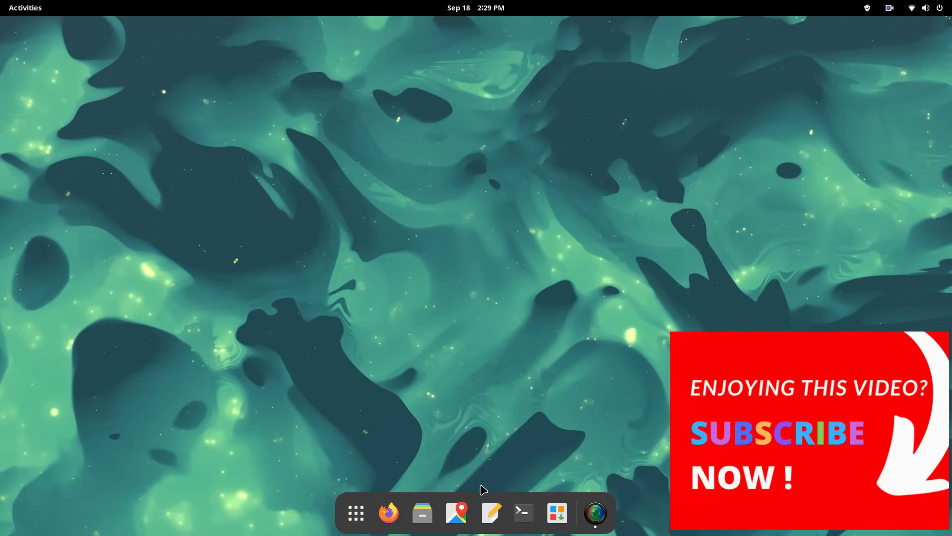
Step: Launch Files, switch off Dark Style from Quick Settings and close the Home folder window
left_click(423, 513)
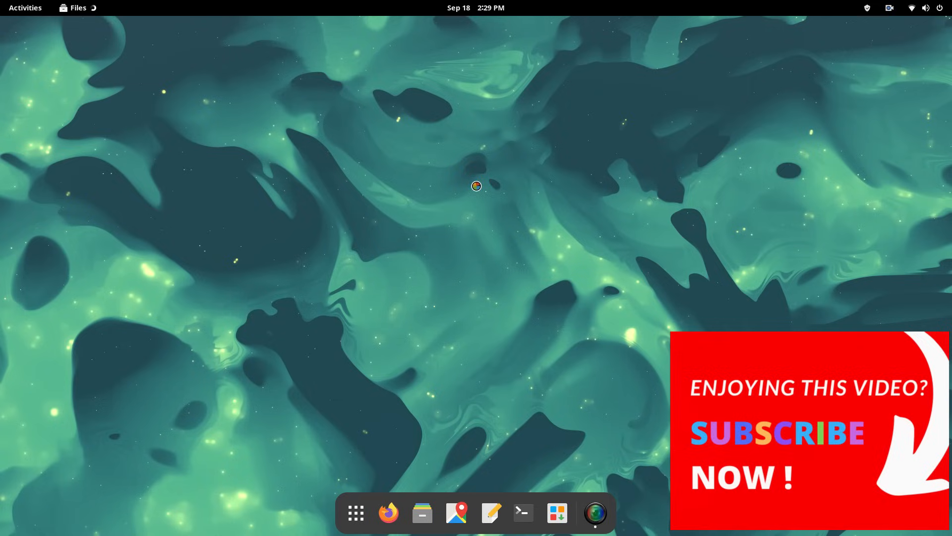
left_click(423, 513)
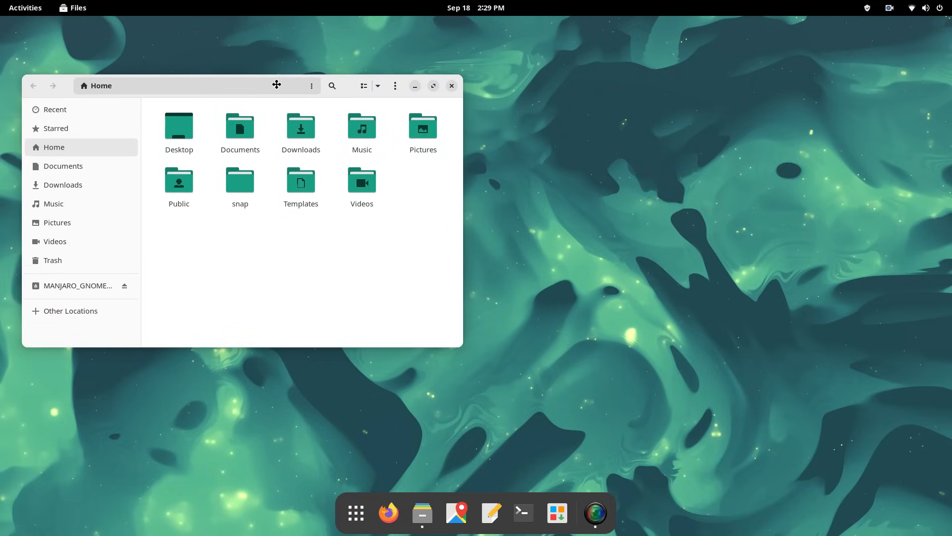
left_click(925, 8)
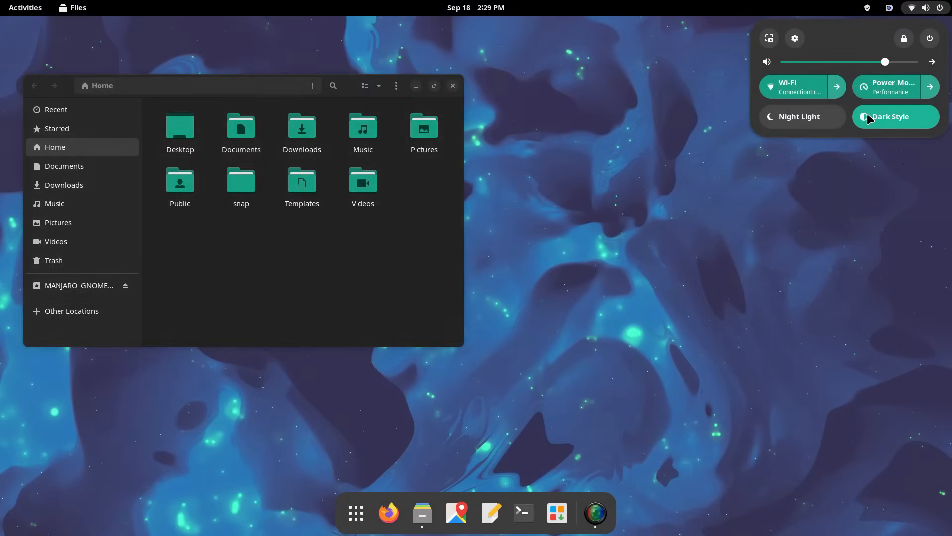
left_click(895, 117)
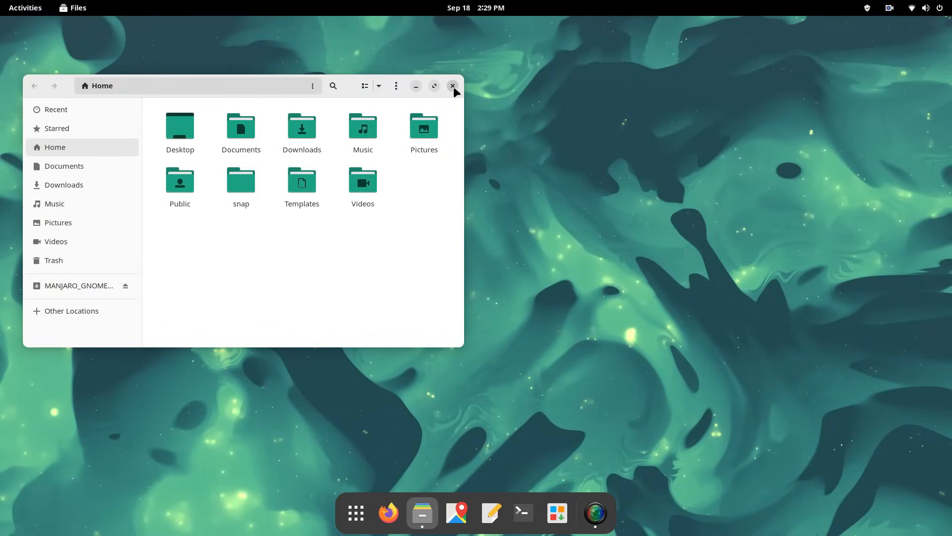
left_click(452, 85)
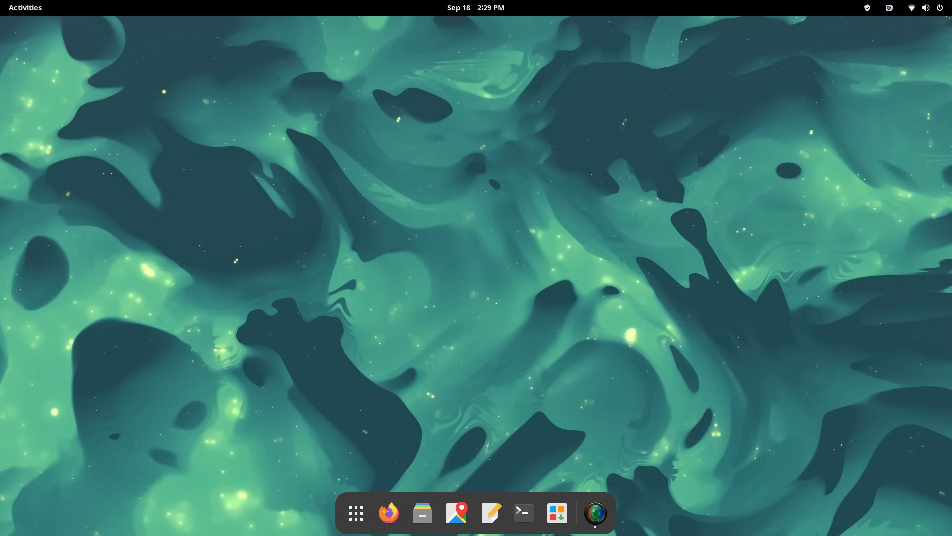
Step: Hide the Wi-Fi list, capture a screenshot, glance at the calendar, then show the application grid
left_click(915, 7)
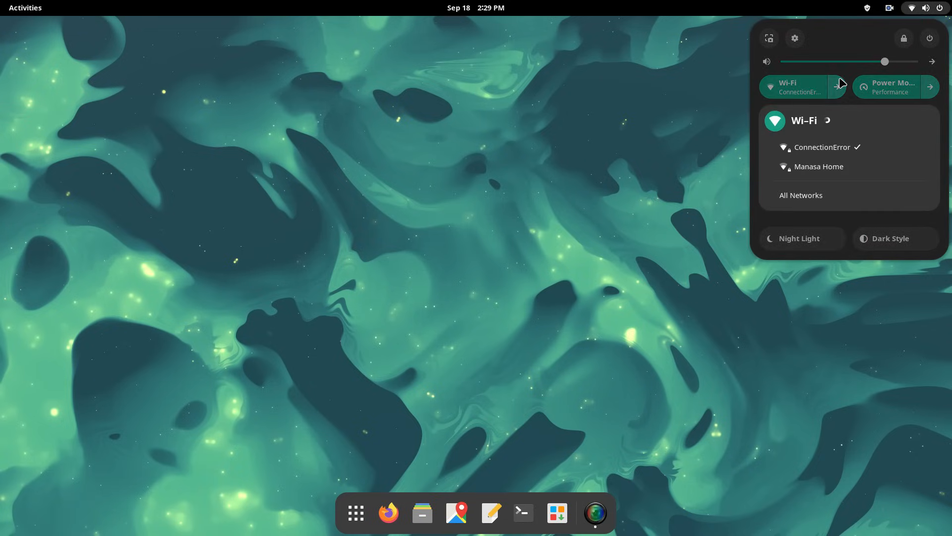
left_click(836, 87)
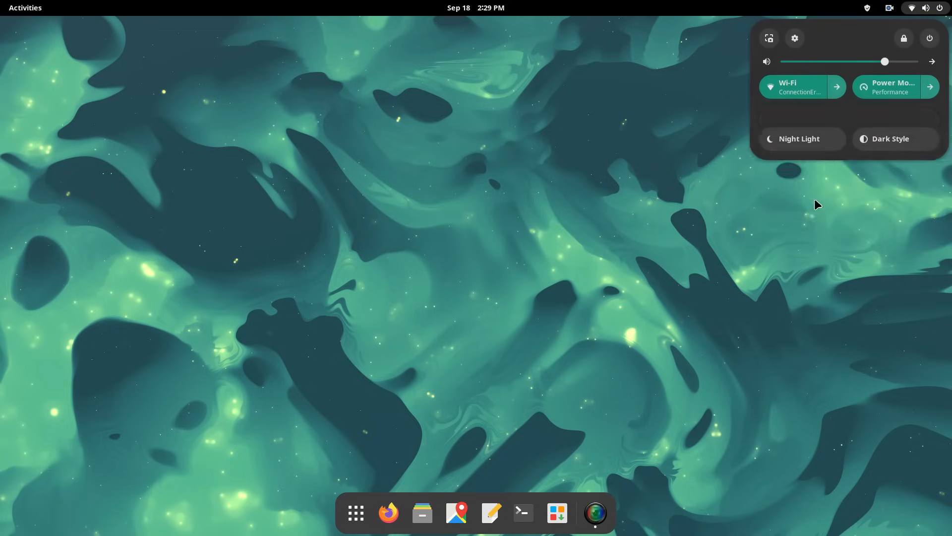
left_click(769, 37)
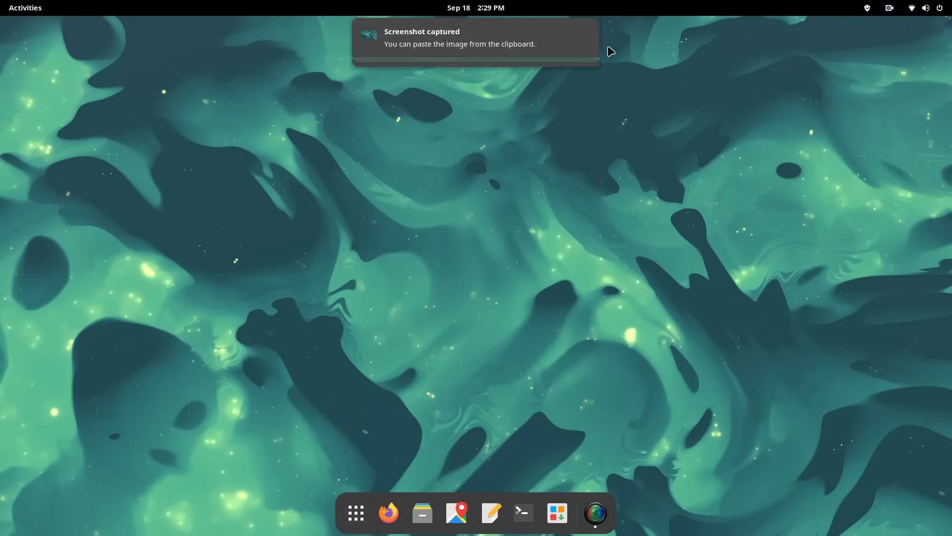
left_click(476, 8)
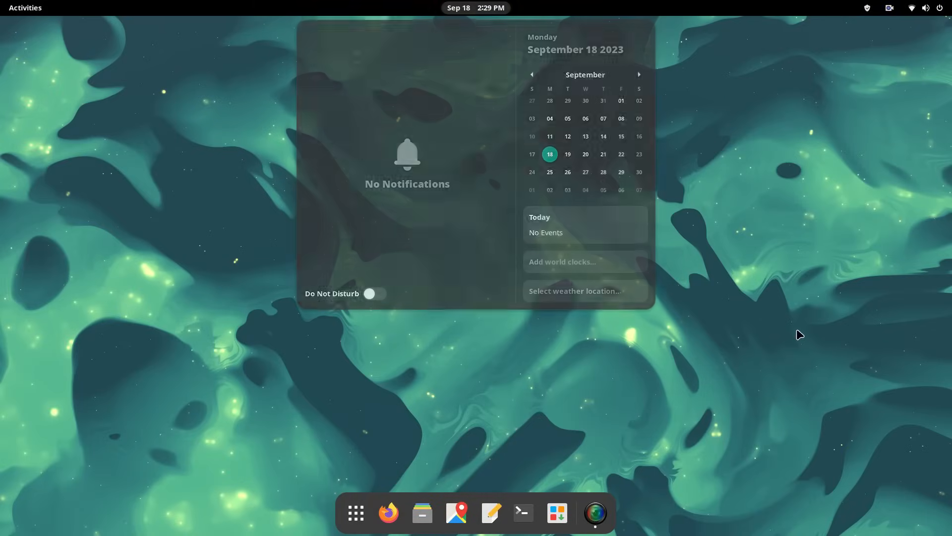
left_click(914, 7)
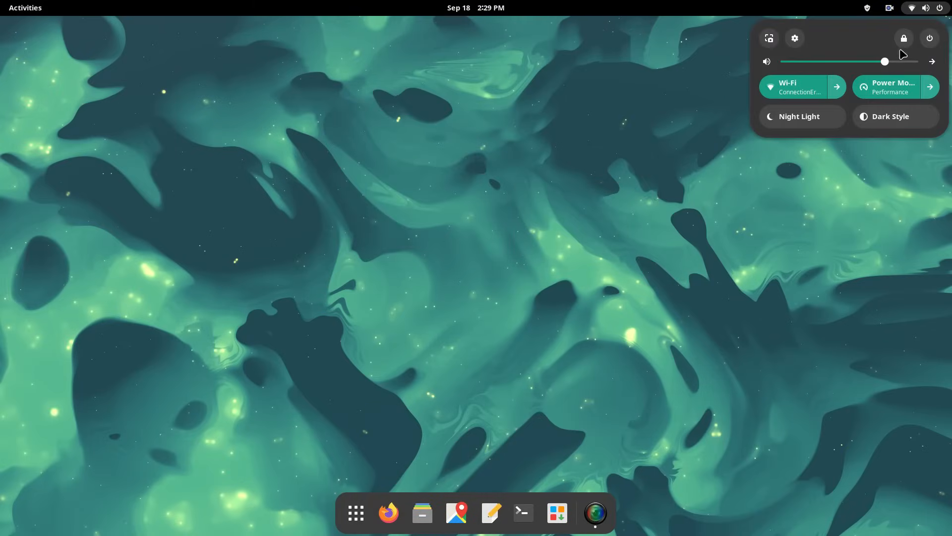
left_click(356, 512)
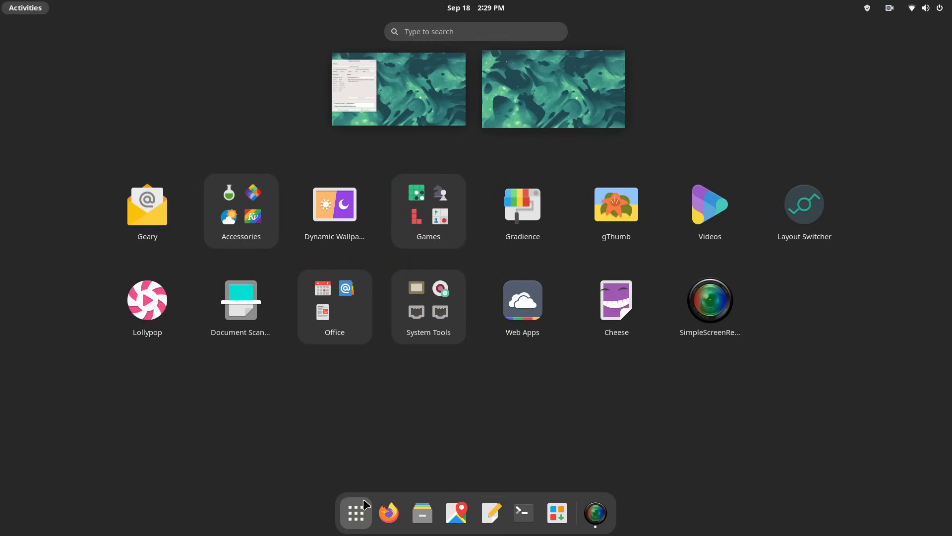
mouse_move(788, 232)
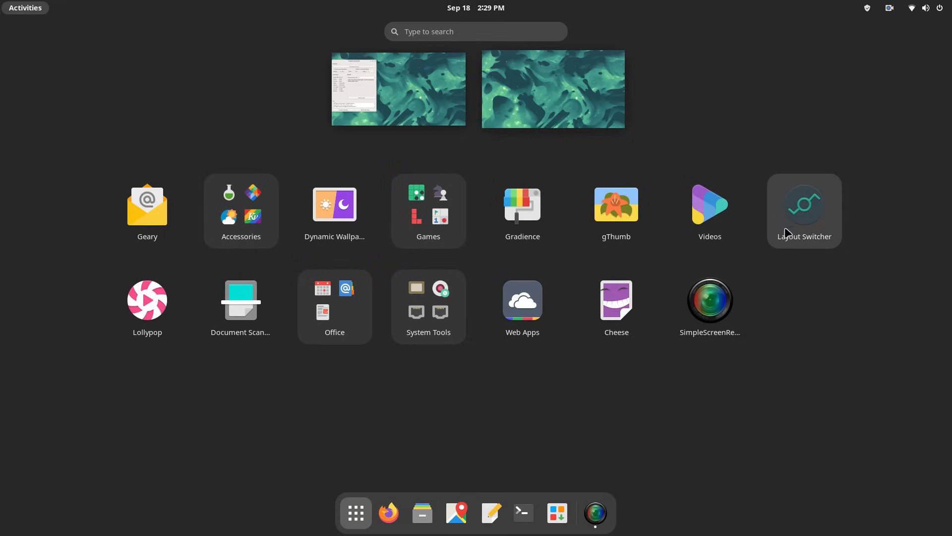
Step: Launch Layout Switcher and apply the Traditional desktop layout
left_click(805, 203)
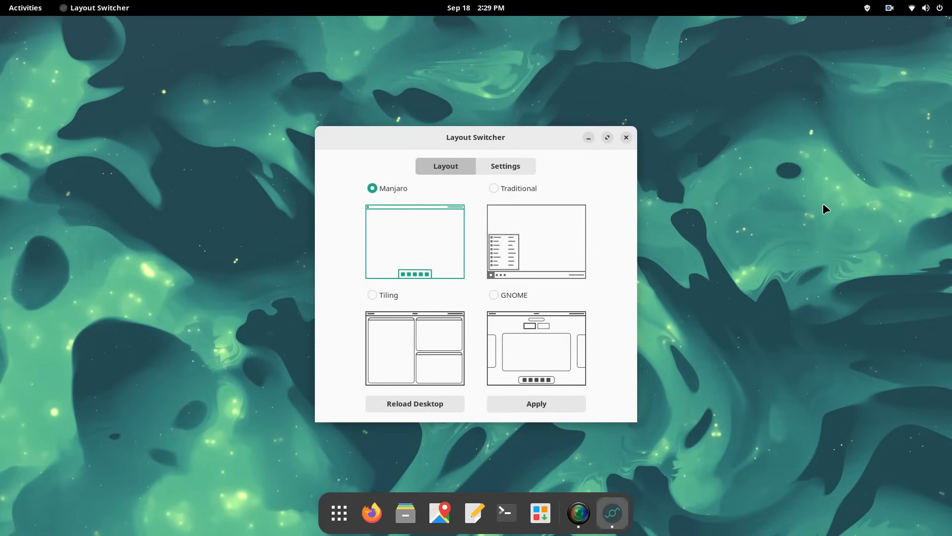
mouse_move(762, 410)
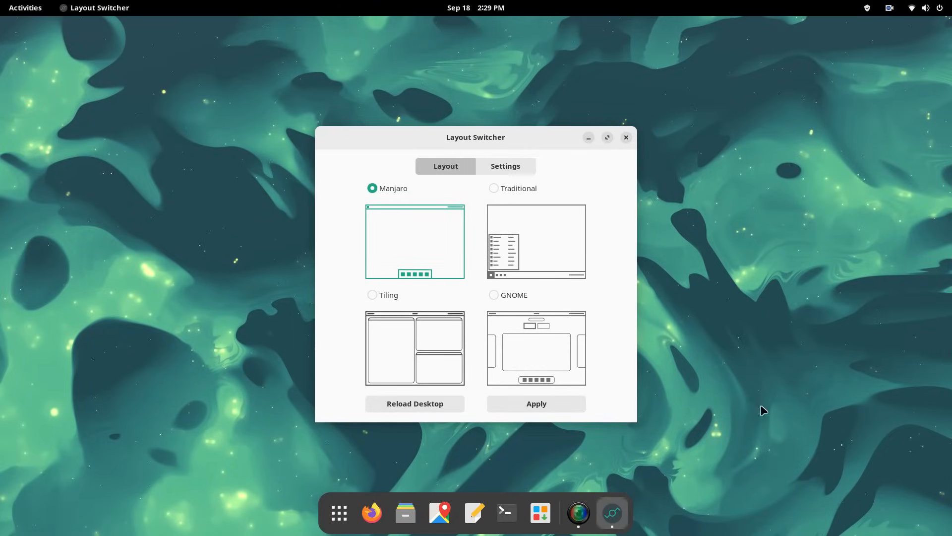
left_click(494, 189)
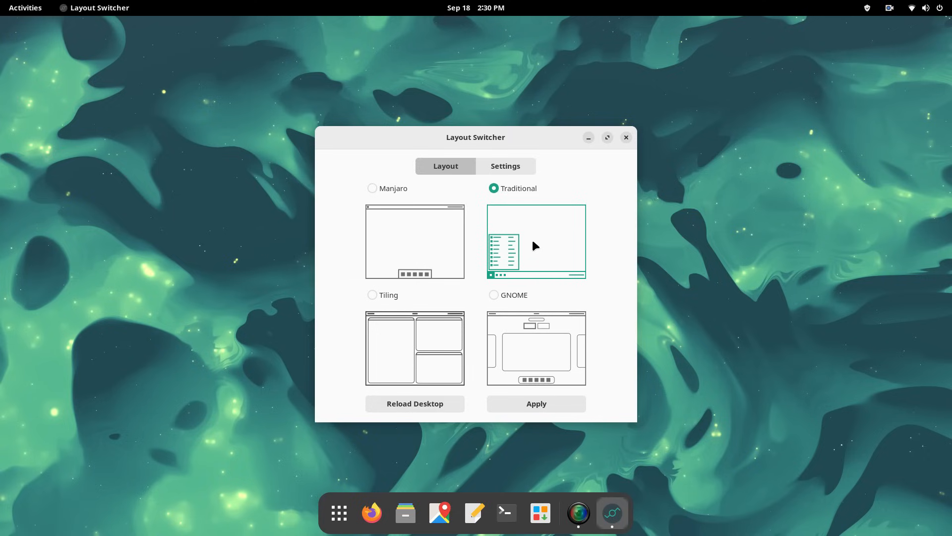
left_click(535, 403)
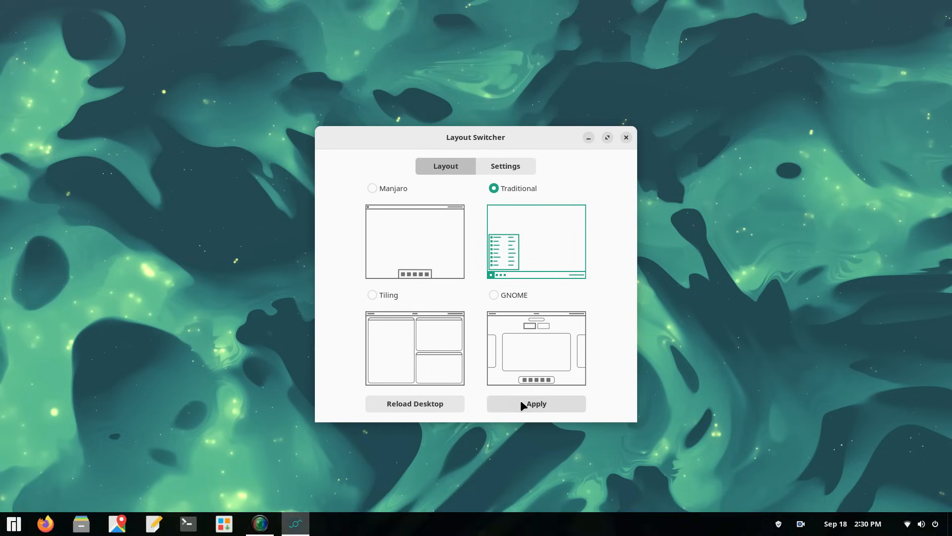
left_click(535, 402)
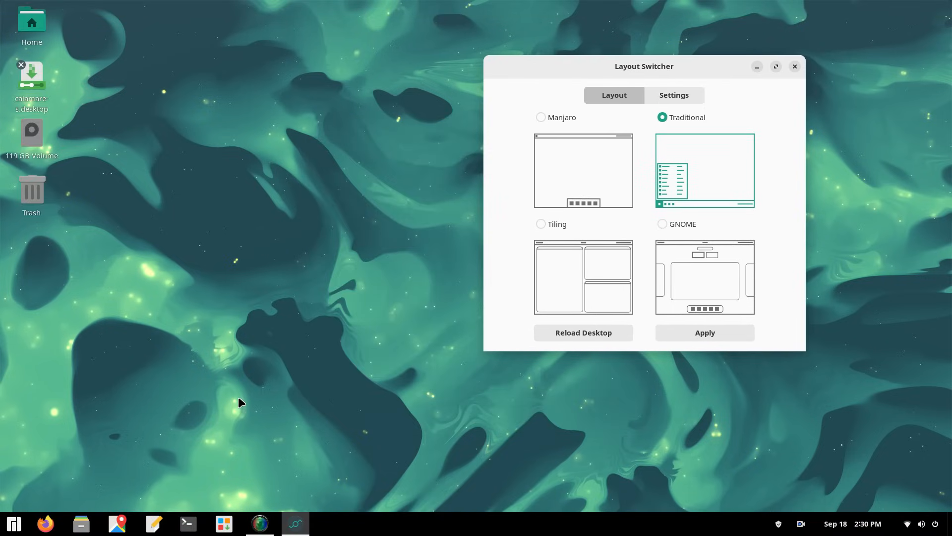
Step: Select the Tiling layout as the next one to try
left_click(908, 524)
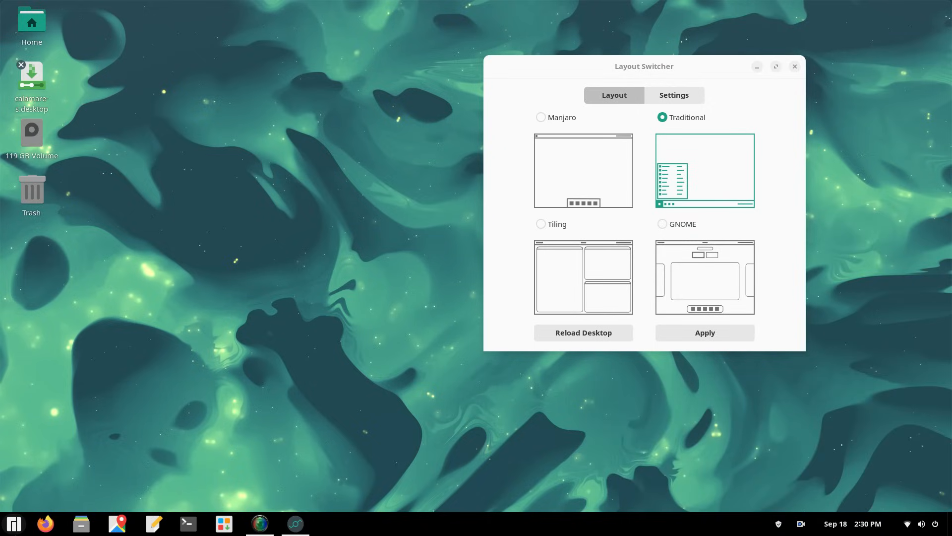
mouse_move(549, 298)
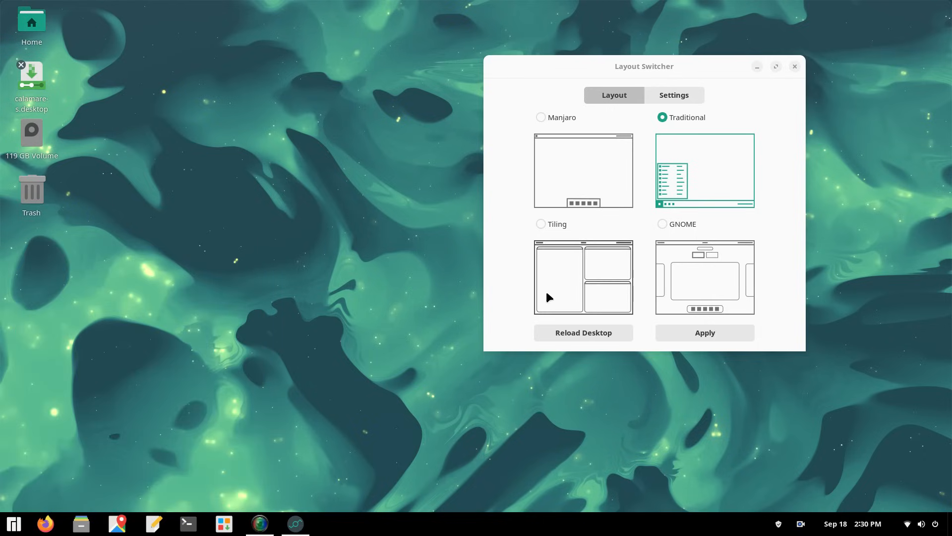
left_click(540, 225)
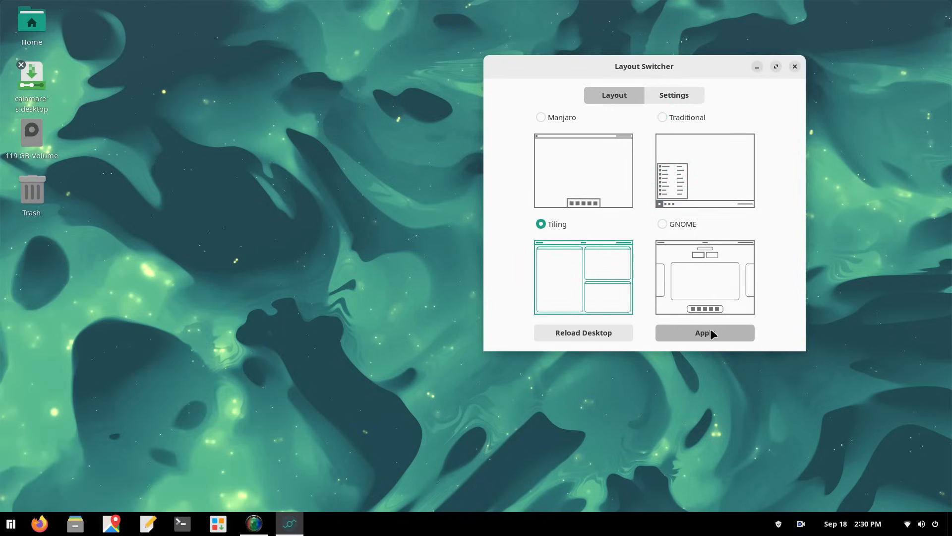
Step: Apply the Tiling layout and drag a window so the open windows sit side by side
left_click(705, 332)
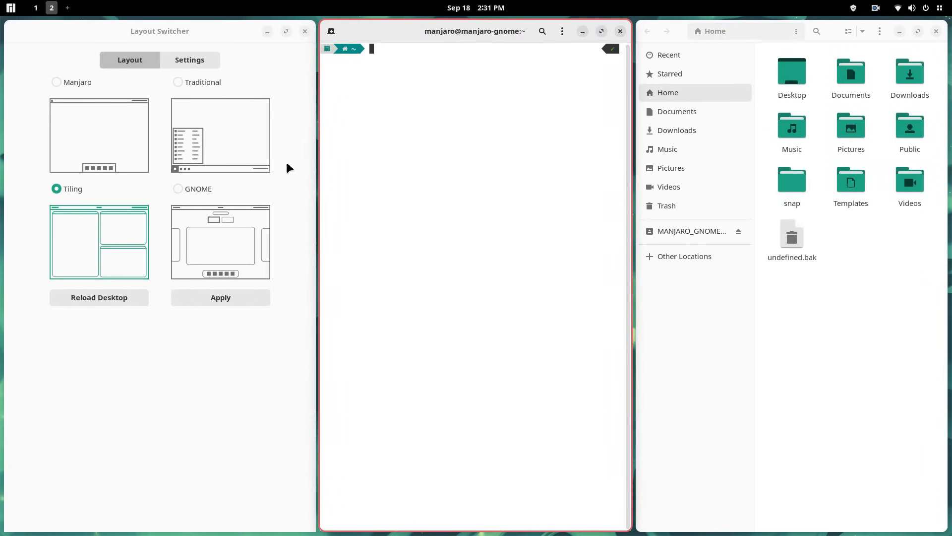
left_click_drag(475, 31, 163, 418)
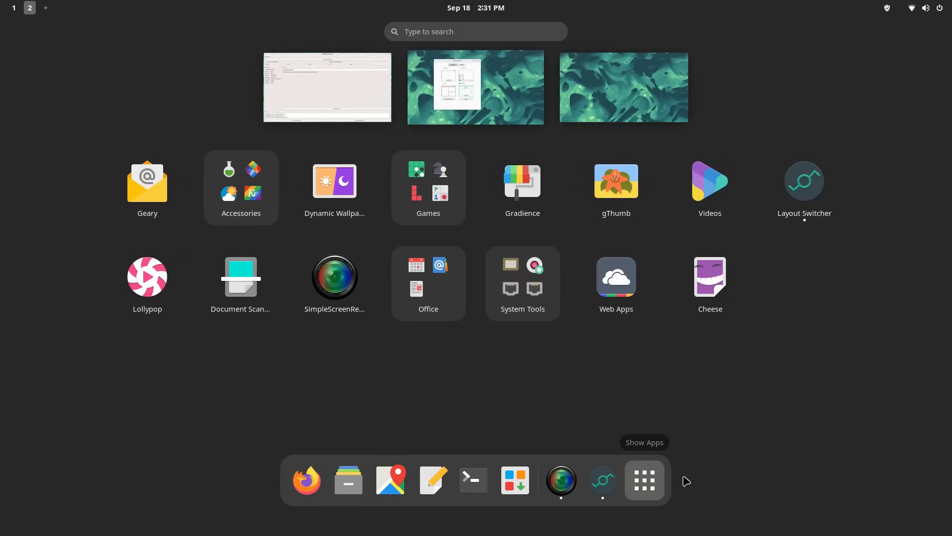
Step: Launch Gradience and click through its welcome pages, installing the themes, into the colours editor
left_click(805, 181)
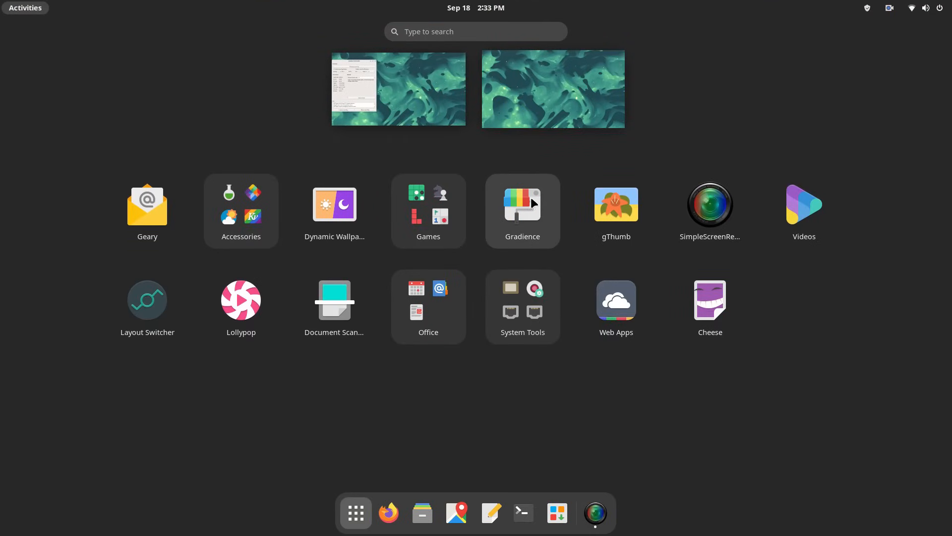
left_click(522, 204)
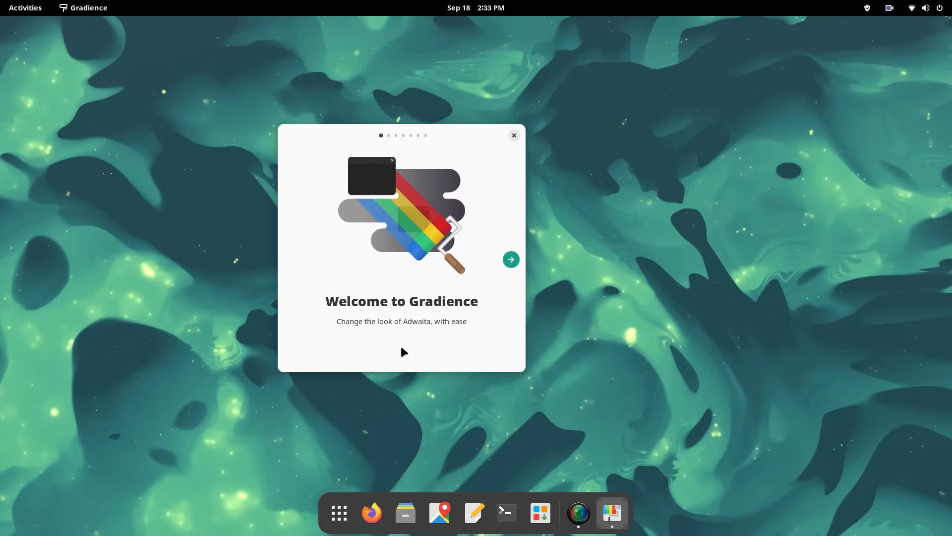
left_click(511, 260)
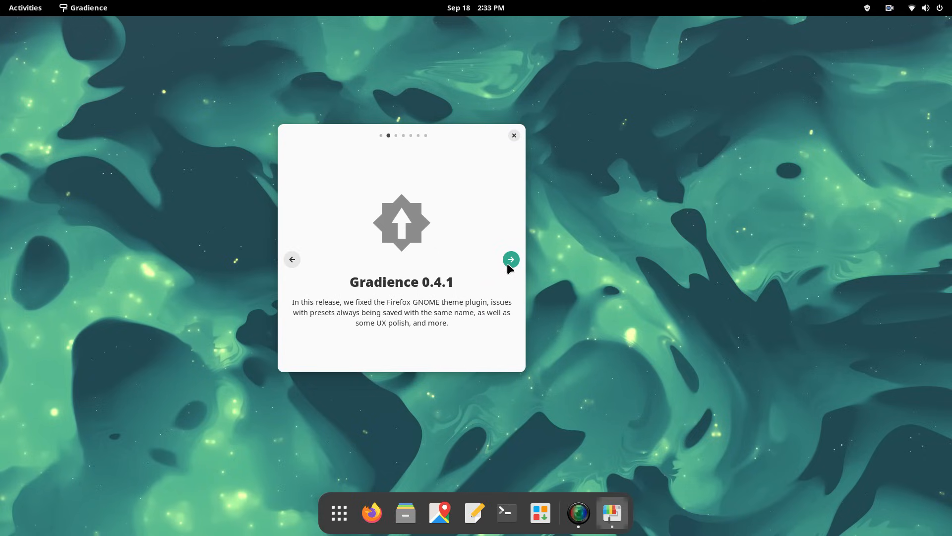
left_click(510, 259)
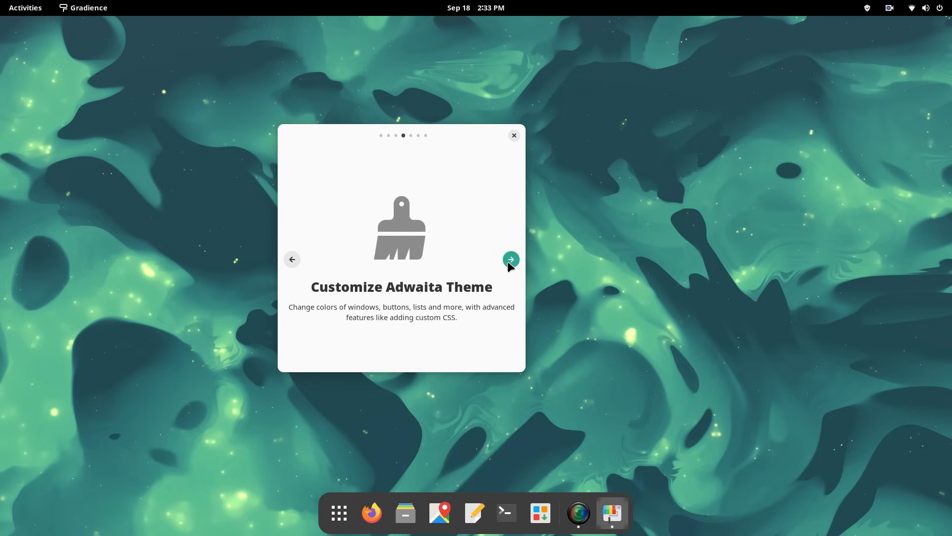
left_click(511, 259)
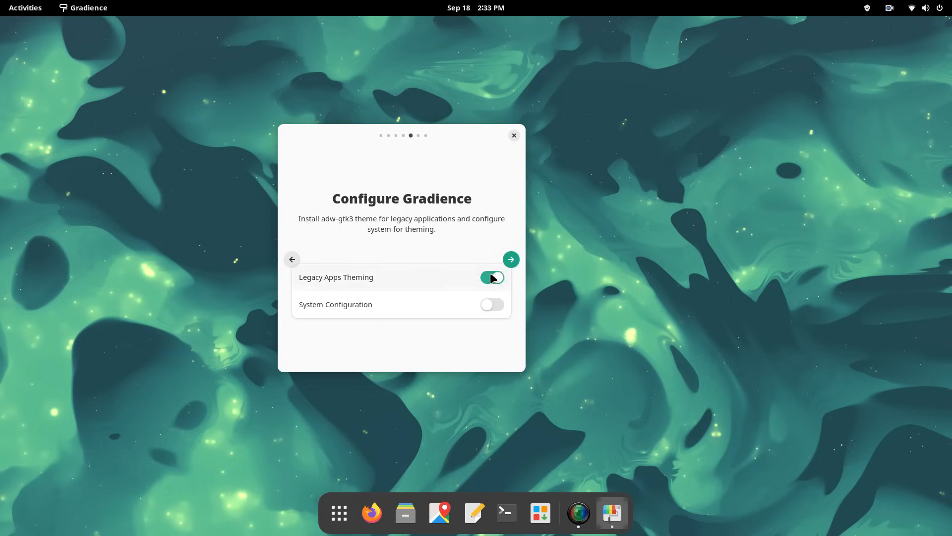
left_click(511, 259)
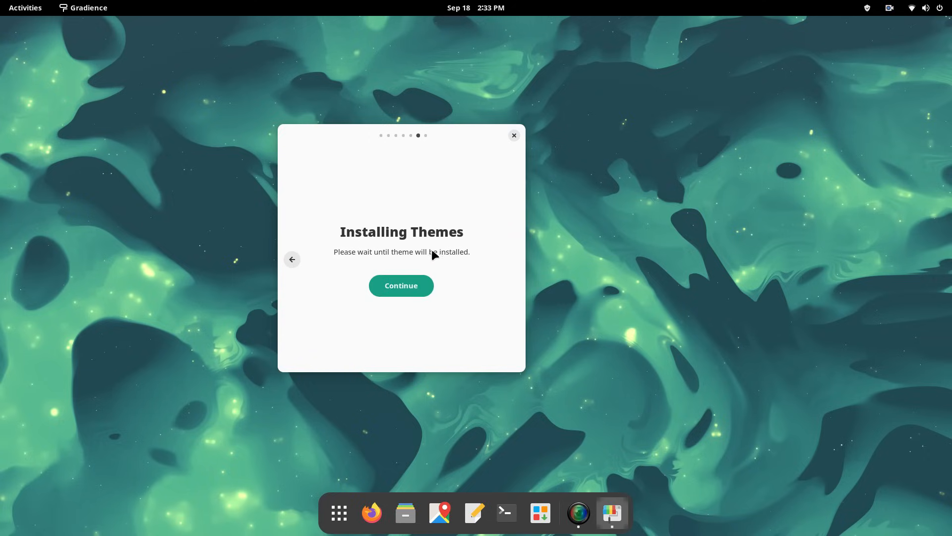
left_click(401, 286)
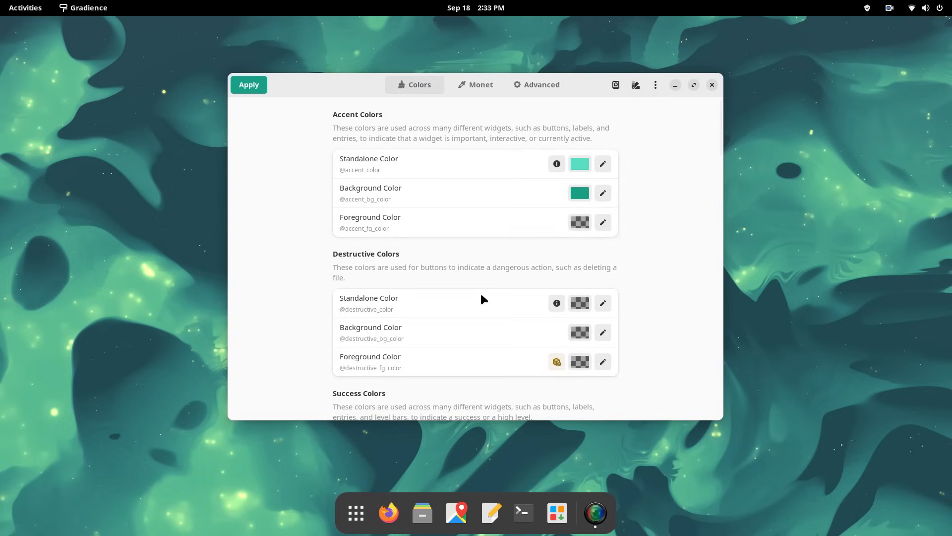
mouse_move(579, 193)
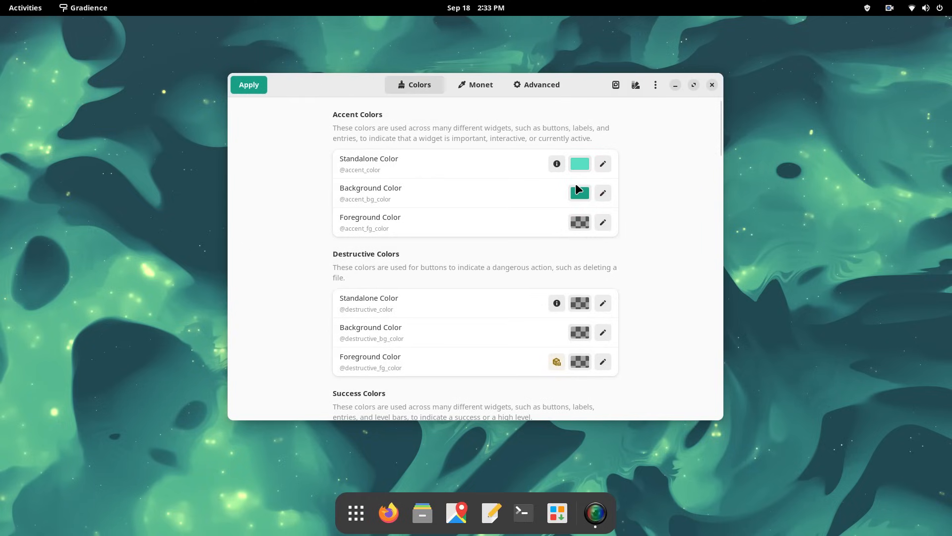
Step: Apply the current Adwaita colour scheme
left_click(926, 8)
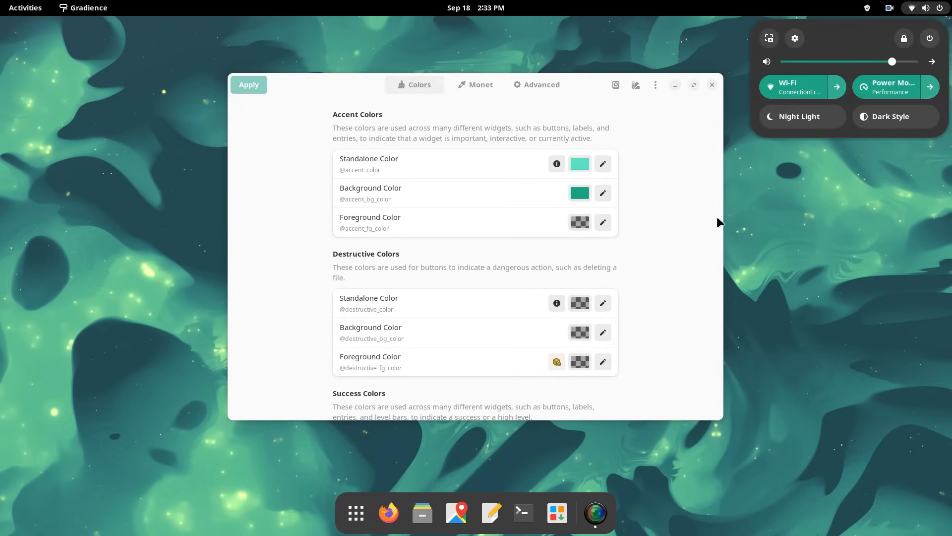
left_click(579, 164)
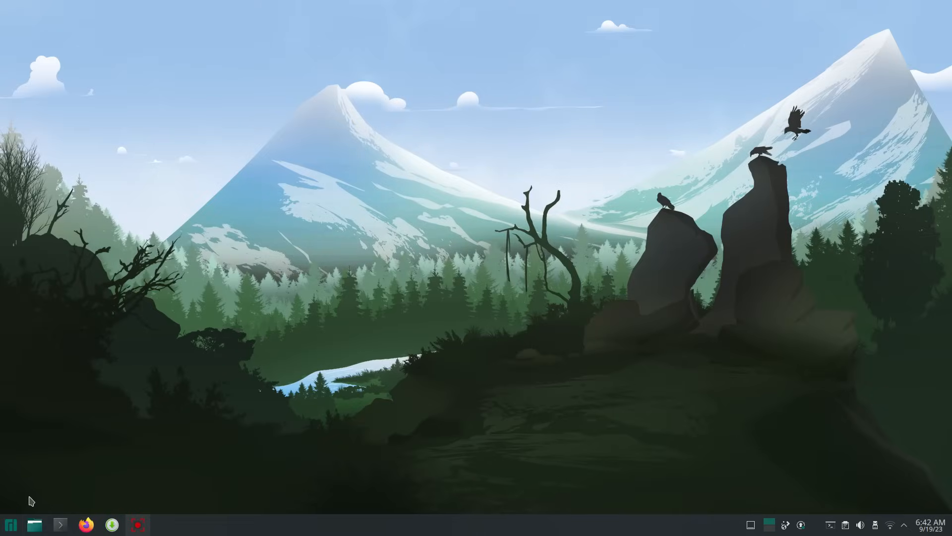
mouse_move(11, 525)
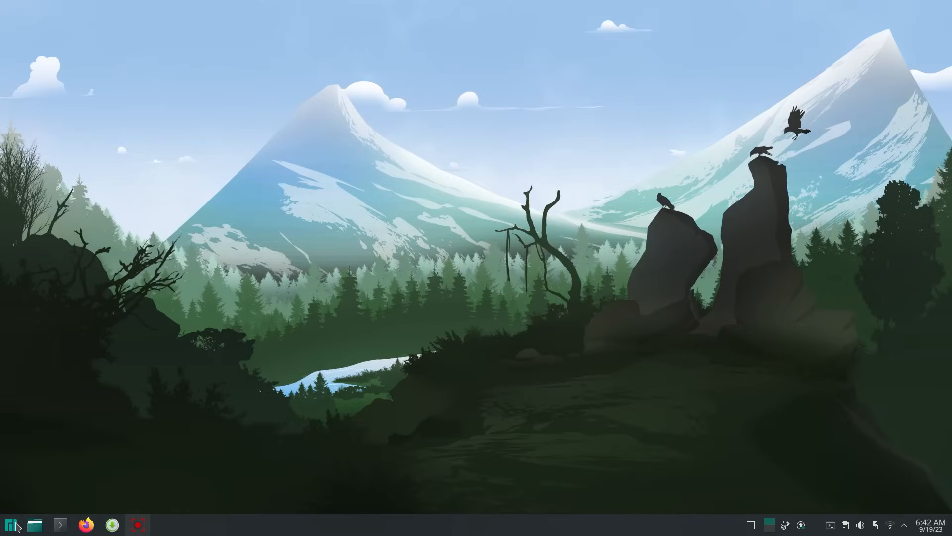
Step: Browse the Plasma launcher's System, Utilities, Graphics and All Applications lists, then favourites
left_click(10, 525)
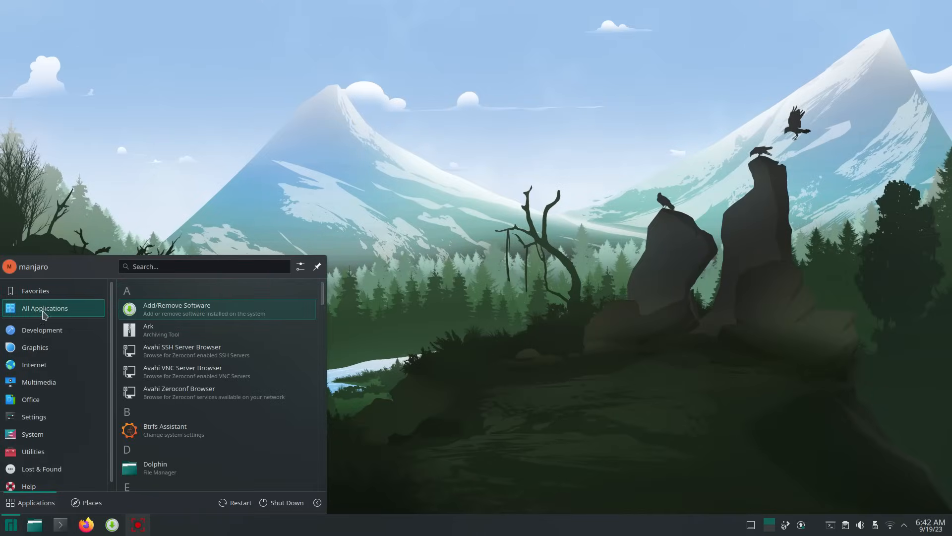
left_click(33, 434)
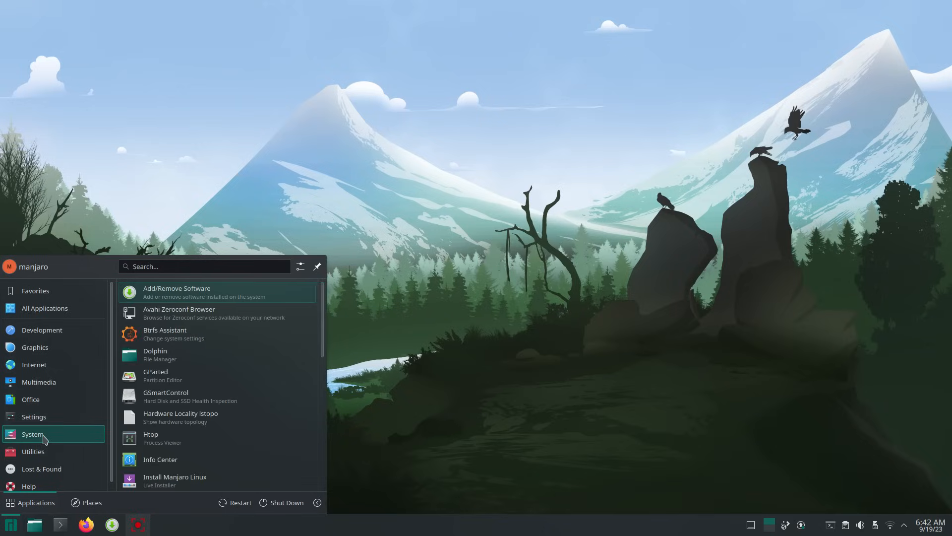
left_click(32, 452)
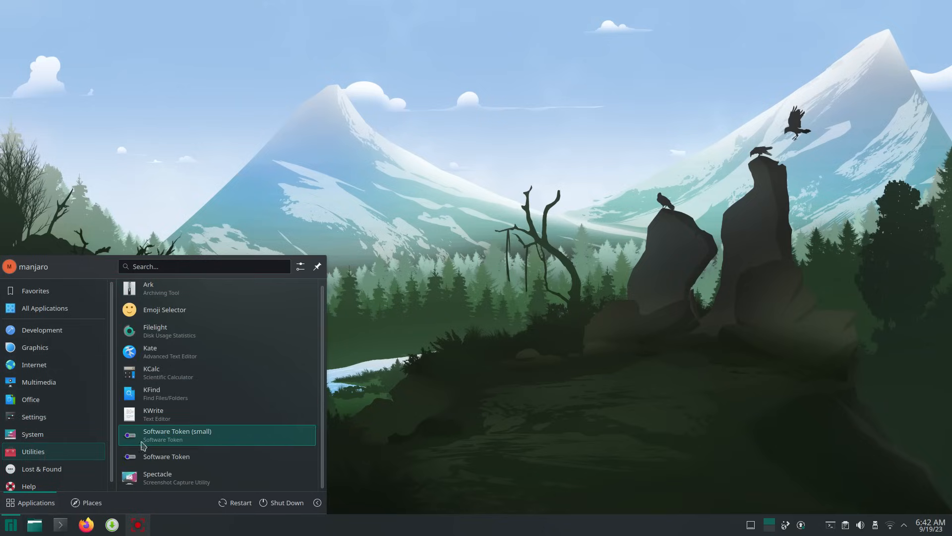
left_click(34, 347)
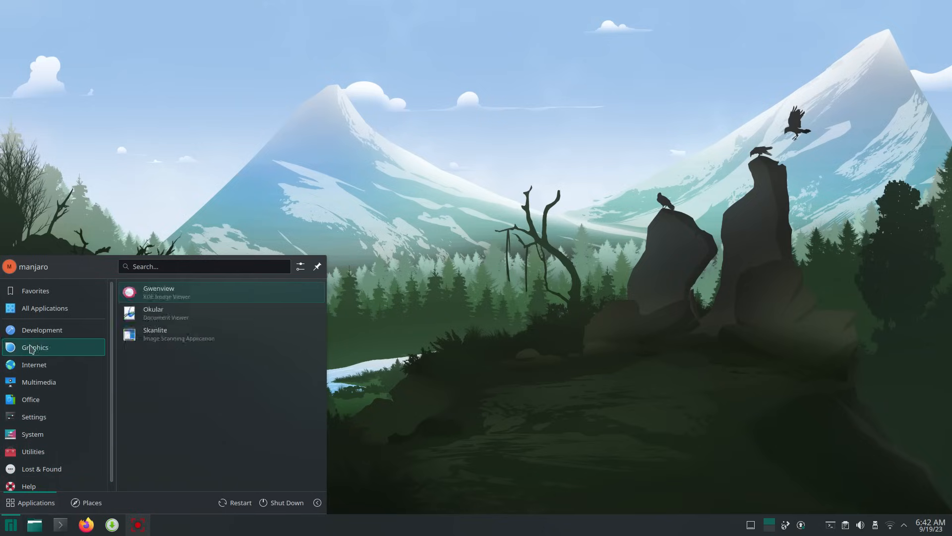
left_click(44, 307)
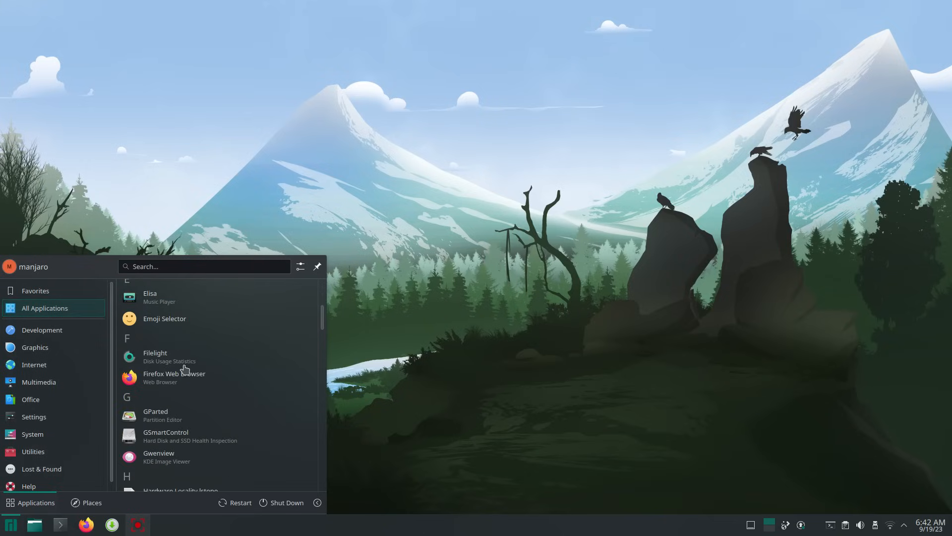
scroll("down", 3)
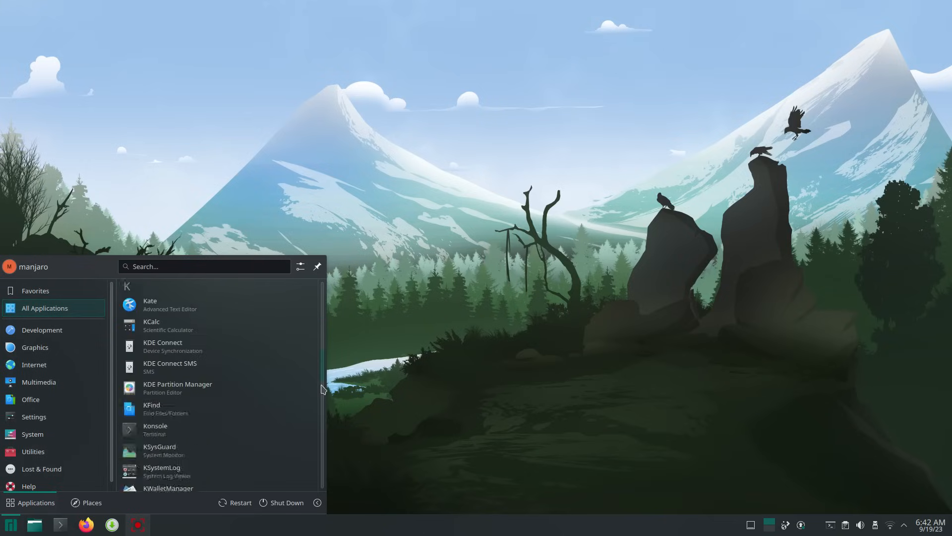
left_click(36, 290)
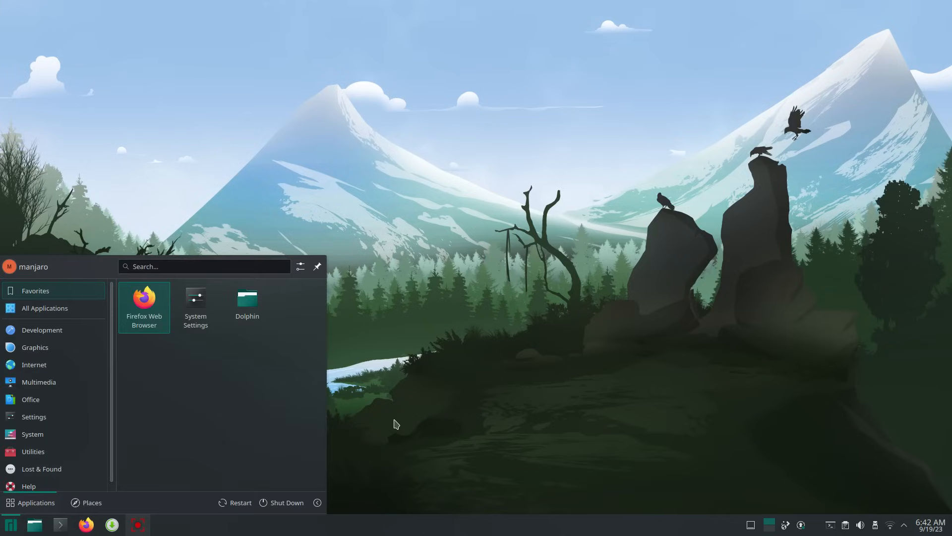
Step: Search the launcher for 'fire', clear it, then search for 'add'
type("fire")
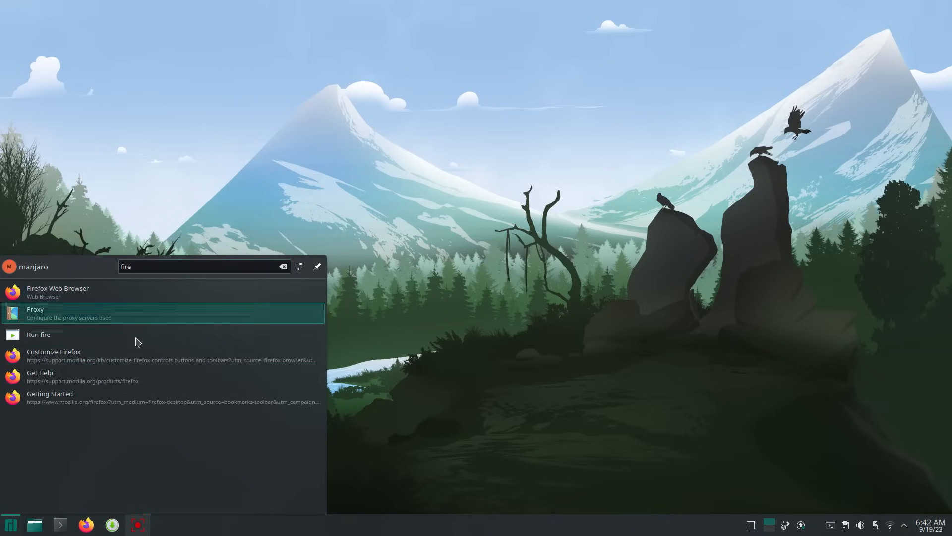
left_click(284, 266)
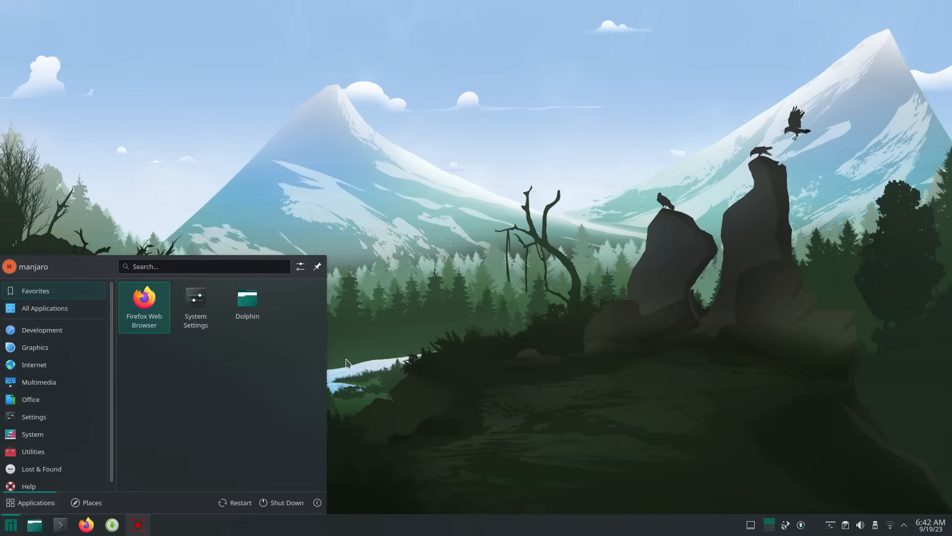
type("add")
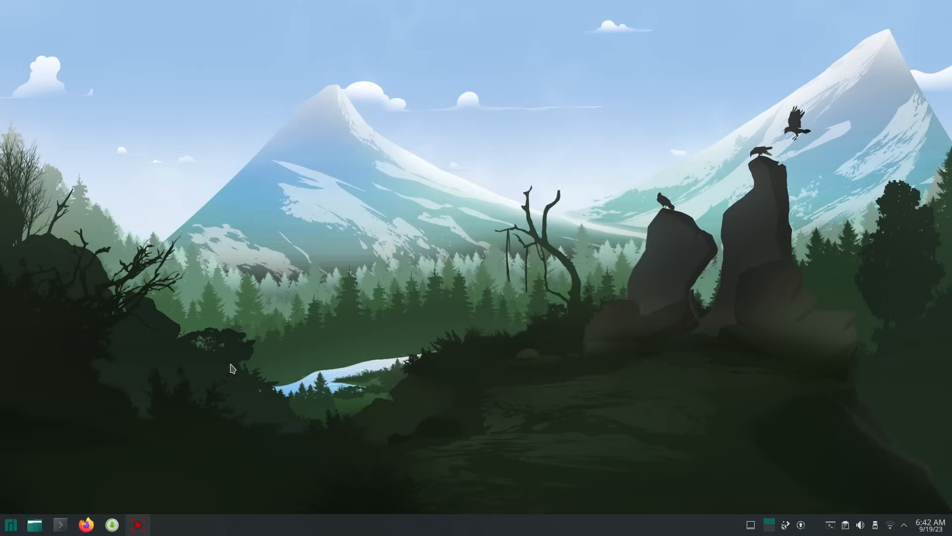
mouse_move(86, 525)
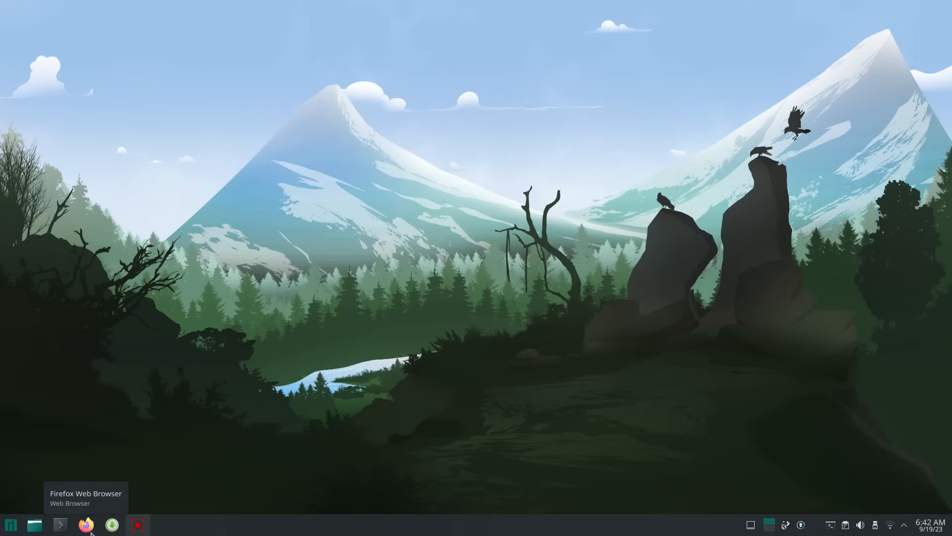
mouse_move(911, 461)
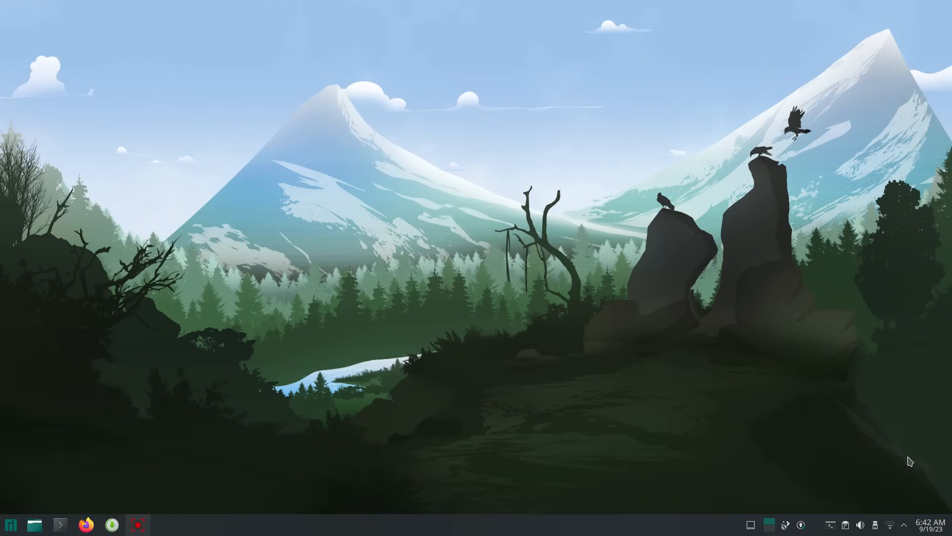
Step: Check the September calendar and status panel, then scroll the volume down to 70% and middle-click it
left_click(930, 526)
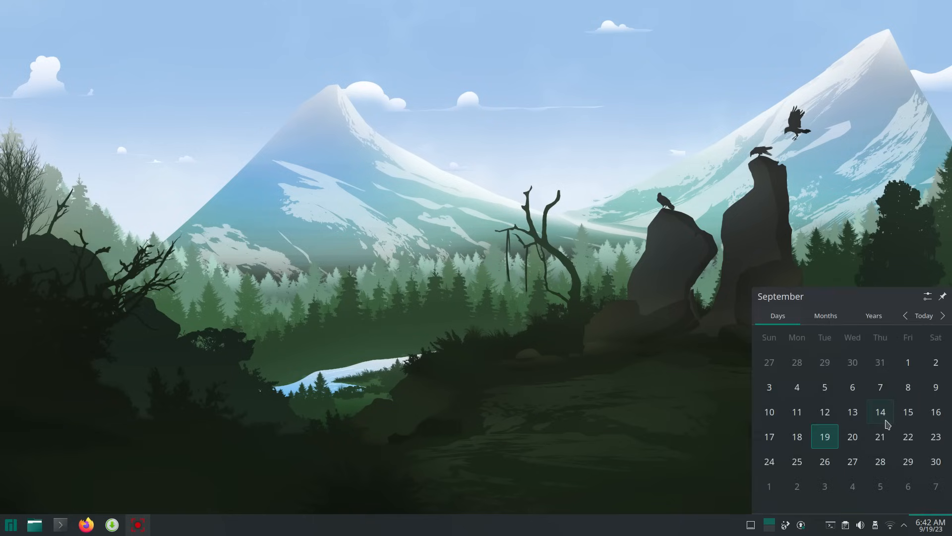
left_click(945, 315)
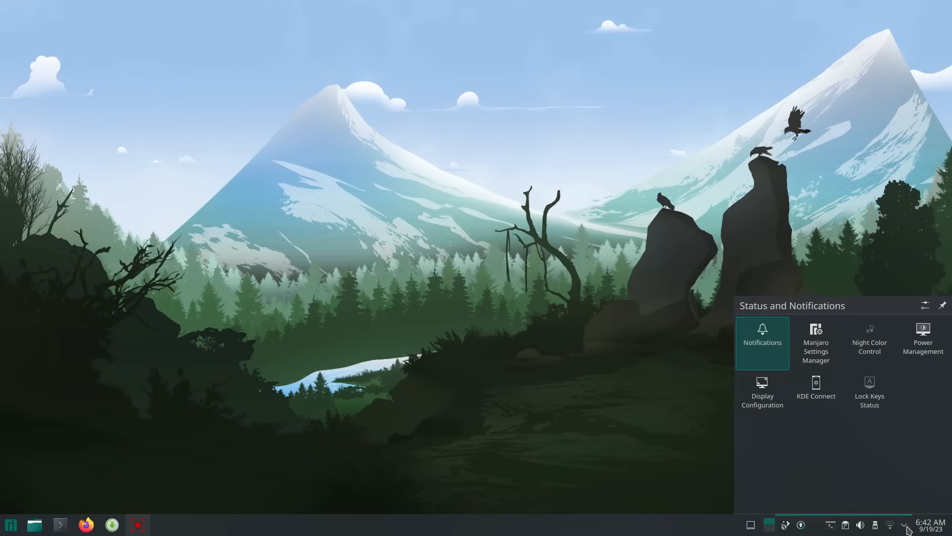
mouse_move(821, 348)
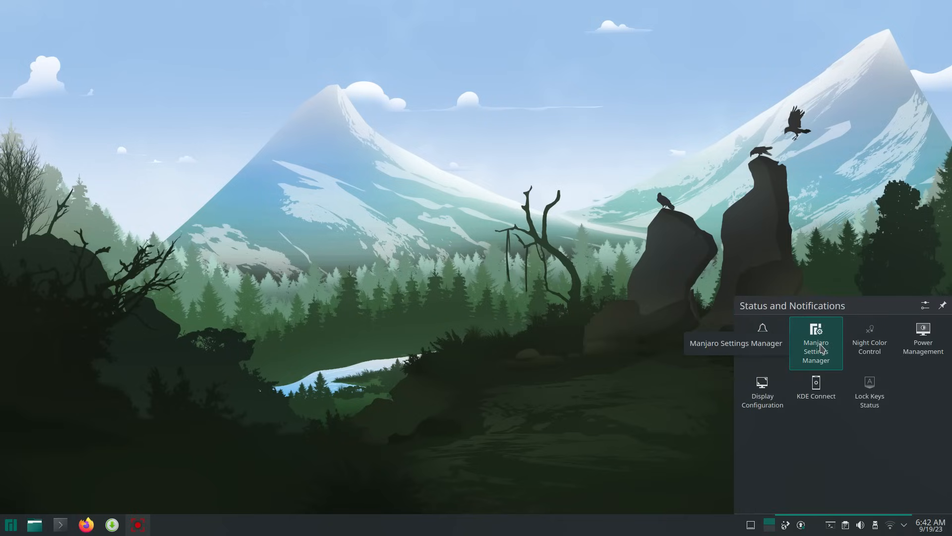
mouse_move(923, 342)
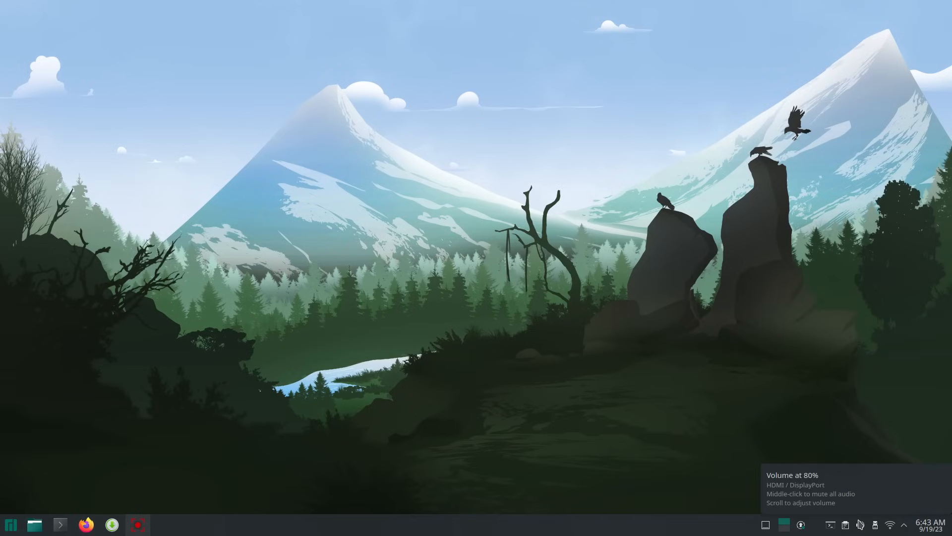
scroll("down", 3)
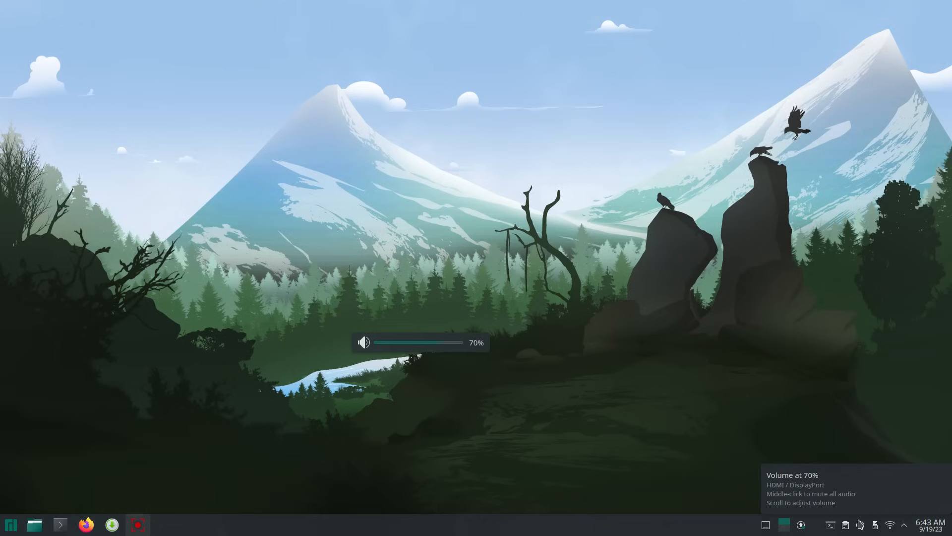
middle_click(861, 524)
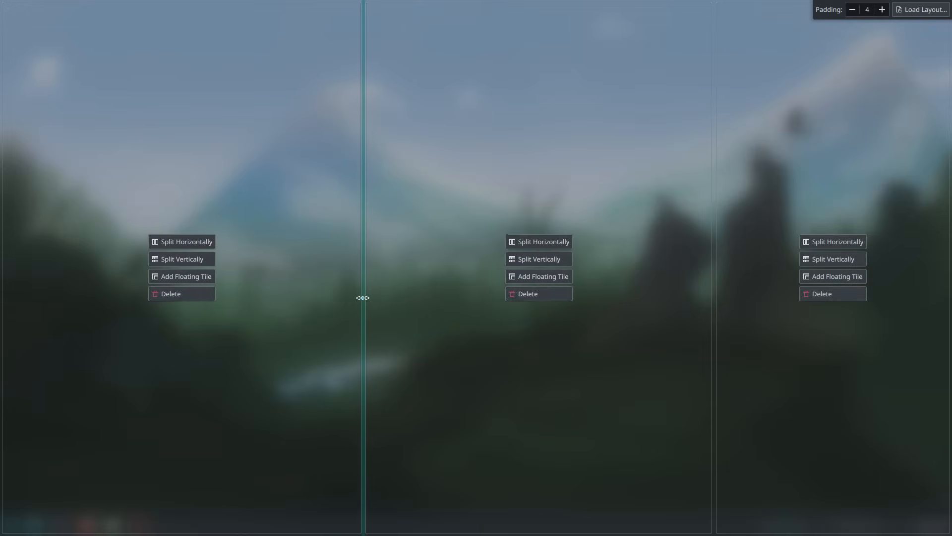
Step: Resize the tile divider and delete the lower right tile in the tiling editor
left_click_drag(363, 298, 657, 351)
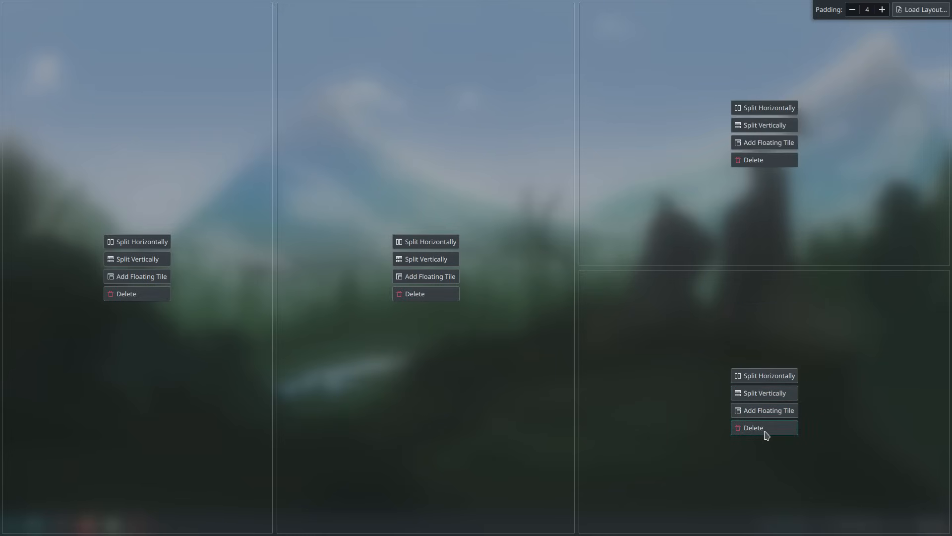
left_click(764, 427)
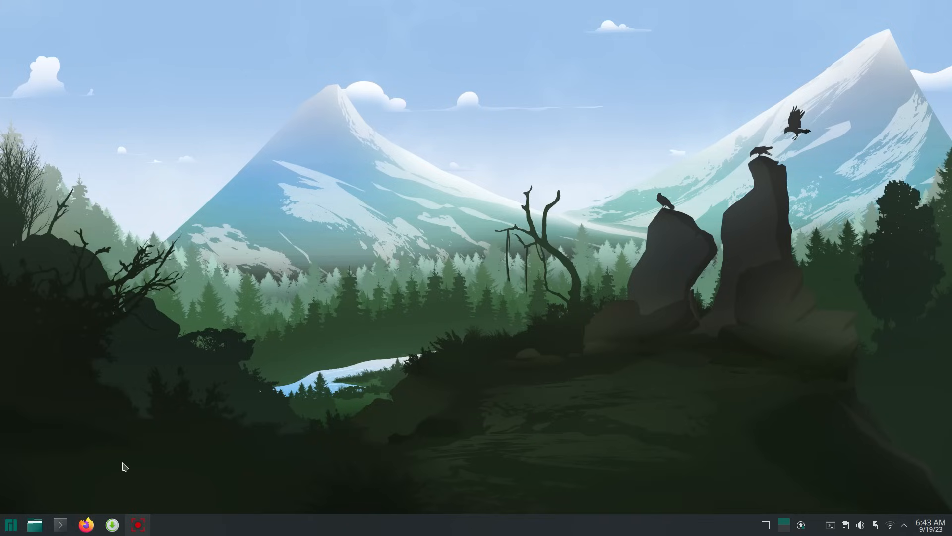
Step: Show Dolphin's Home folder at full height beside a Konsole running uname -r
left_click(35, 525)
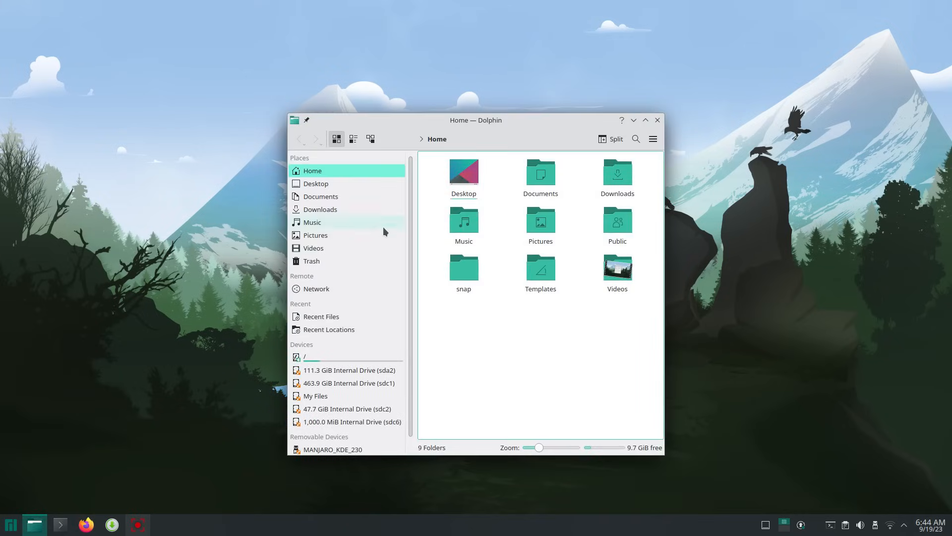
left_click_drag(475, 120, 525, 115)
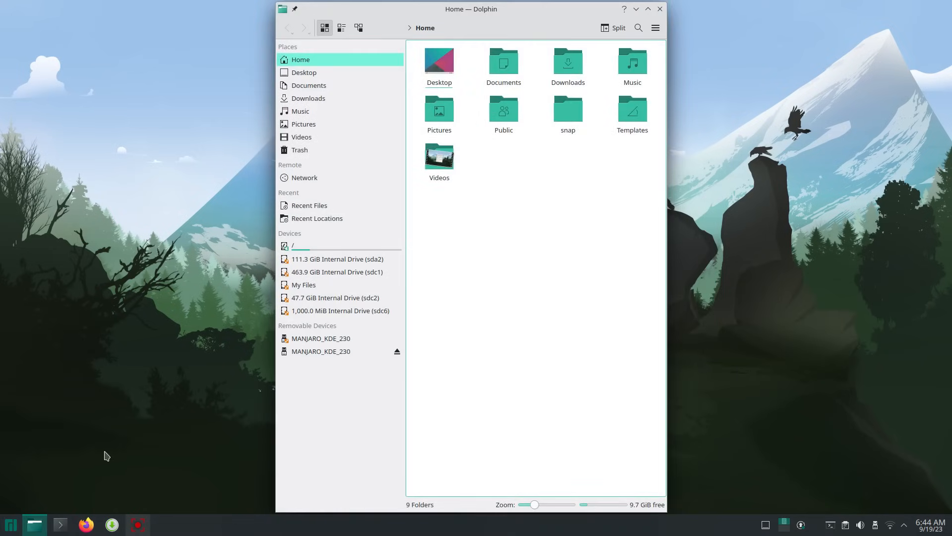
left_click(59, 524)
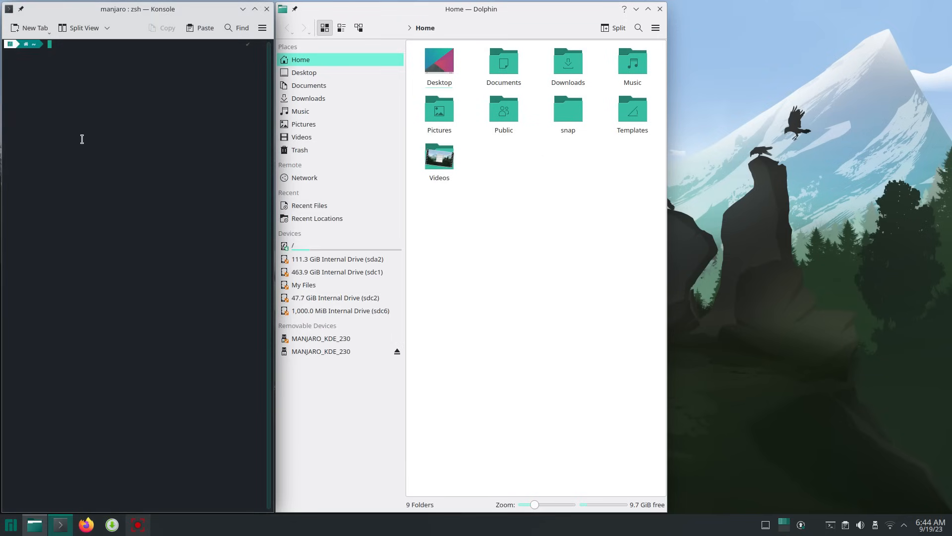
type("uname -r")
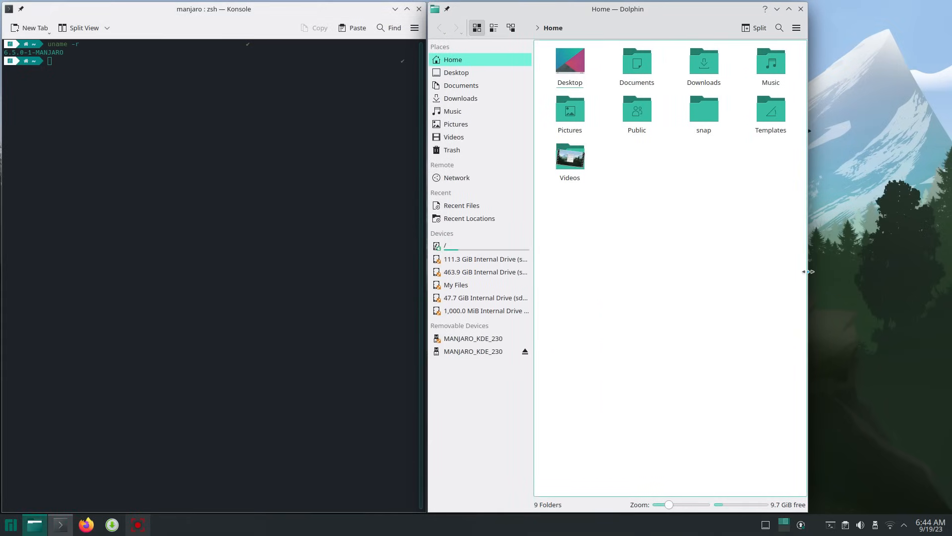
mouse_move(768, 263)
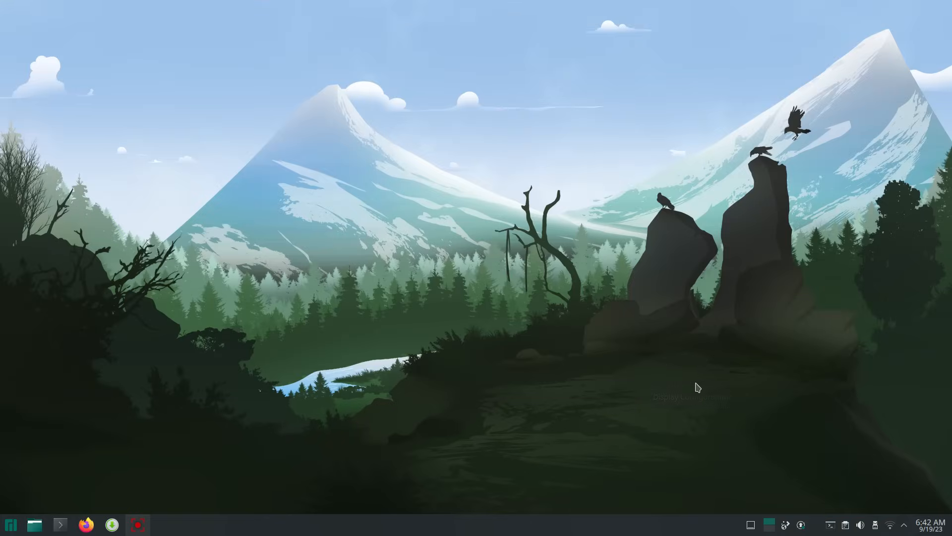
Step: Check the wireless network list and the Disks & Devices panel from the system tray
left_click(891, 524)
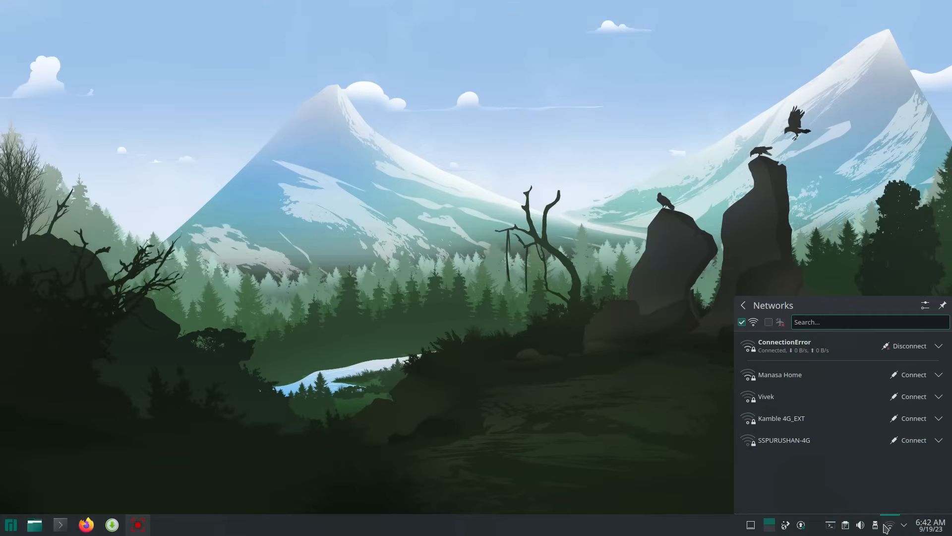
left_click(875, 524)
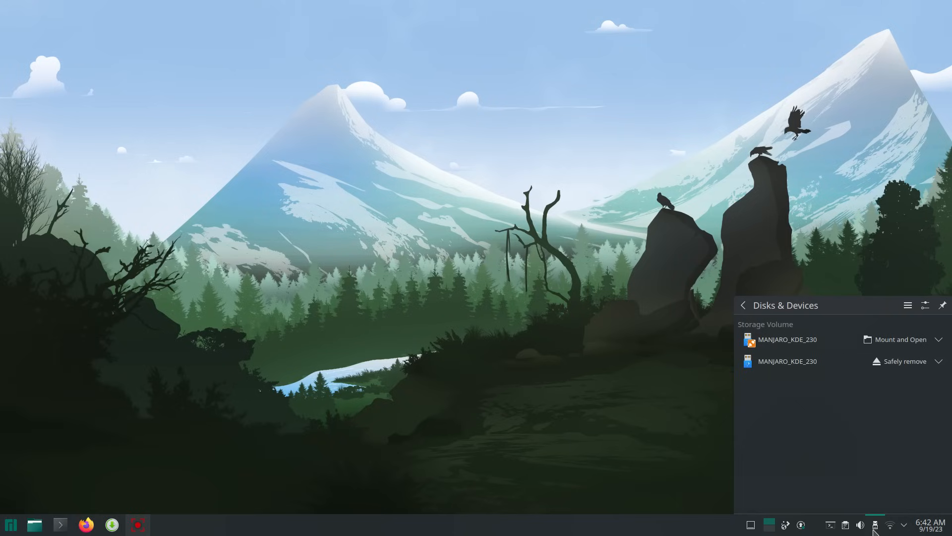
left_click(861, 524)
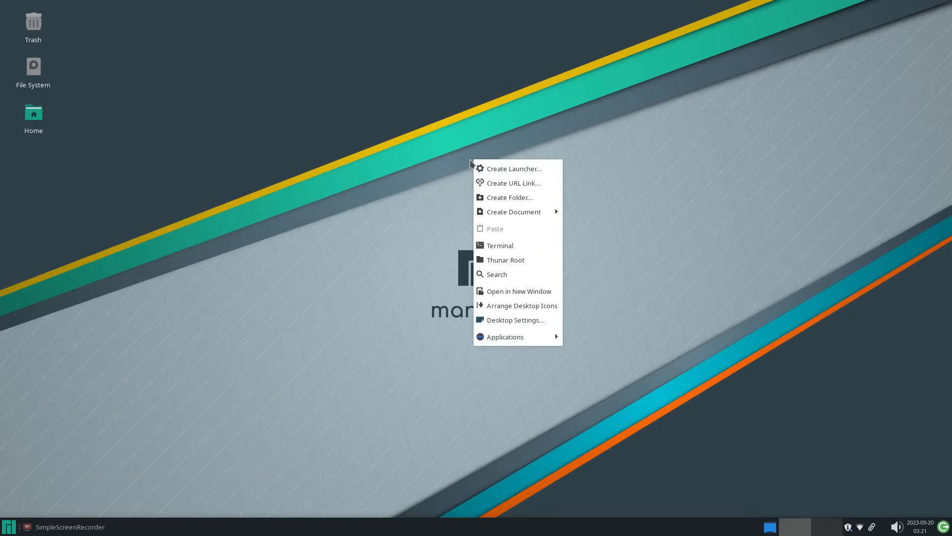
left_click(6, 525)
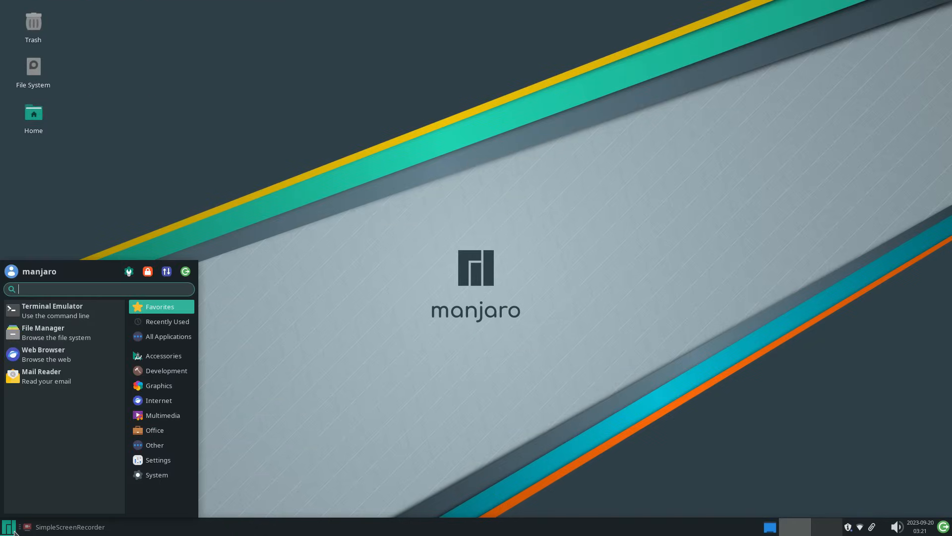
mouse_move(177, 355)
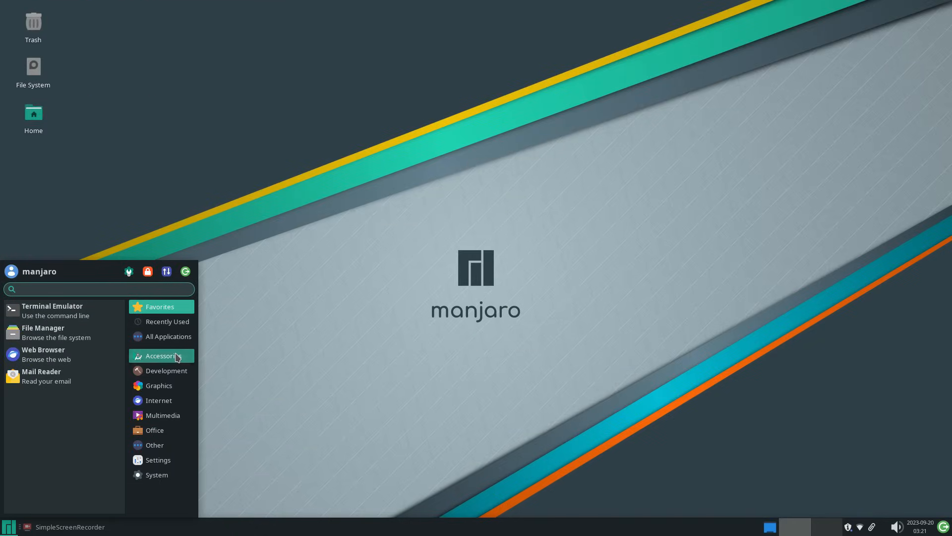
left_click(161, 355)
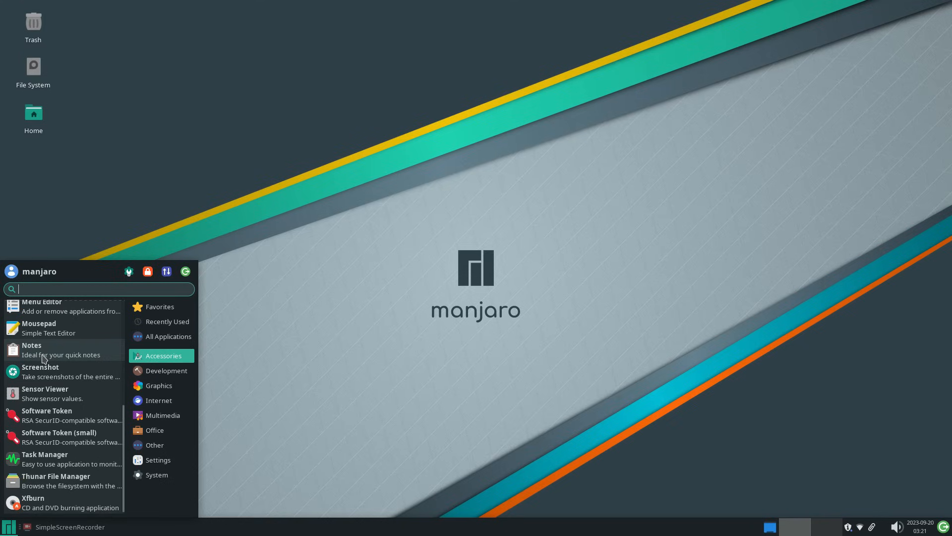
left_click(166, 370)
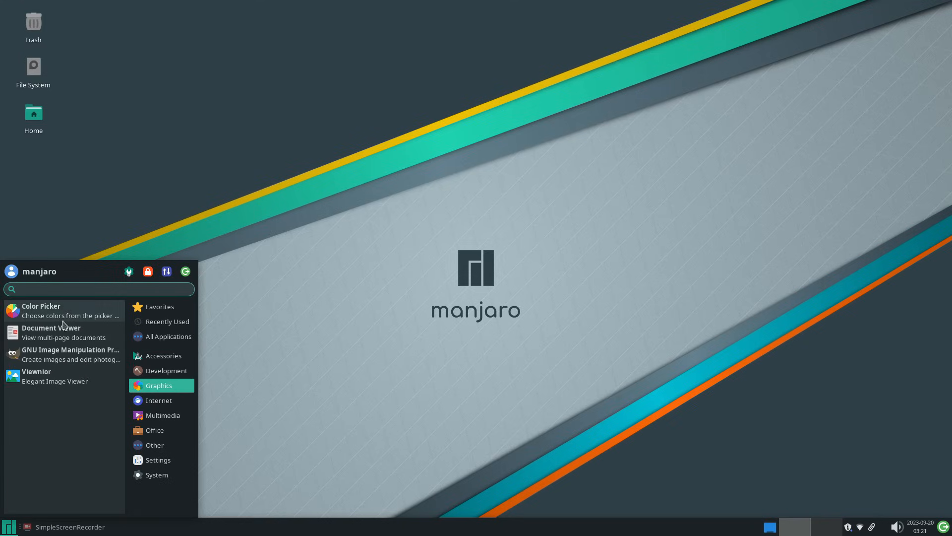
left_click(158, 400)
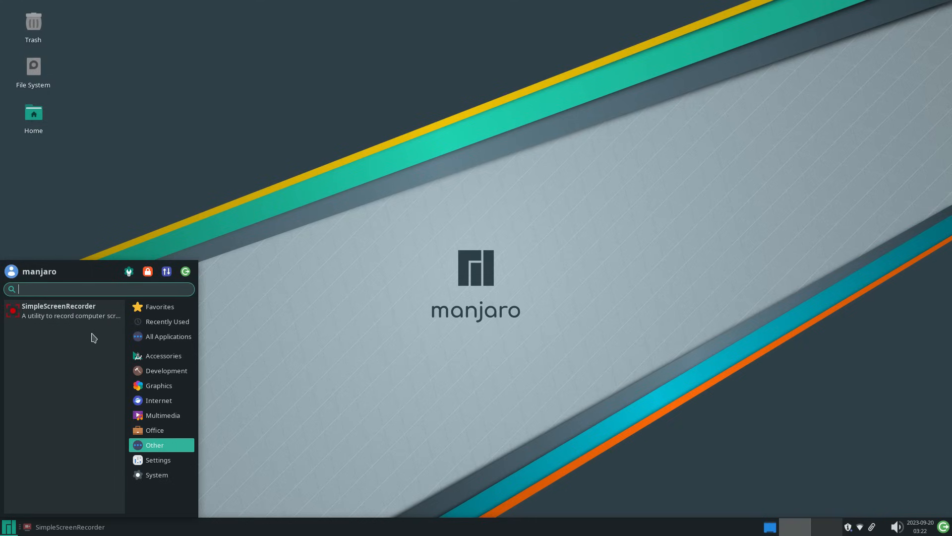
left_click(159, 460)
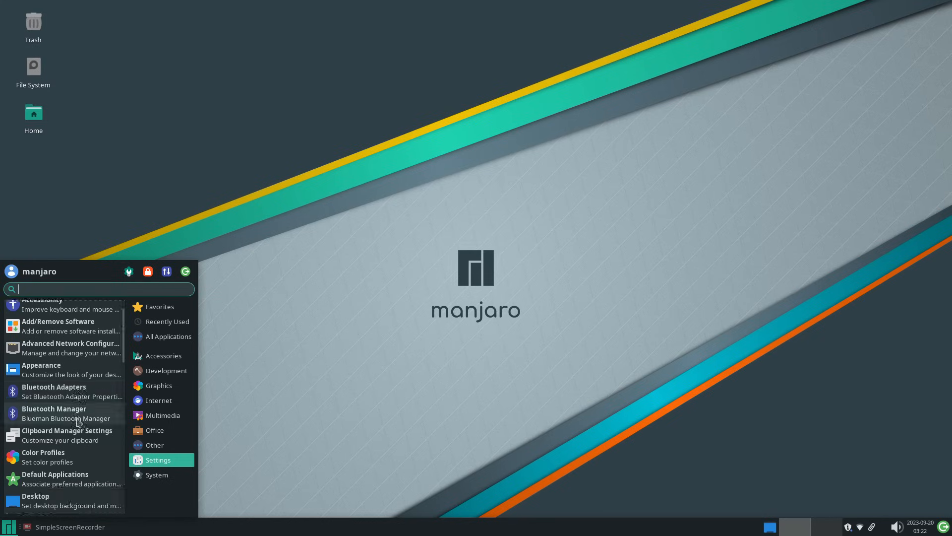
scroll("down", 3)
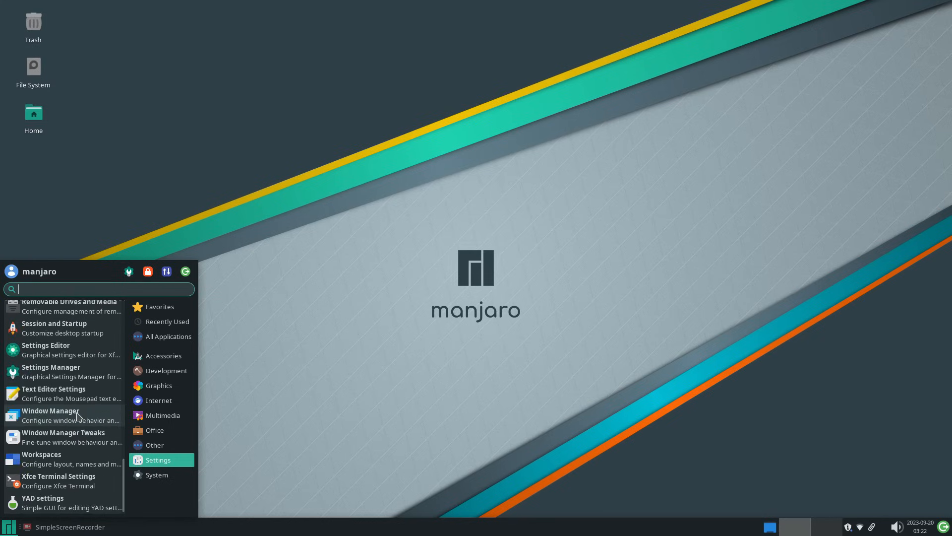
left_click(157, 474)
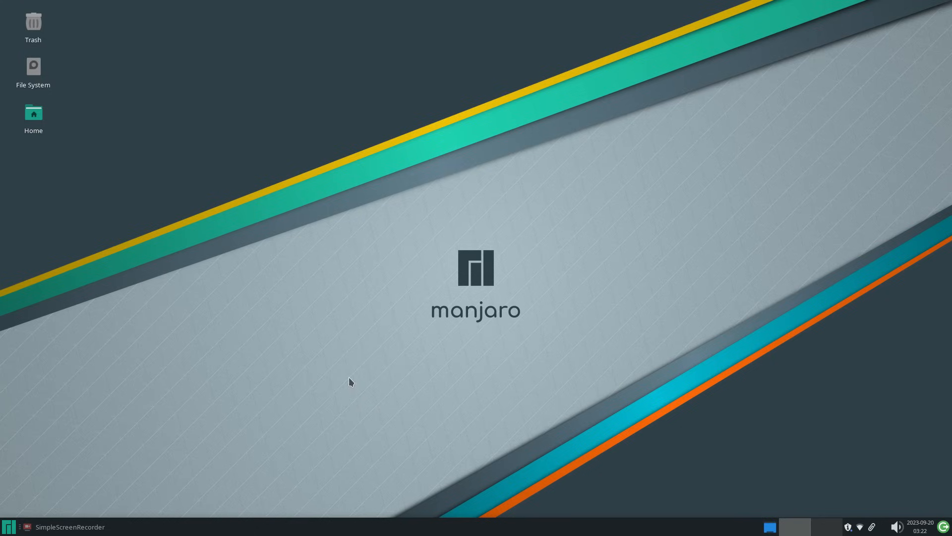
Step: Search the Whisker menu for 'fire' to find Firefox, then check the PulseAudio and Clipman panel popups
left_click(6, 526)
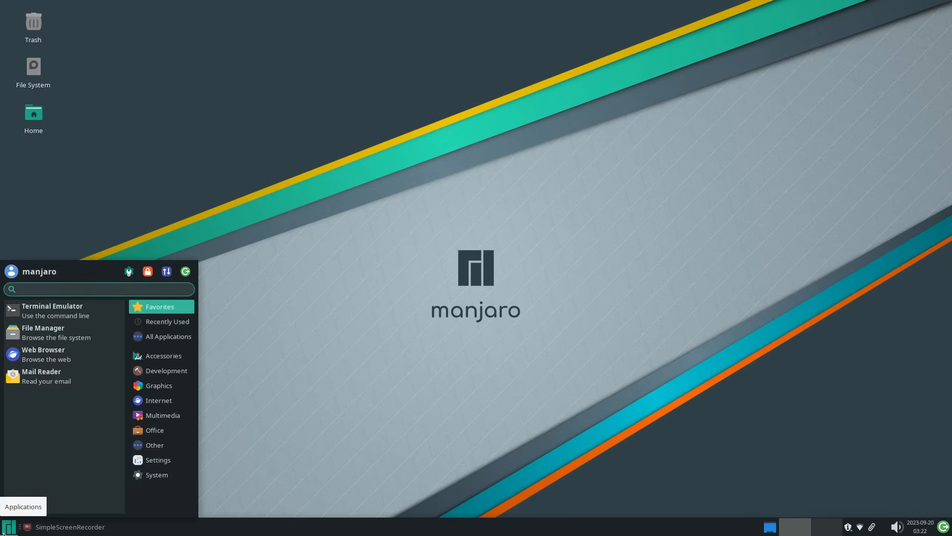
type("fire")
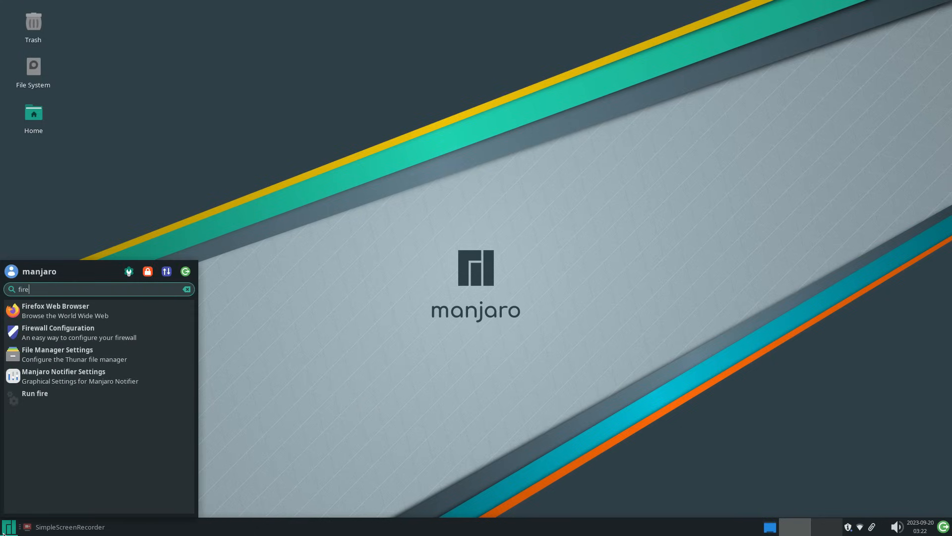
mouse_move(148, 271)
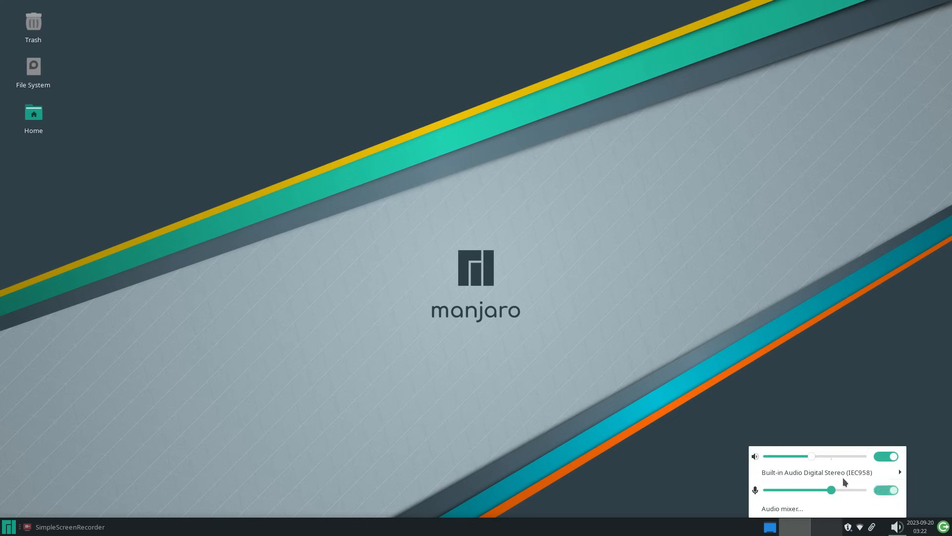
mouse_move(805, 516)
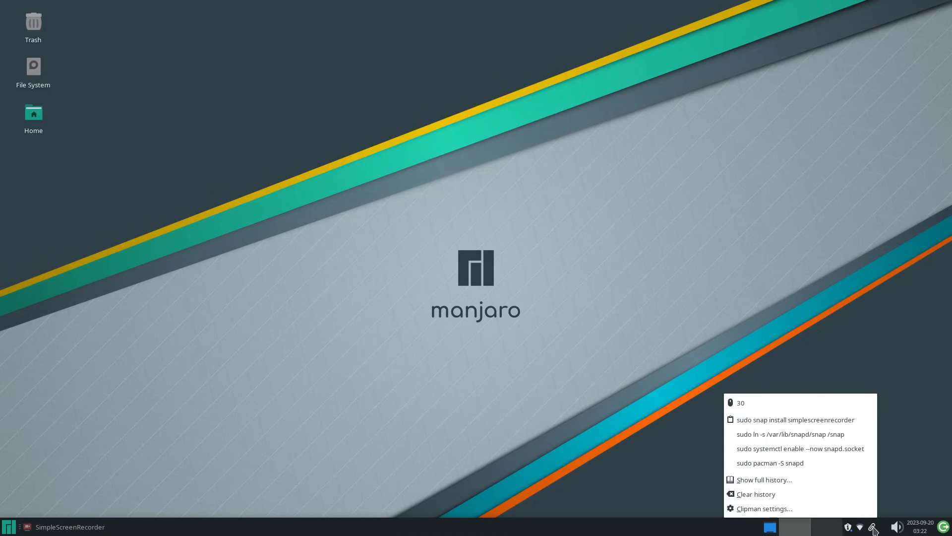
left_click(861, 528)
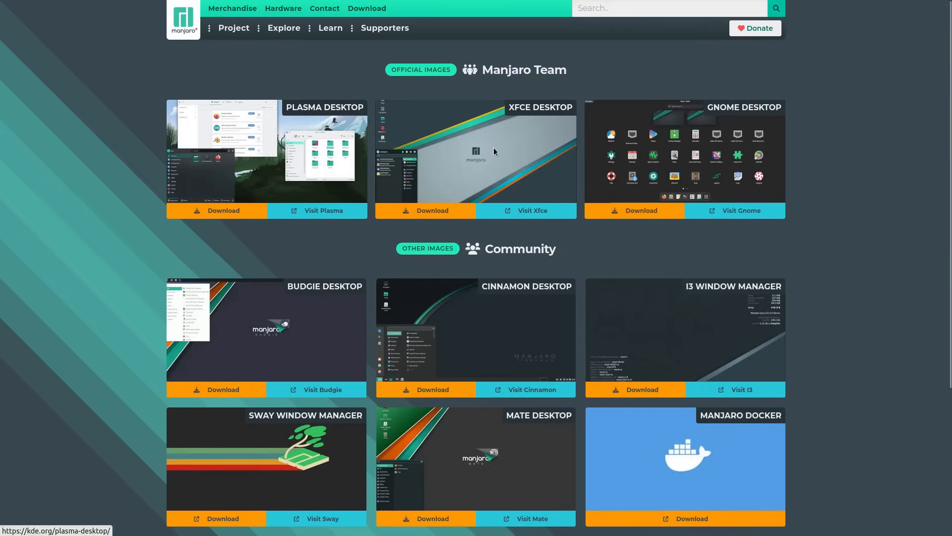
mouse_move(728, 320)
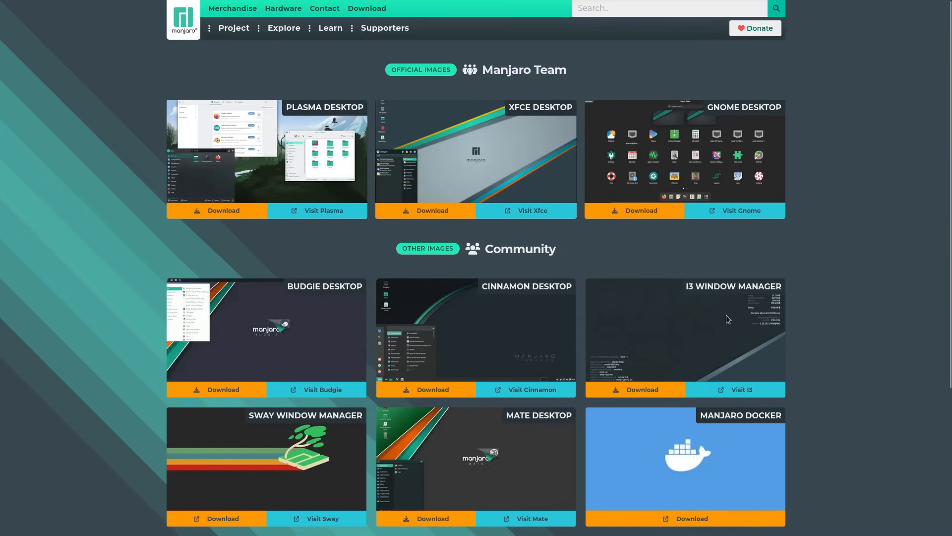
Step: Scroll the Manjaro download page through the official Plasma, Xfce, GNOME images and community editions
scroll("down", 3)
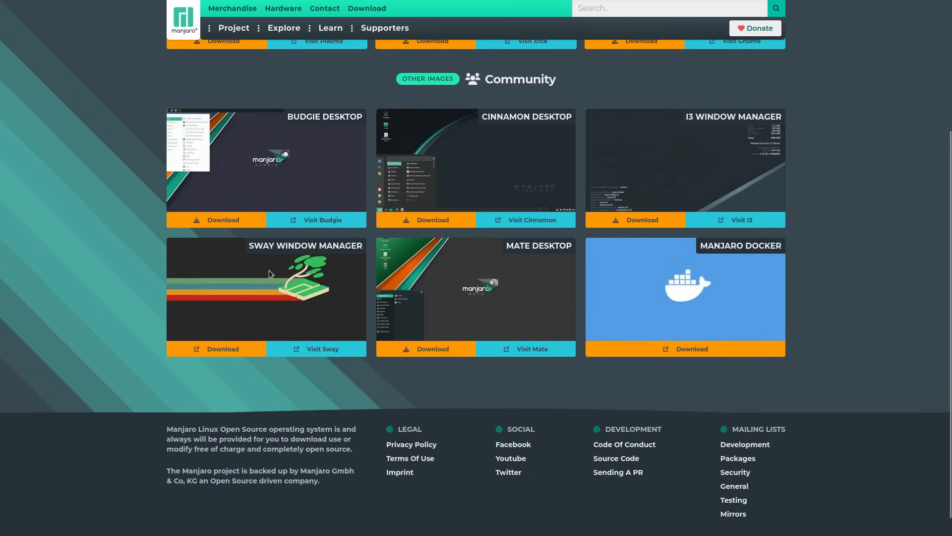
scroll("up", 3)
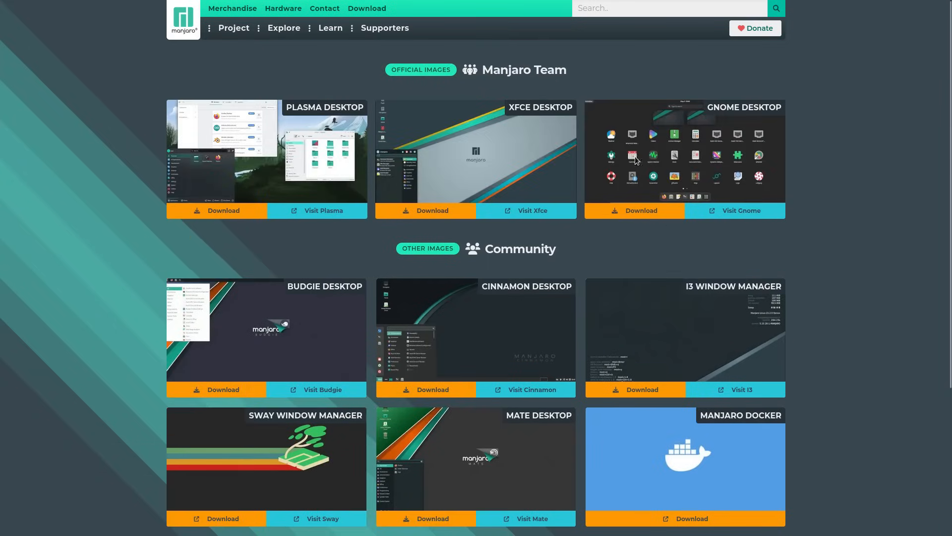
scroll("down", 3)
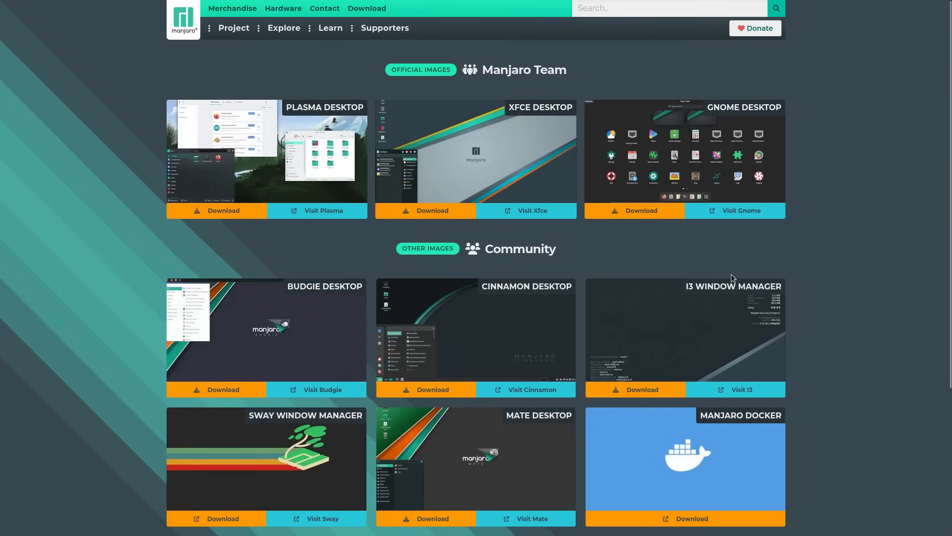
double_click(520, 248)
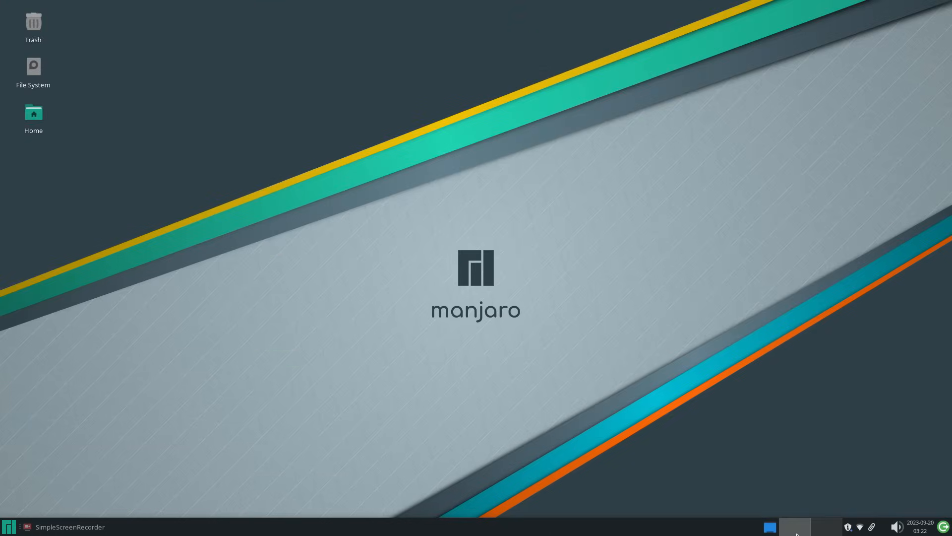
mouse_move(796, 526)
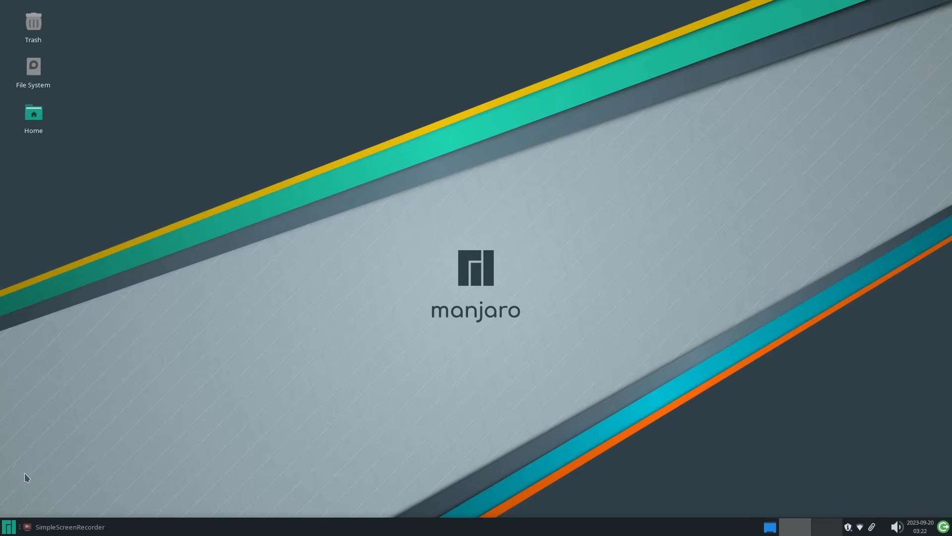
mouse_move(155, 381)
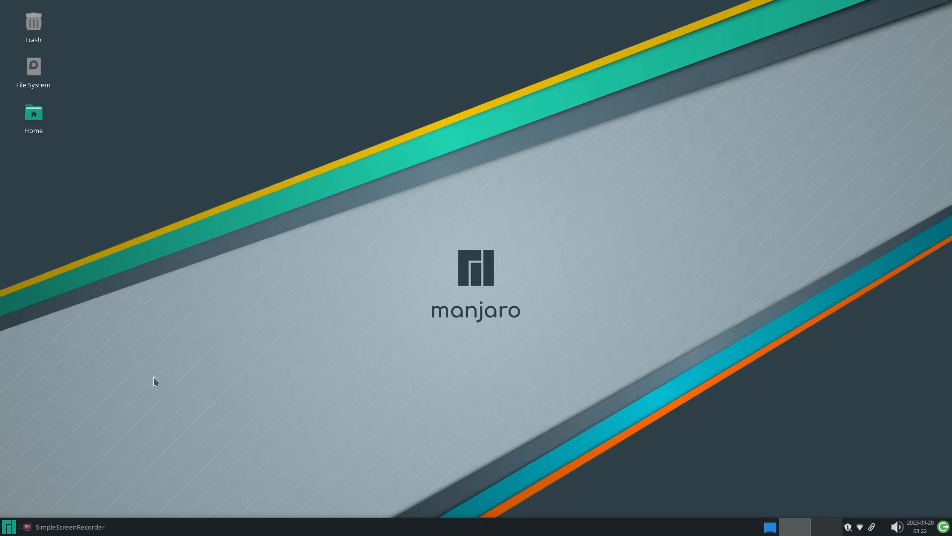
Step: Launch Thunar from the Home desktop icon and widen it to show the nine home folders
double_click(34, 112)
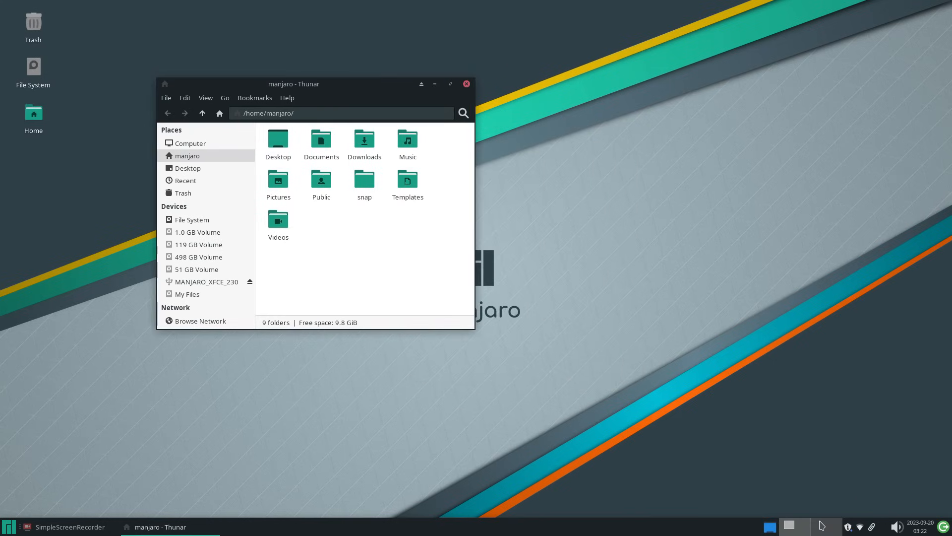
left_click(466, 83)
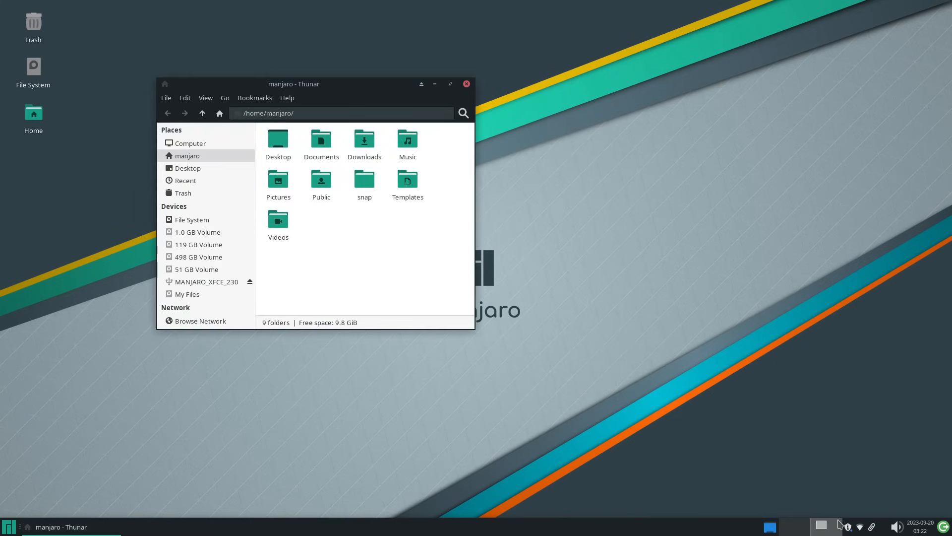
mouse_move(375, 311)
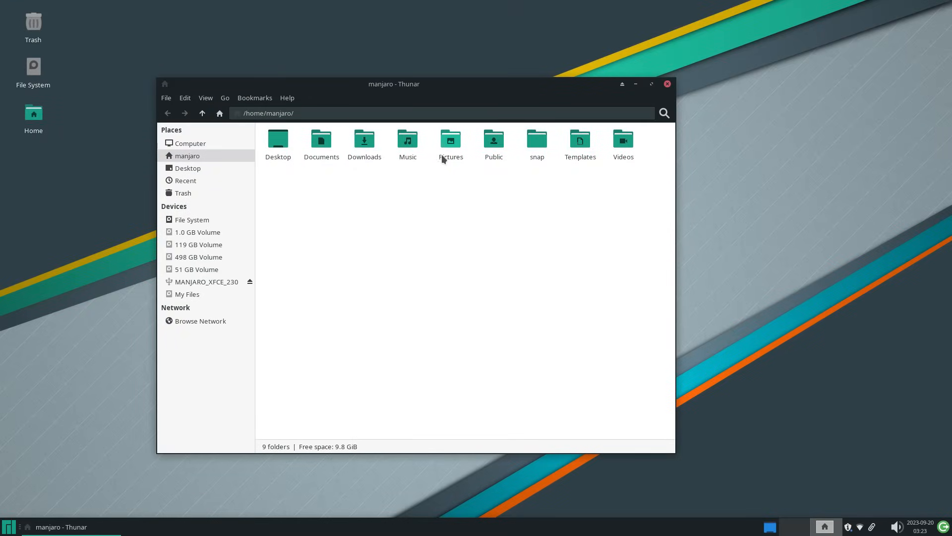
mouse_move(562, 59)
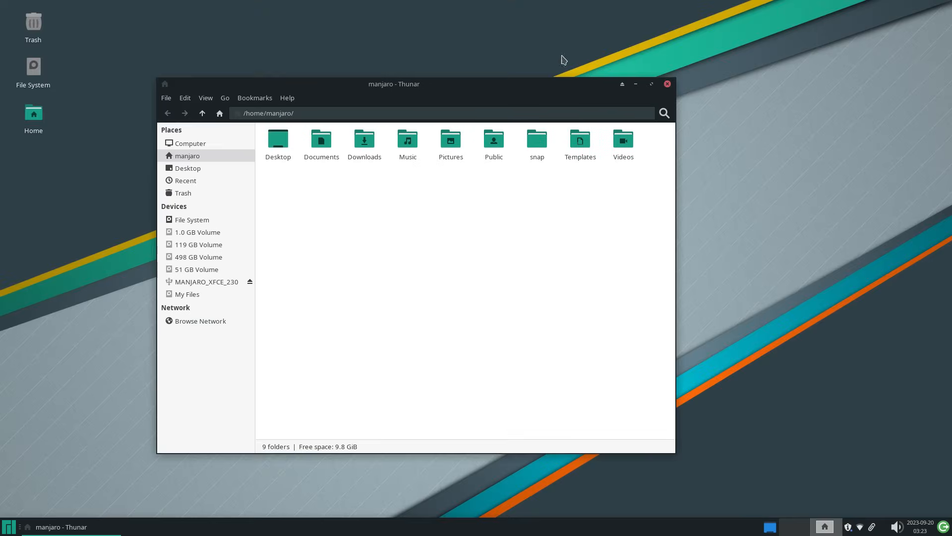
Step: Run uname -r in a terminal to show kernel 6.5.0-1-MANJARO, then close the terminal
left_click(6, 526)
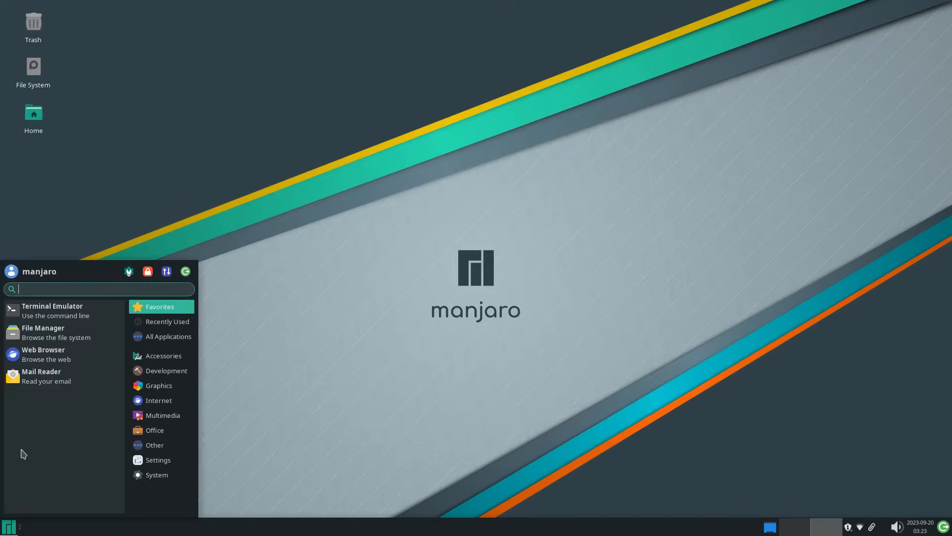
left_click(44, 328)
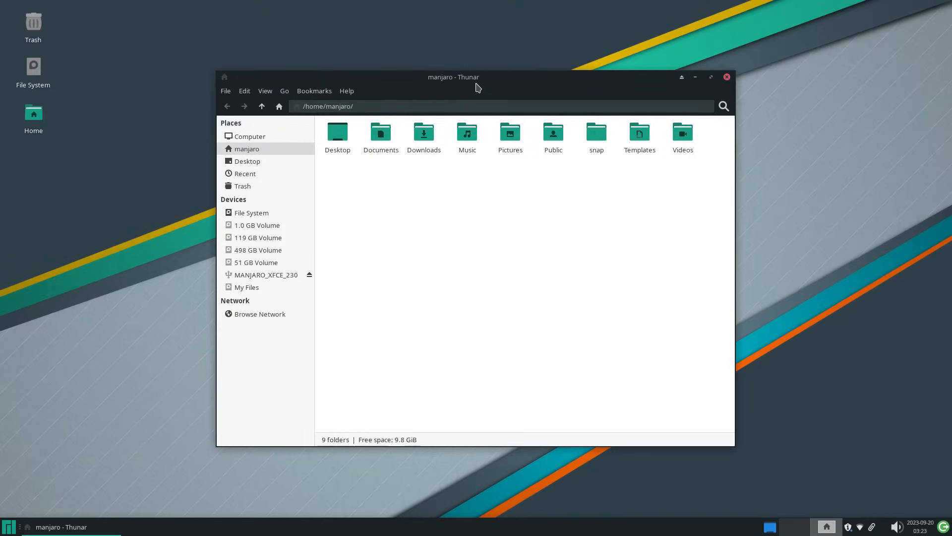
left_click(8, 526)
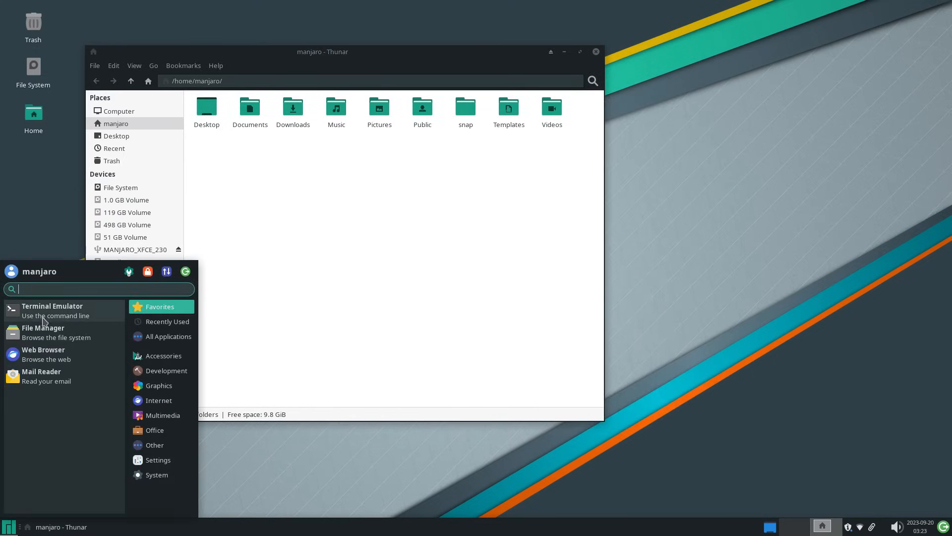
left_click(52, 310)
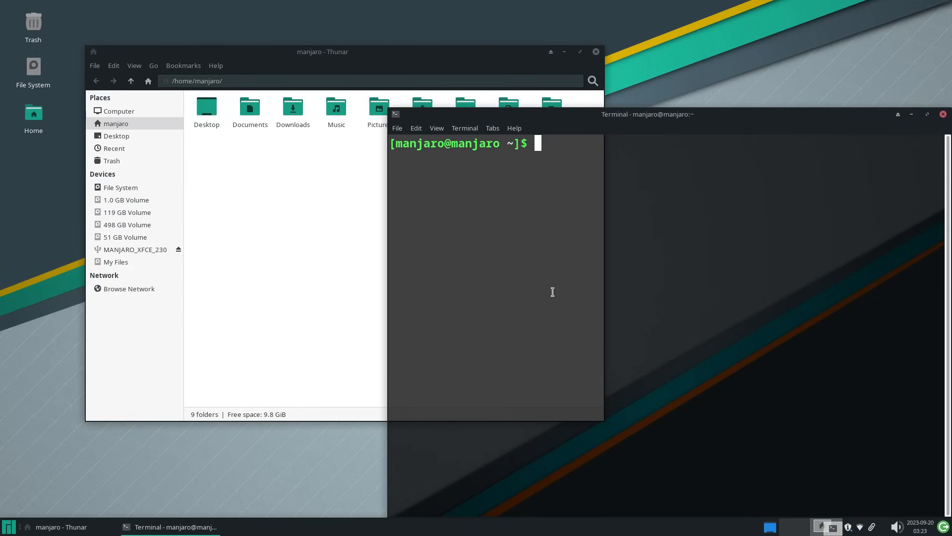
type("uname -r")
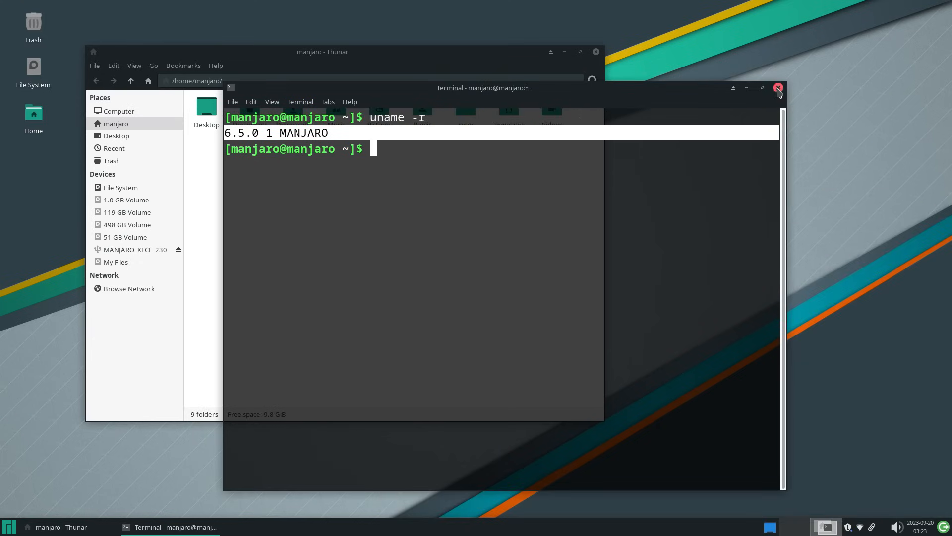
left_click(777, 87)
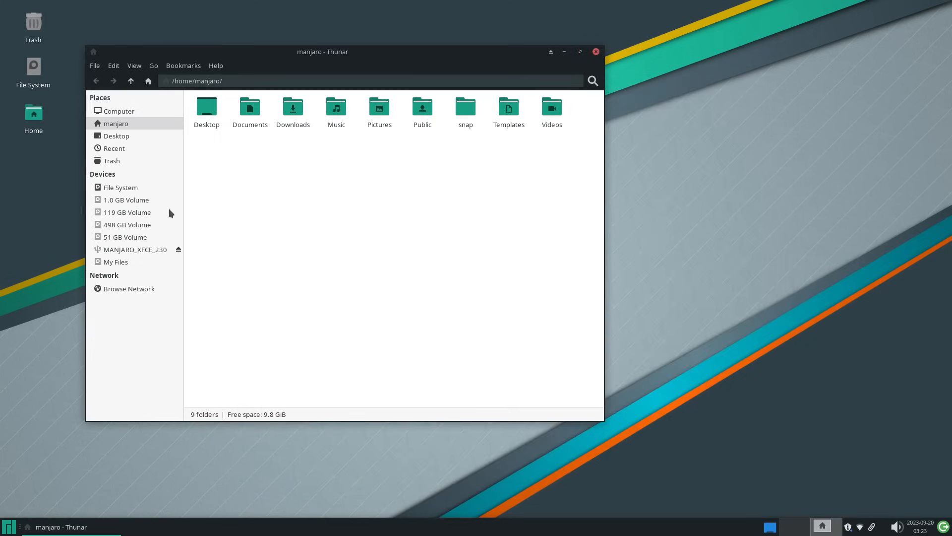
mouse_move(595, 51)
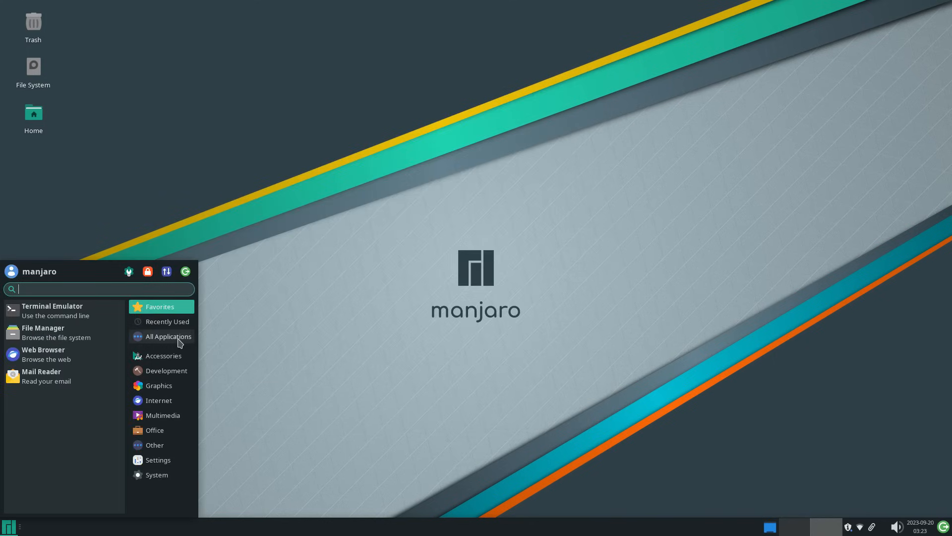
Step: In Appearance settings, try the Matcha-aliz, Matcha-azul, Matcha-dark-aliz and Matcha-dark-azul styles
left_click(167, 336)
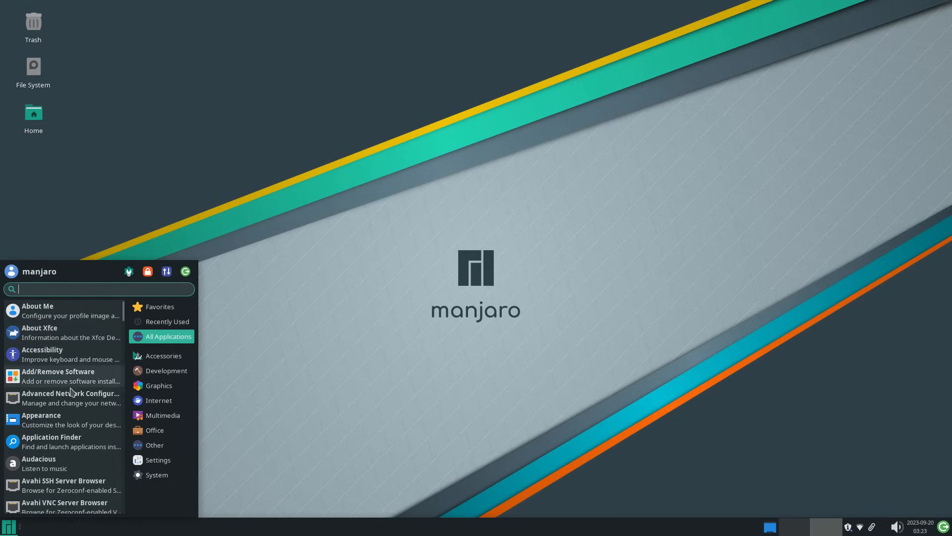
left_click(41, 415)
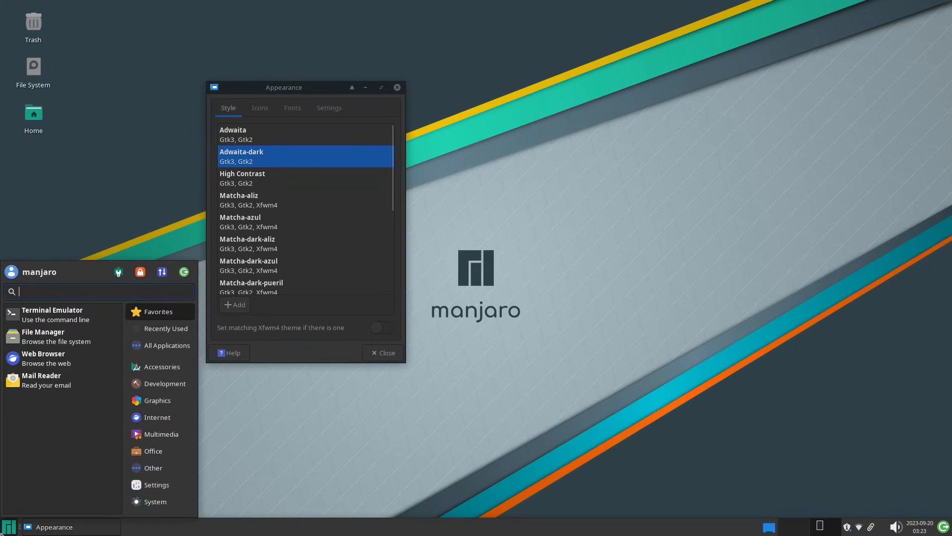
left_click(261, 178)
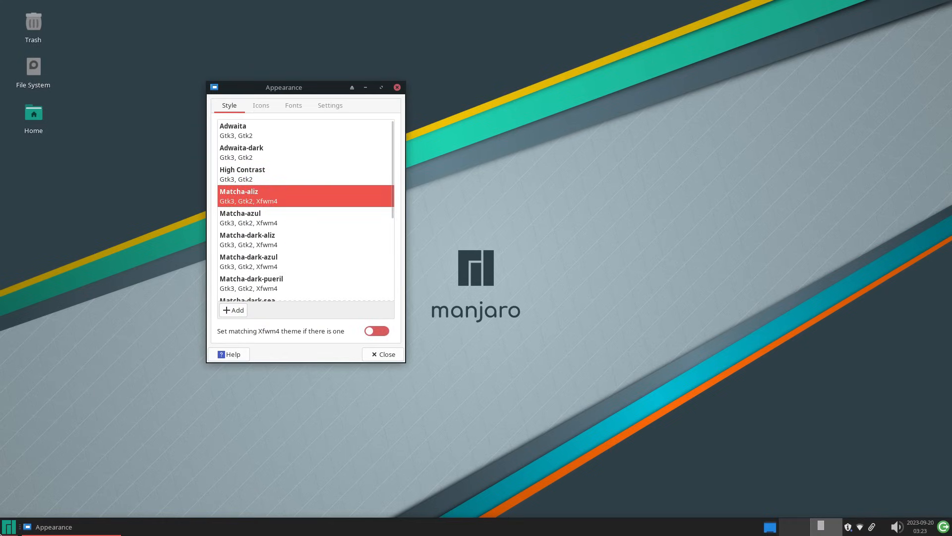
left_click(7, 526)
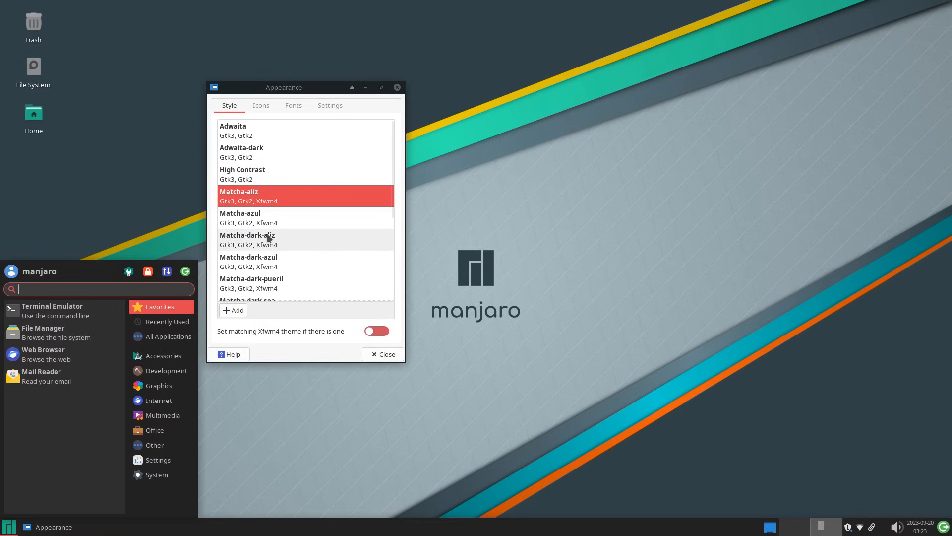
left_click(267, 218)
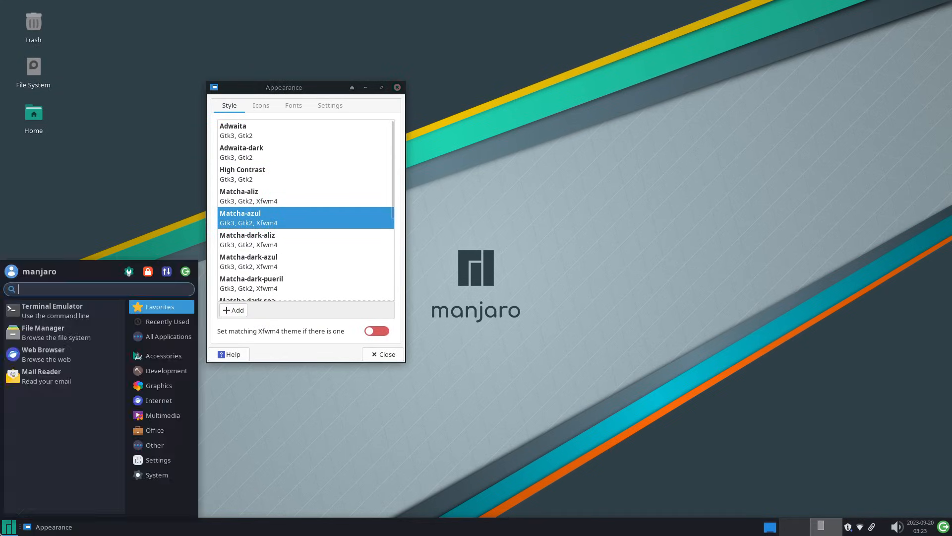
left_click(267, 240)
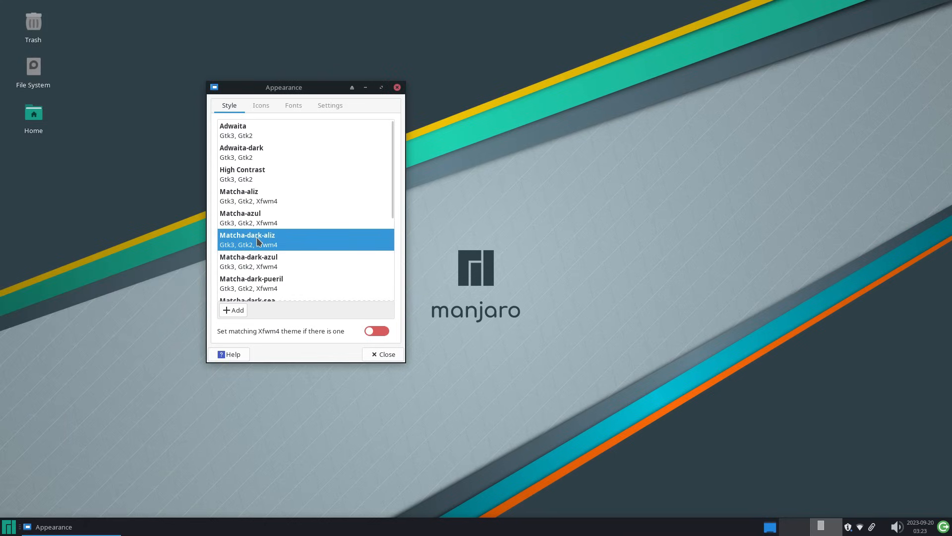
left_click(7, 526)
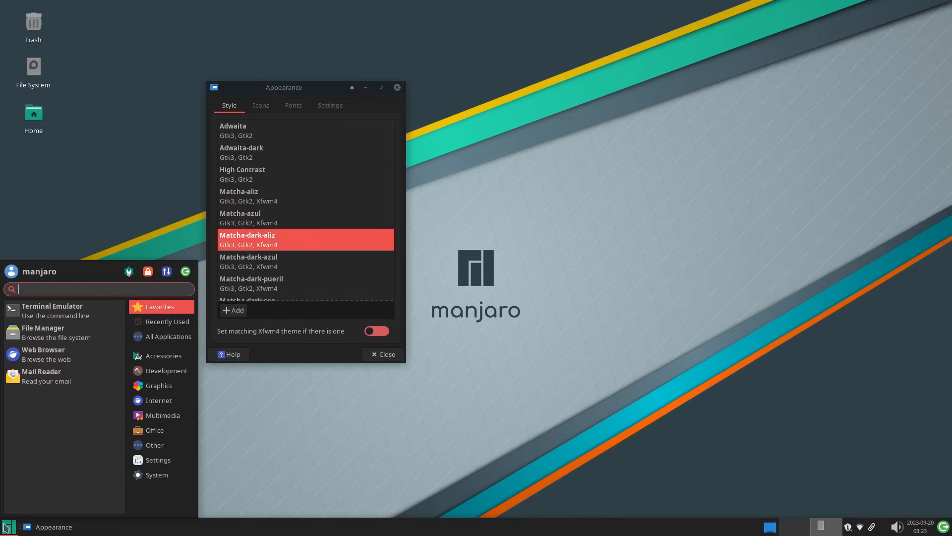
left_click(248, 261)
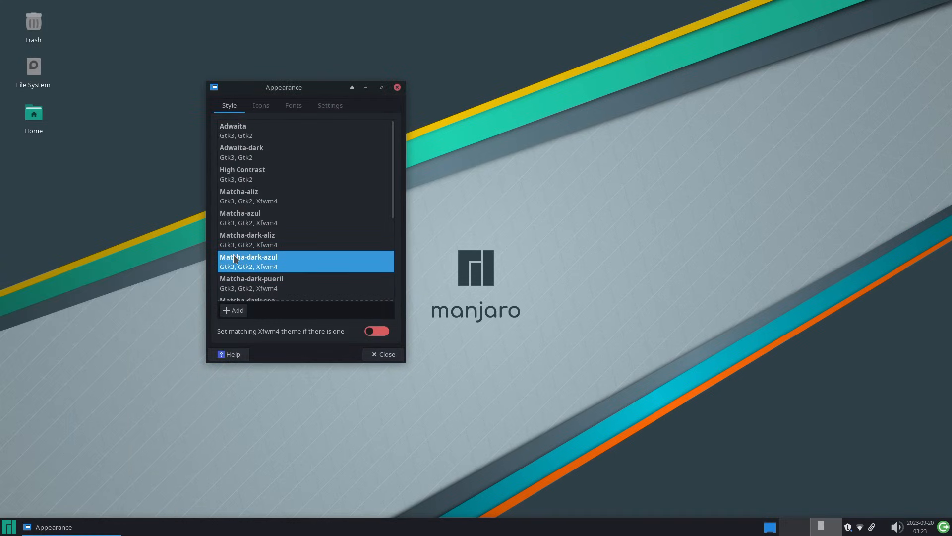
Step: Settle on the Matcha-sea style and bring up the list of icon themes
scroll("down", 3)
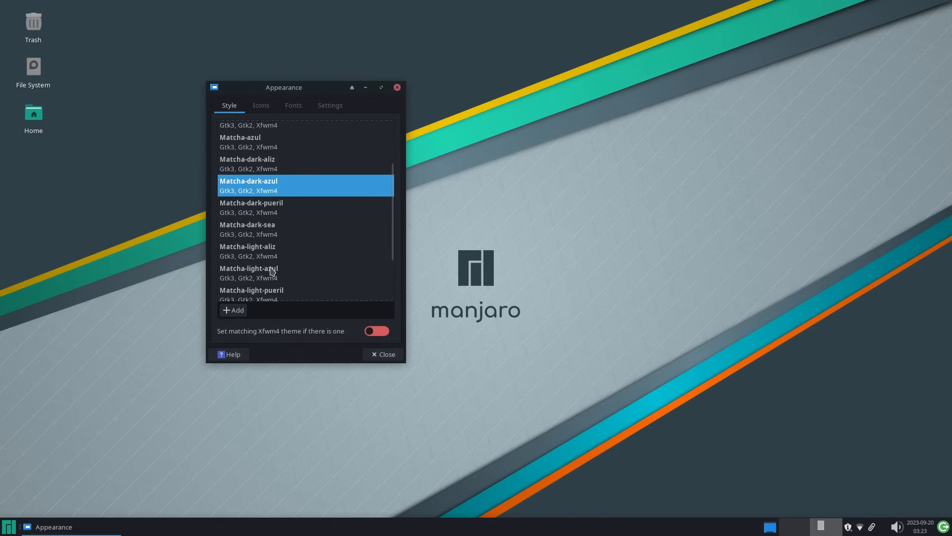
scroll("down", 3)
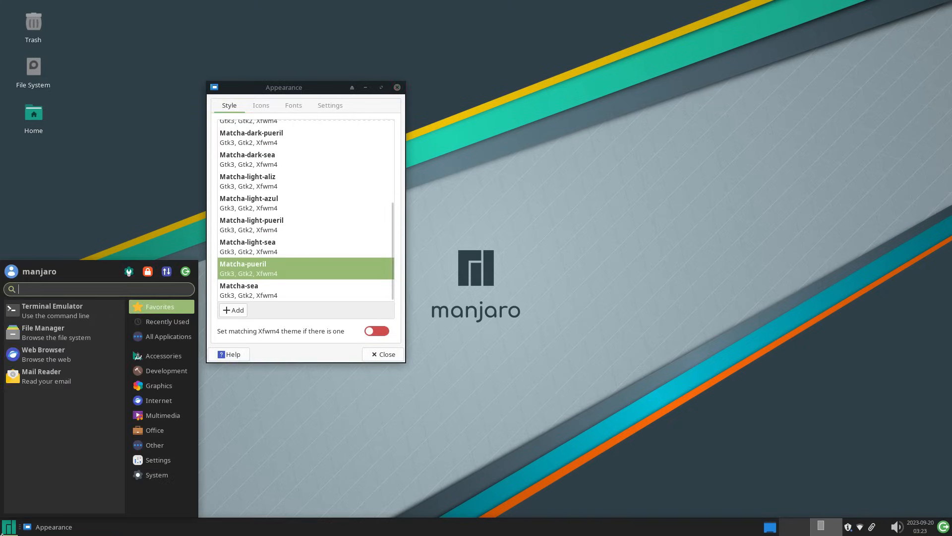
left_click(248, 289)
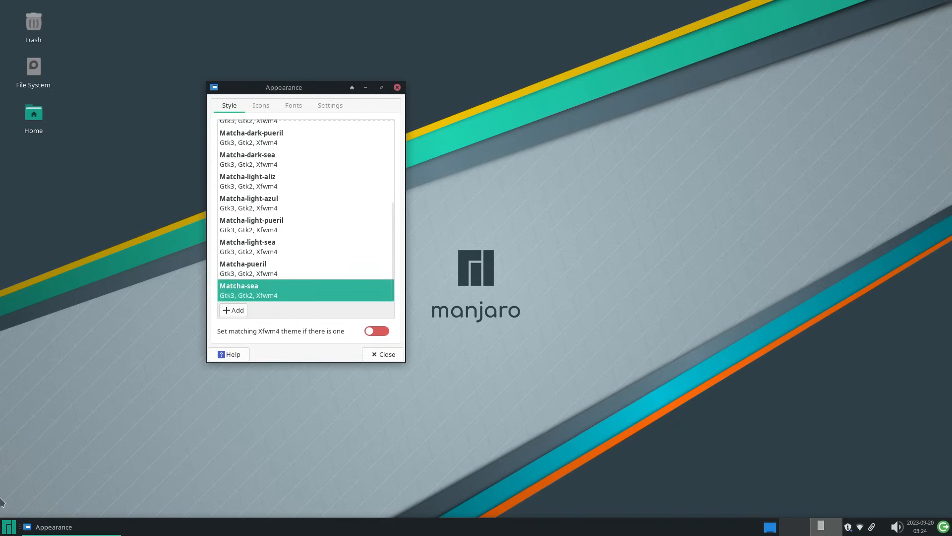
mouse_move(327, 210)
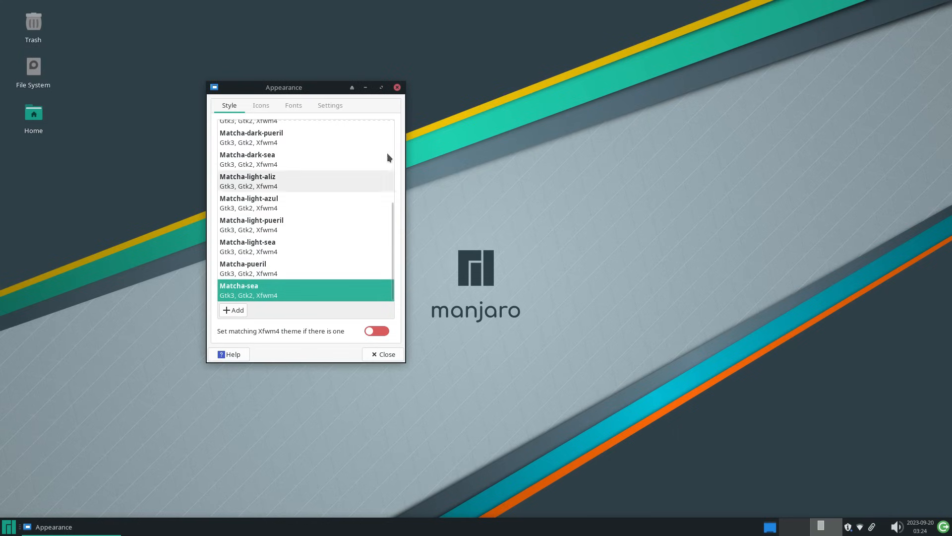
left_click(261, 105)
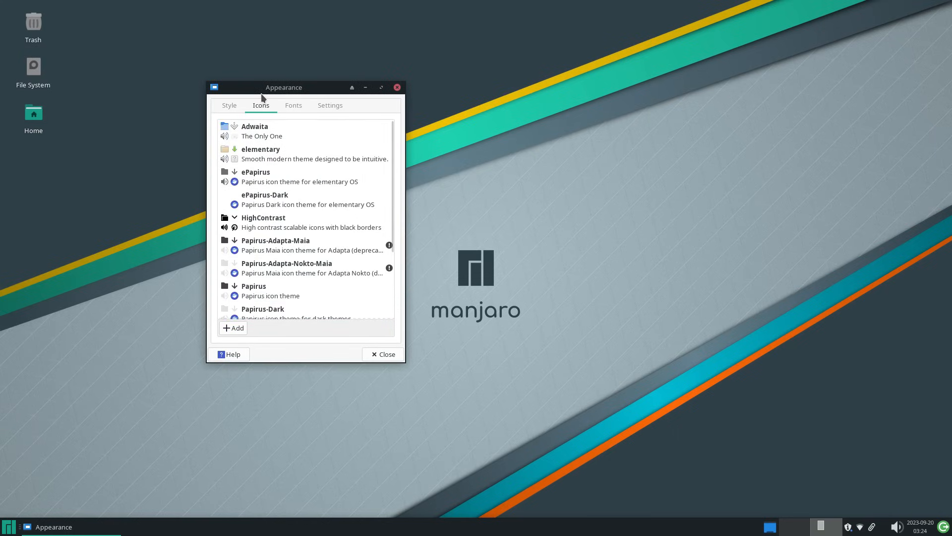
left_click(329, 105)
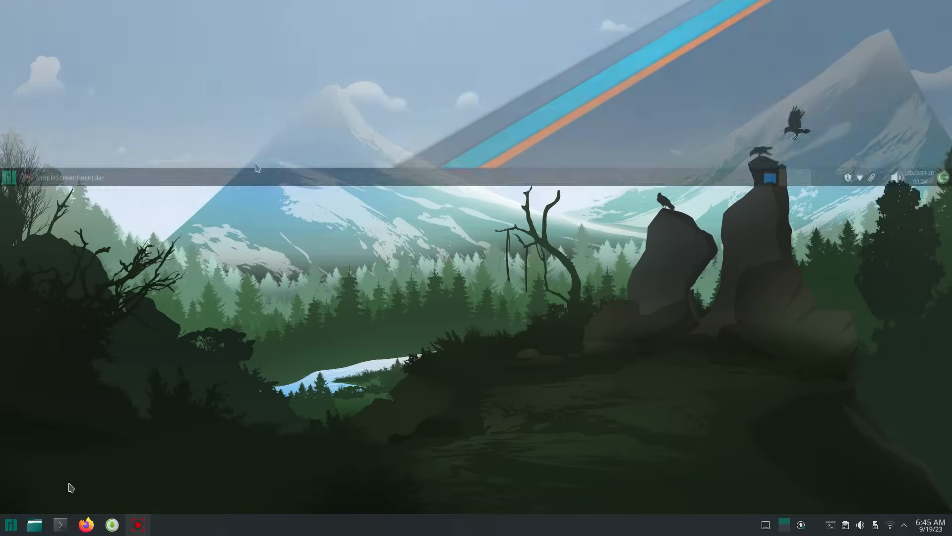
Step: Launch System Settings and apply the Breeze global theme, confirming the prompt
left_click(10, 524)
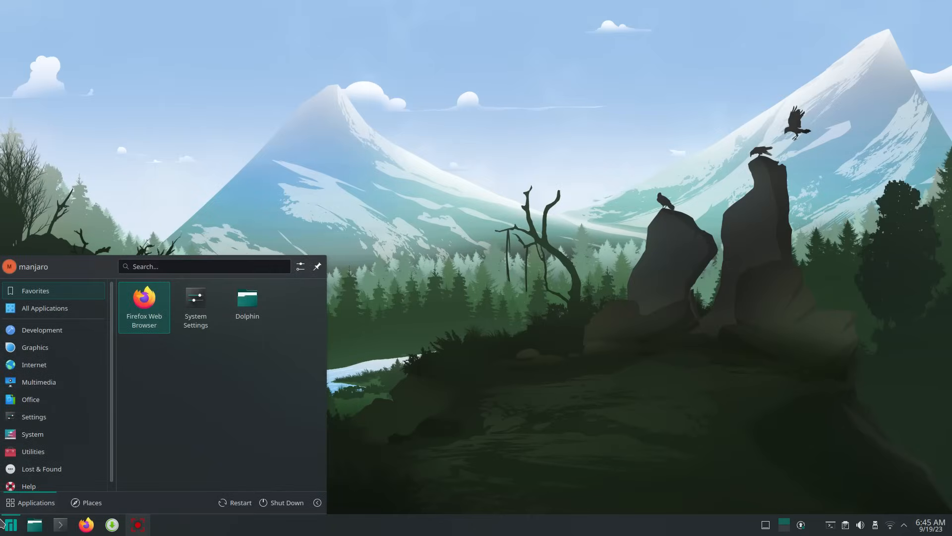
left_click(41, 330)
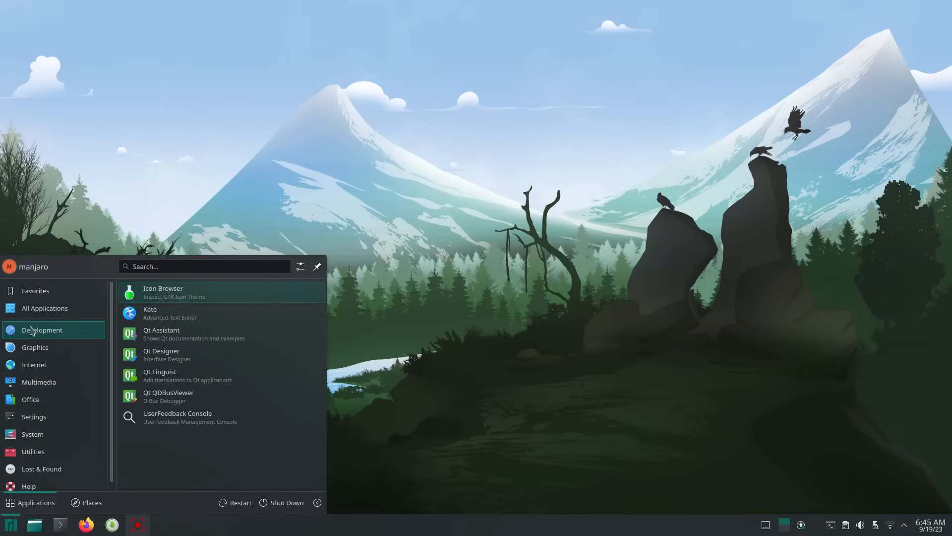
left_click(35, 291)
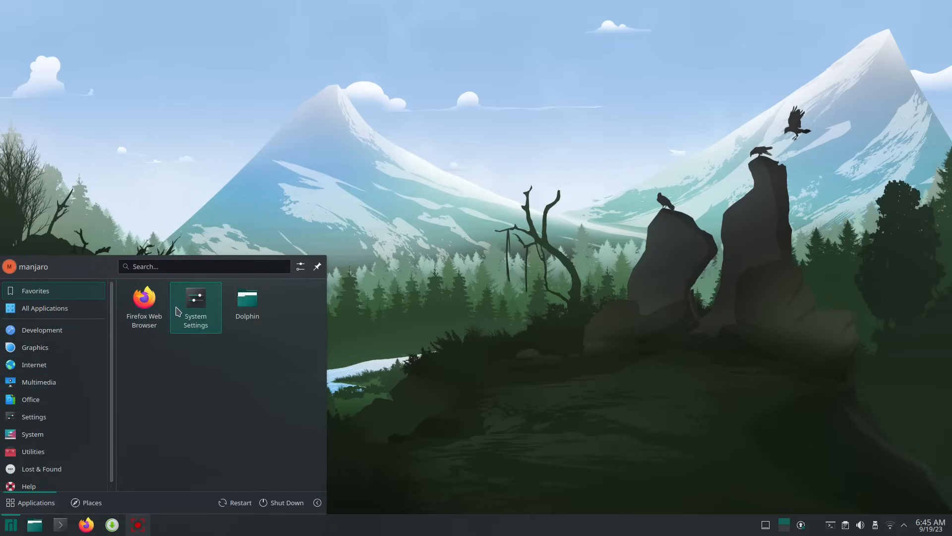
left_click(196, 305)
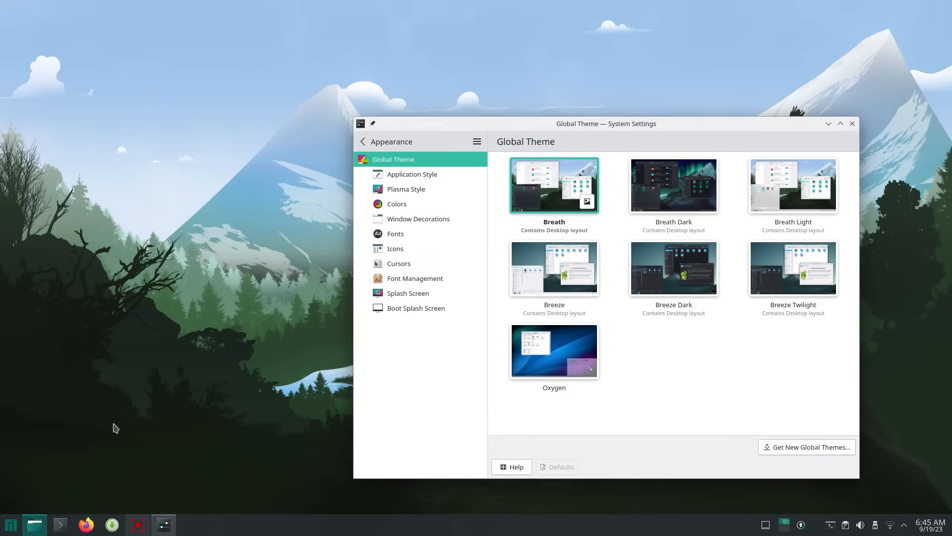
left_click(35, 524)
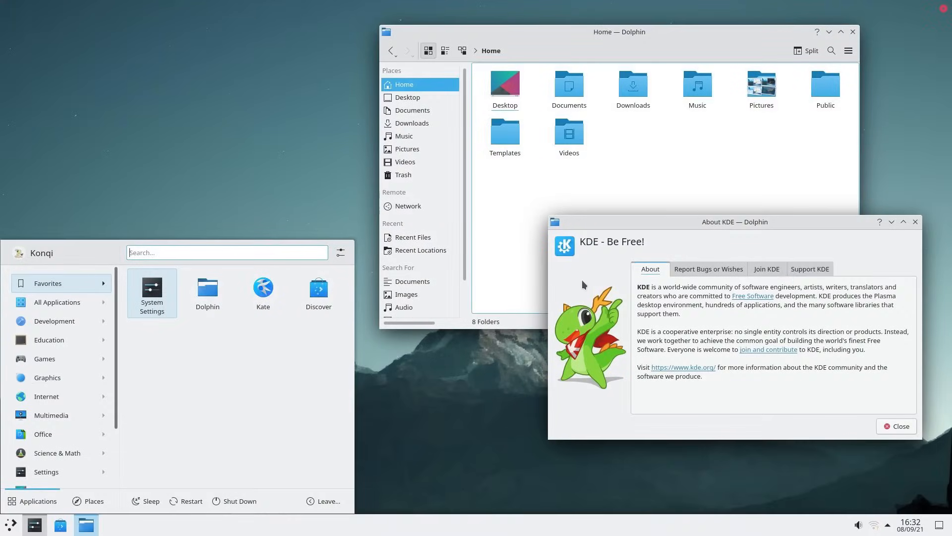
mouse_move(777, 349)
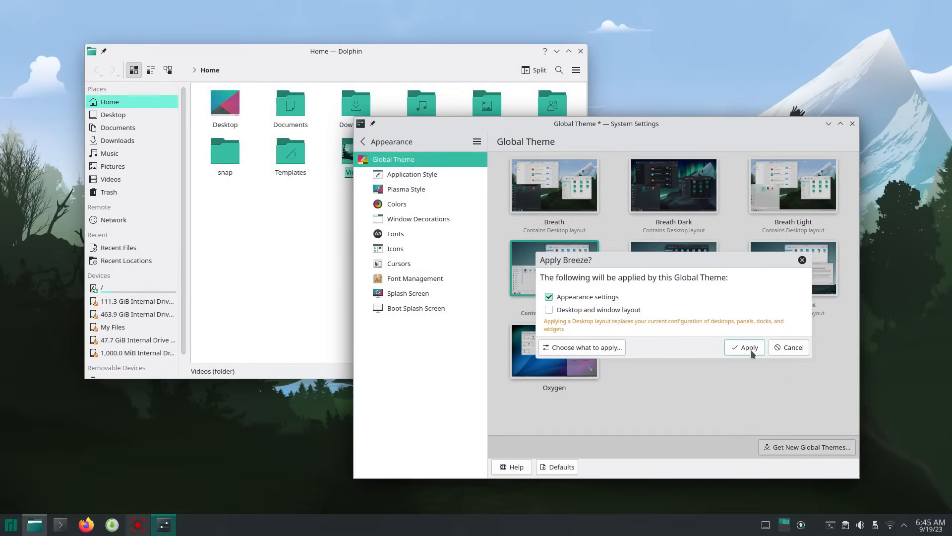
left_click(744, 347)
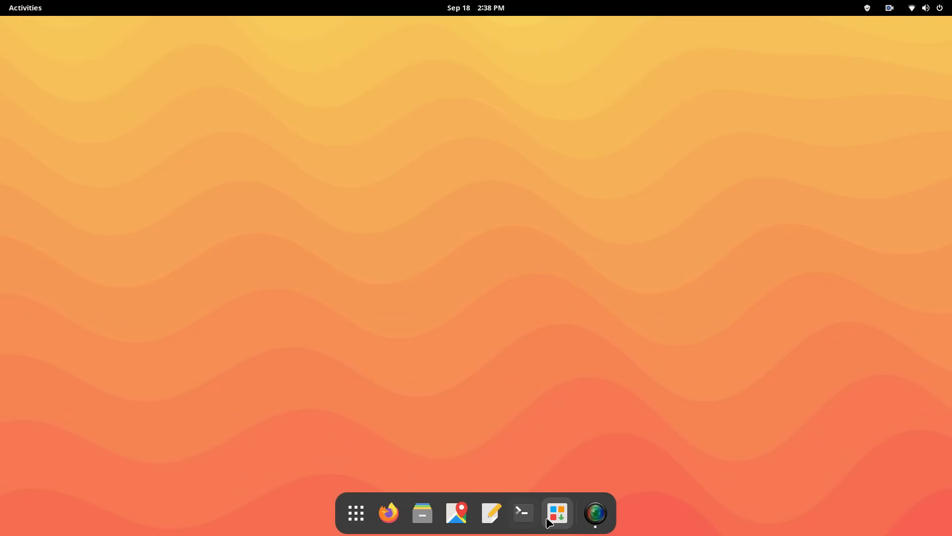
Step: Launch Add/Remove Software and review Firefox's details and files, then Arduino IDE's dependencies
left_click(558, 512)
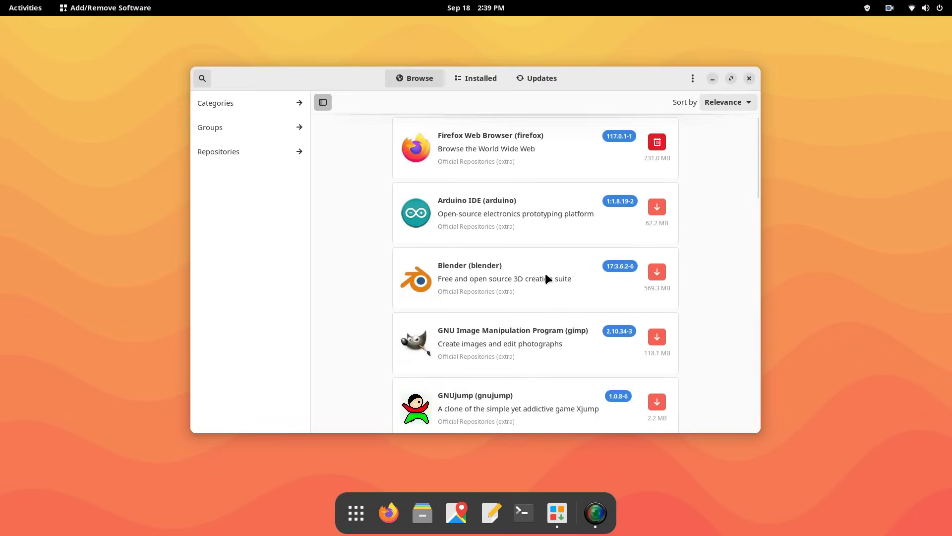
left_click(490, 149)
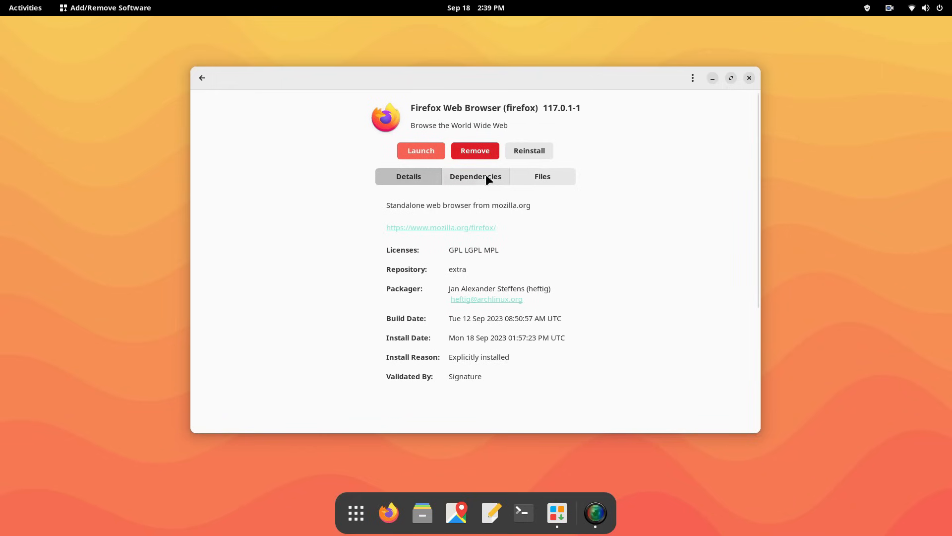
left_click(542, 176)
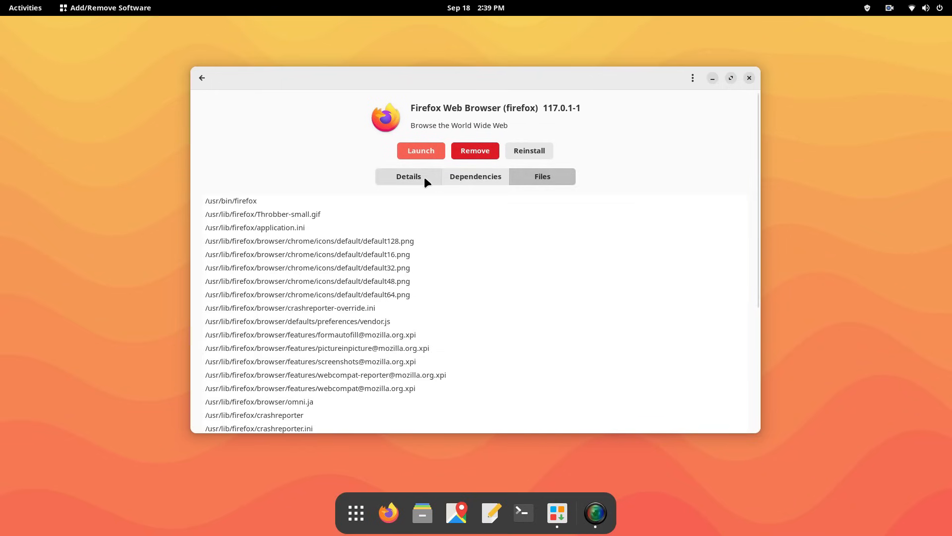
left_click(409, 177)
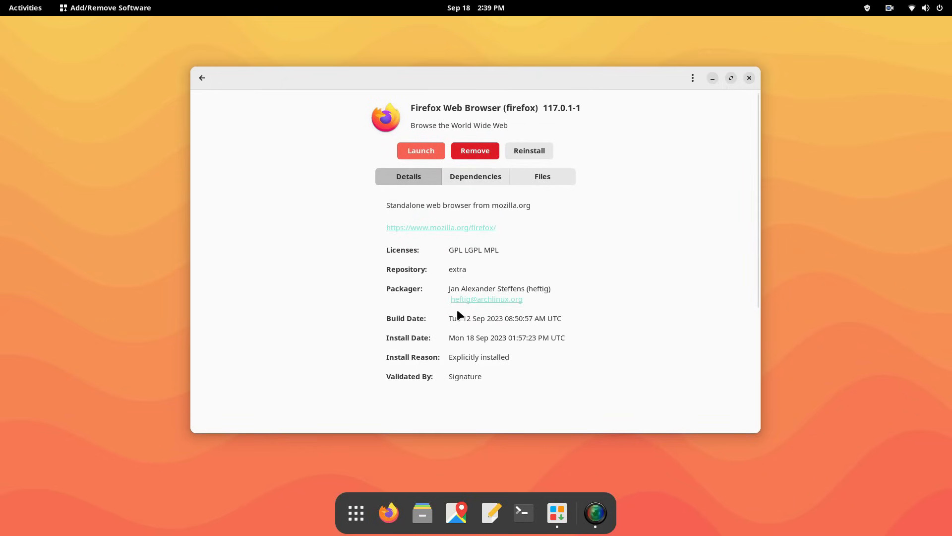
left_click(202, 77)
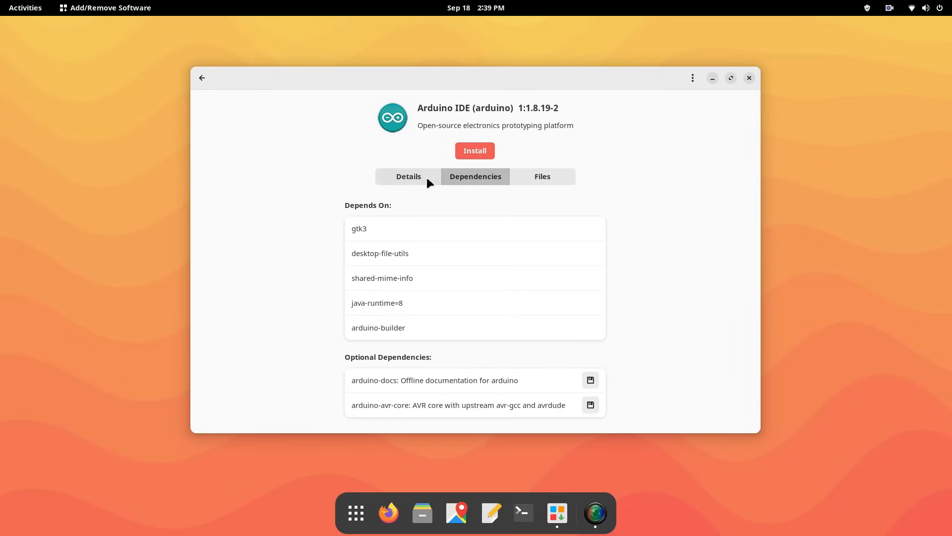
Step: Review the Blender and VirtualBox package details, returning to the package list
left_click(202, 77)
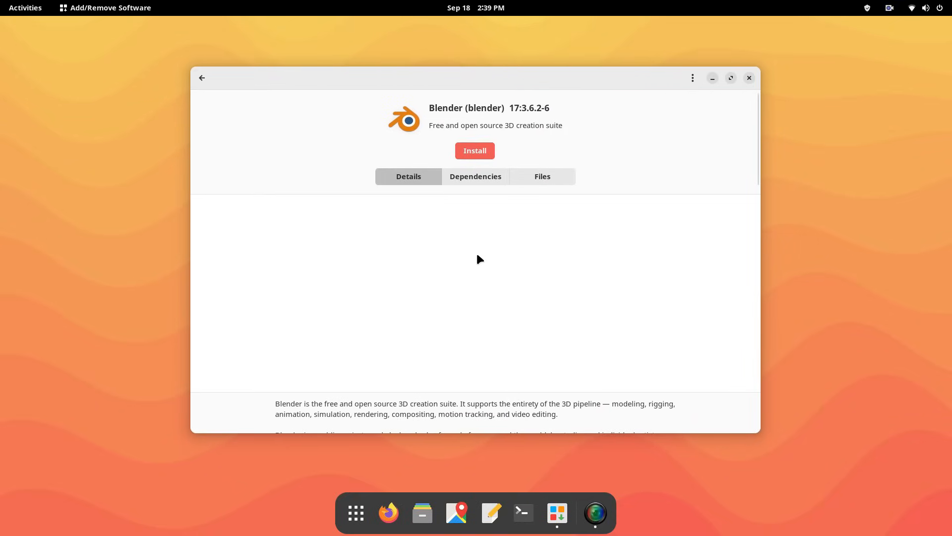
scroll("down", 3)
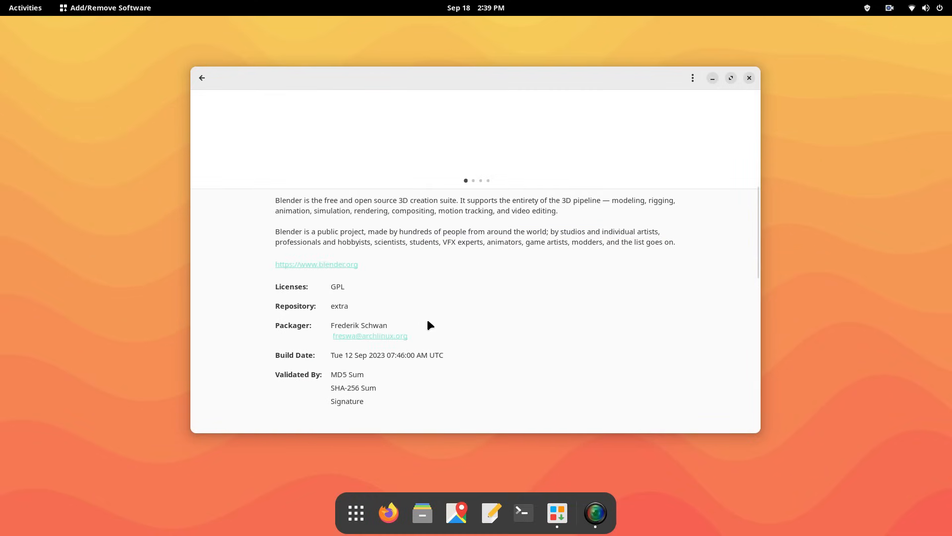
left_click(202, 78)
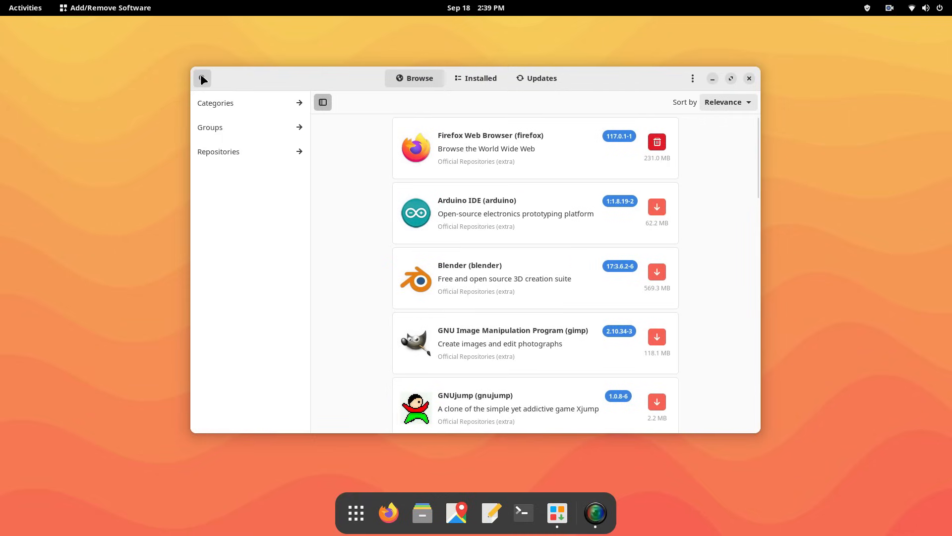
scroll("down", 3)
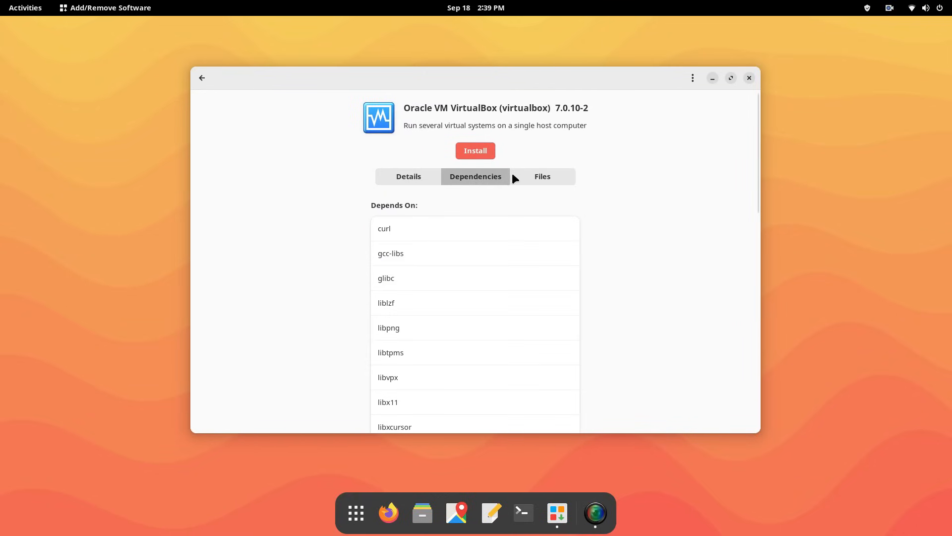
left_click(409, 177)
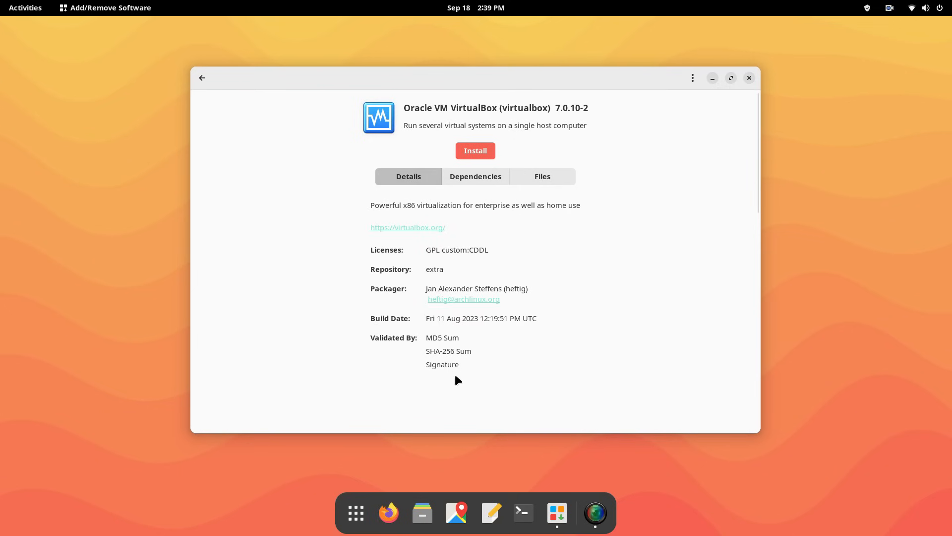
left_click(203, 77)
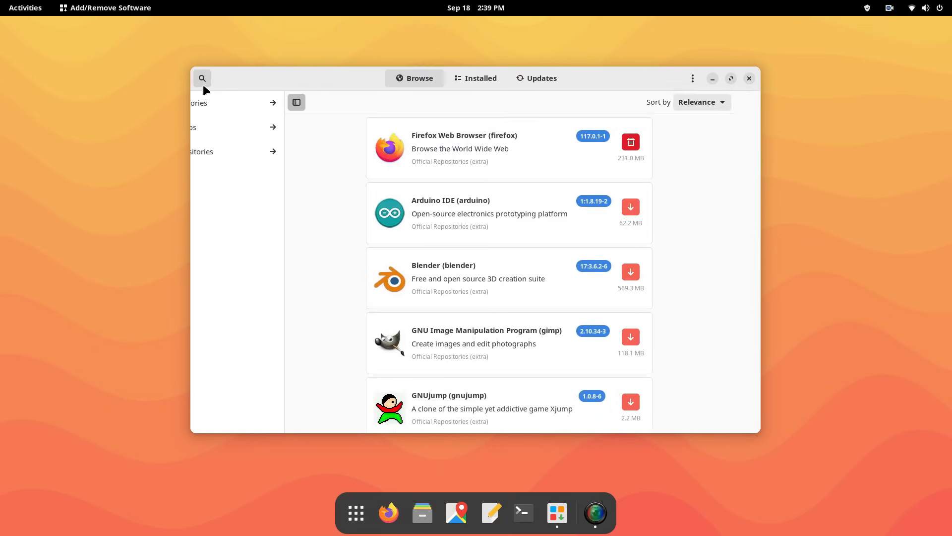
Step: Review Telegram Desktop's package details, then go back to browsing packages
scroll("down", 3)
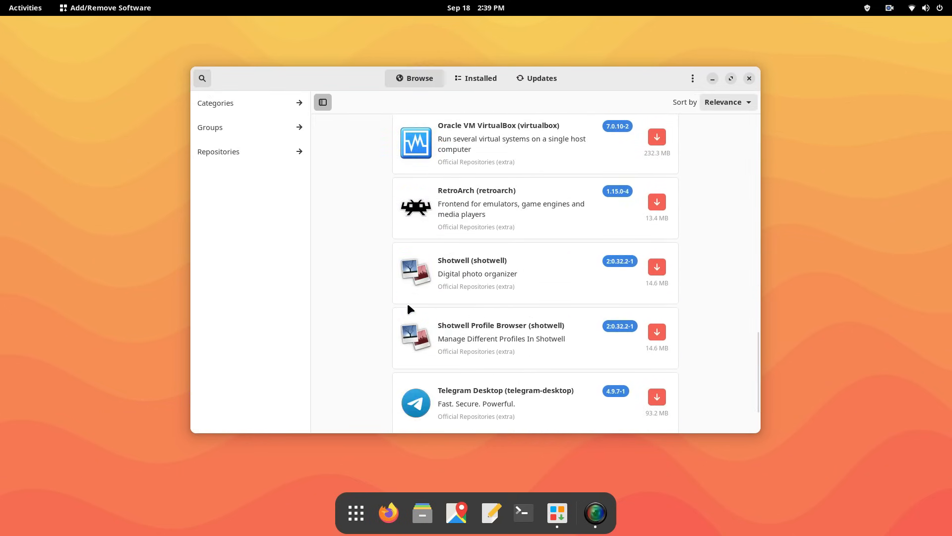
mouse_move(532, 198)
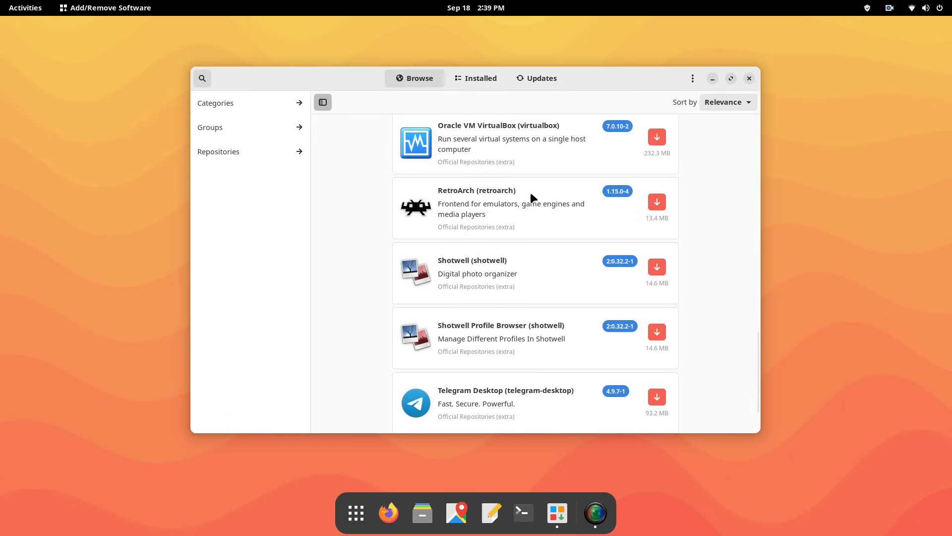
left_click(505, 390)
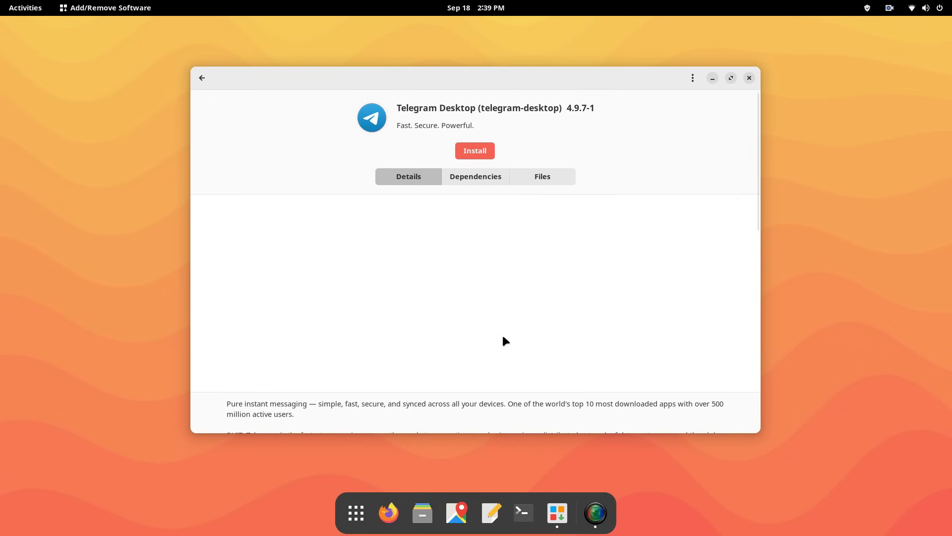
scroll("down", 3)
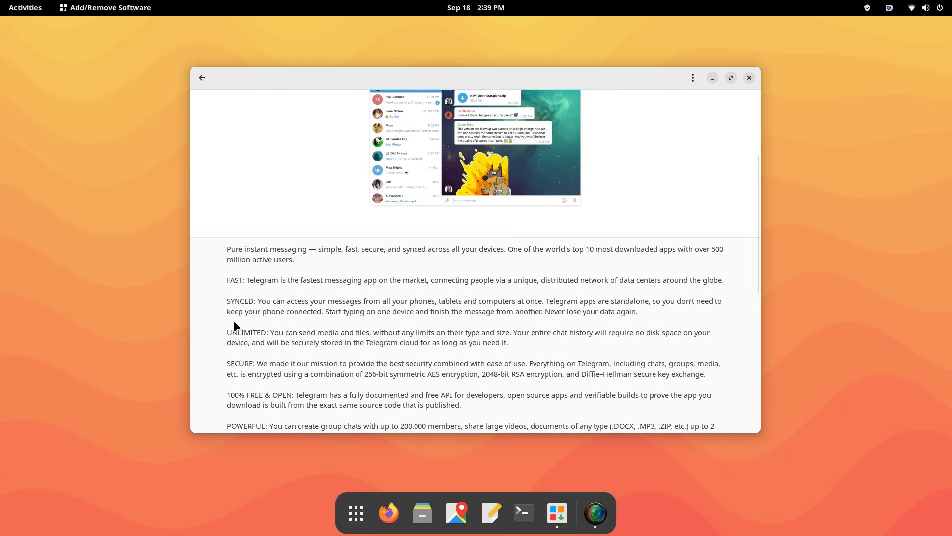
scroll("down", 3)
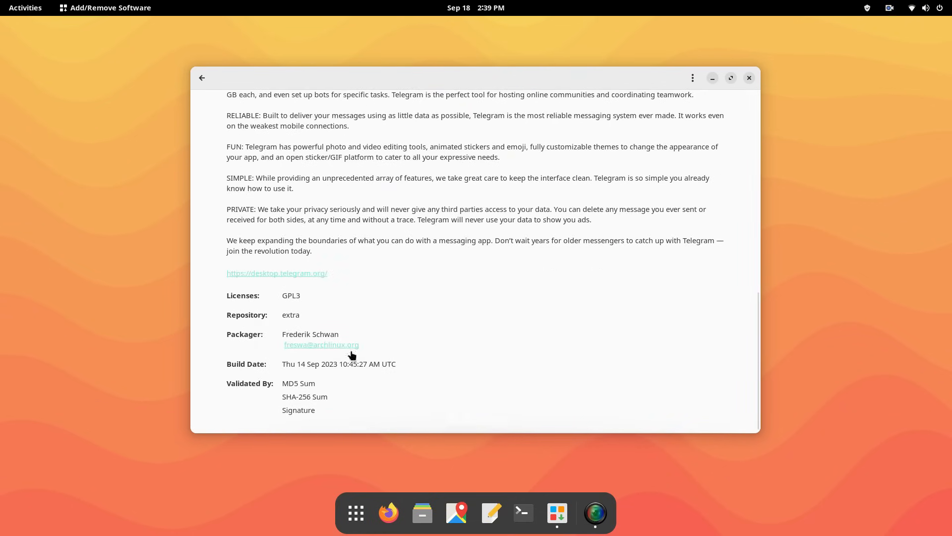
left_click(203, 77)
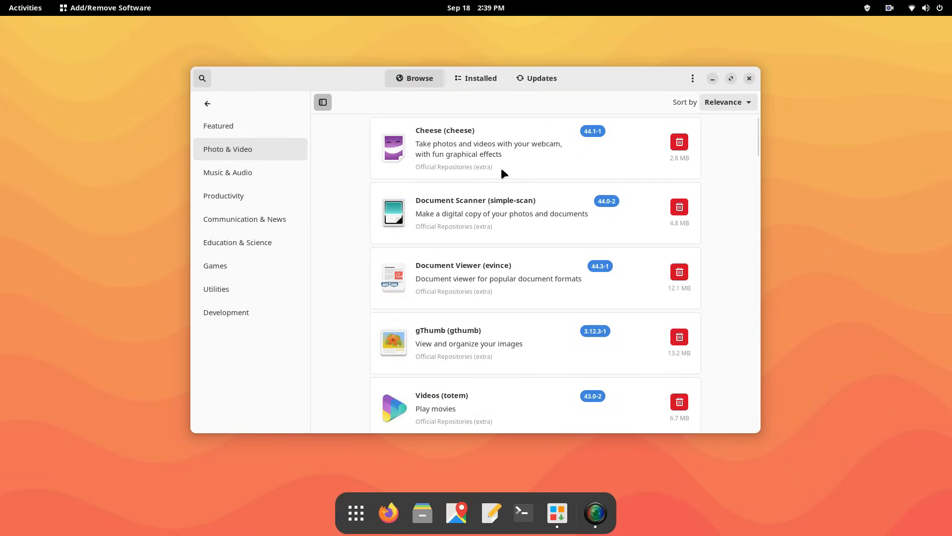
Step: Browse the Productivity category and review the Angelfish Web Browser and Bookworm details
scroll("down", 3)
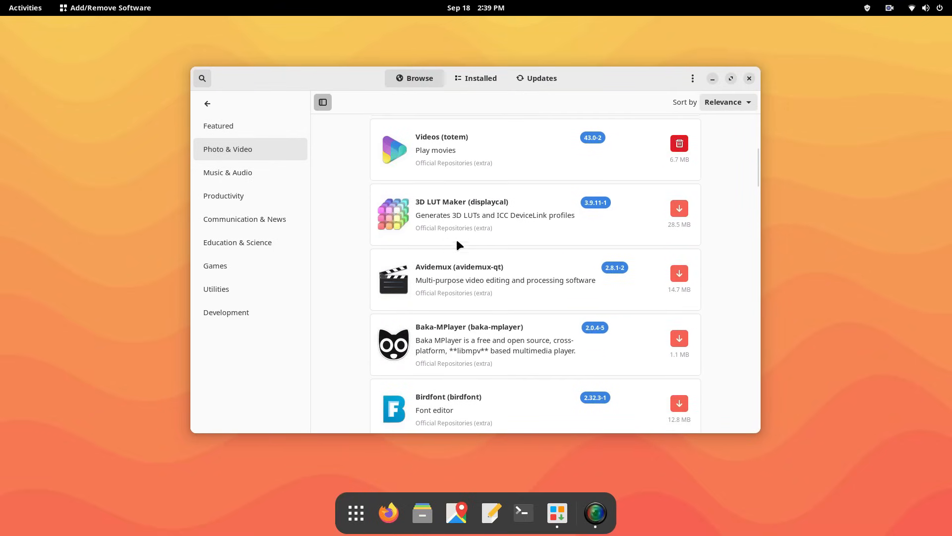
scroll("down", 3)
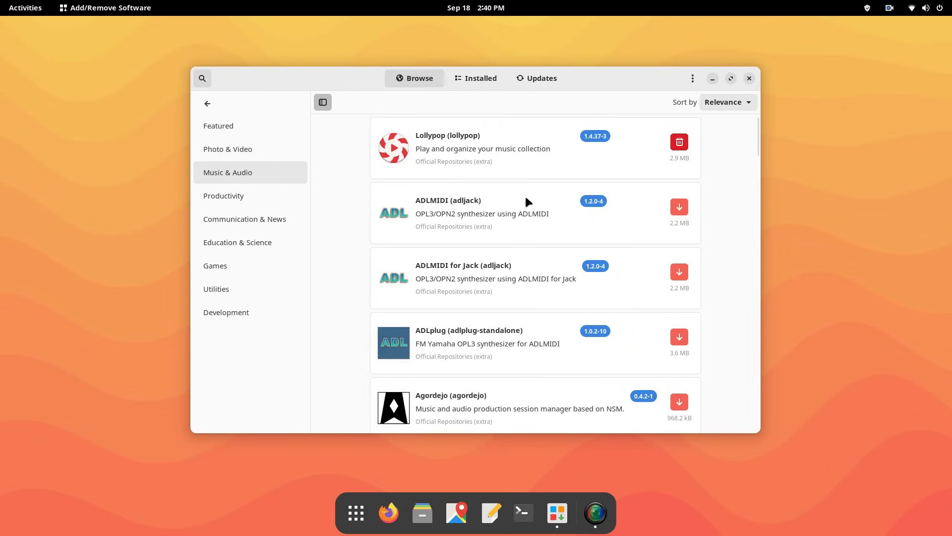
scroll("down", 3)
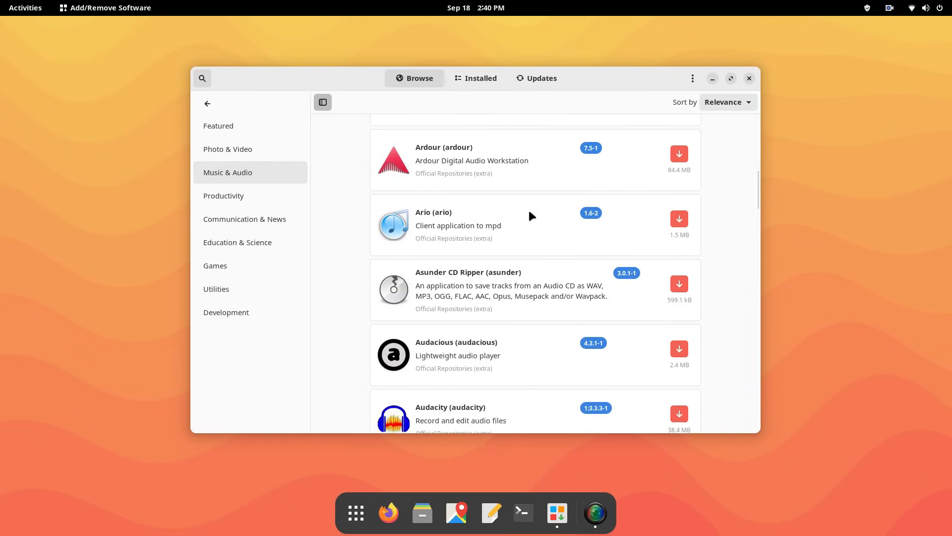
left_click(224, 195)
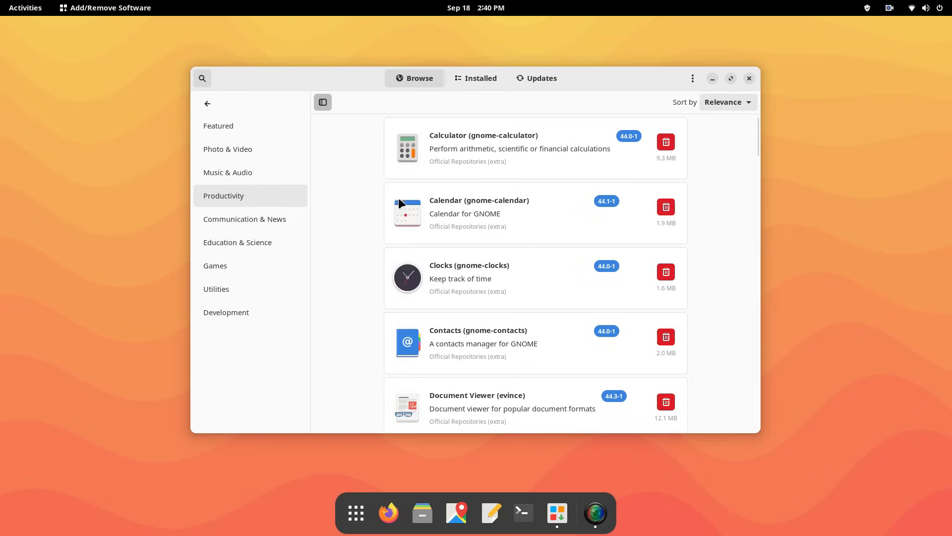
scroll("down", 3)
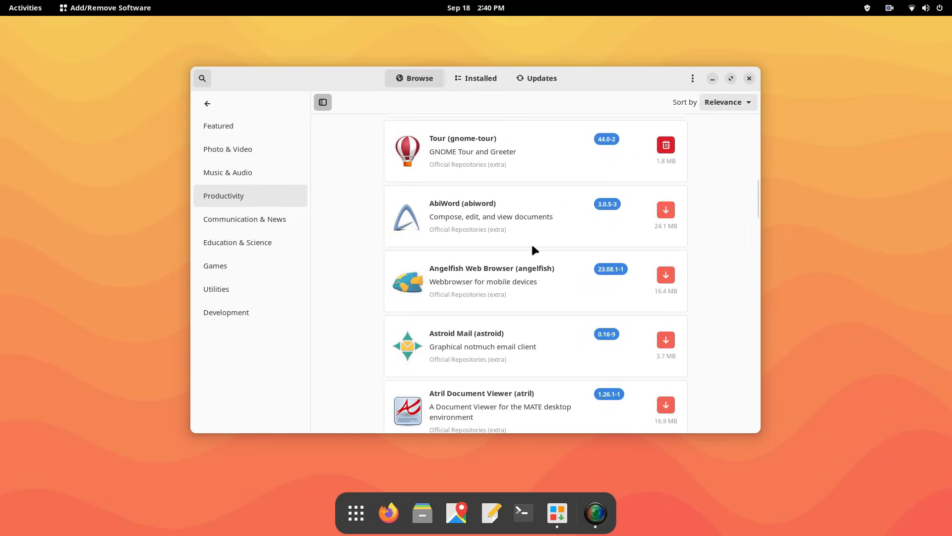
left_click(492, 282)
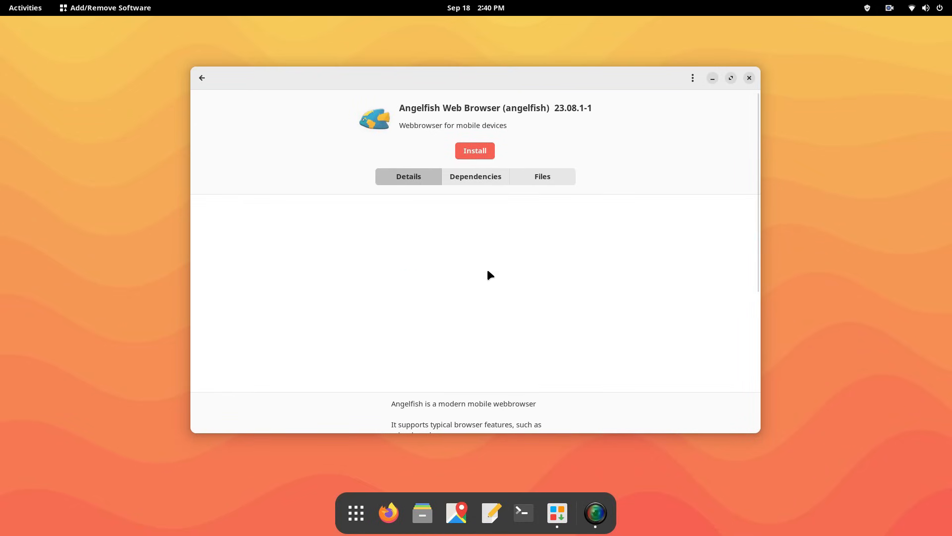
scroll("down", 3)
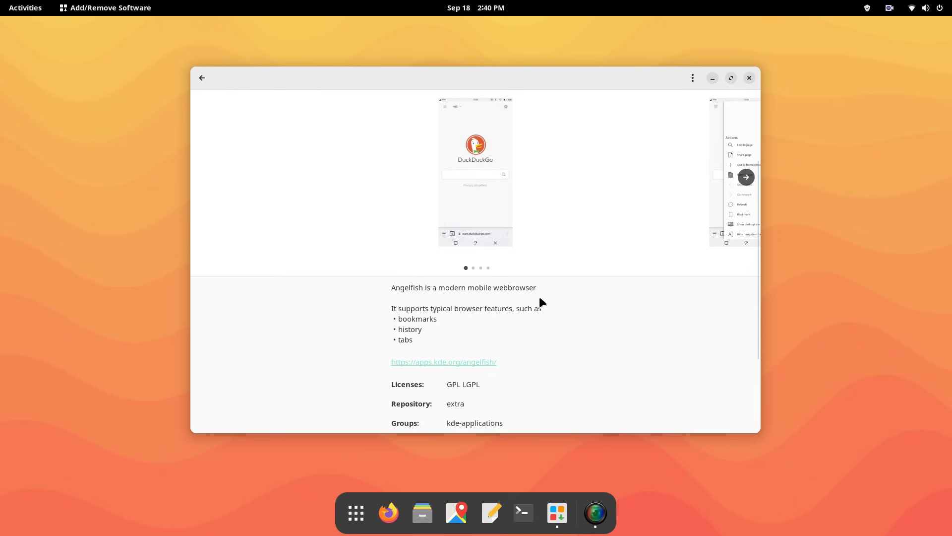
left_click(202, 78)
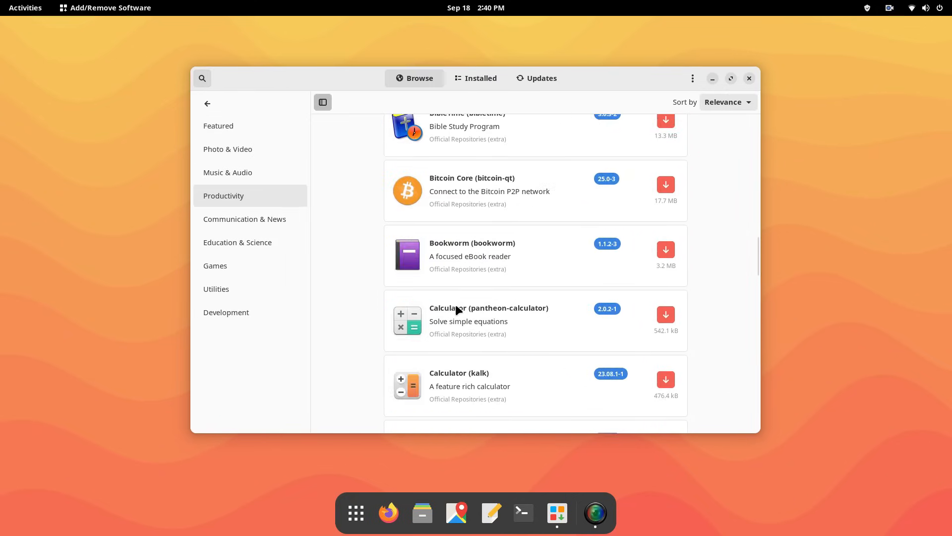
left_click(473, 256)
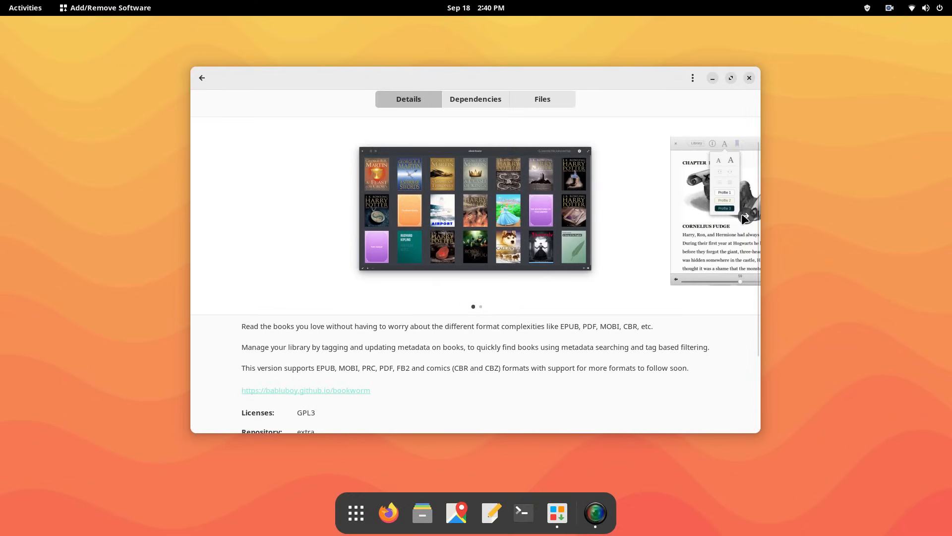
left_click(202, 77)
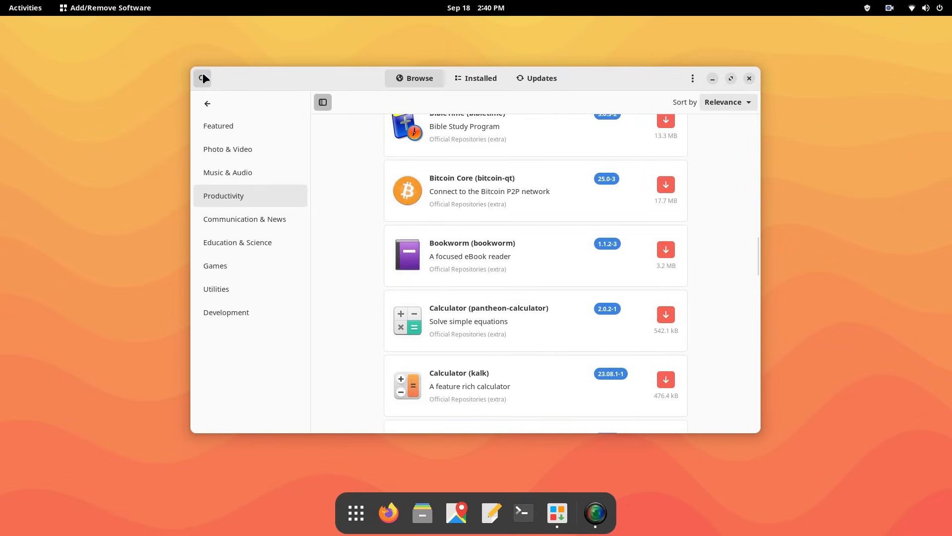
Step: Browse Communication & News, view Caprine, then open the Deluge (deluge-gtk) details
left_click(244, 218)
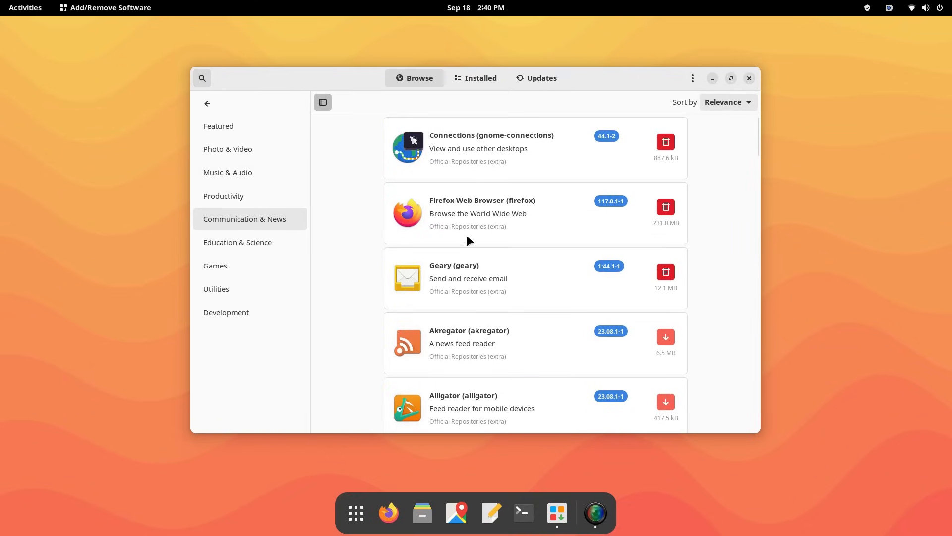
scroll("down", 3)
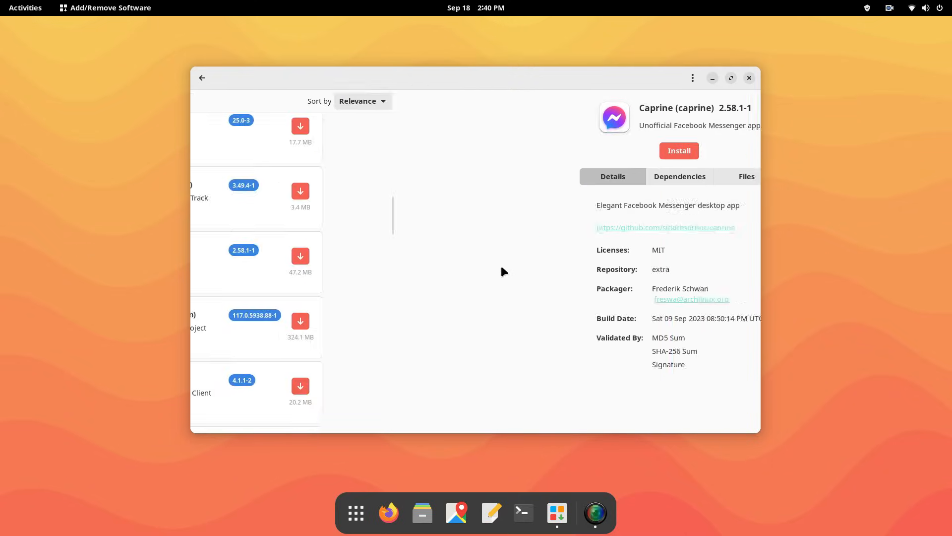
left_click(201, 78)
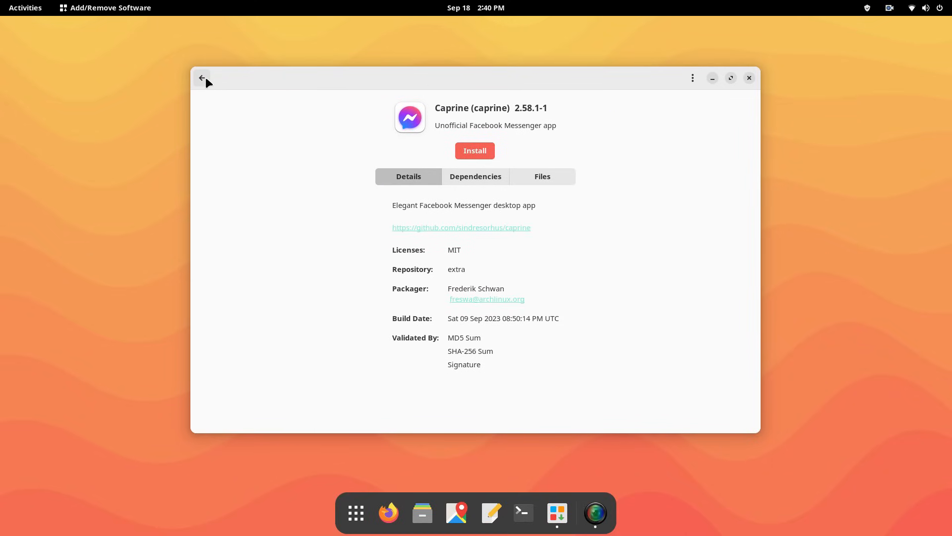
left_click(203, 77)
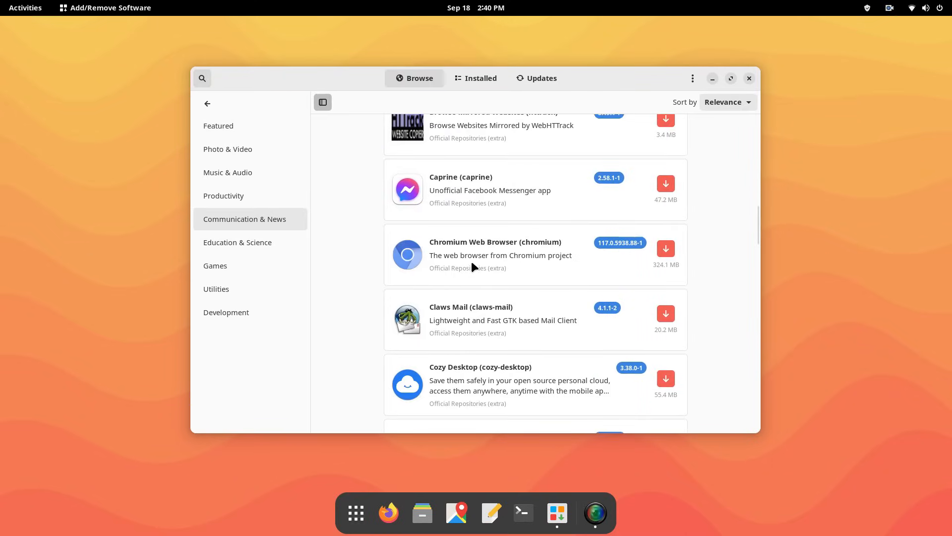
scroll("down", 3)
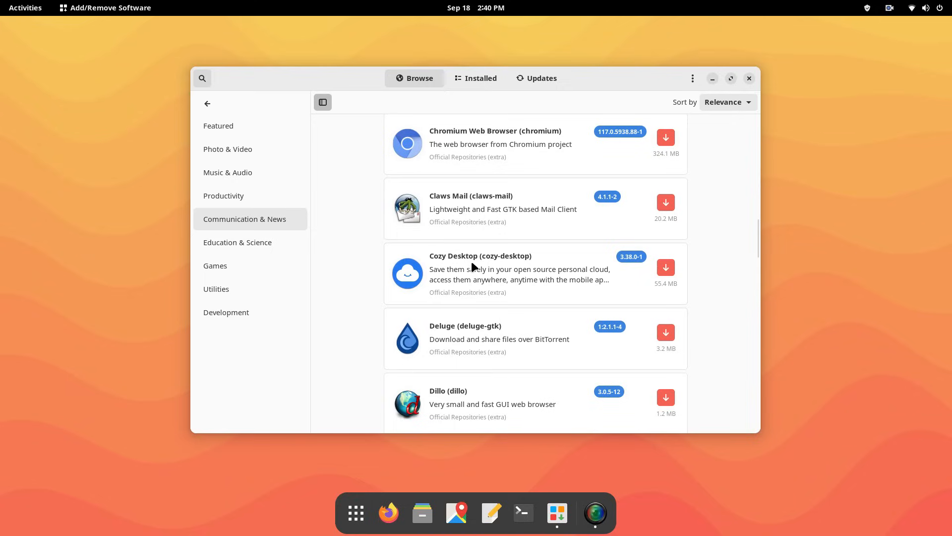
left_click(465, 339)
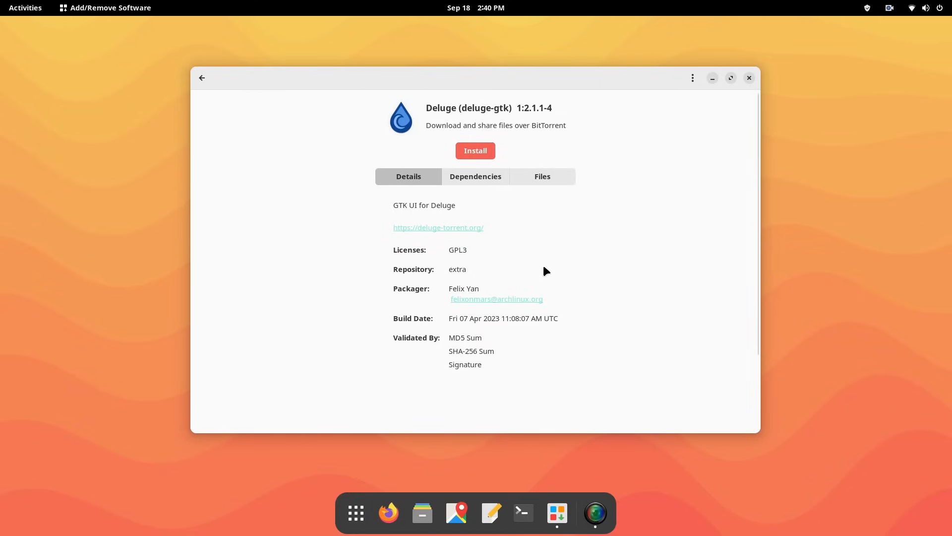
mouse_move(261, 125)
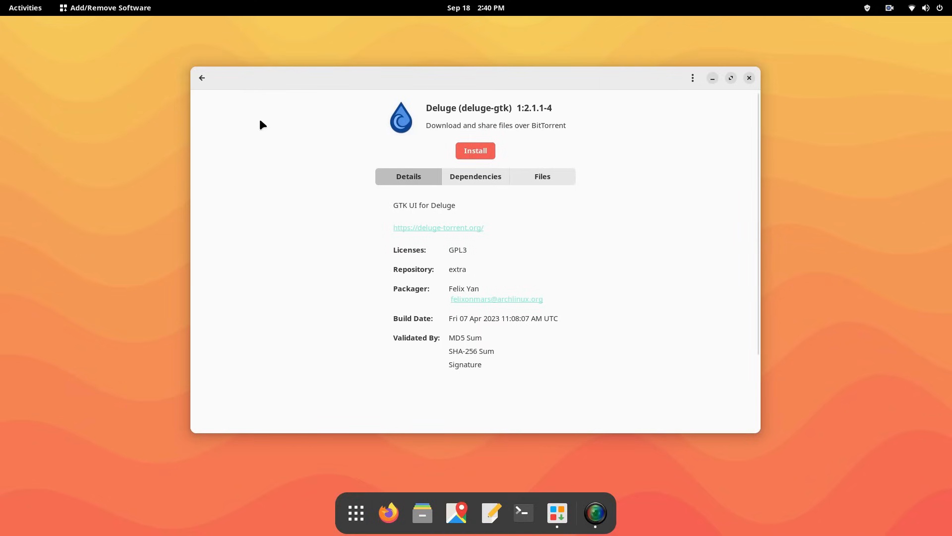
Step: Scroll through the Education & Science list, then the Games list
left_click(202, 78)
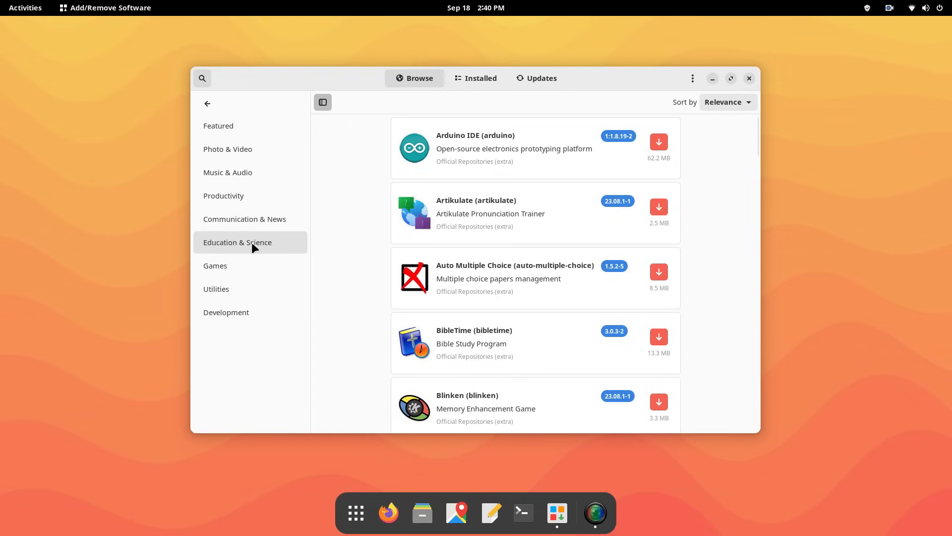
scroll("down", 3)
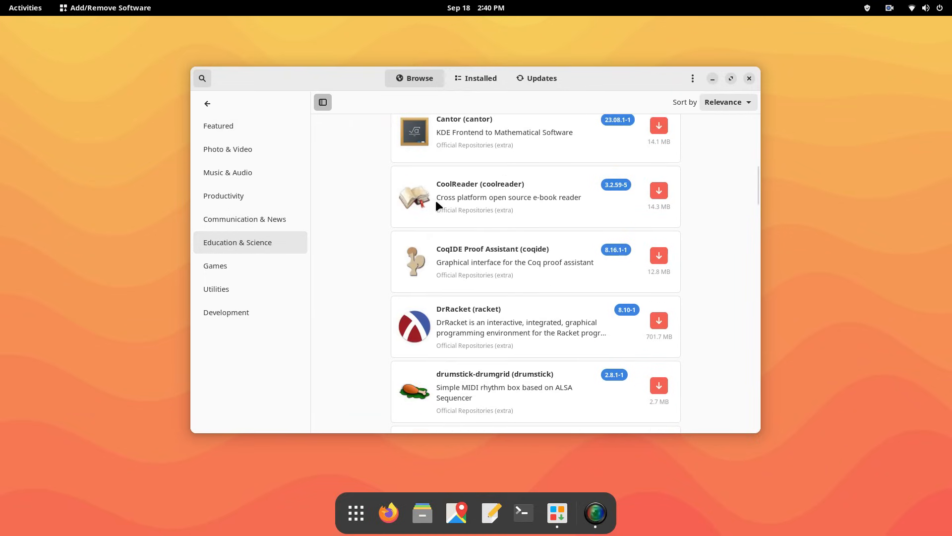
scroll("down", 3)
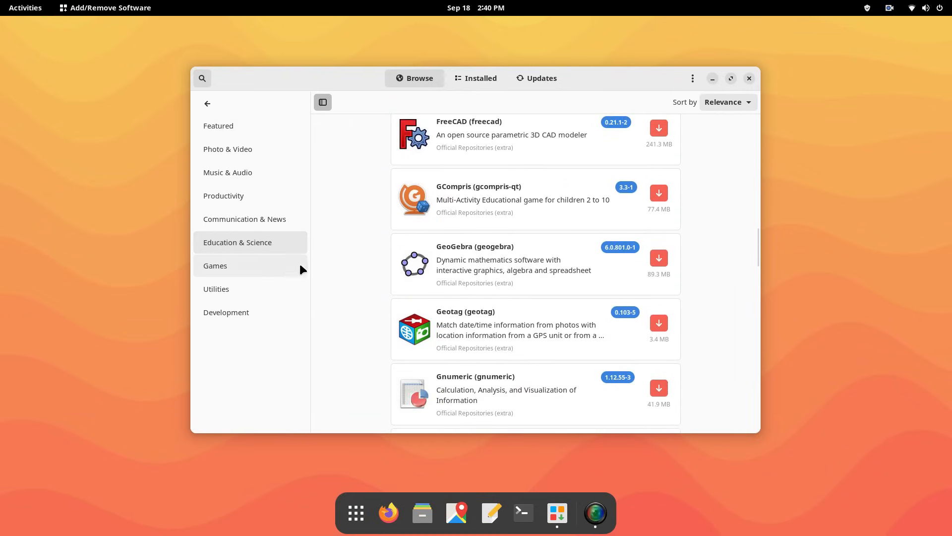
left_click(216, 265)
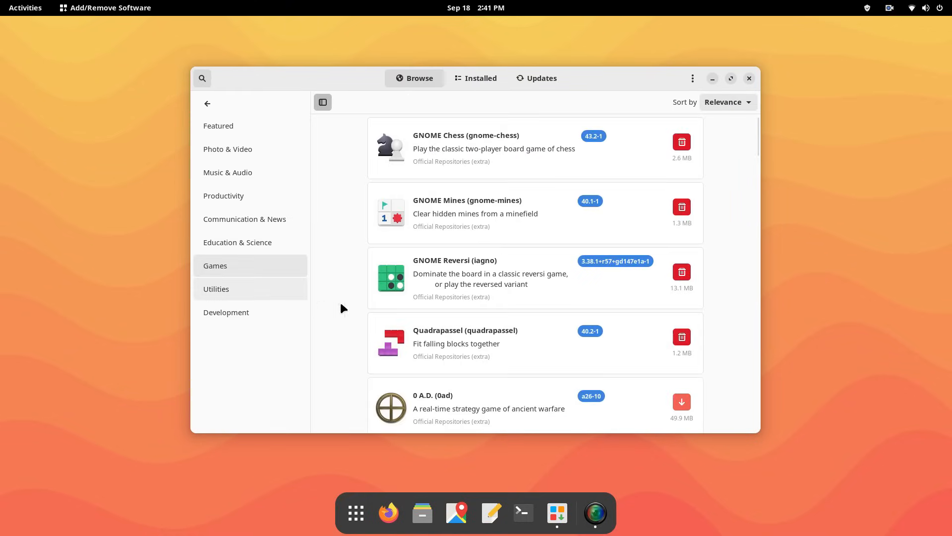
scroll("down", 3)
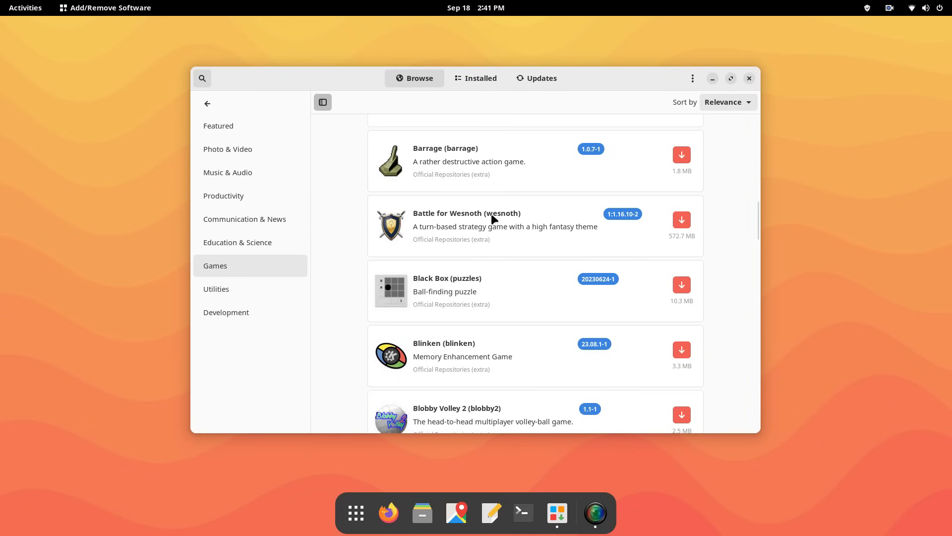
Step: Step through Battle for Wesnoth's screenshots and view the Bomber game details
left_click(495, 226)
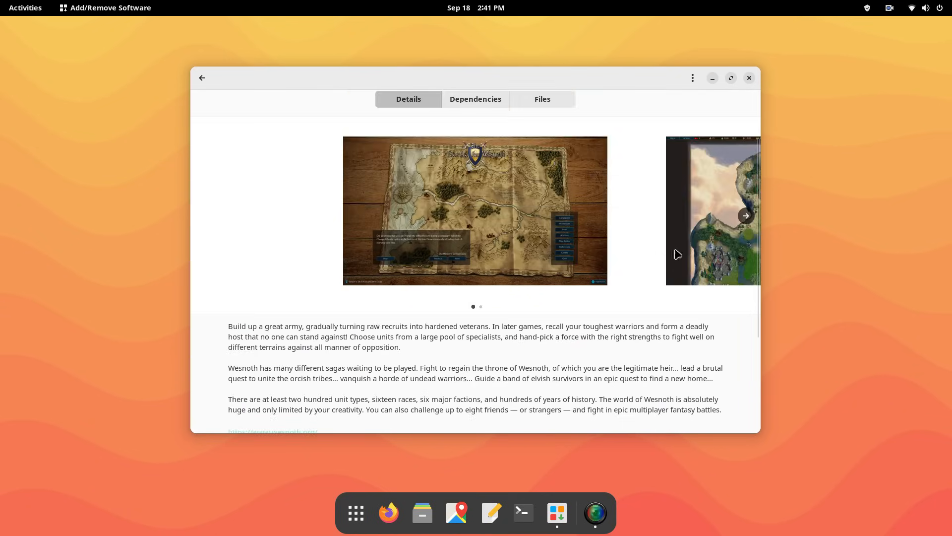
left_click(746, 216)
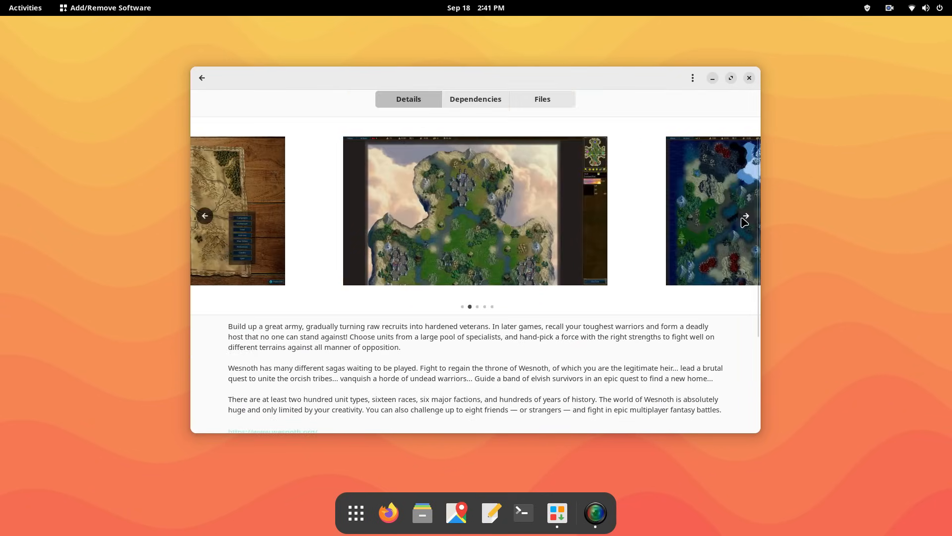
left_click(745, 220)
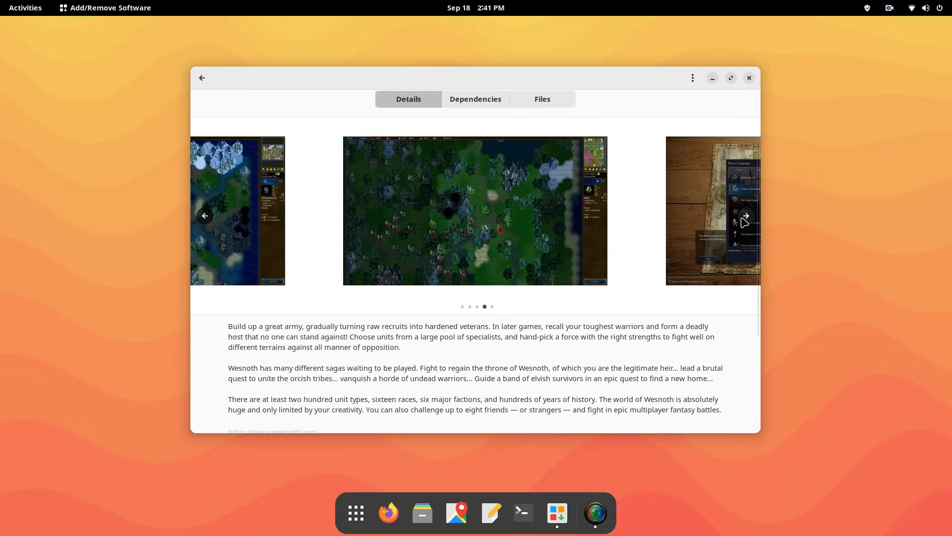
scroll("down", 3)
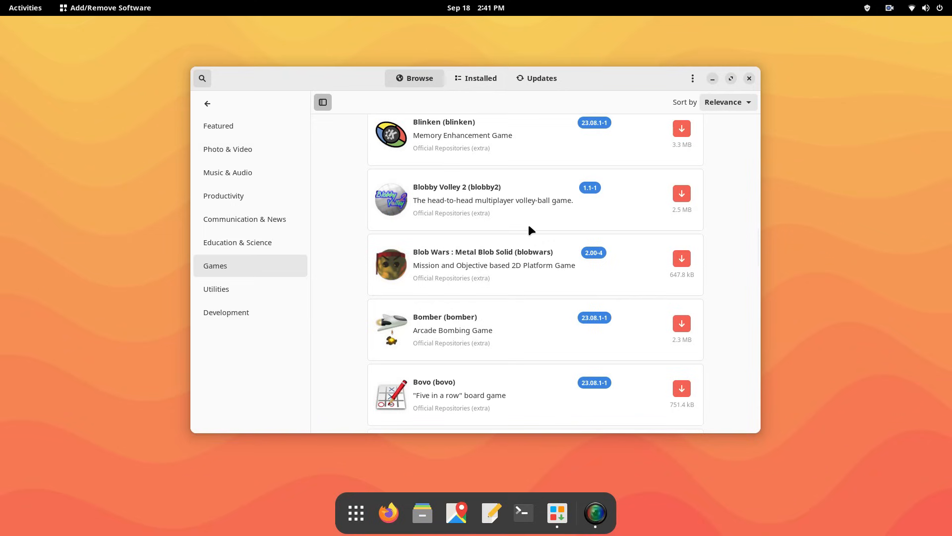
left_click(452, 330)
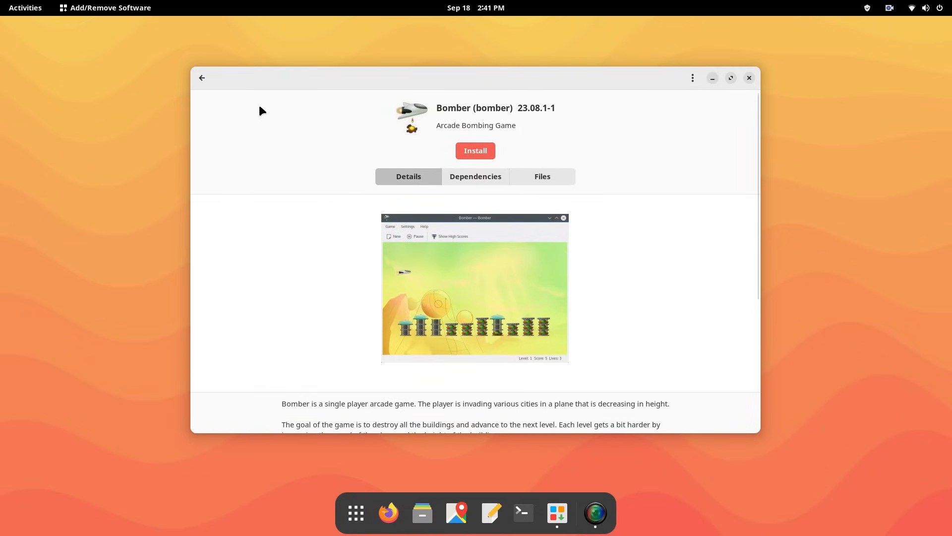
left_click(203, 77)
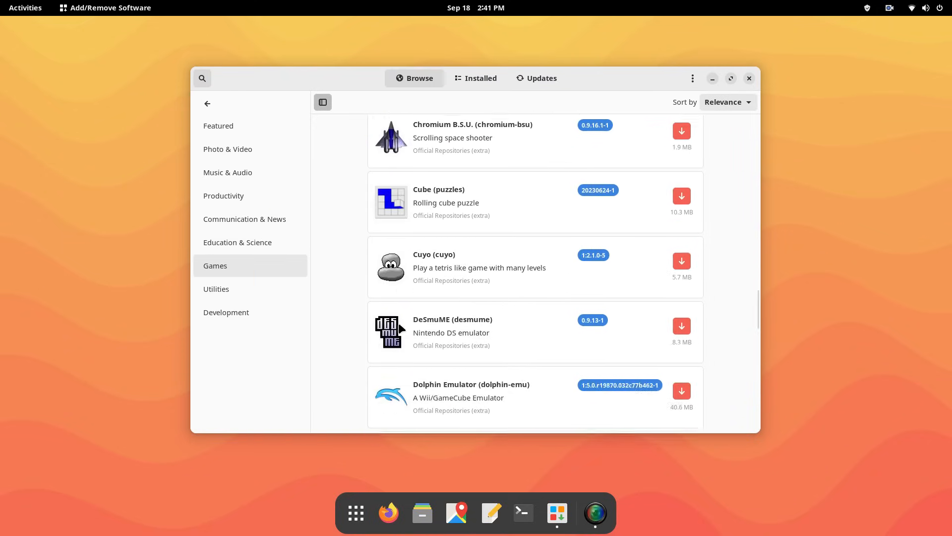
scroll("down", 3)
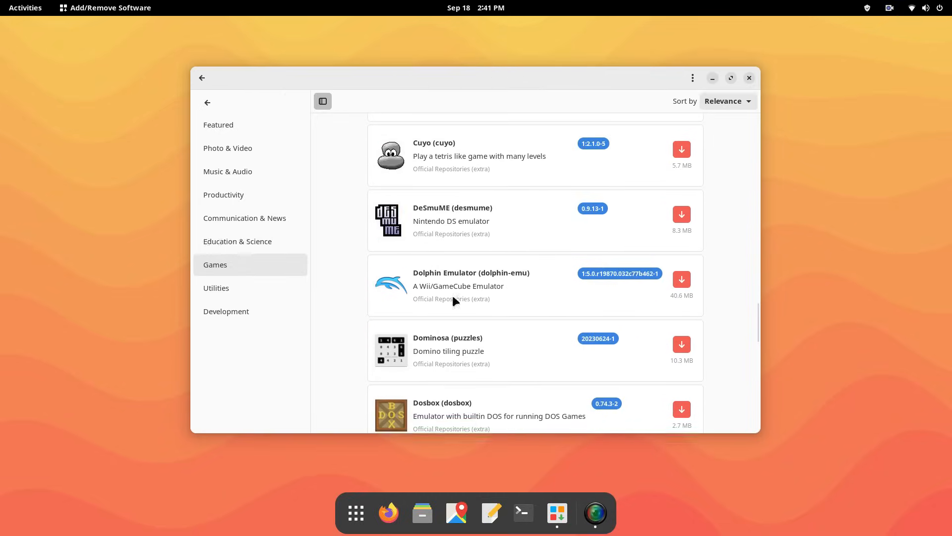
Step: Browse Utilities and review the Fragments BitTorrent client's details and screenshots
left_click(472, 285)
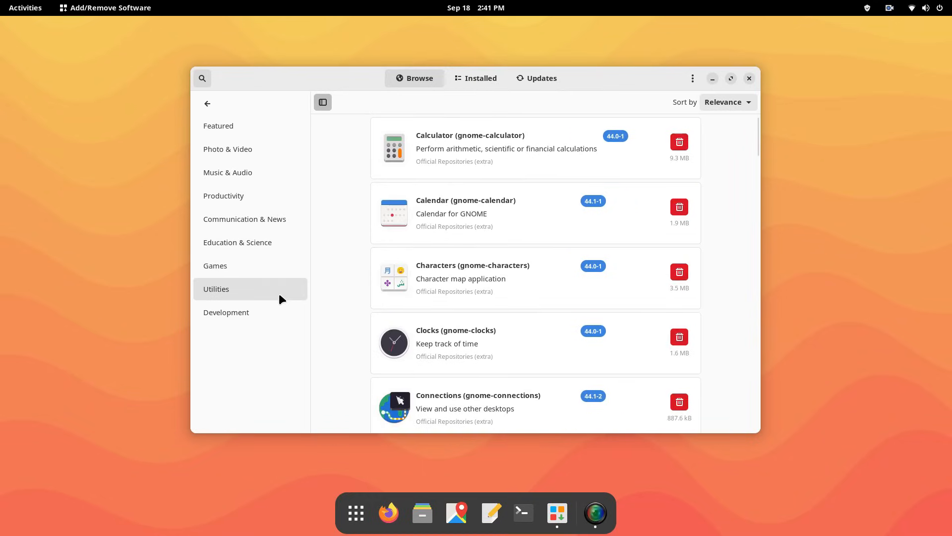
scroll("down", 3)
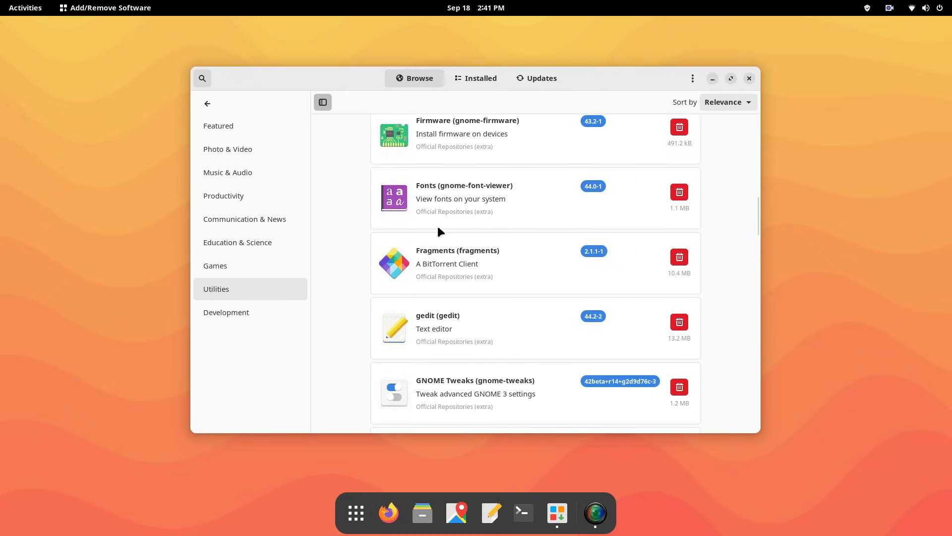
left_click(458, 260)
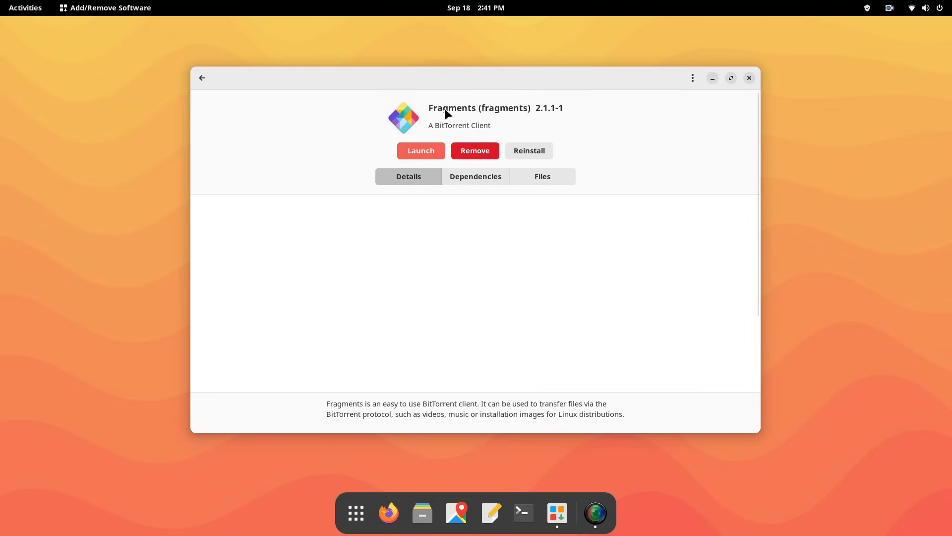
scroll("down", 3)
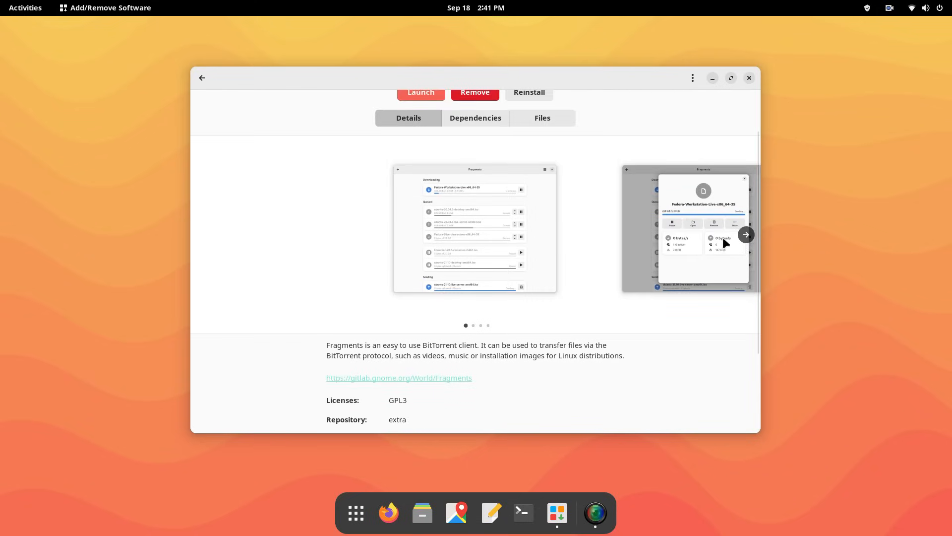
left_click(746, 234)
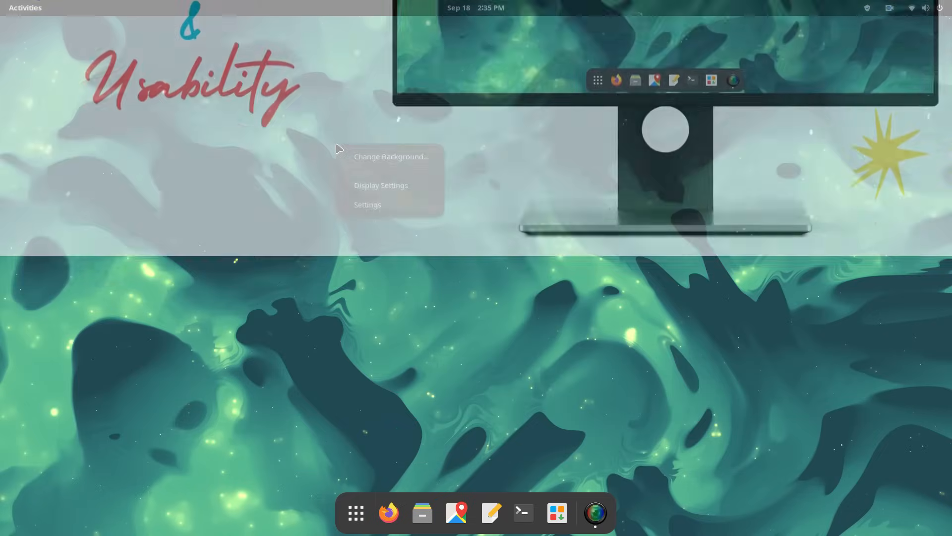
Step: In Settings > Appearance, pick a different background and toggle Dark Style from quick settings
left_click(391, 157)
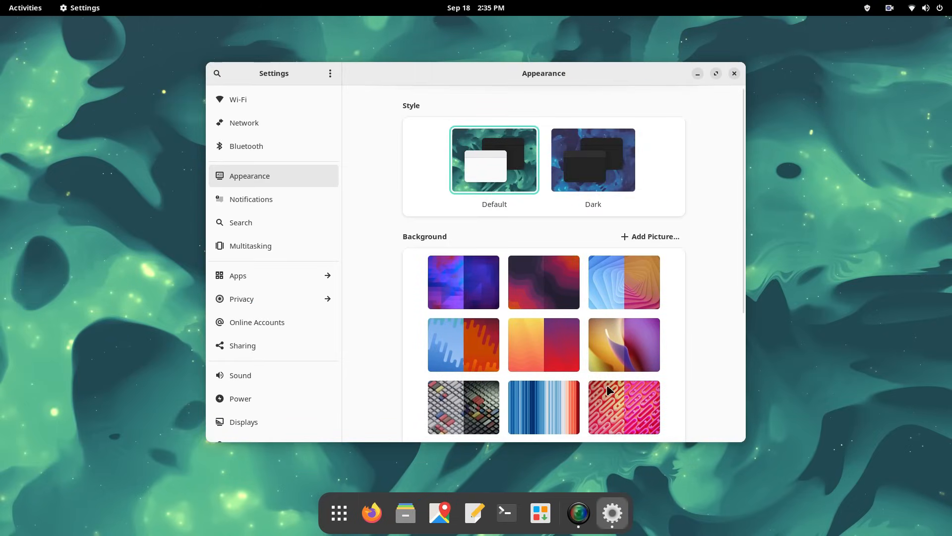
left_click(463, 282)
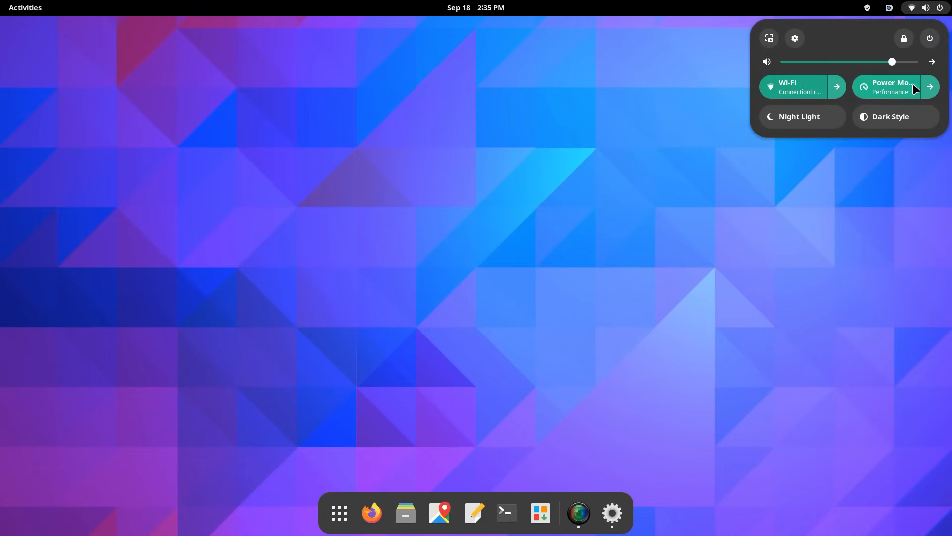
left_click(895, 116)
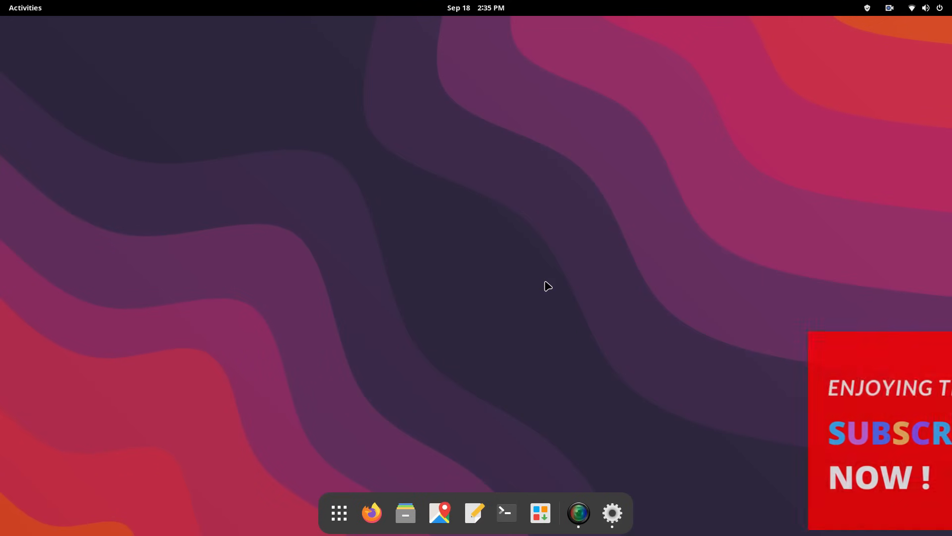
left_click(911, 8)
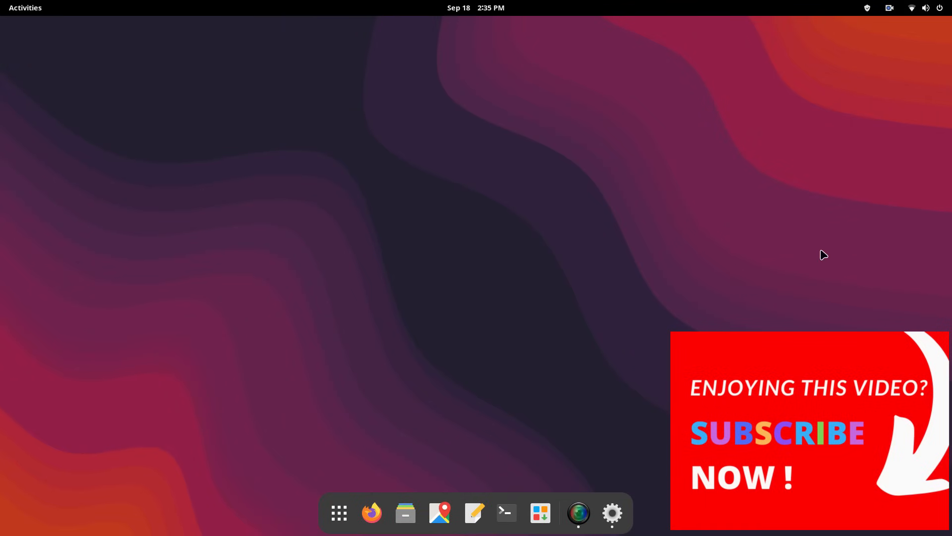
left_click(612, 512)
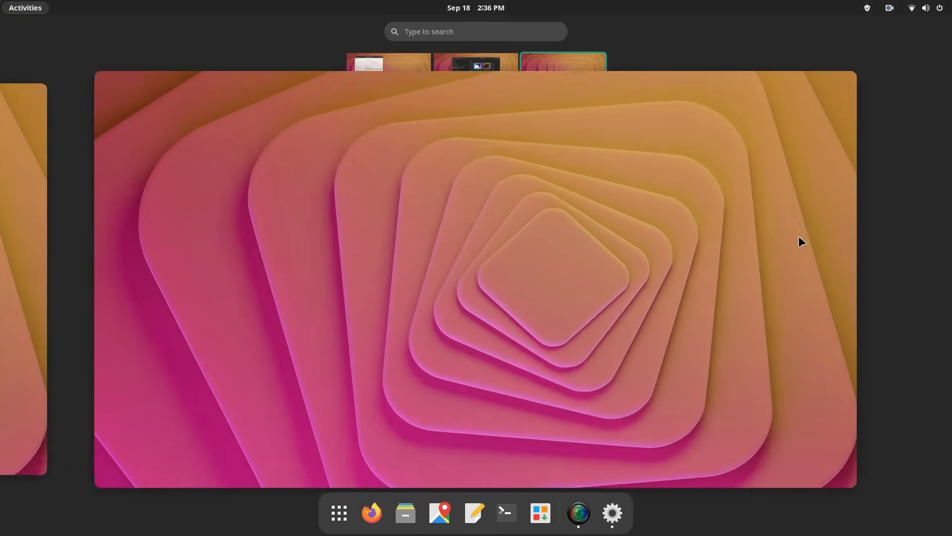
Step: Apply the orange-red split wallpaper, turn dark style off, then switch to the petal-curve wallpaper
left_click(911, 7)
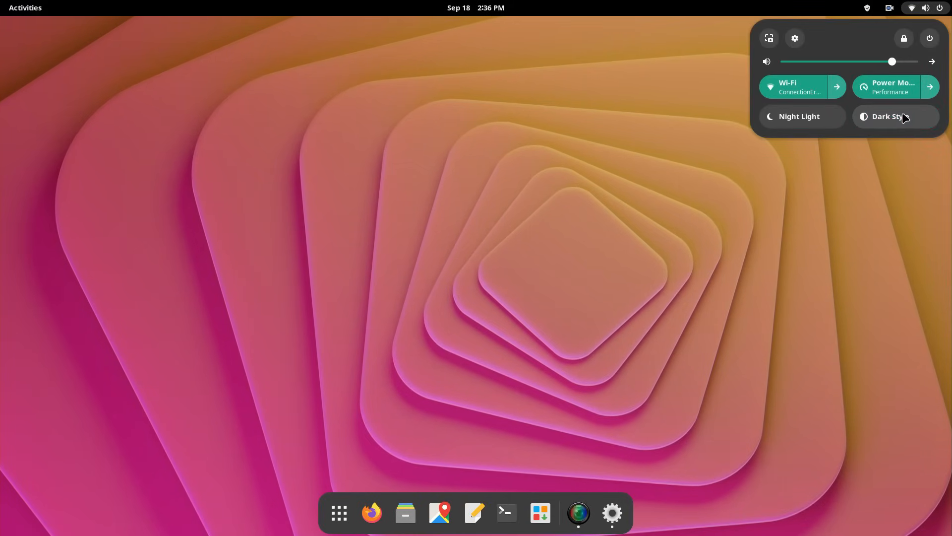
left_click(896, 116)
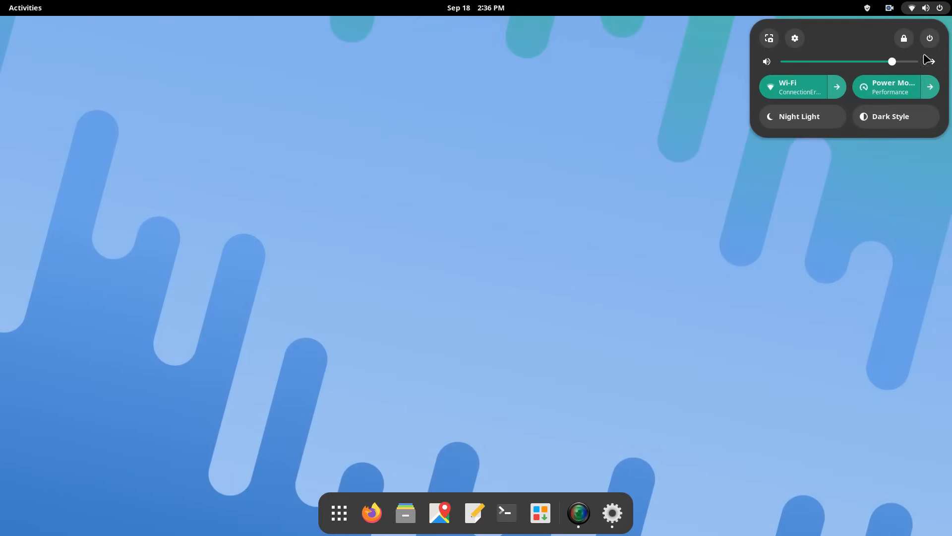
left_click(890, 116)
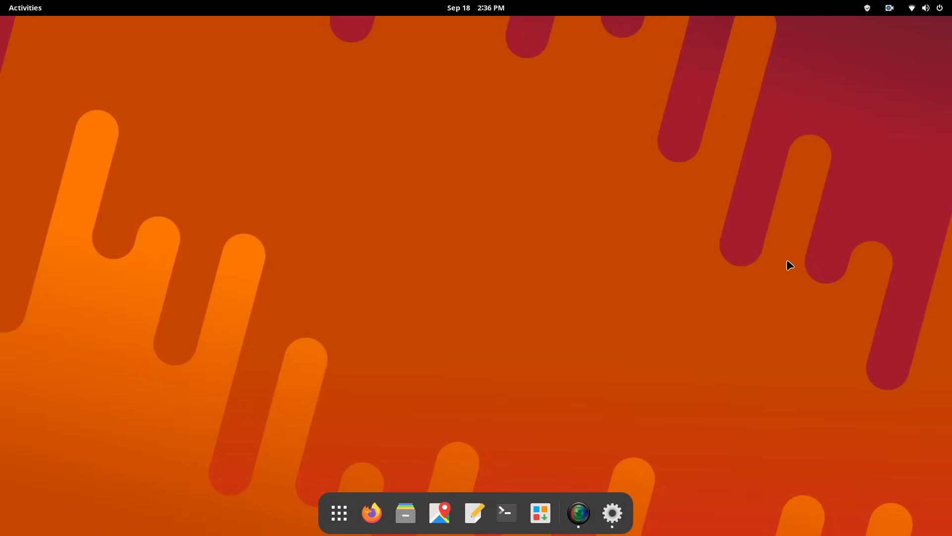
left_click(612, 512)
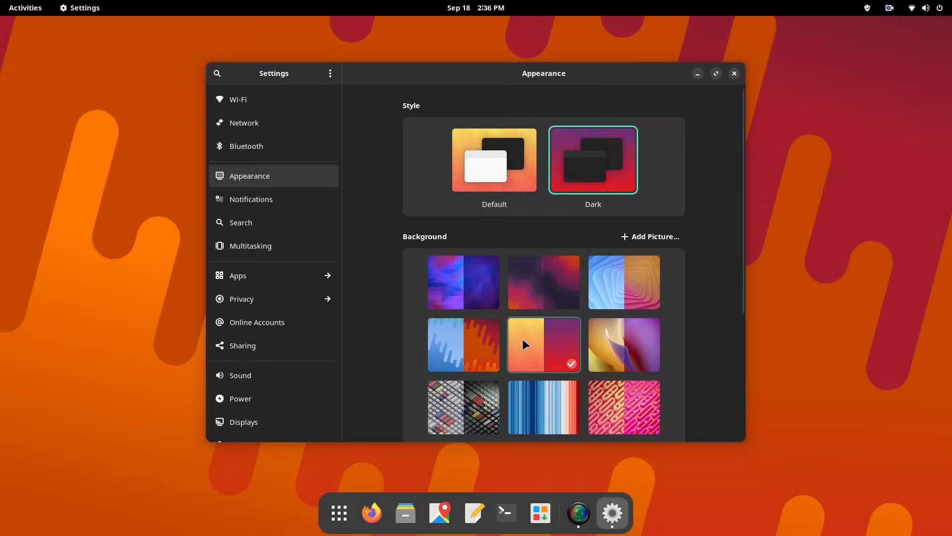
left_click(926, 8)
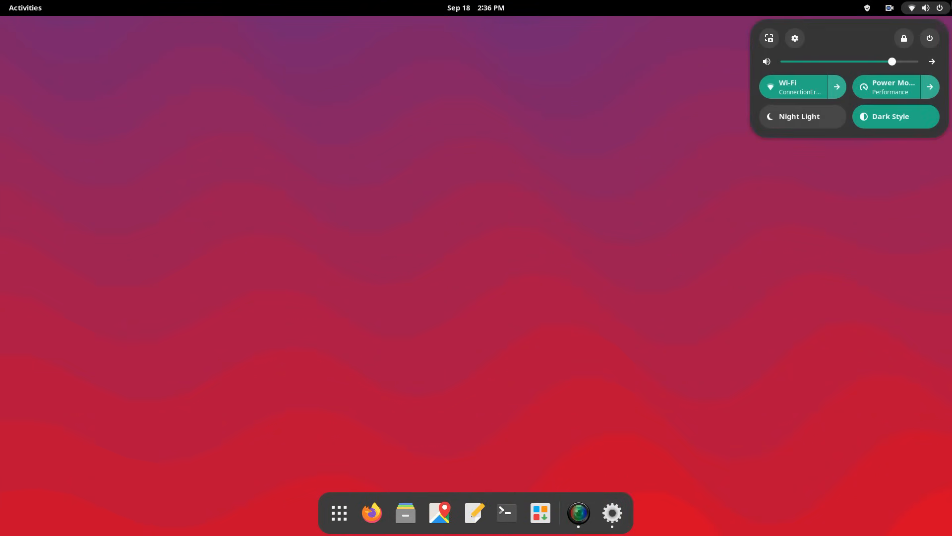
left_click(896, 116)
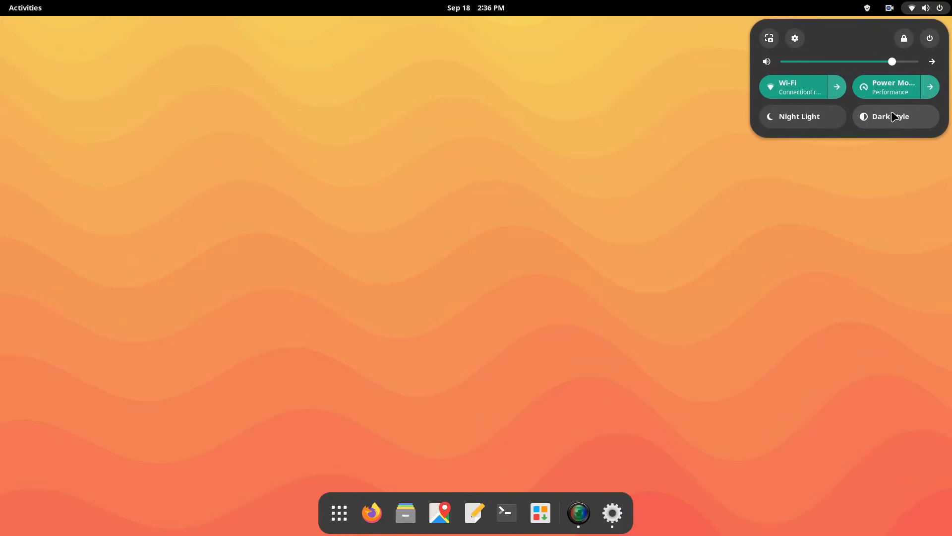
left_click(738, 278)
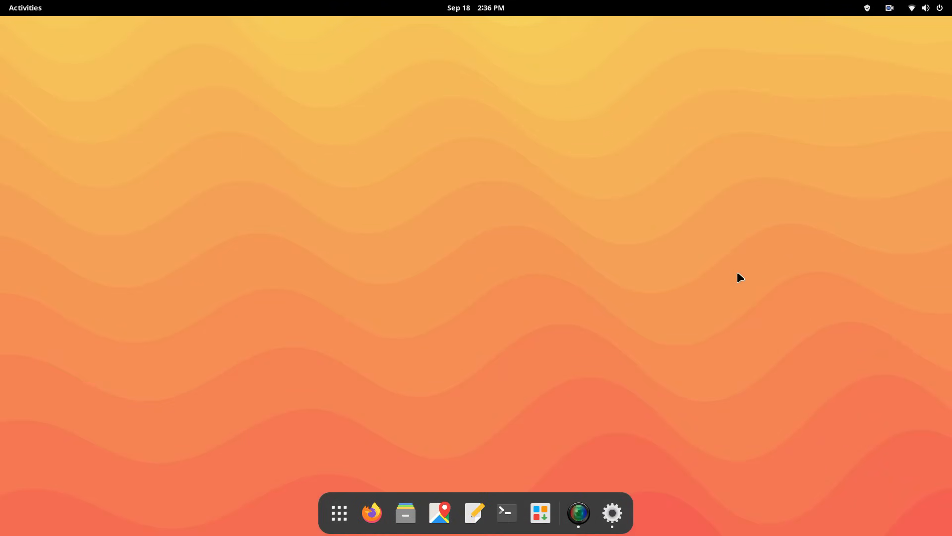
left_click(612, 511)
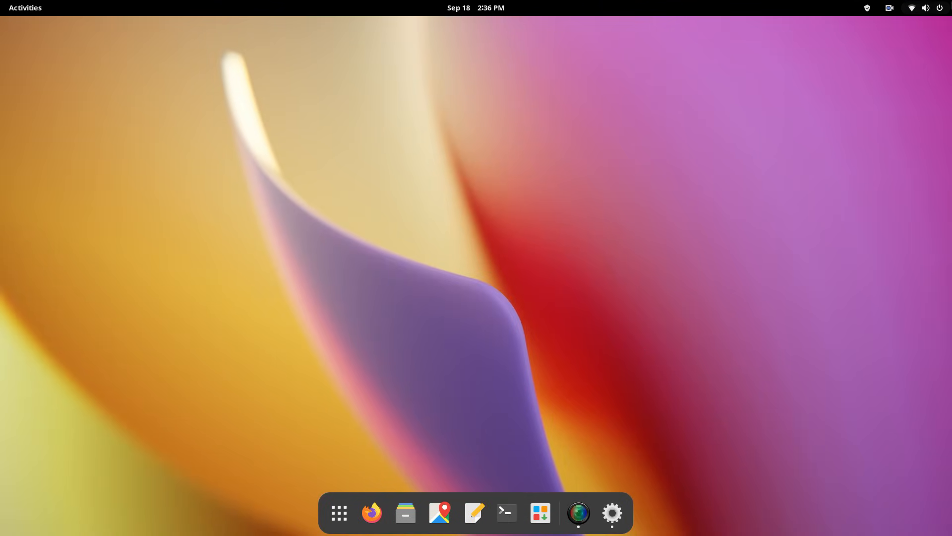
Step: Toggle dark style on and off, then choose the blue-red stripes wallpaper and view it
left_click(911, 8)
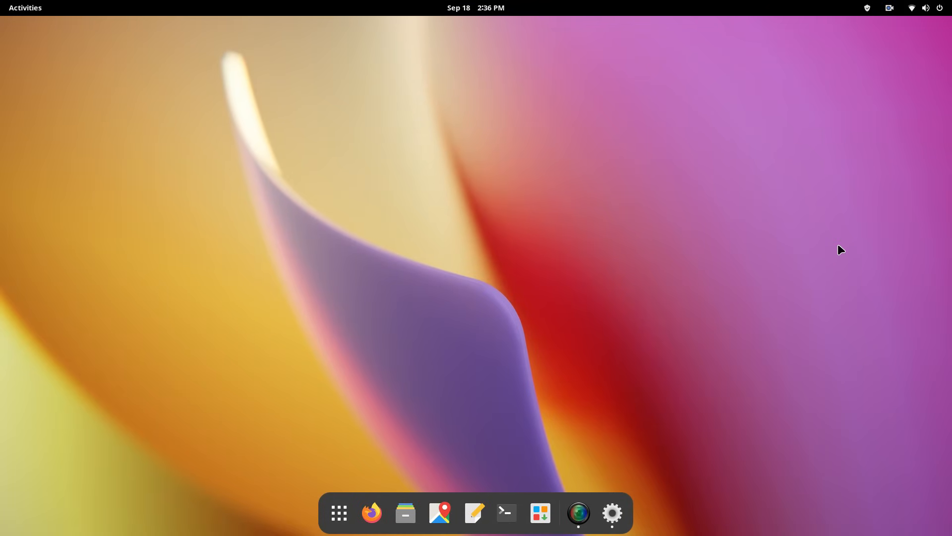
left_click(612, 512)
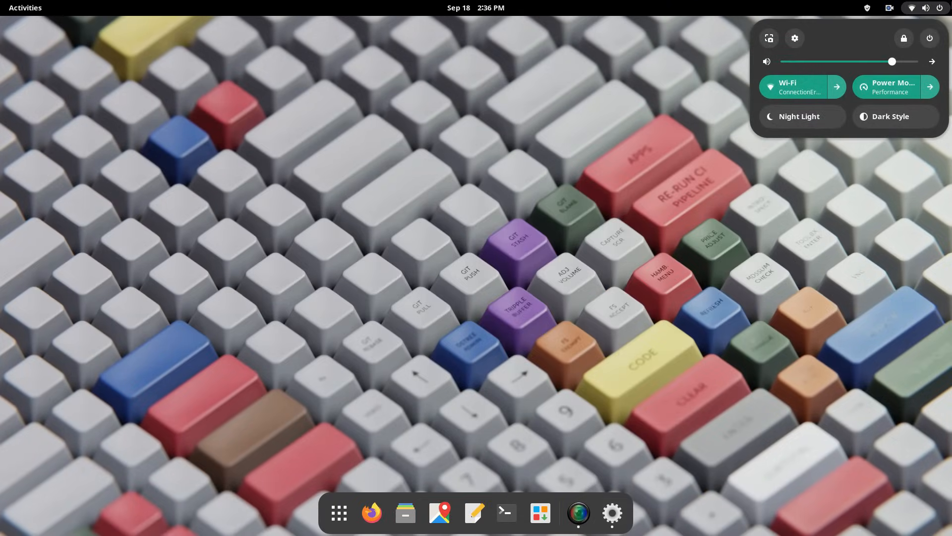
left_click(895, 116)
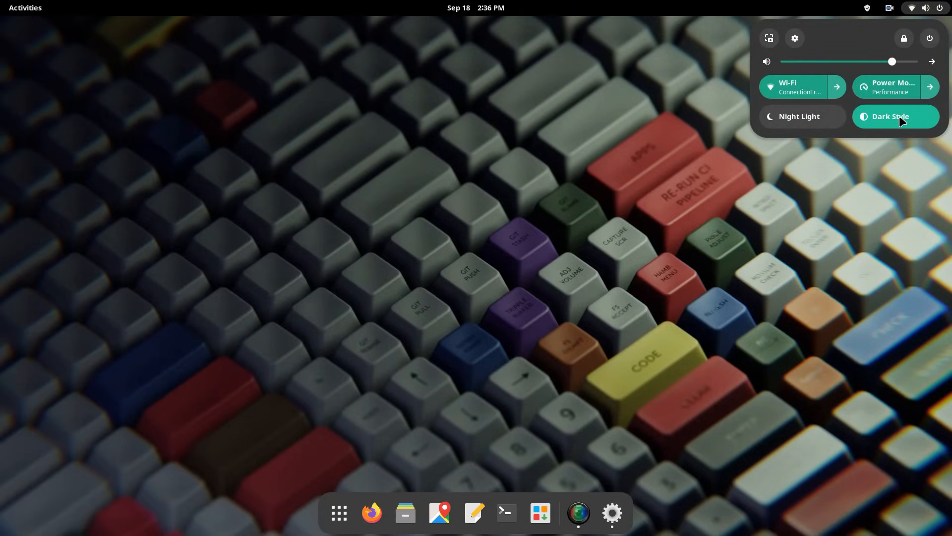
left_click(891, 116)
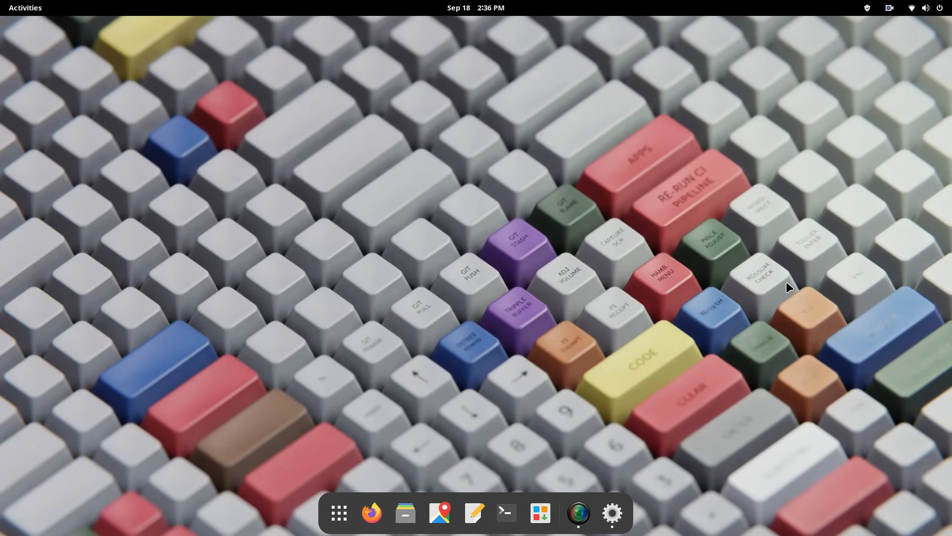
left_click(613, 512)
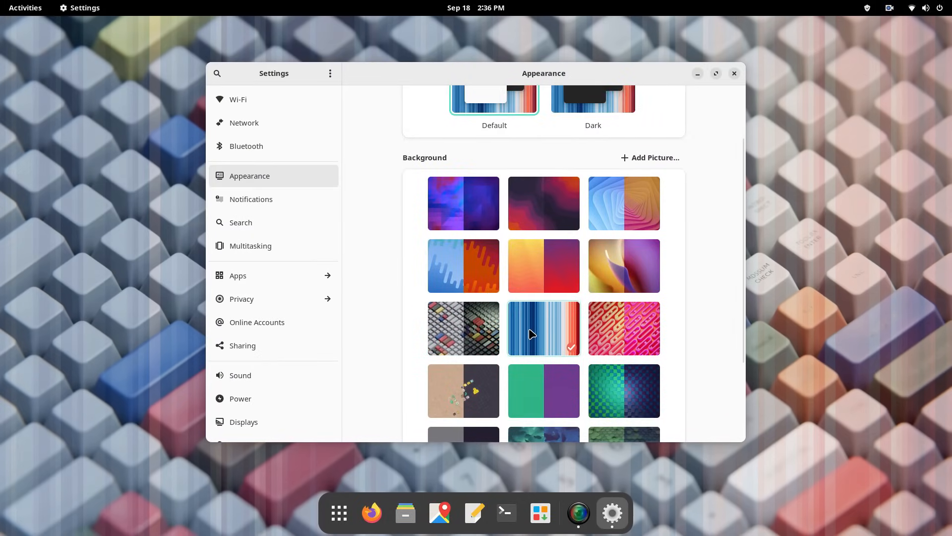
left_click(734, 73)
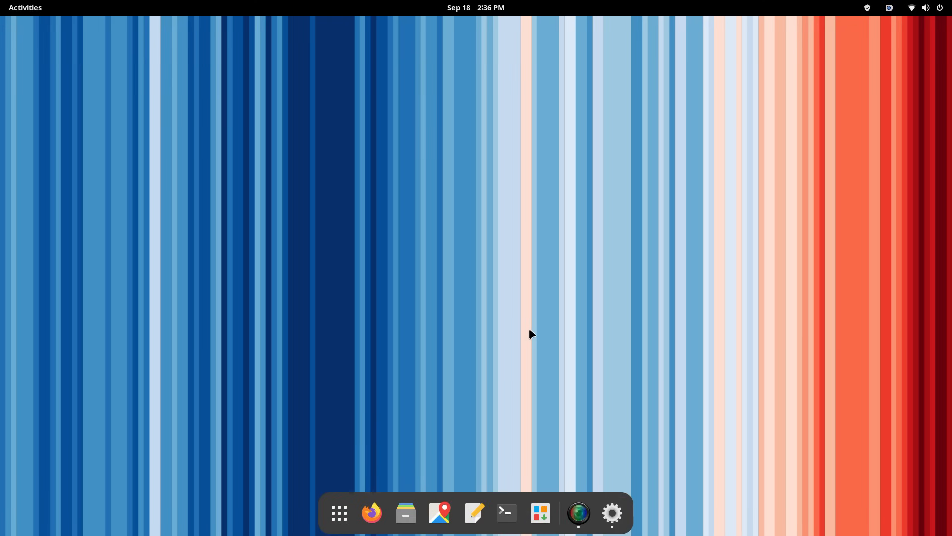
Step: Select the tan app-icons wallpaper and bring up the Activities overview
left_click(613, 513)
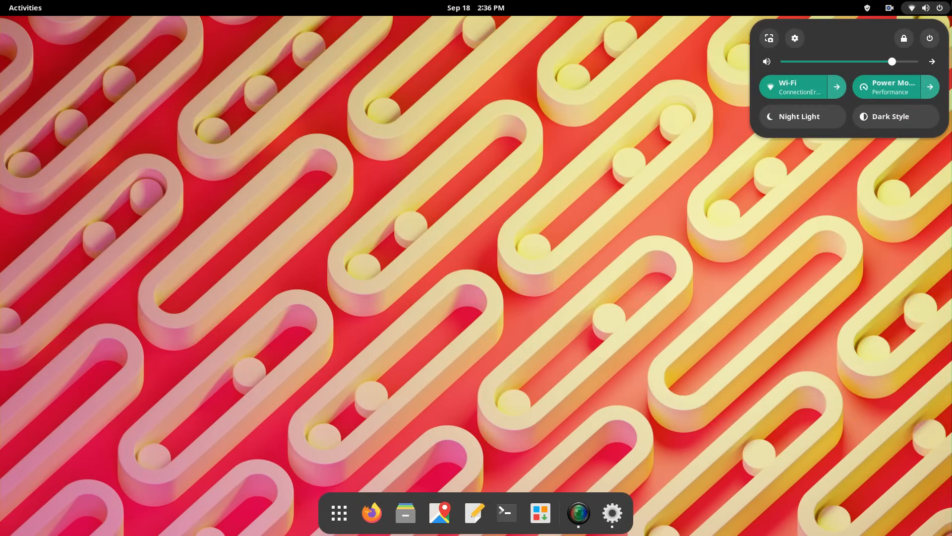
left_click(890, 117)
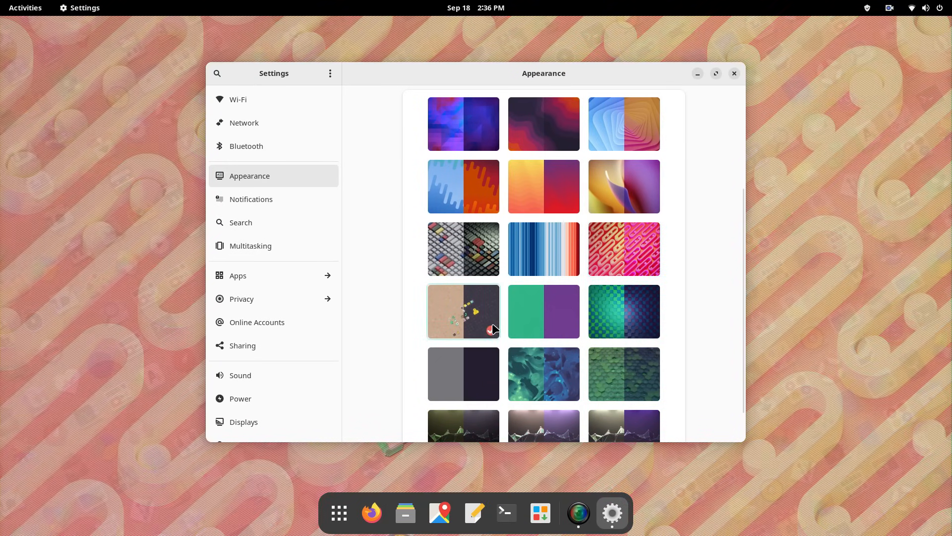
left_click(26, 8)
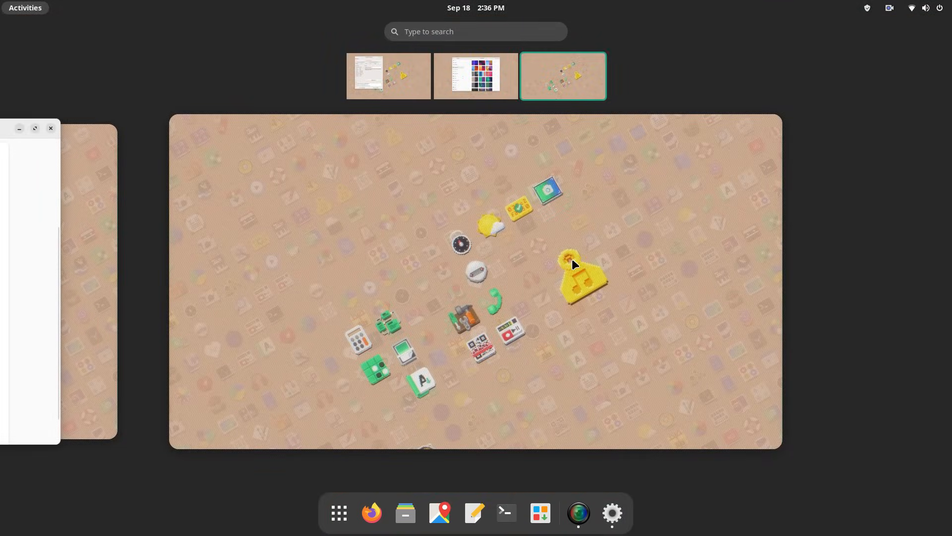
Step: Preview the two-tone green/purple wallpaper with Dark Style toggled on and back off
left_click(912, 8)
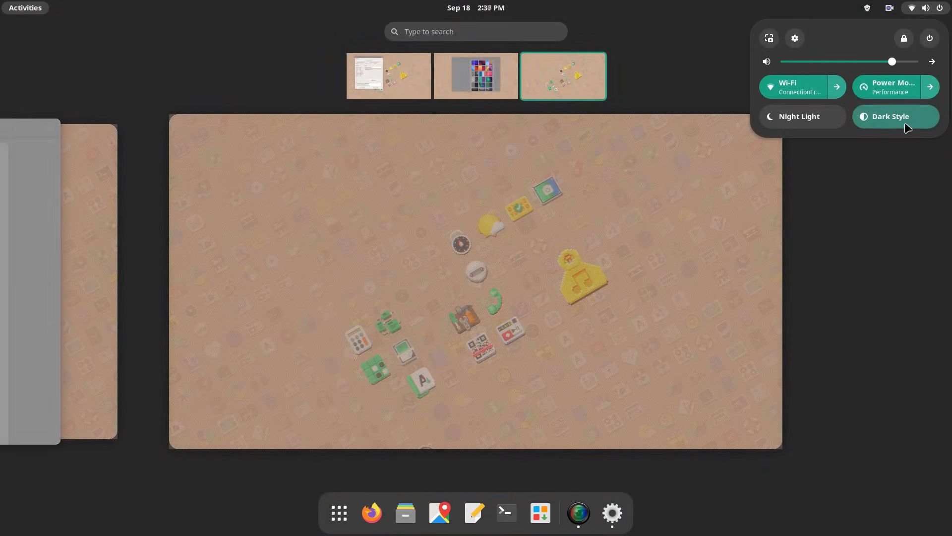
left_click(895, 117)
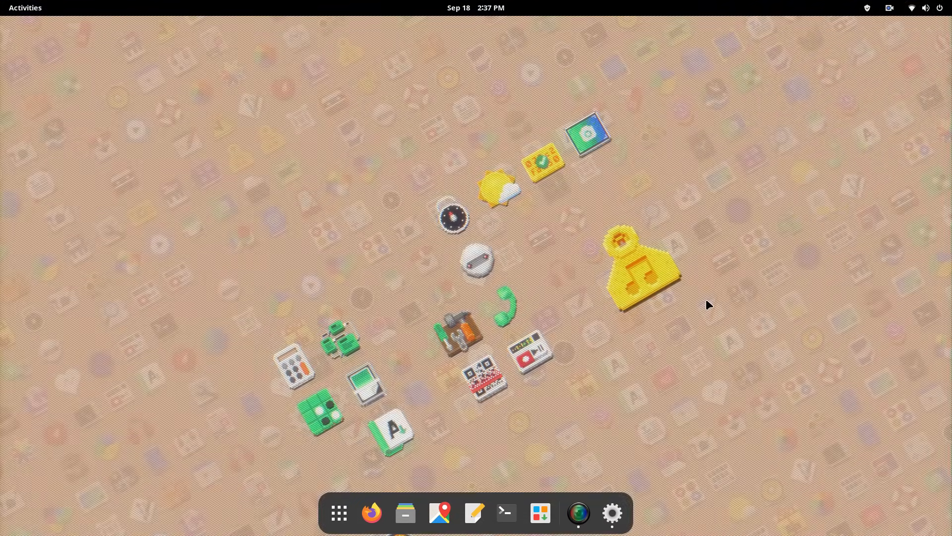
left_click(613, 512)
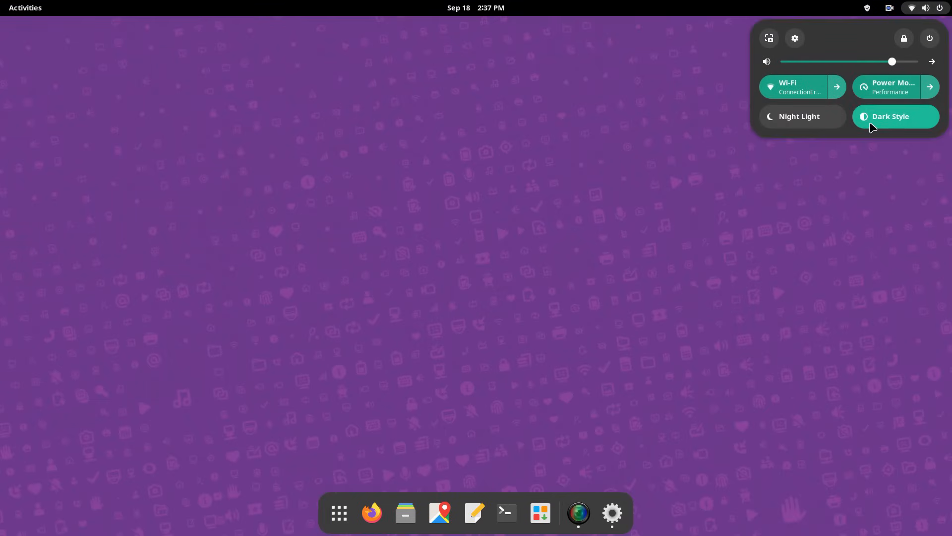
left_click(895, 117)
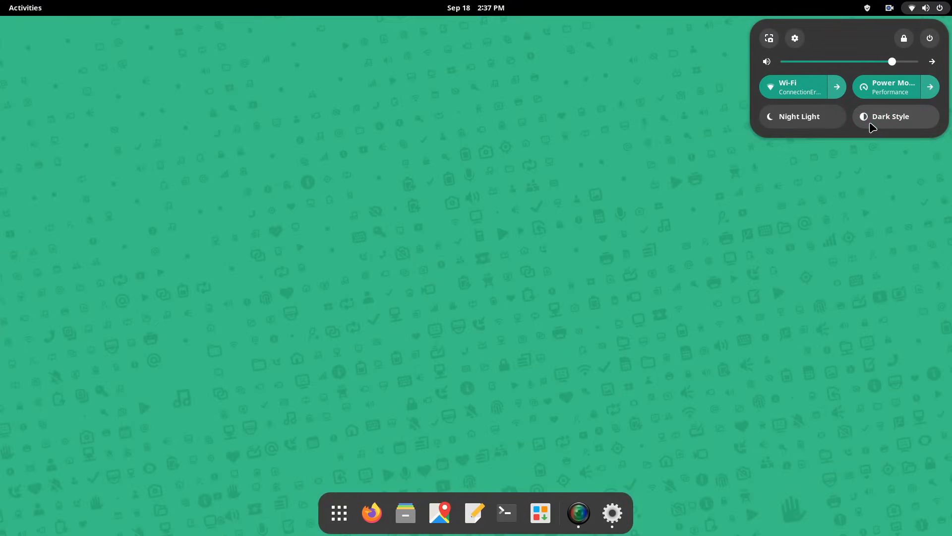
left_click(890, 116)
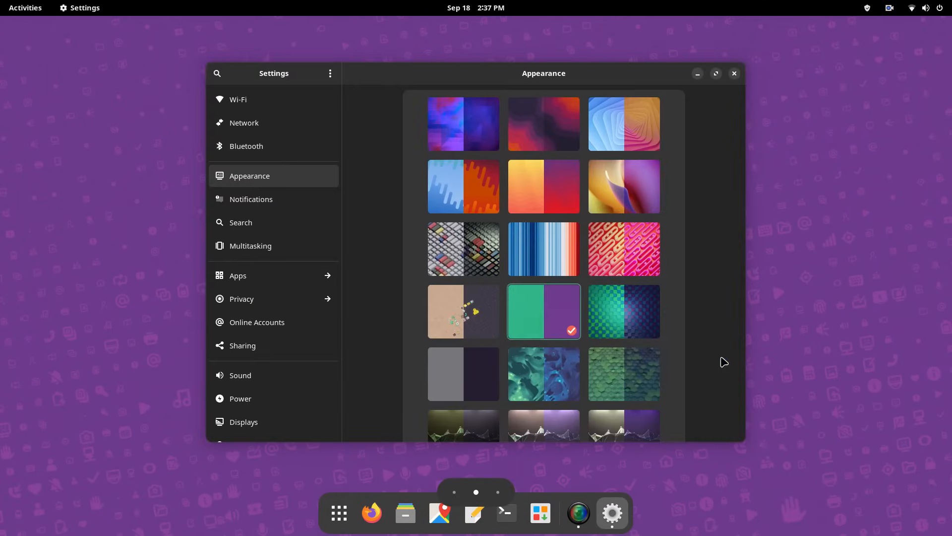
Step: Try the checkered blue-purple wallpaper, then settle on the green hexagon wallpaper
left_click(624, 312)
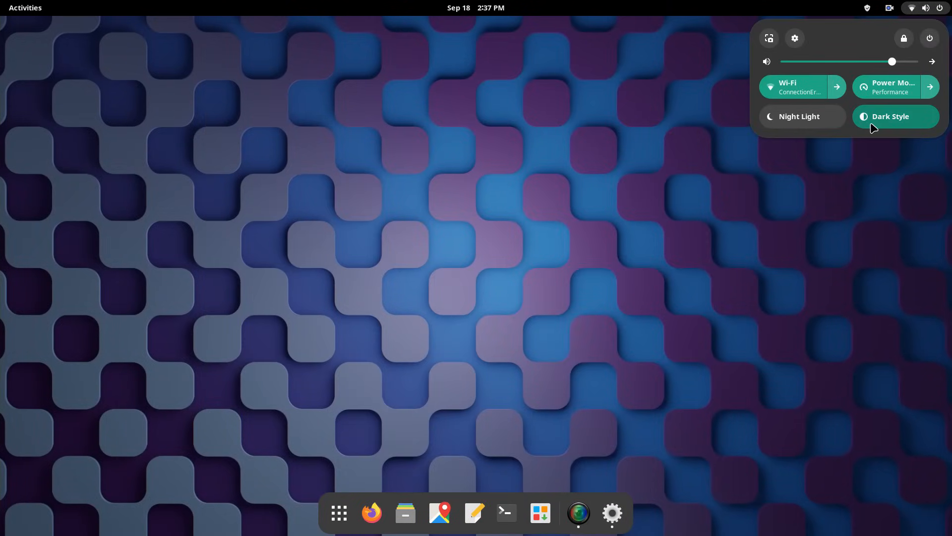
left_click(891, 116)
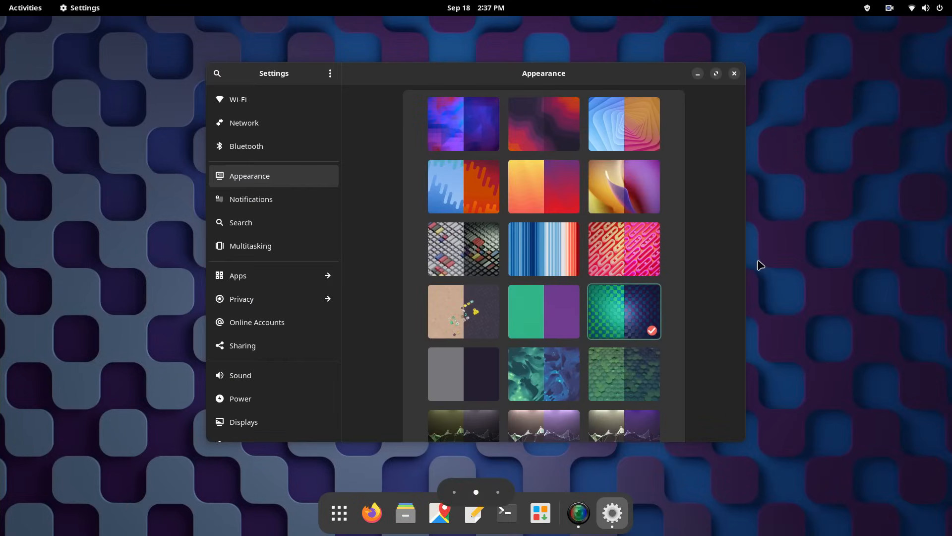
scroll("down", 3)
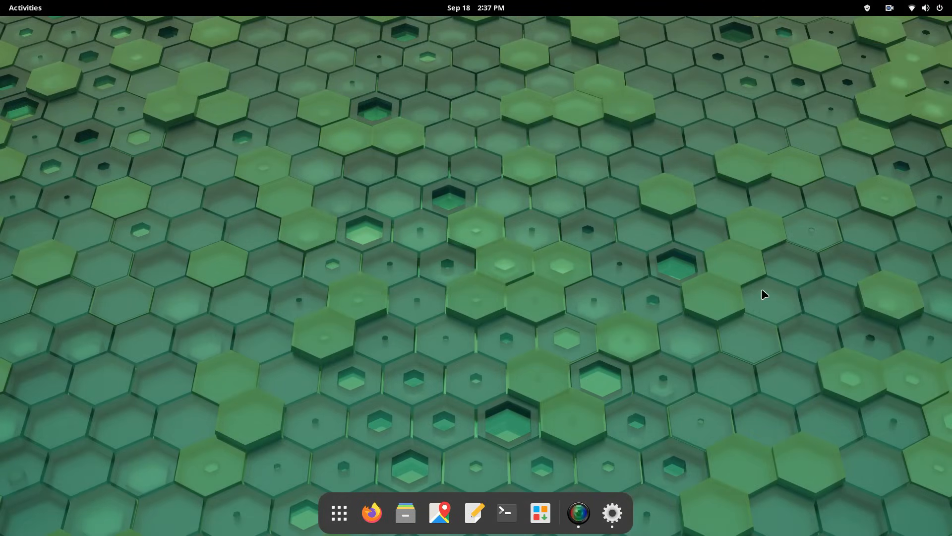
left_click(613, 512)
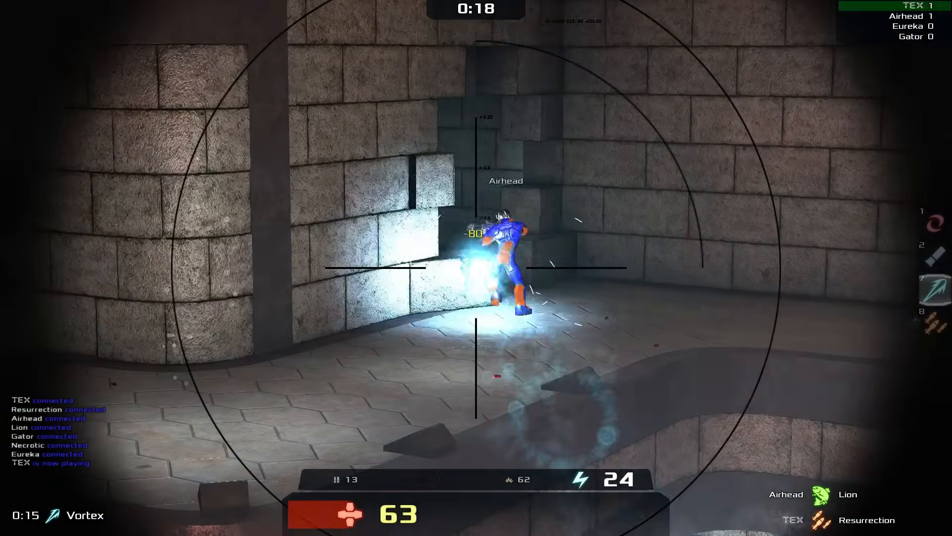
Step: Frag bot opponents across the arena, firing at targets in the crosshair and down the corridor
left_click(474, 268)
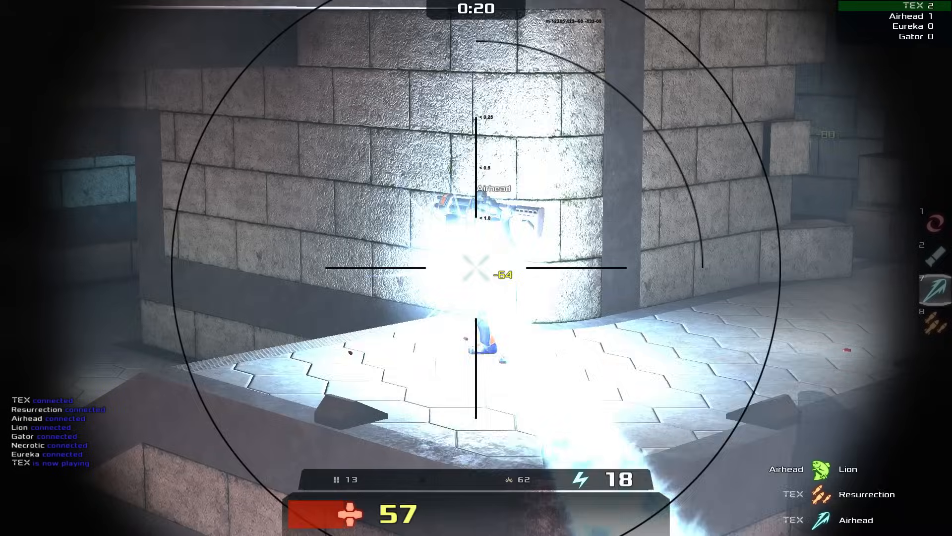
left_click(474, 271)
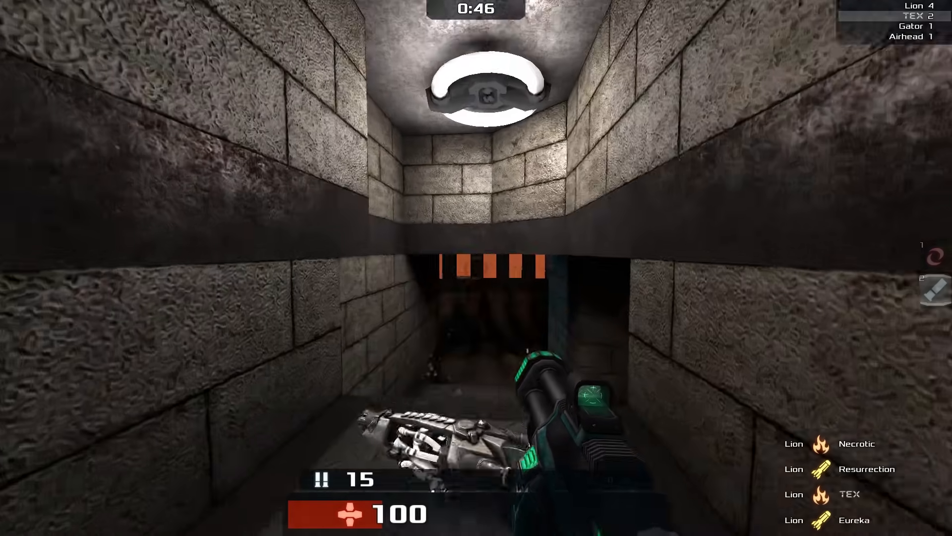
left_click(476, 268)
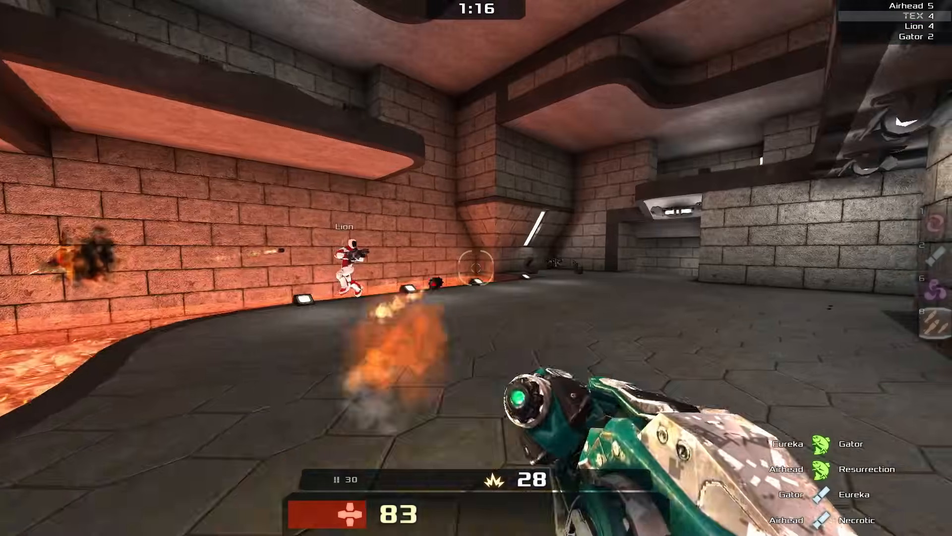
left_click(474, 270)
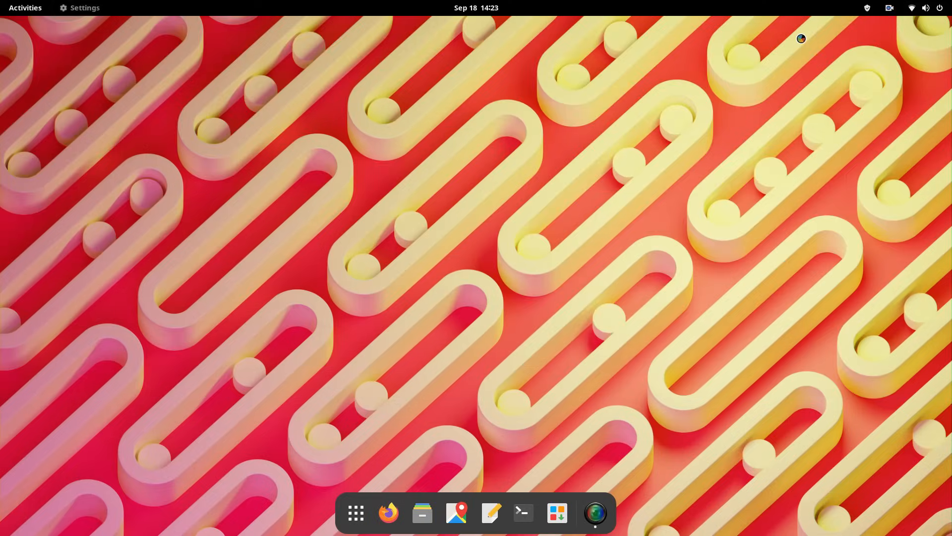
Step: Review the Wi-Fi, Network, Bluetooth and Appearance pages, then show the Notifications app list
left_click(612, 512)
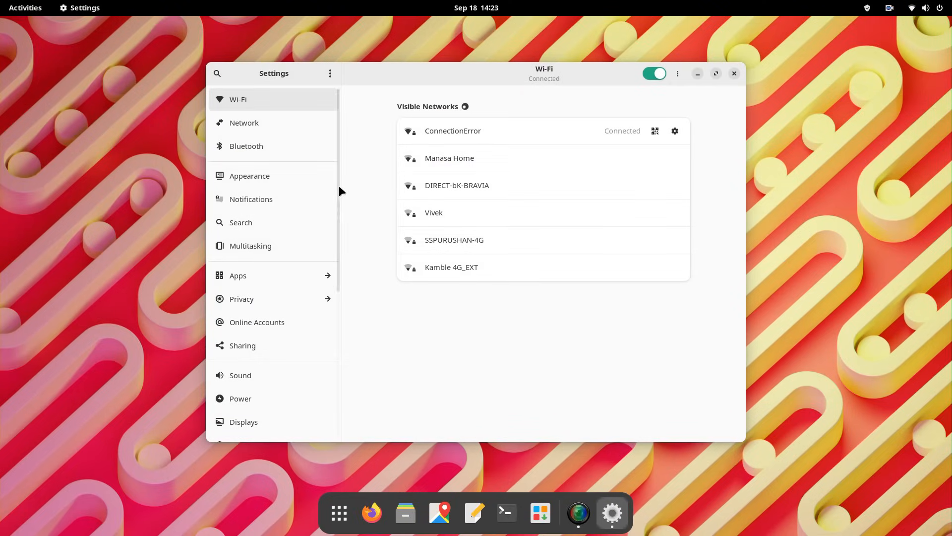
left_click(678, 73)
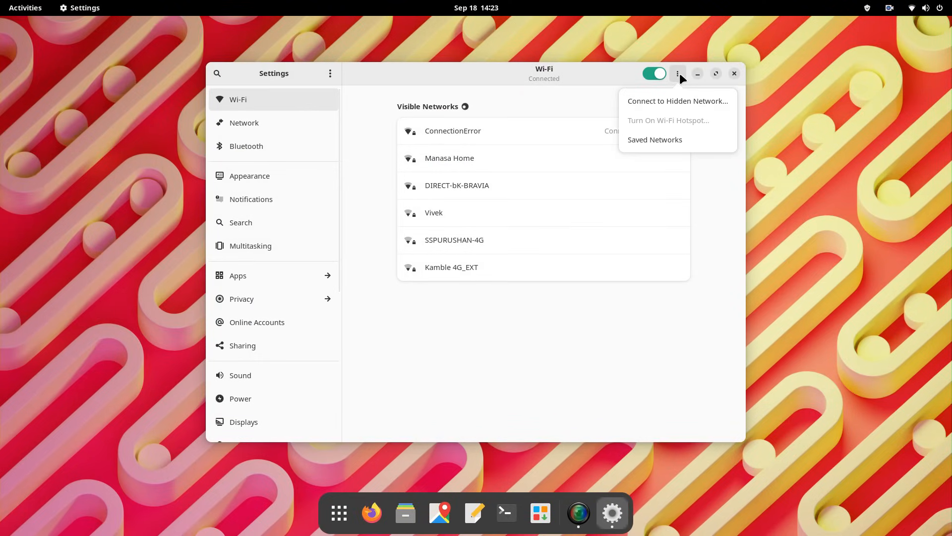
left_click(244, 123)
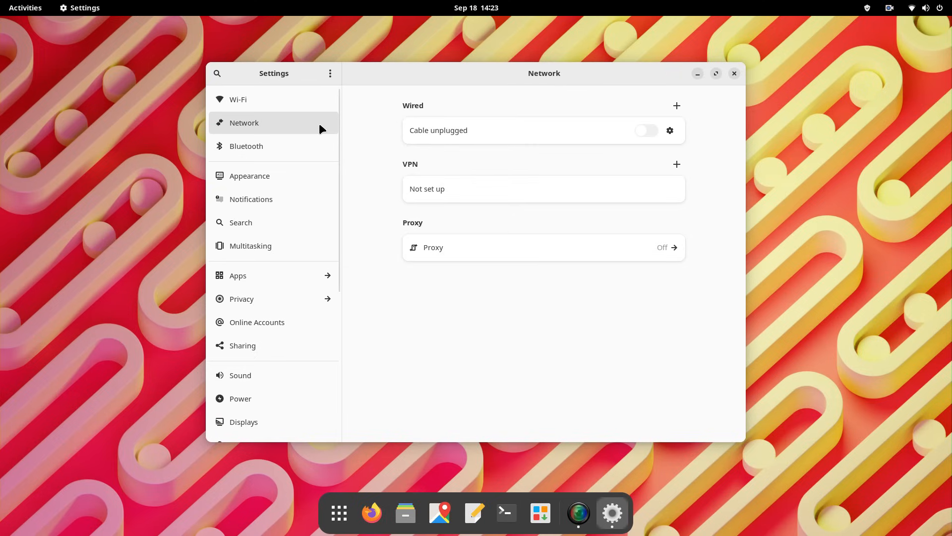
left_click(246, 146)
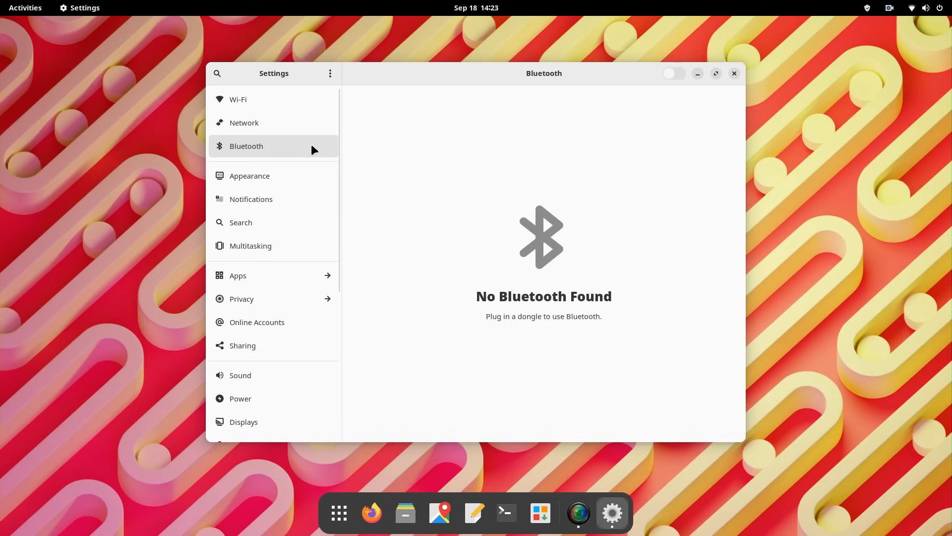
left_click(250, 176)
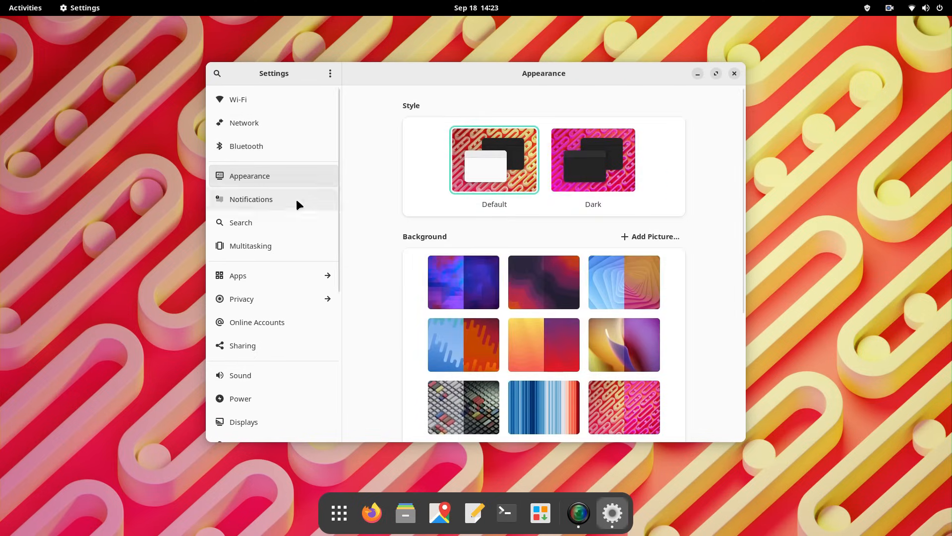
left_click(251, 199)
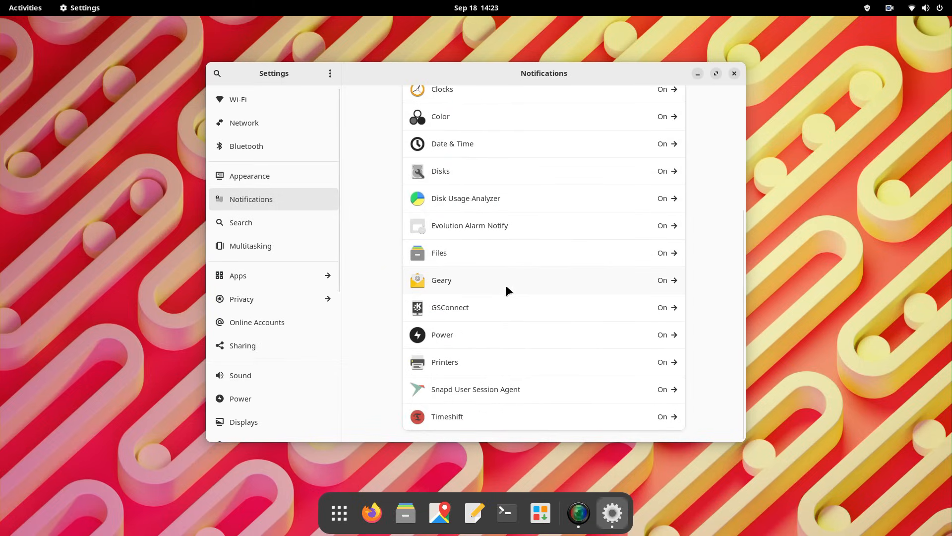
Step: Switch off app search results so only Files and Calculator remain enabled
left_click(240, 223)
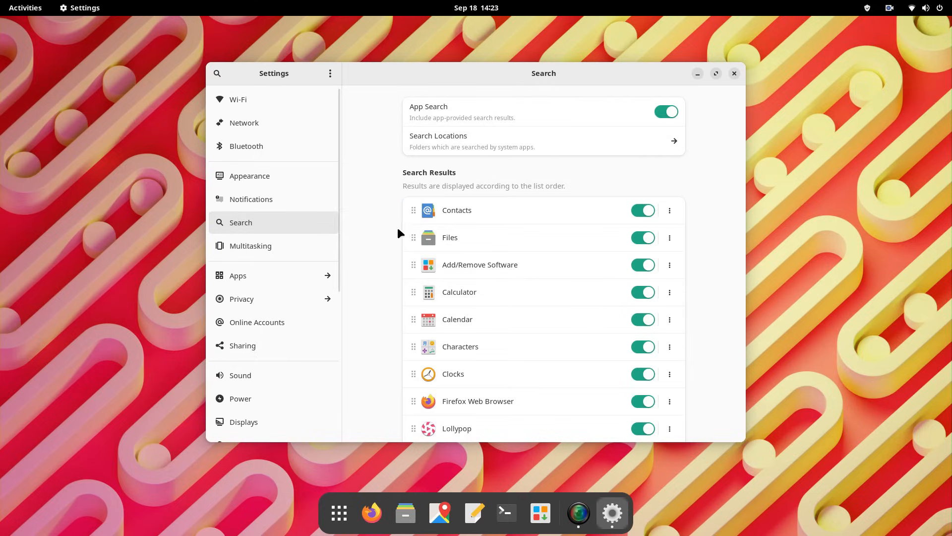
left_click(643, 210)
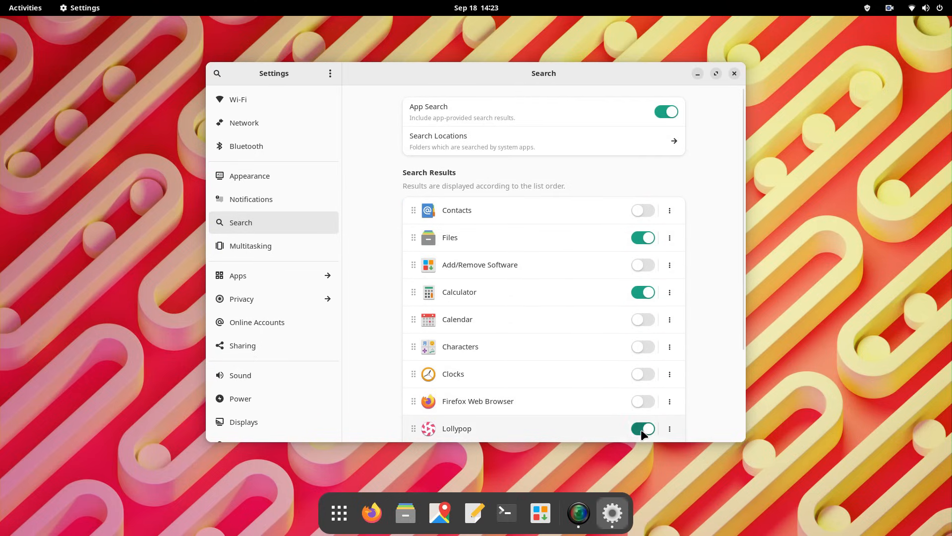
scroll("down", 3)
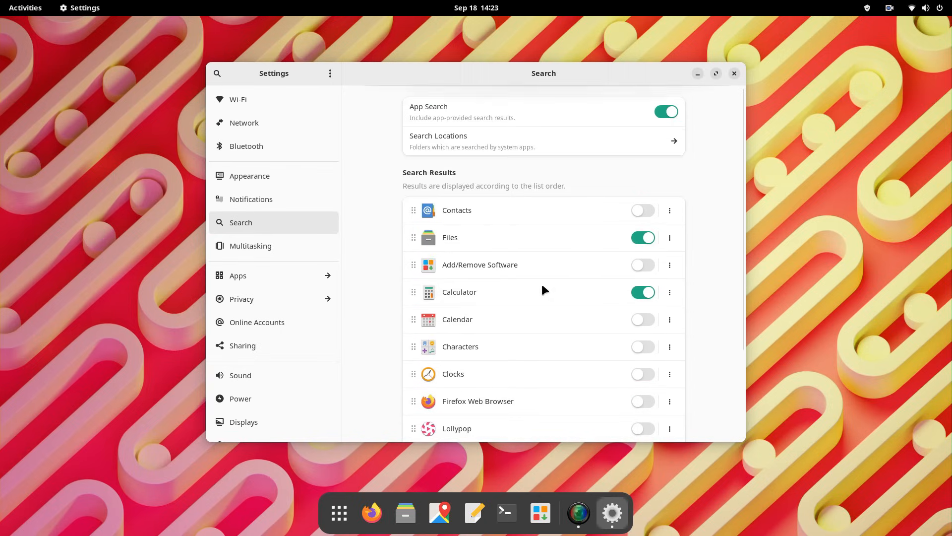
Step: Review the Multitasking settings and reach the Apps page showing Add/Remove Software
left_click(251, 246)
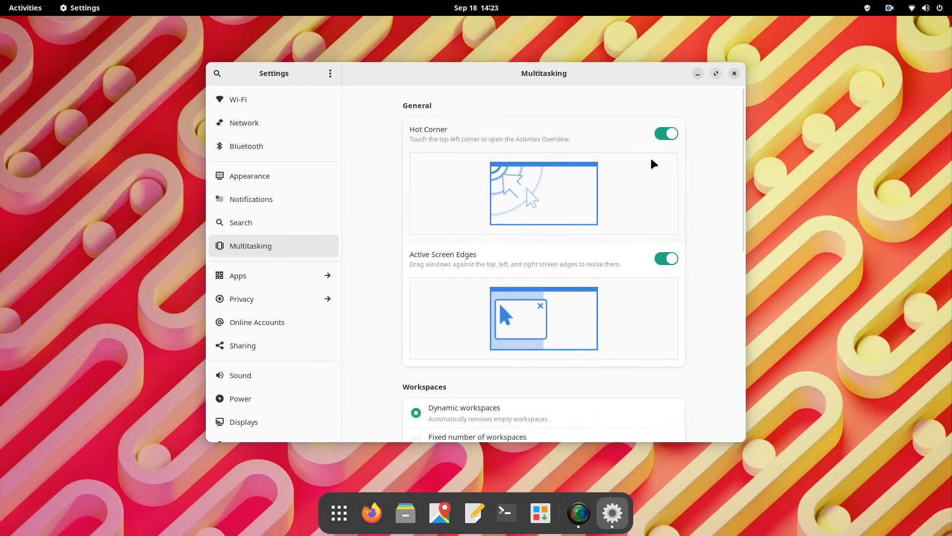
scroll("down", 3)
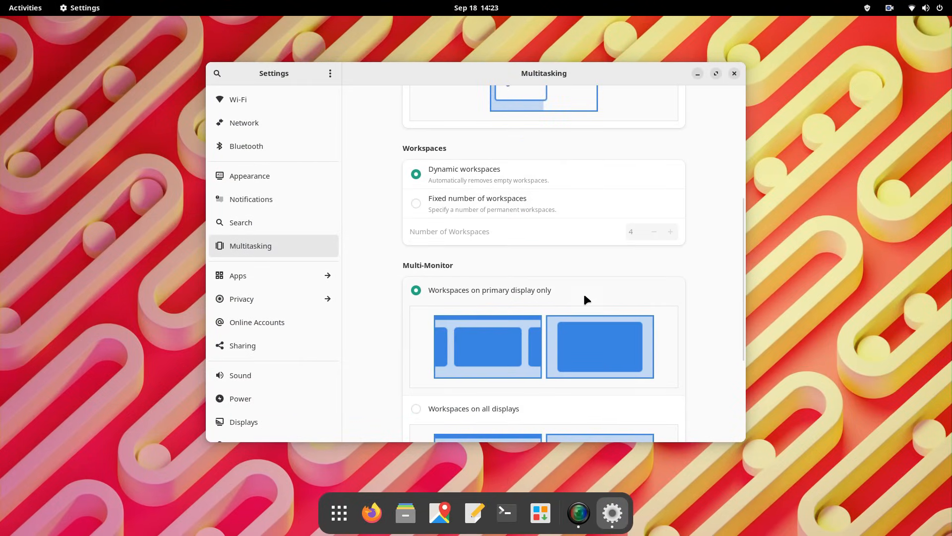
scroll("down", 3)
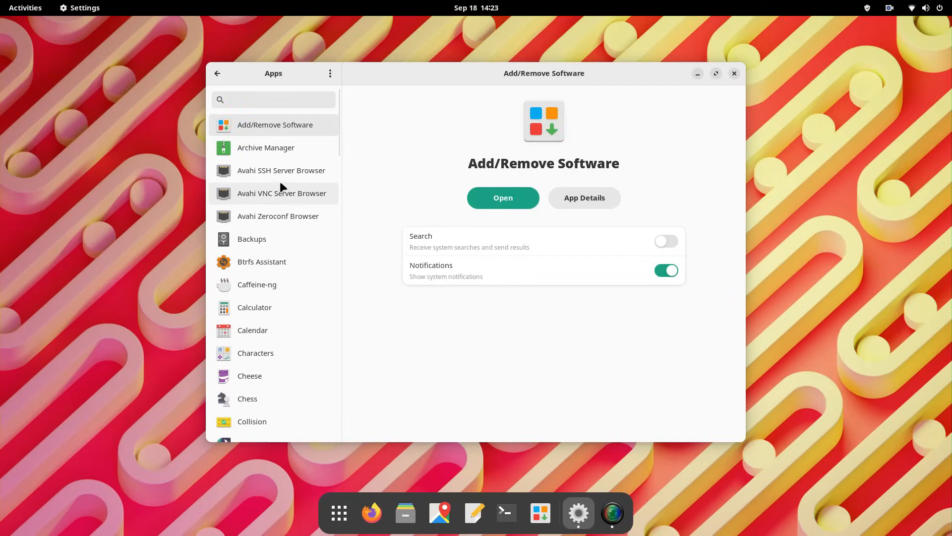
mouse_move(655, 292)
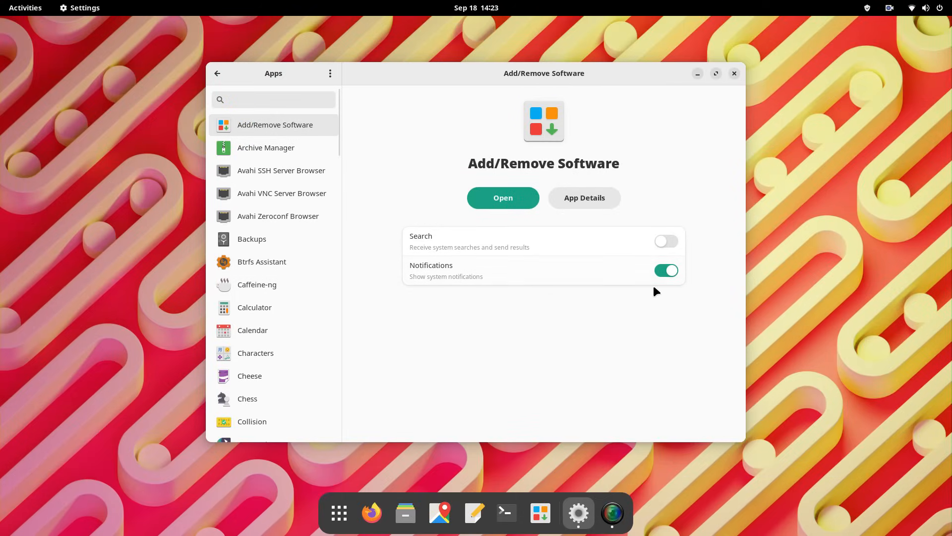
Step: Review the Privacy pages for screen lock, camera and microphone access
left_click(217, 73)
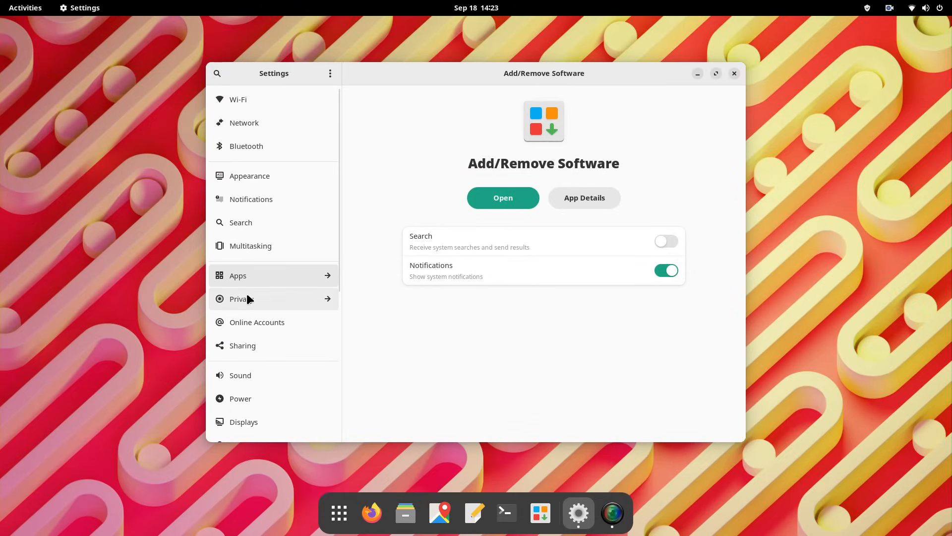
left_click(238, 299)
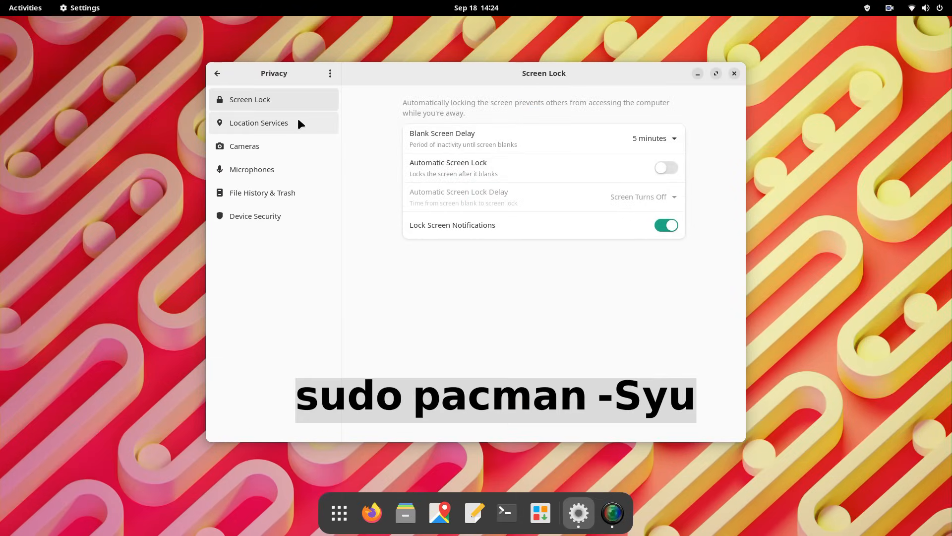
left_click(244, 146)
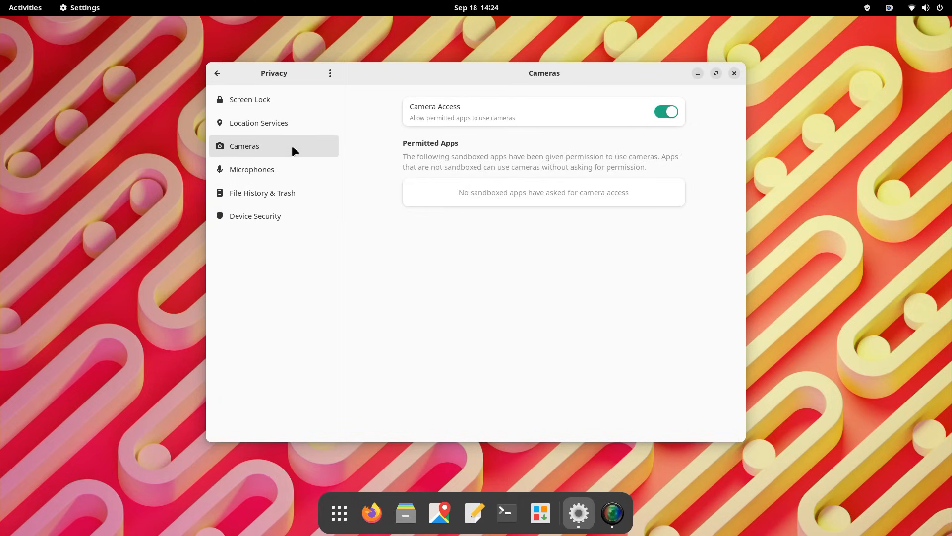
left_click(252, 168)
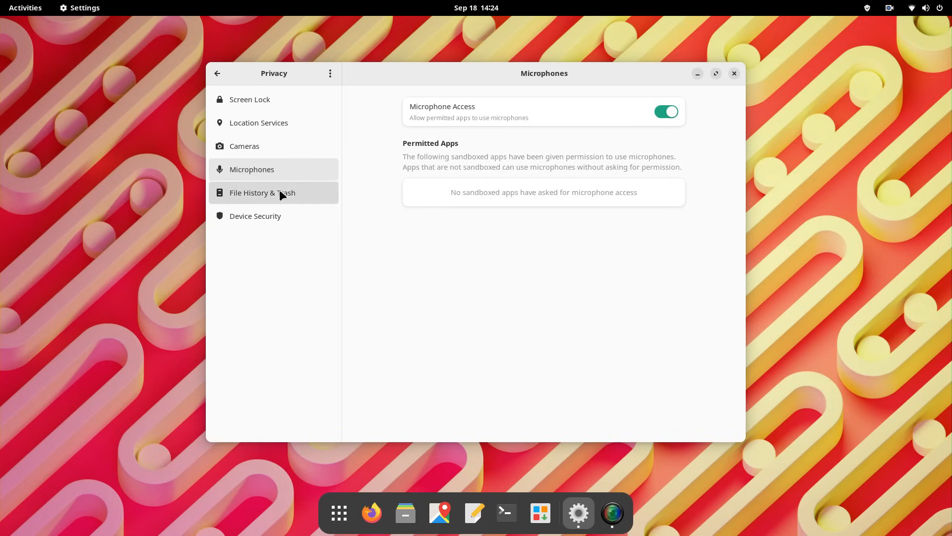
left_click(218, 74)
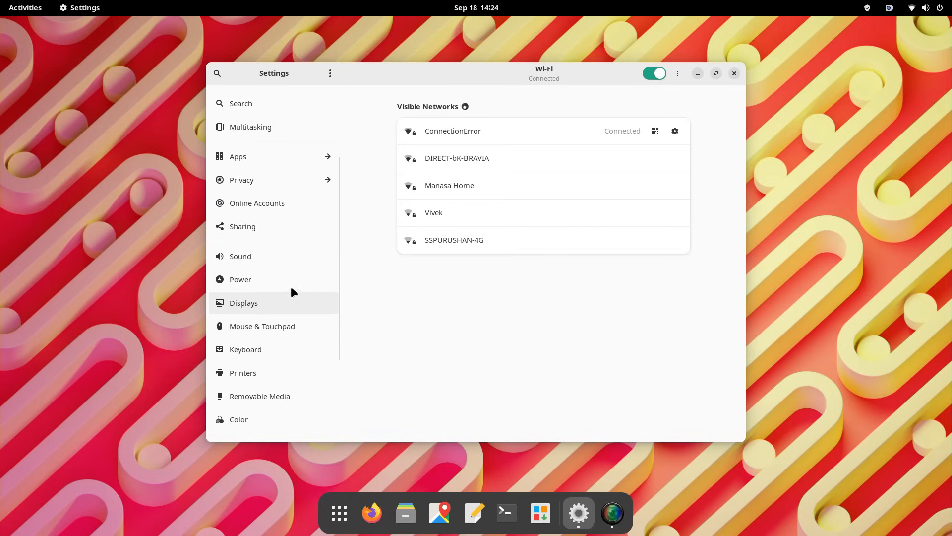
Step: Start and cancel a Google account sign-in in Online Accounts, then show the Sharing settings
left_click(257, 202)
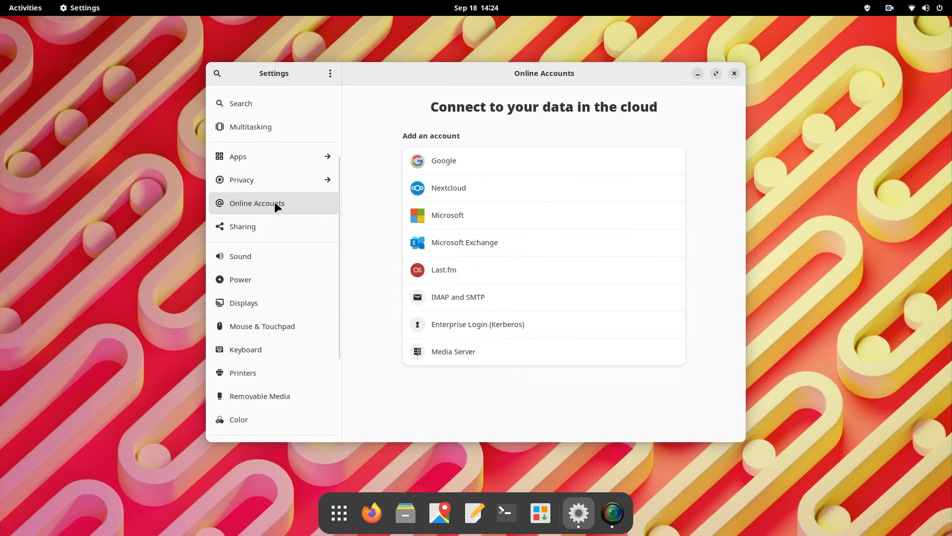
left_click(444, 161)
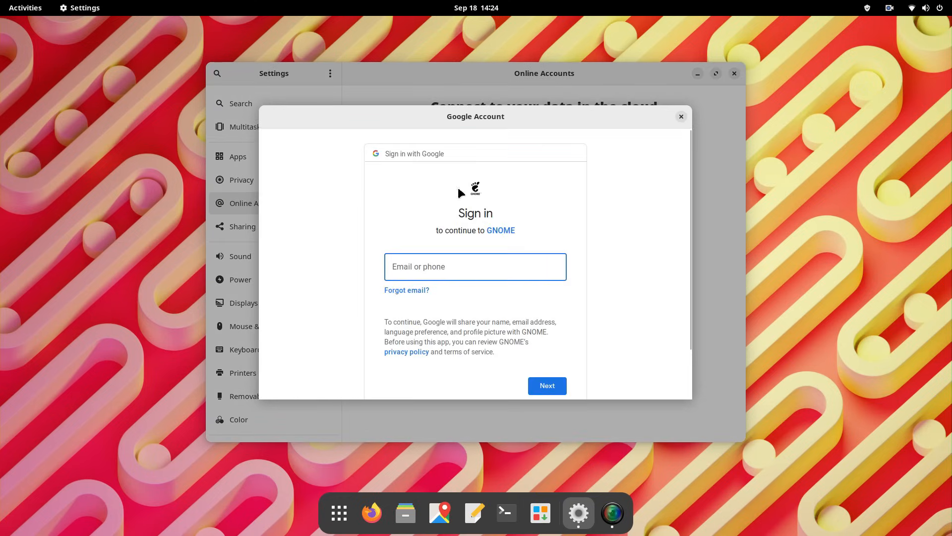
left_click(681, 117)
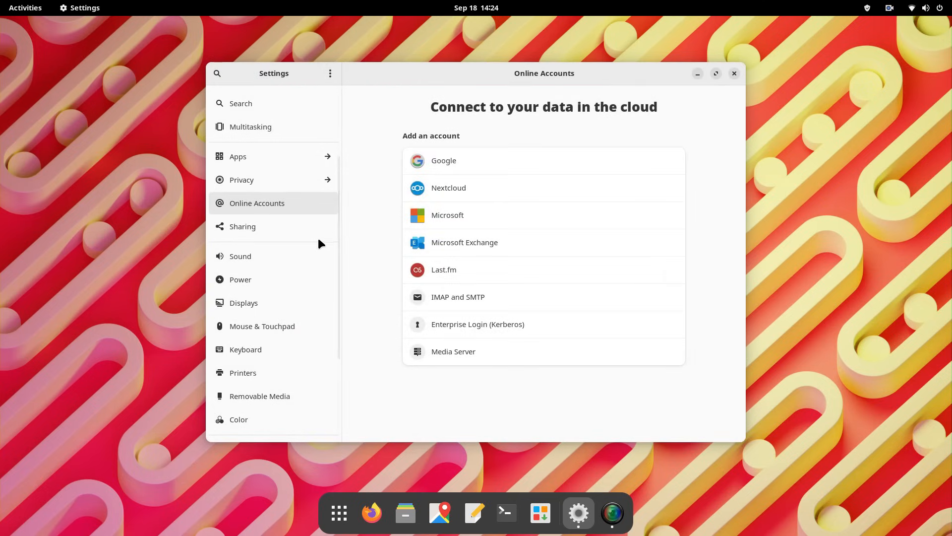
left_click(242, 226)
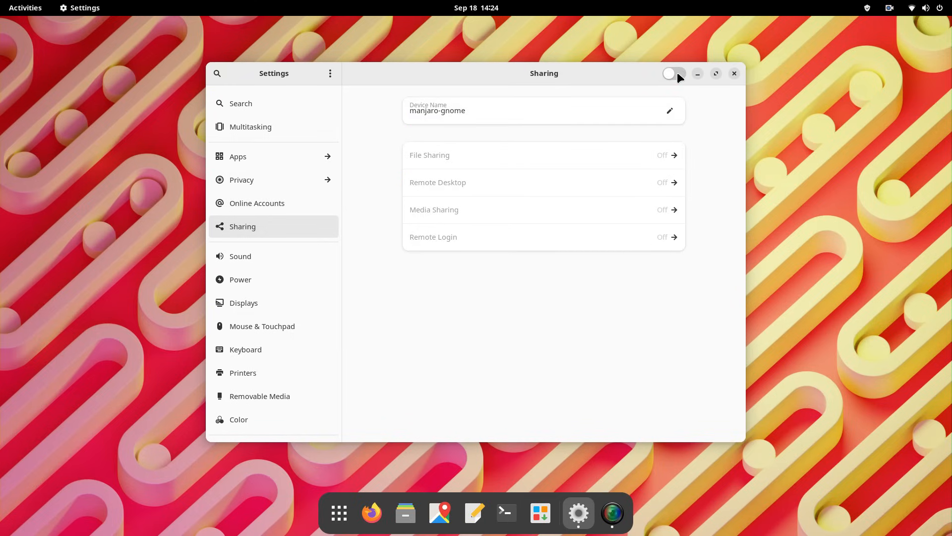
Step: Switch the sound output to the HDMI / DisplayPort device and view the Power settings
left_click(240, 256)
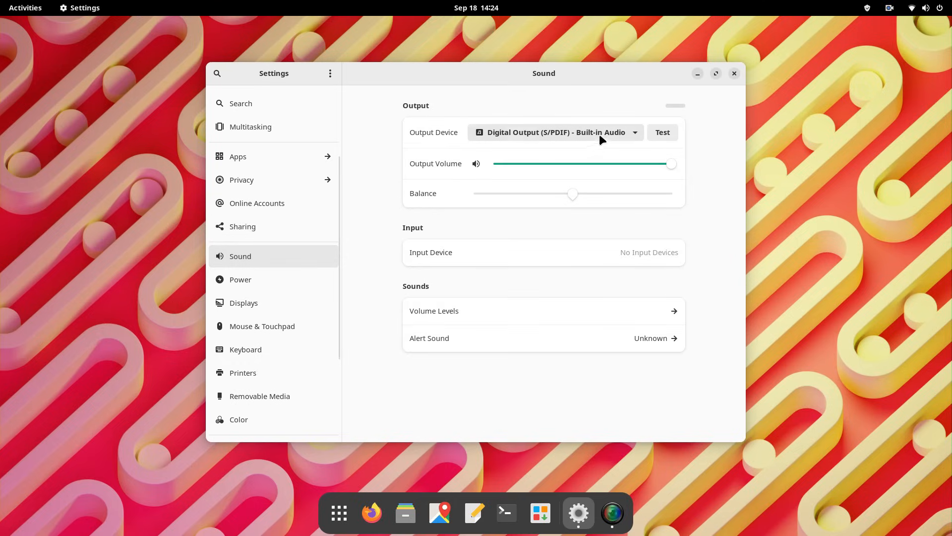
left_click(558, 132)
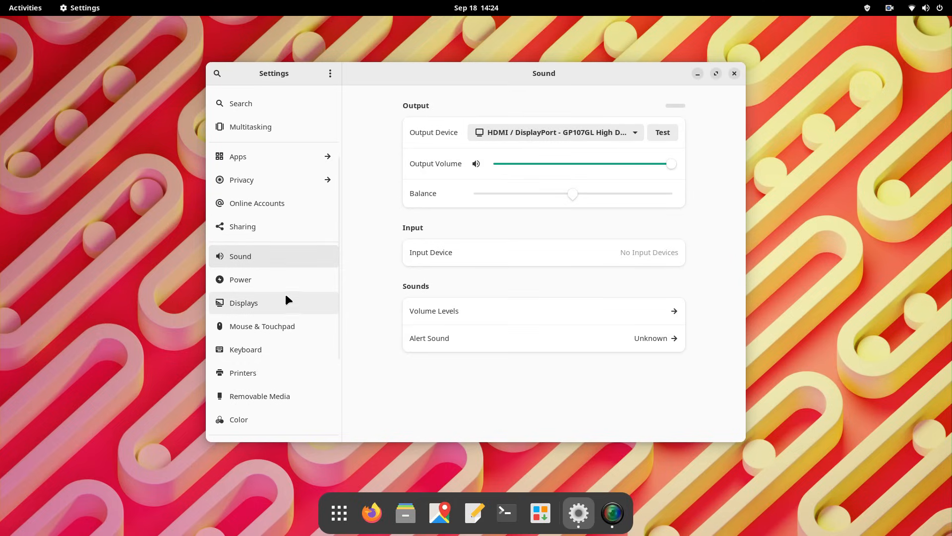
left_click(240, 279)
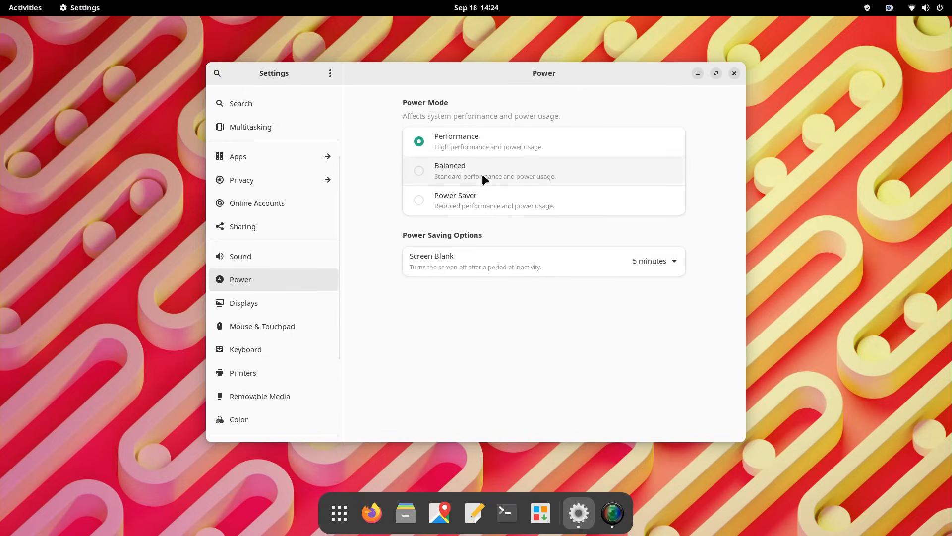
Step: Review Displays and Night Light, then show the Mouse & Touchpad settings
left_click(244, 303)
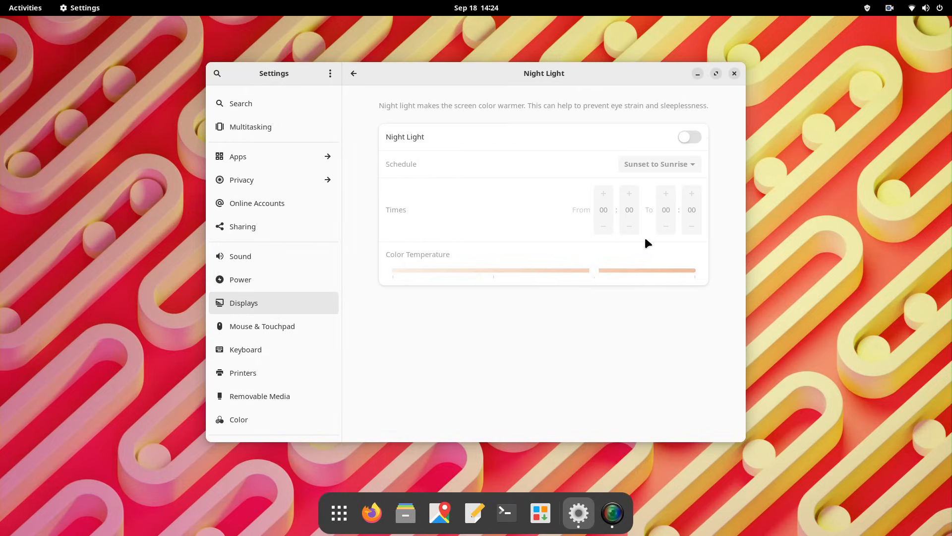
left_click(690, 137)
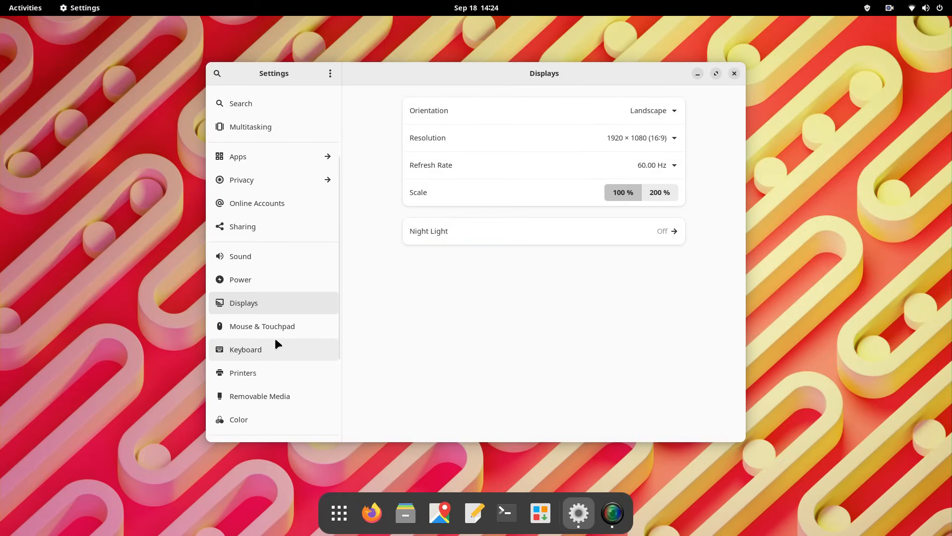
left_click(262, 325)
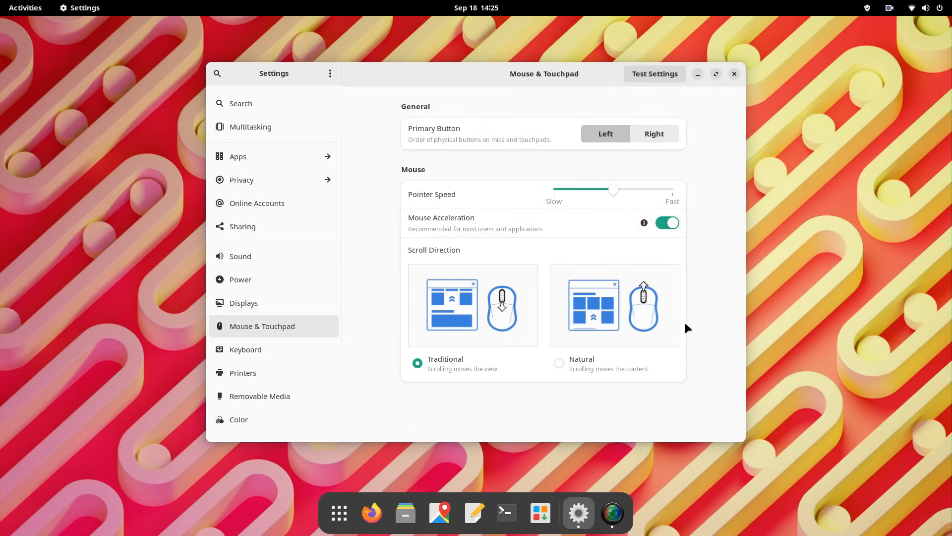
mouse_move(707, 275)
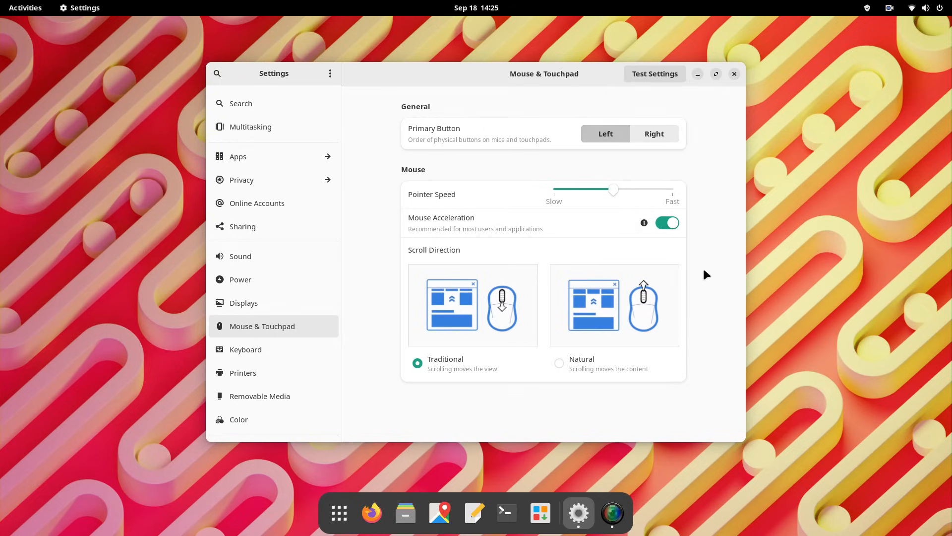
Step: Try and close the mouse test area, then view the Keyboard and Printers pages
left_click(655, 74)
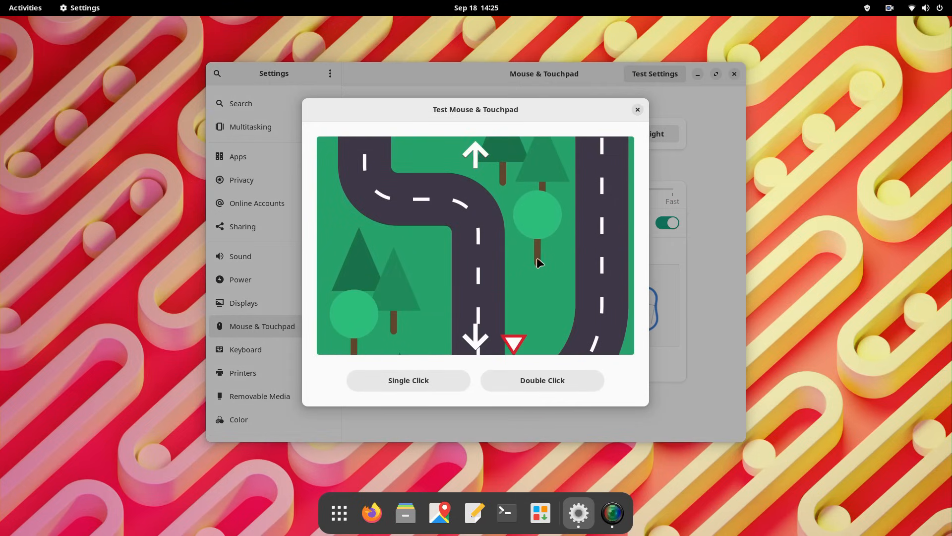
left_click(408, 380)
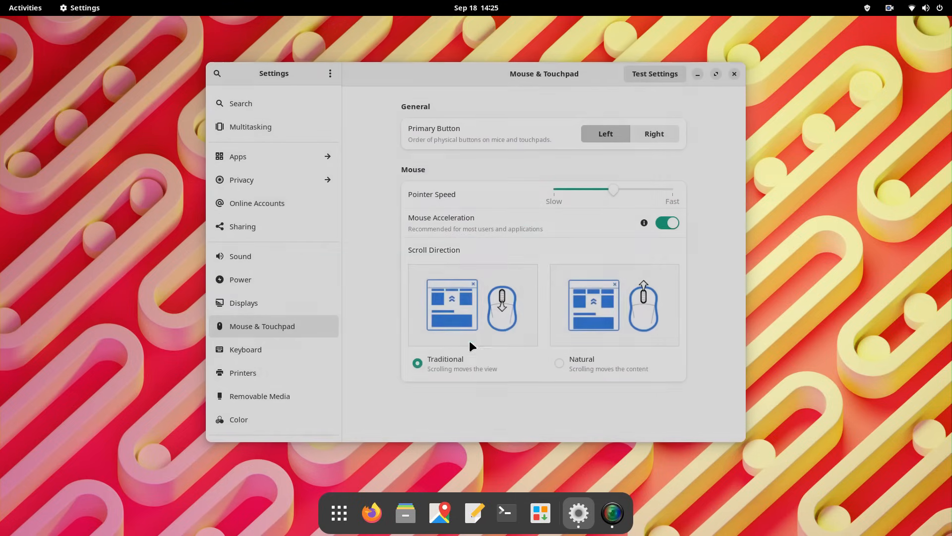
left_click(246, 349)
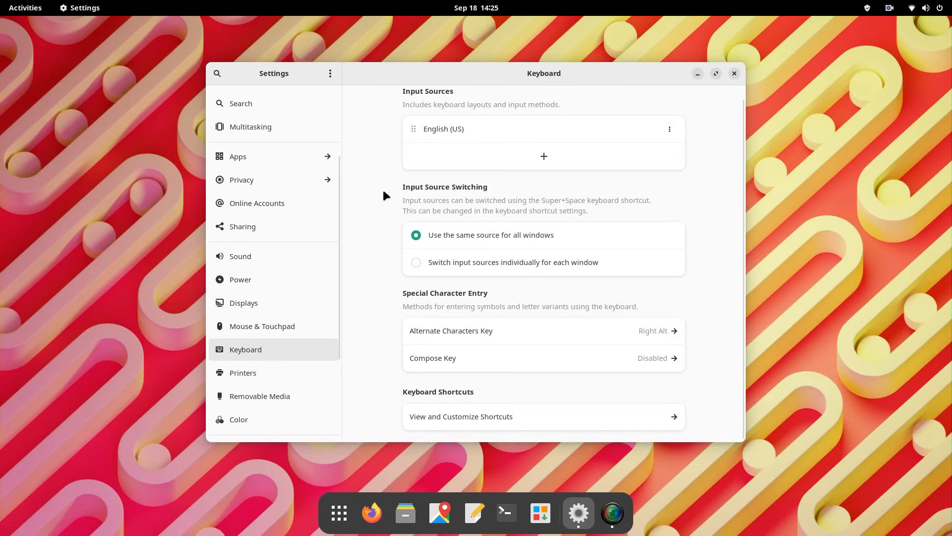
left_click(243, 372)
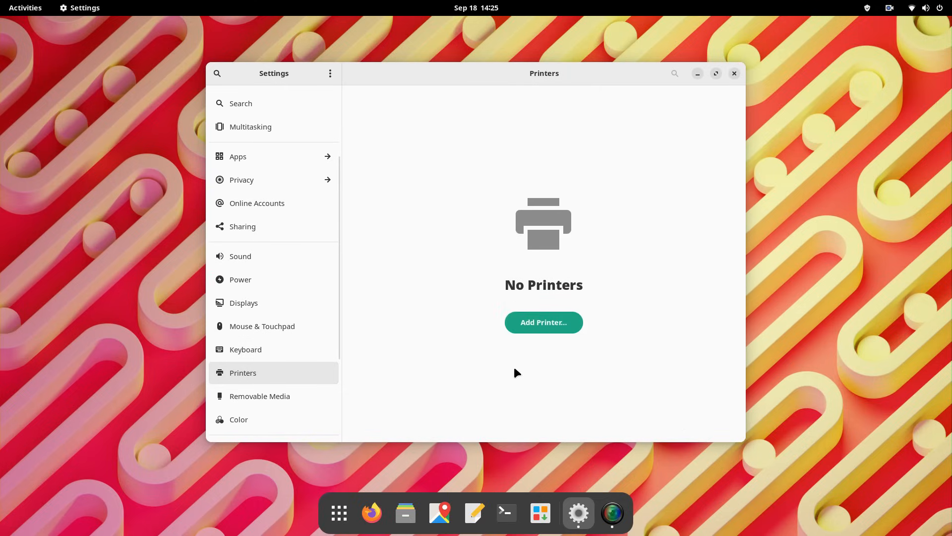
Step: View Removable Media and Color, then show Region & Language with English and United States formats
left_click(260, 396)
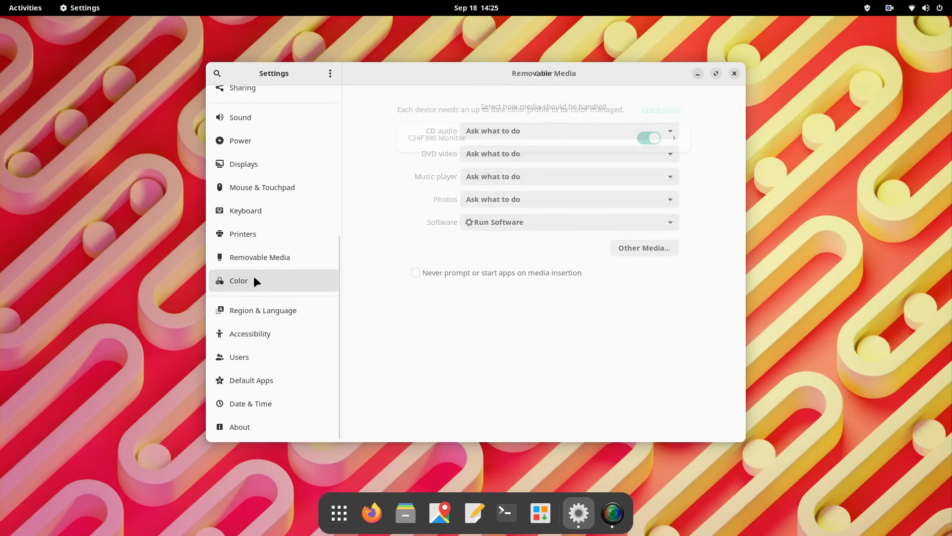
left_click(238, 280)
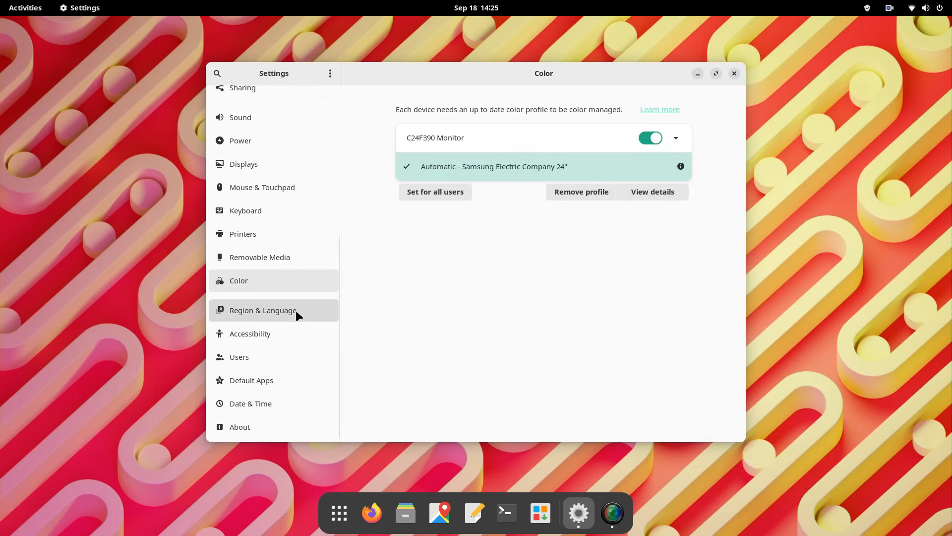
left_click(263, 310)
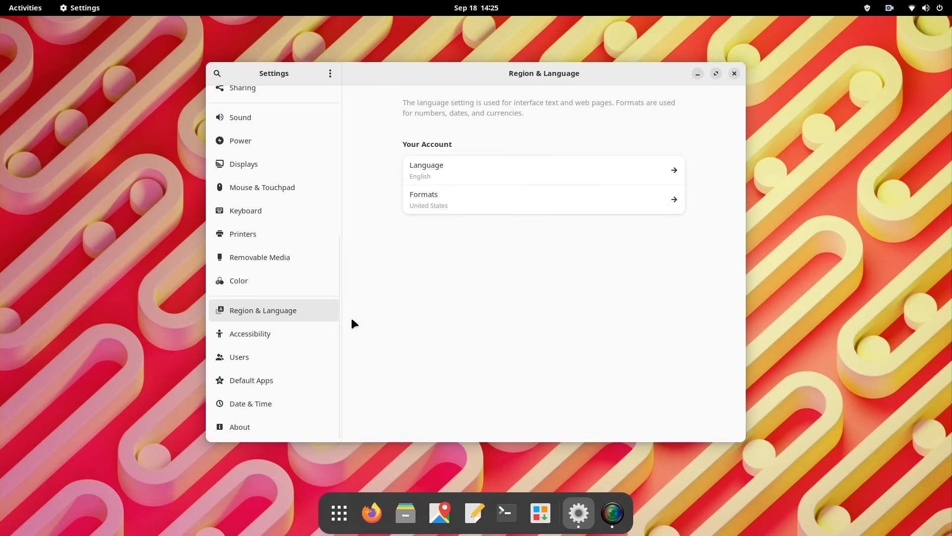
Step: Turn off the top-bar Accessibility Menu and look through the Seeing and Hearing pages
left_click(250, 334)
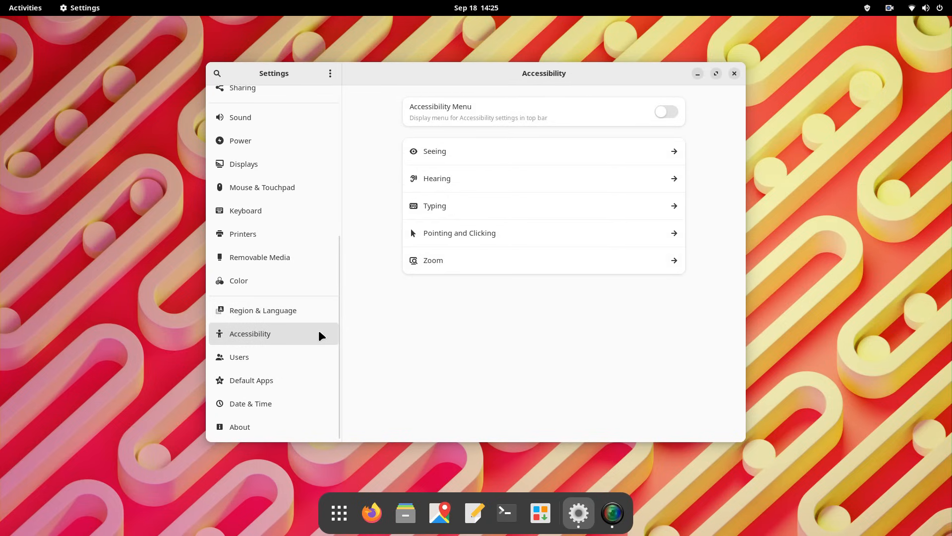
left_click(667, 111)
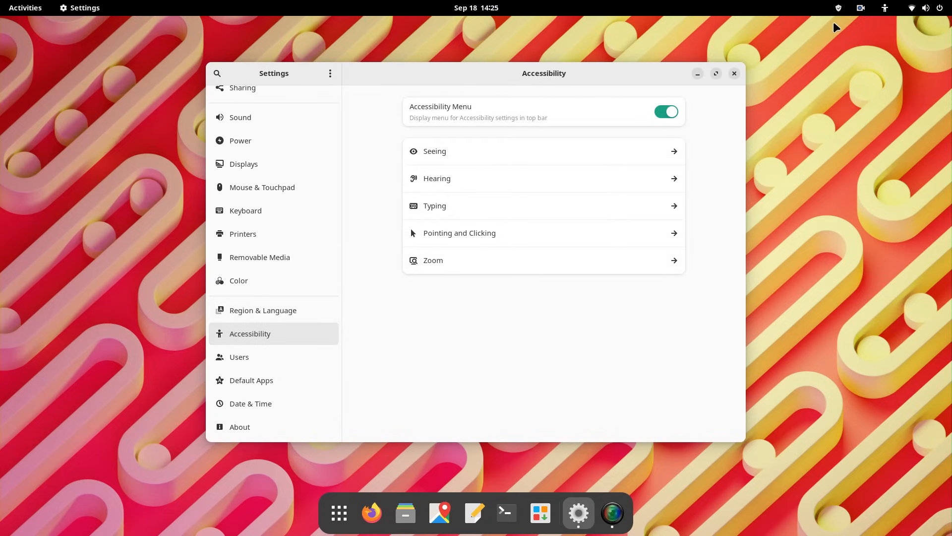
left_click(666, 111)
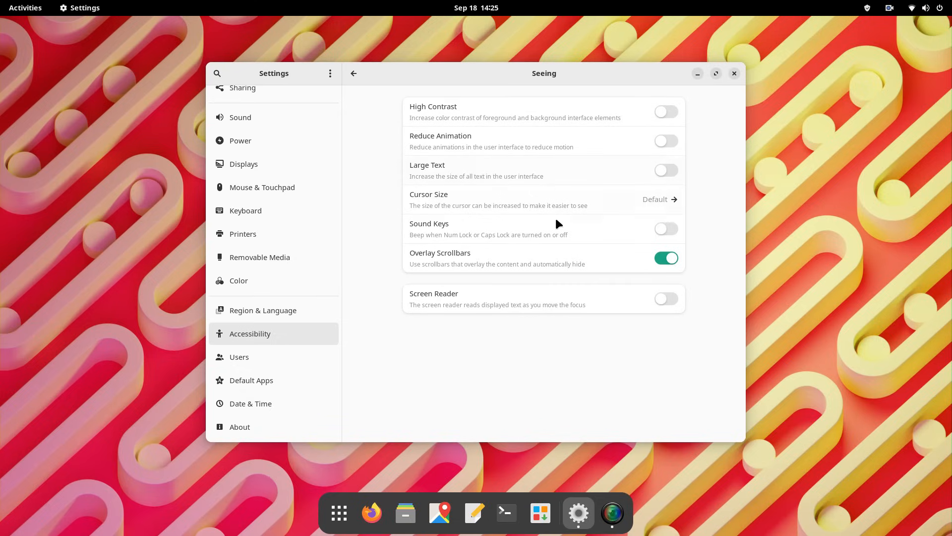
left_click(354, 73)
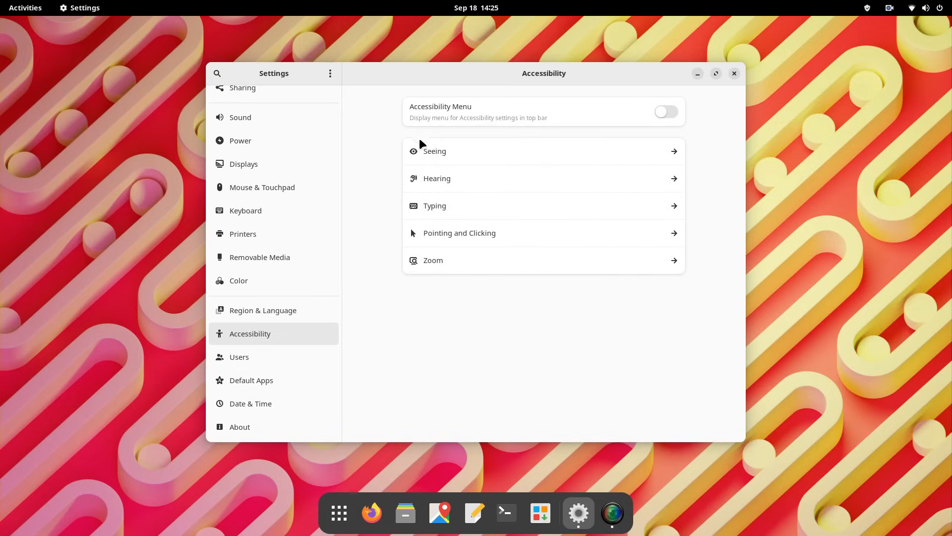
left_click(437, 178)
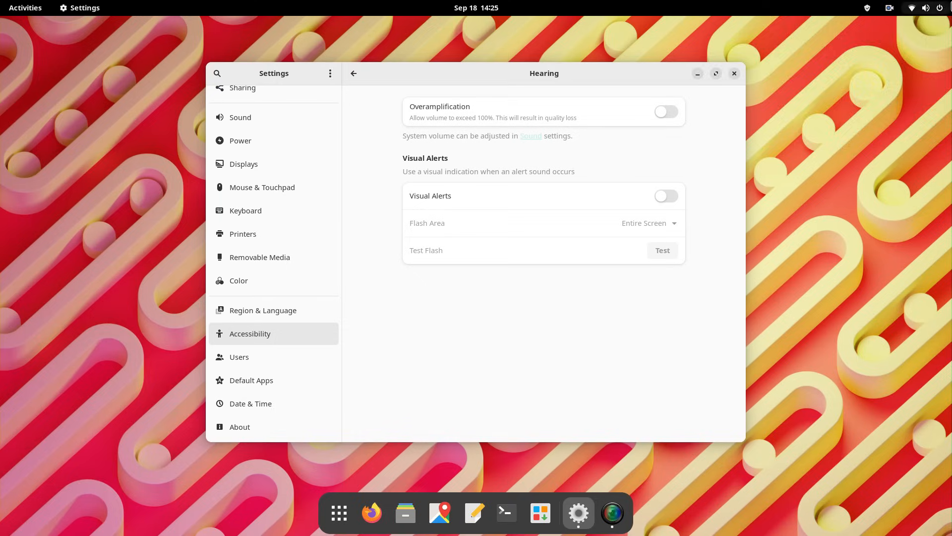
Step: Briefly allow overamplification, lower the system volume from quick settings, then turn it back off
left_click(667, 111)
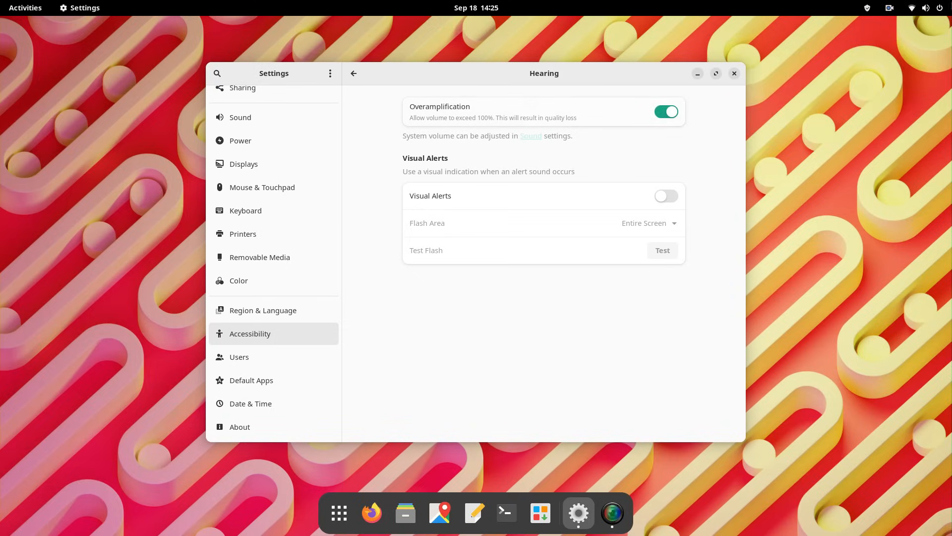
left_click(926, 8)
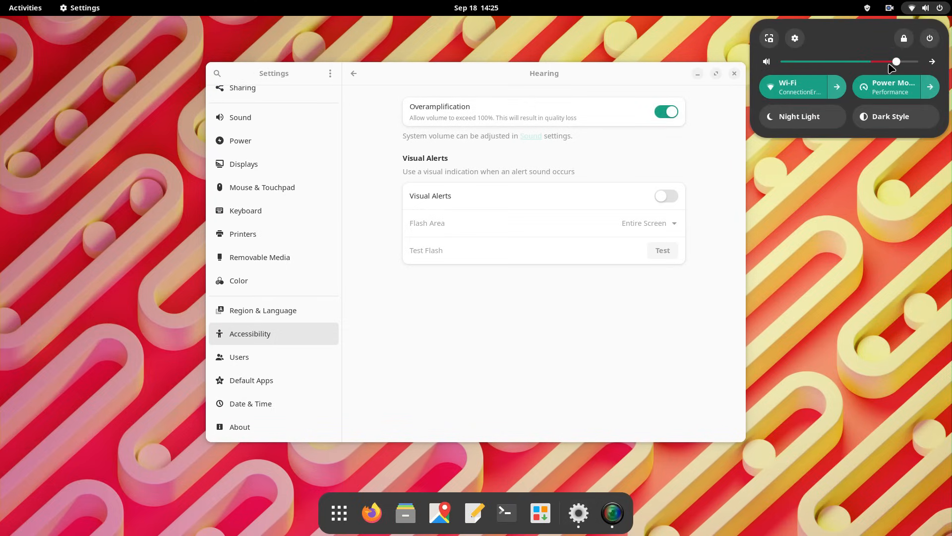
left_click_drag(896, 62, 851, 61)
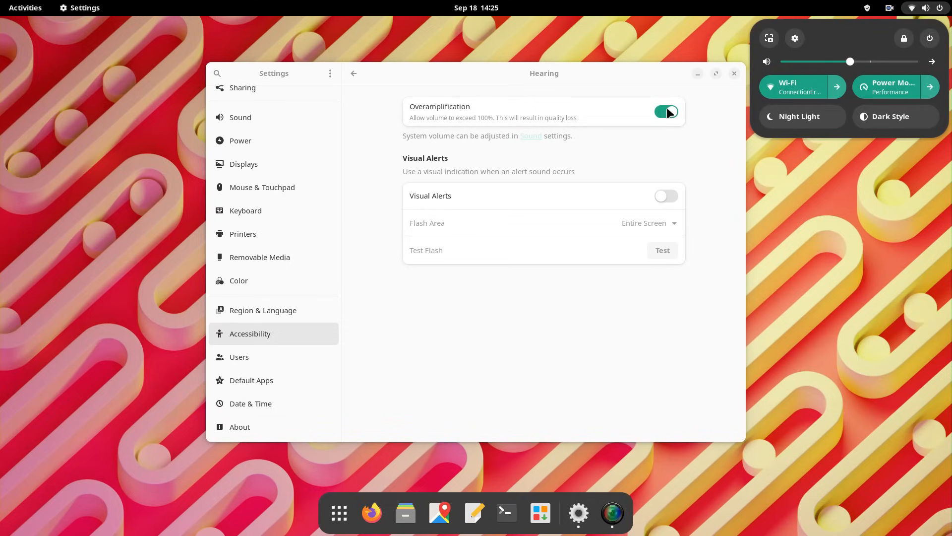
left_click(666, 111)
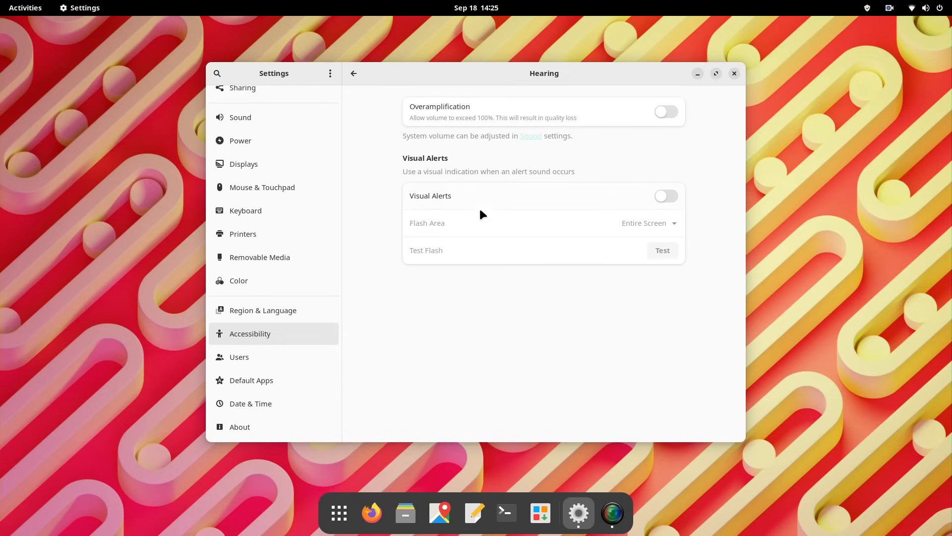
left_click(354, 73)
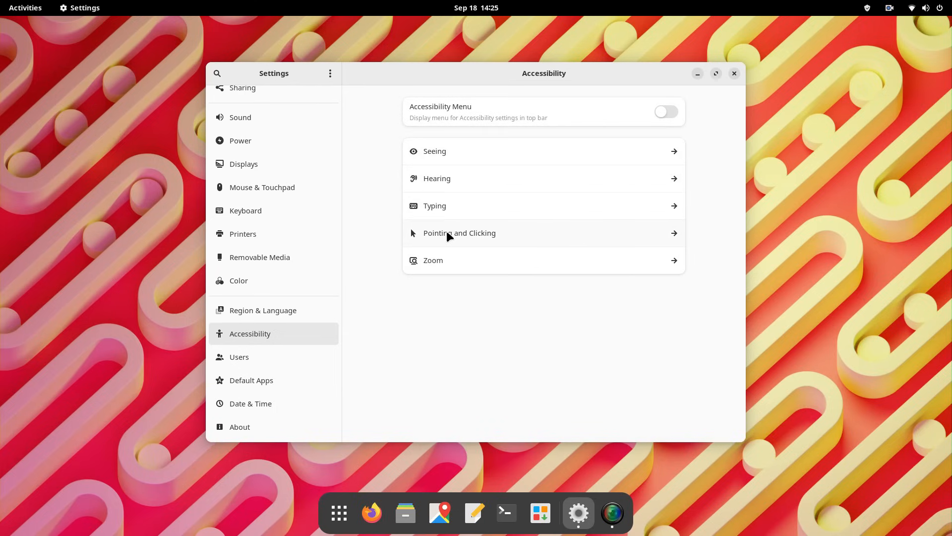
Step: Browse the Typing and Zoom accessibility pages, then show the Users account settings
left_click(434, 205)
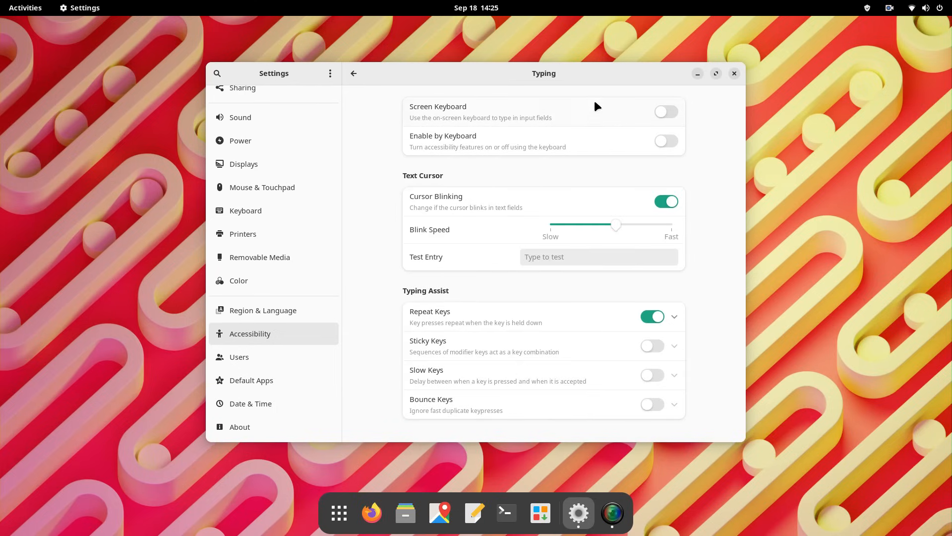
left_click(353, 73)
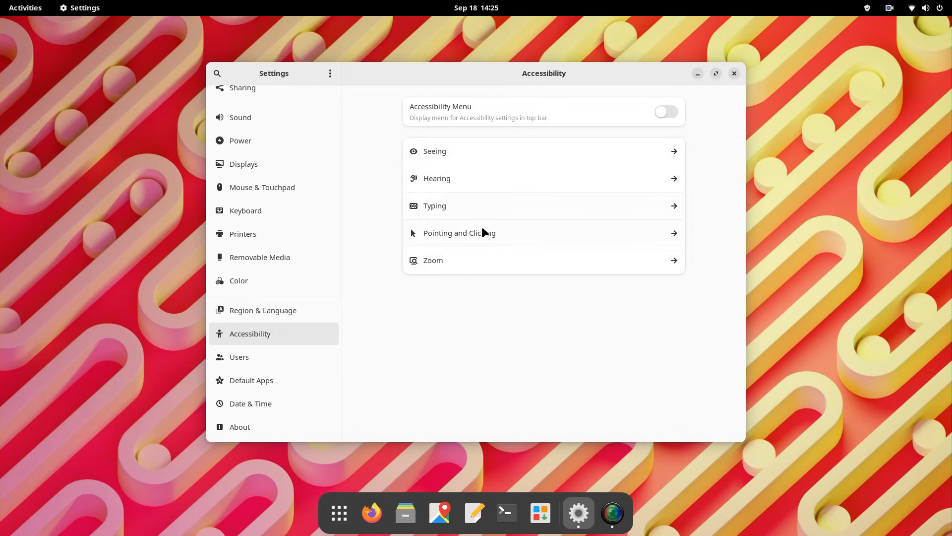
left_click(460, 232)
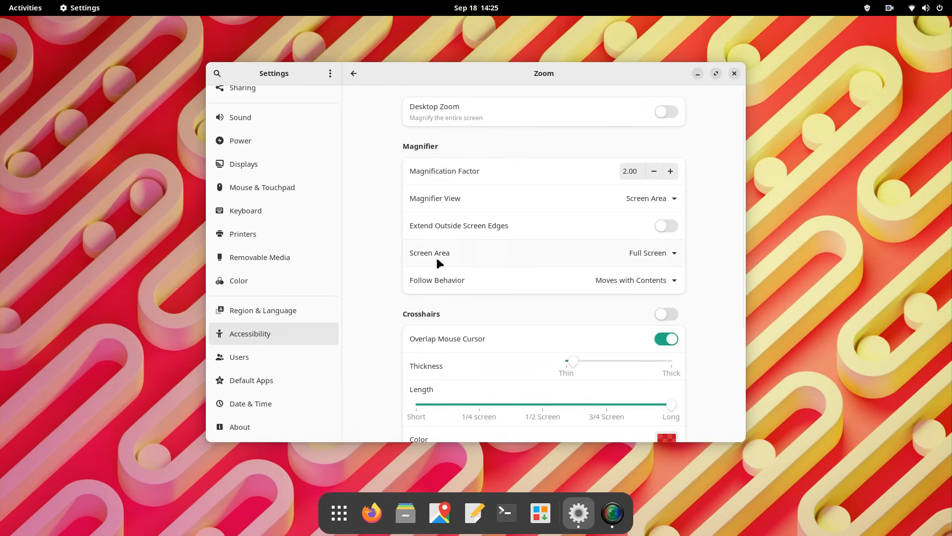
scroll("down", 3)
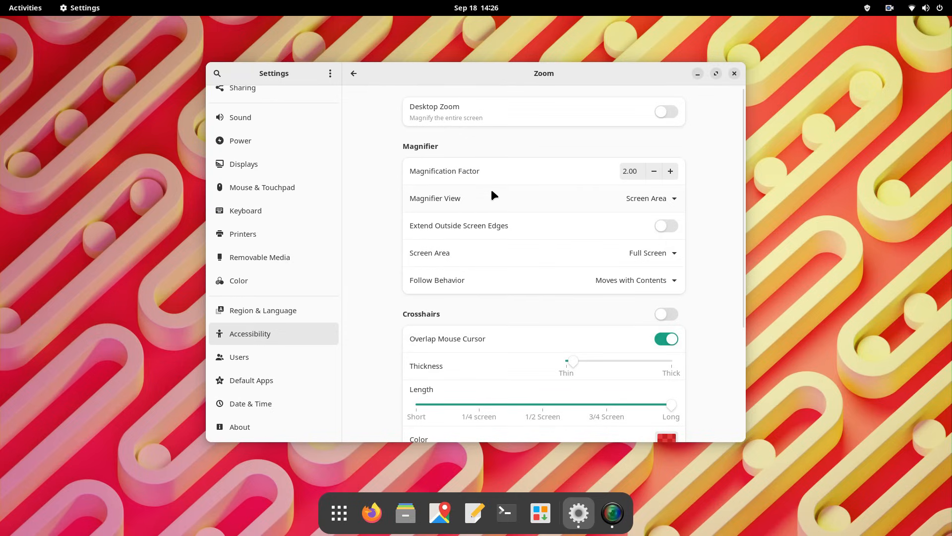
scroll("down", 3)
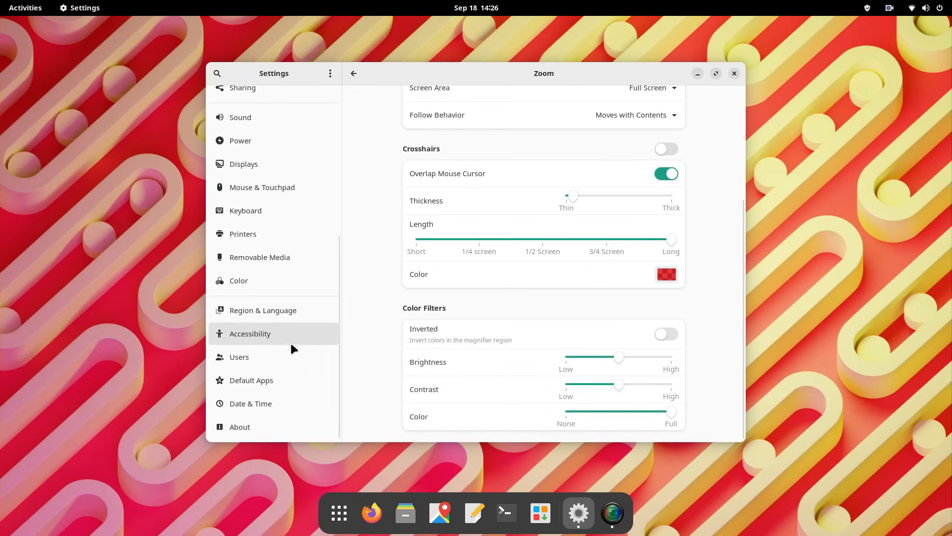
left_click(239, 356)
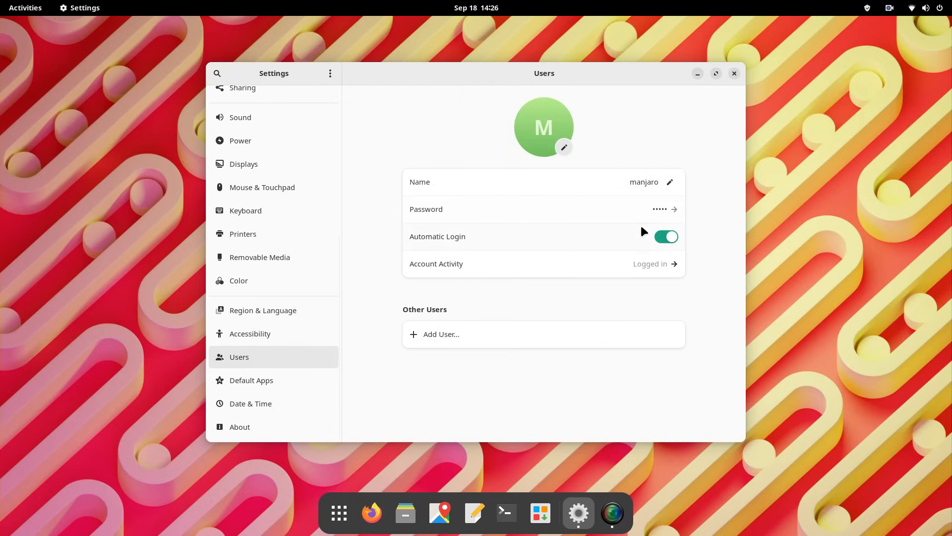
Step: View Default Apps and Date & Time, then the About page with system details
left_click(252, 380)
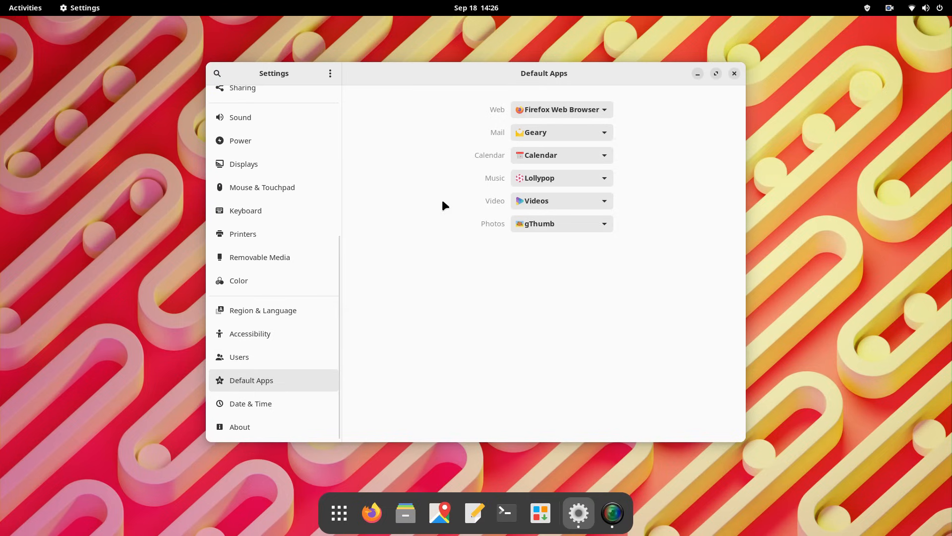
mouse_move(279, 399)
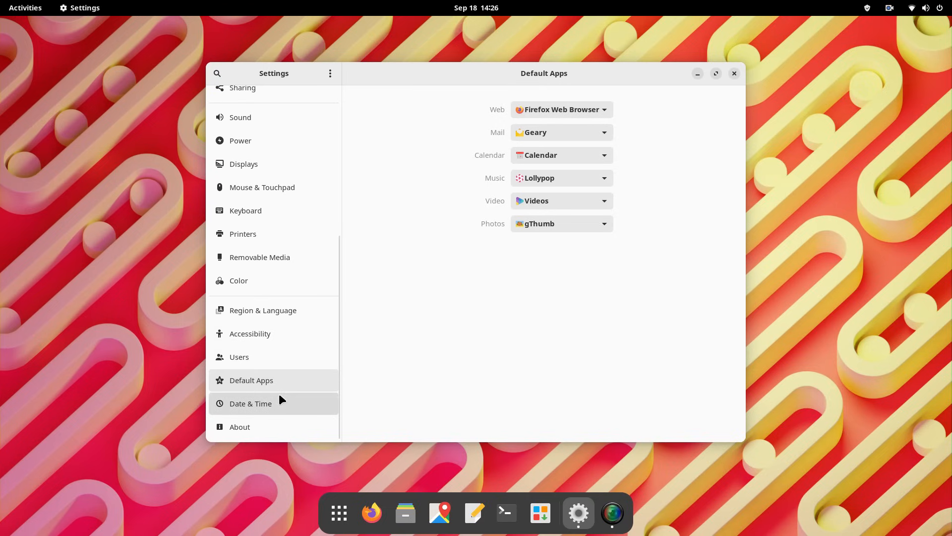
left_click(251, 403)
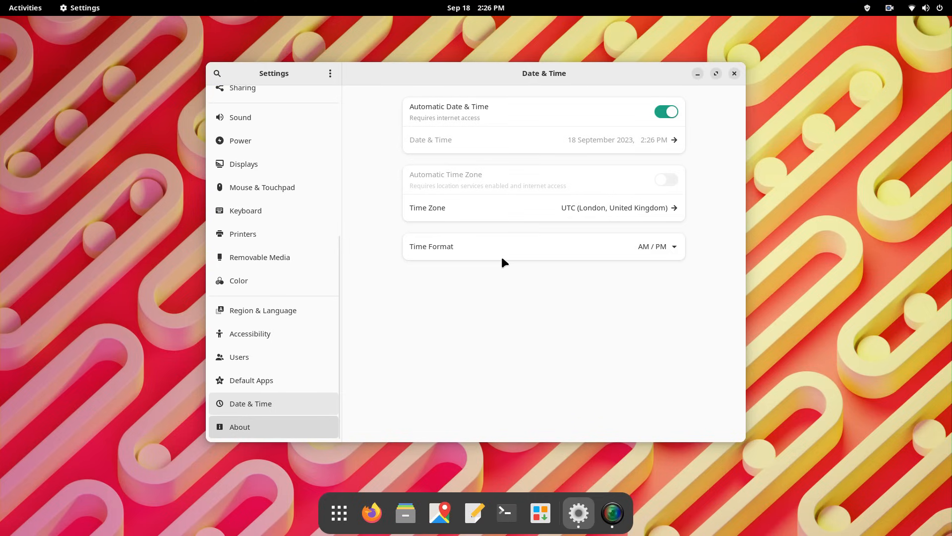
left_click(240, 426)
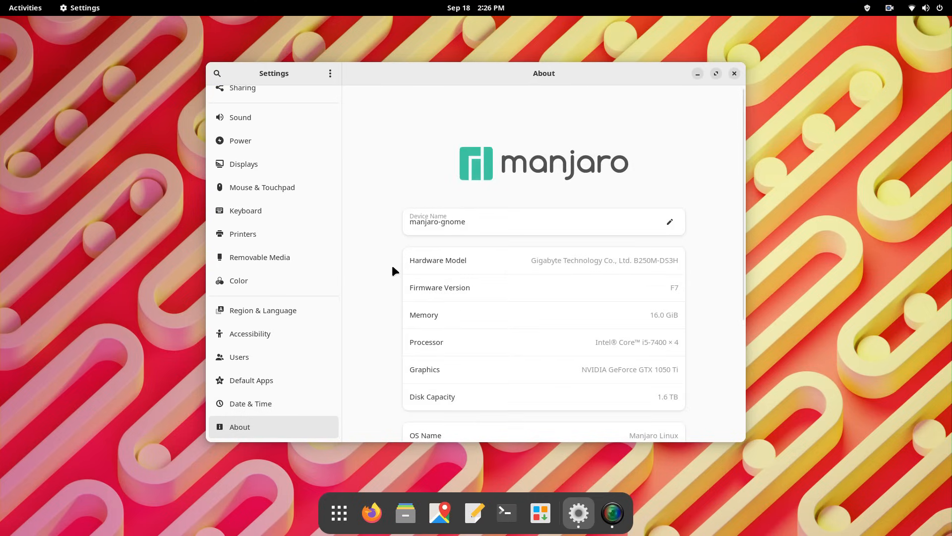
Step: Scroll the hardware and OS details, touch the device name field, and close Settings to the empty desktop
scroll("down", 3)
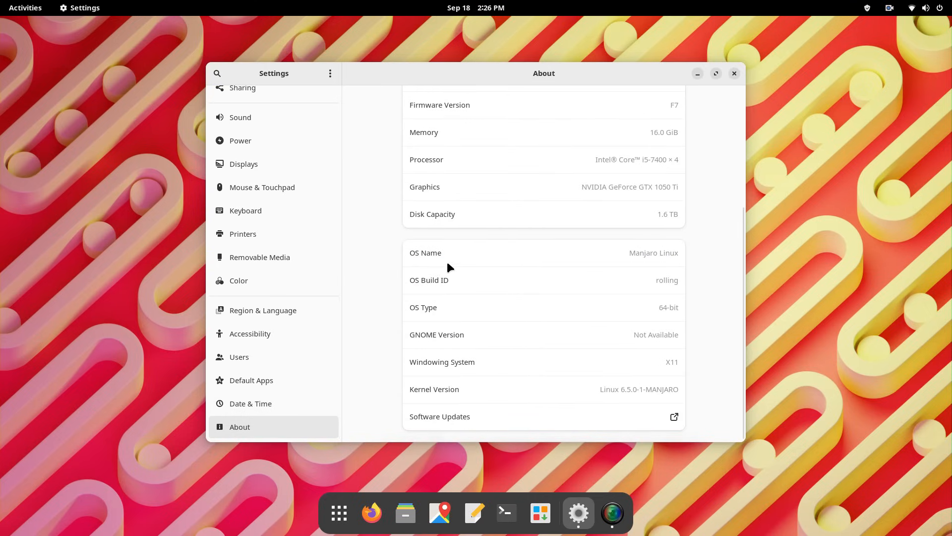
mouse_move(643, 299)
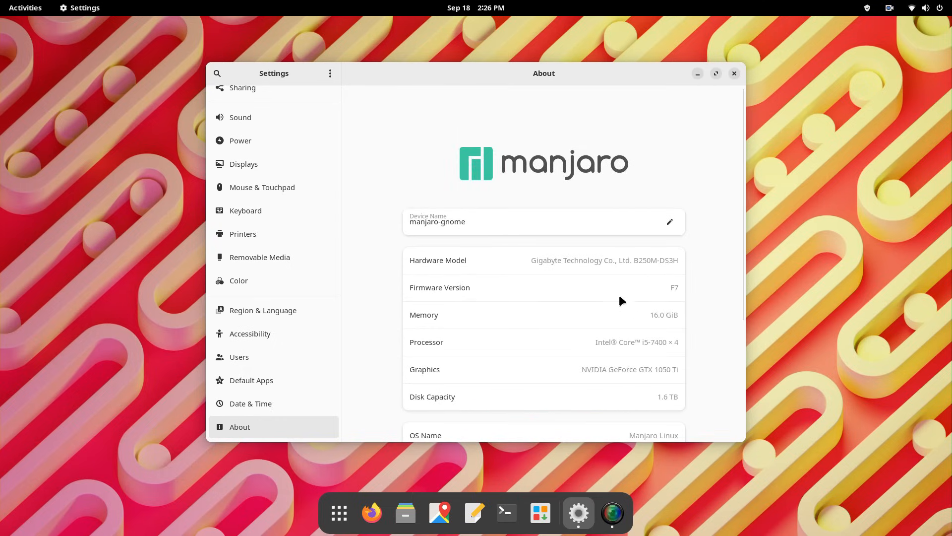
mouse_move(605, 338)
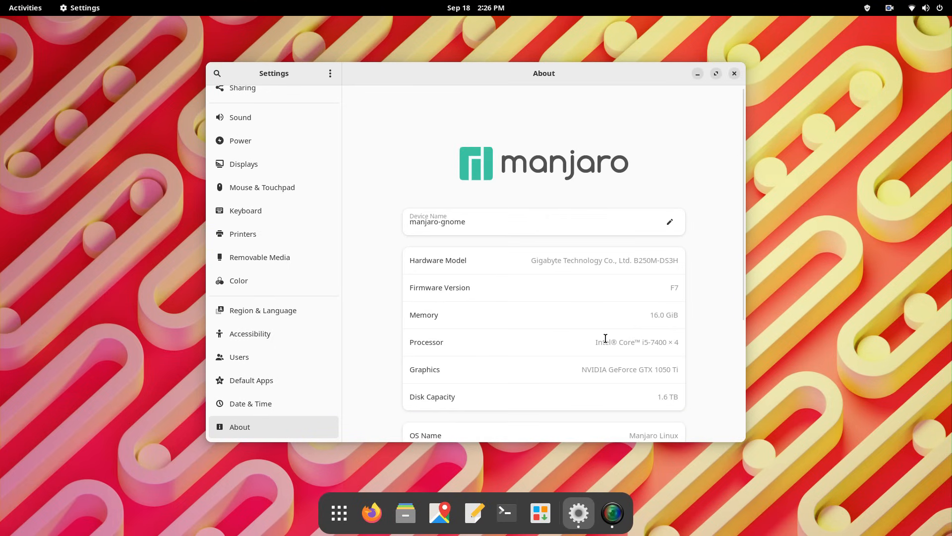
left_click(669, 221)
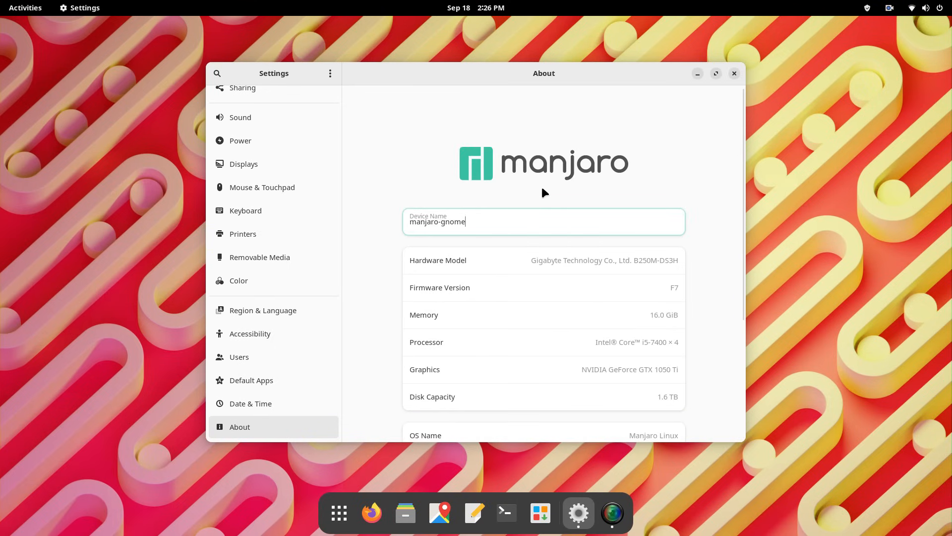
left_click(734, 74)
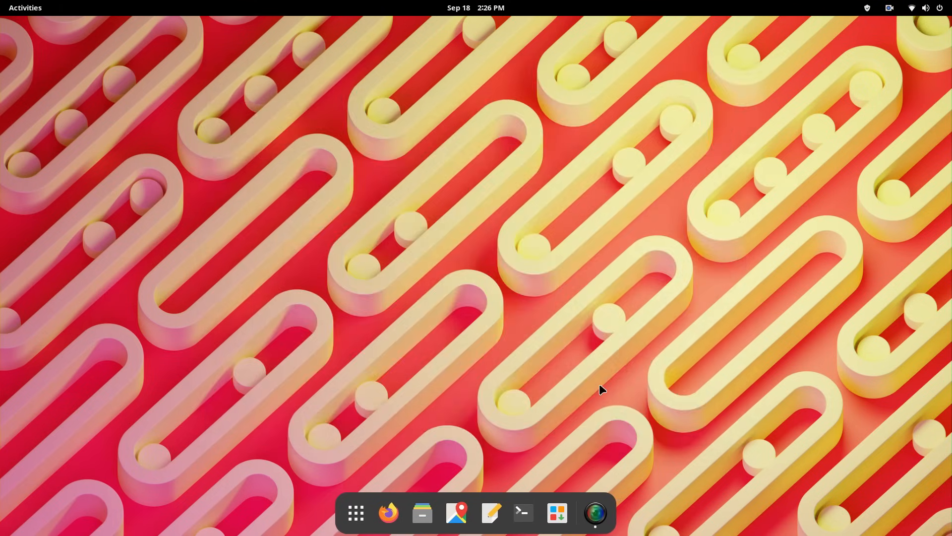